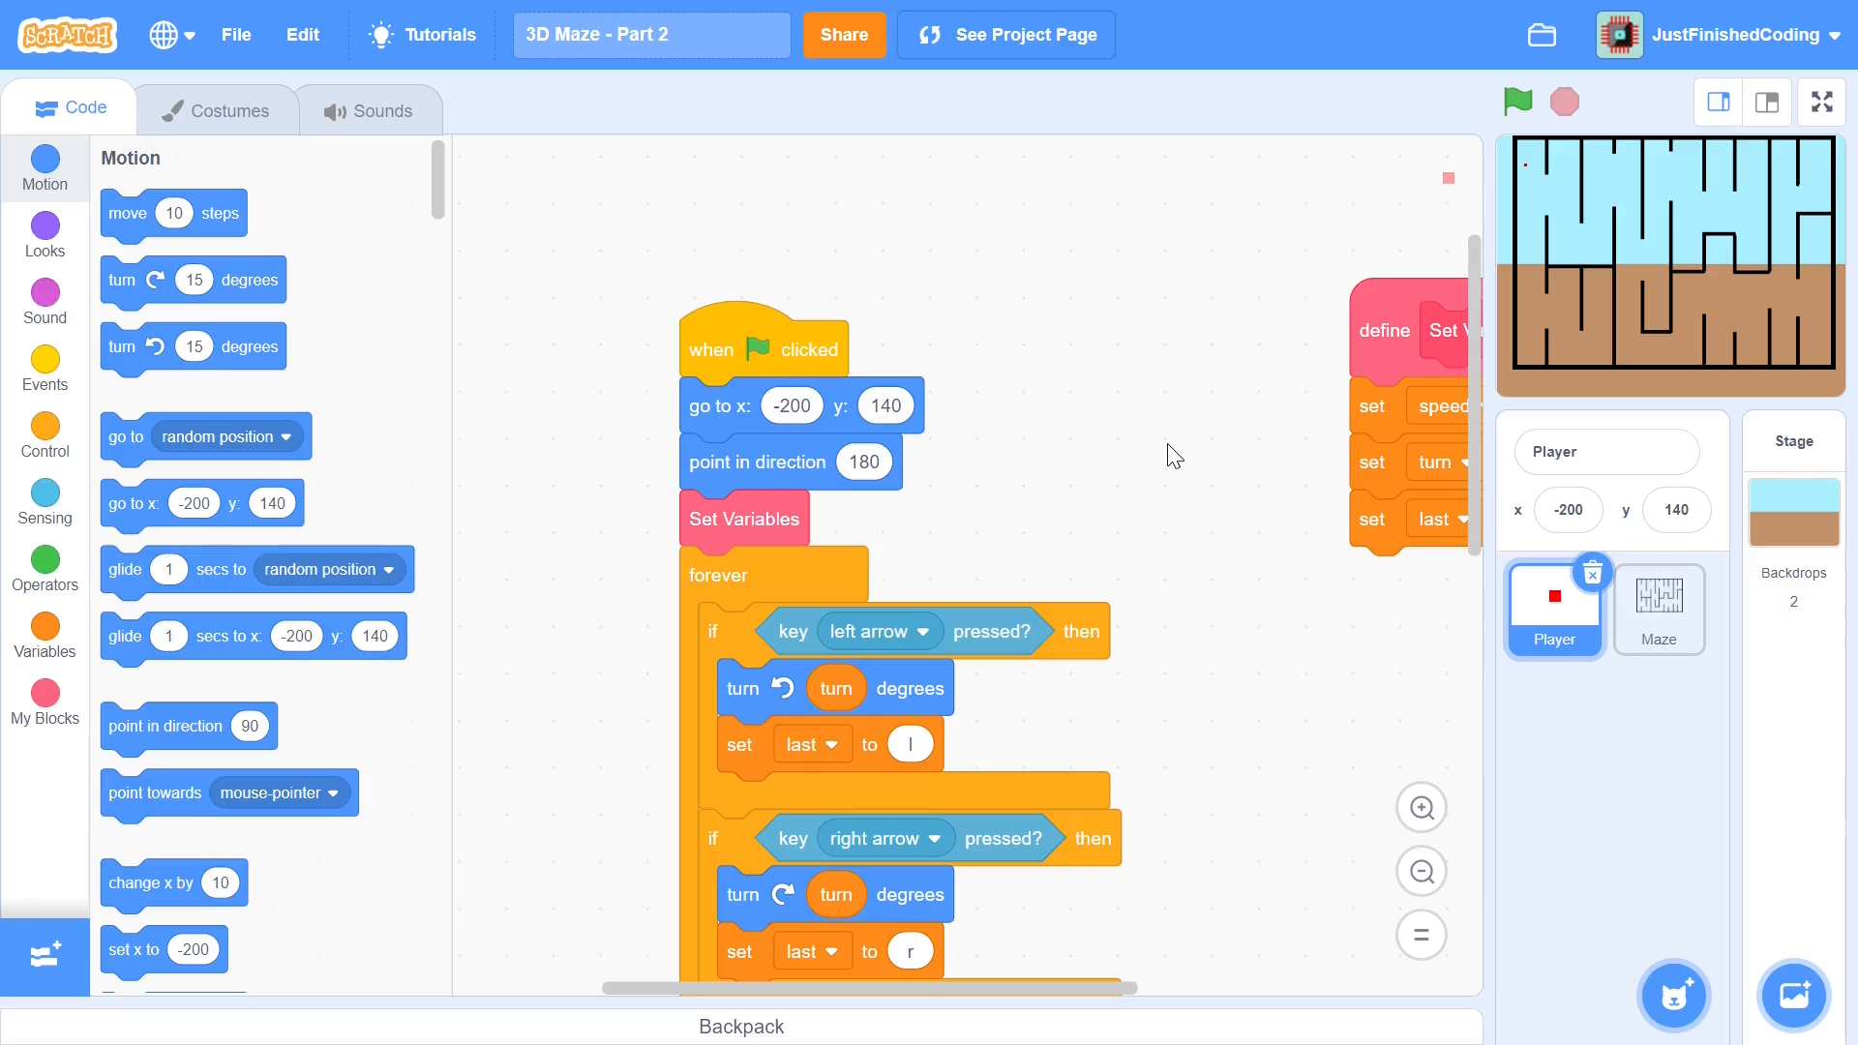
mouse_move(1179, 482)
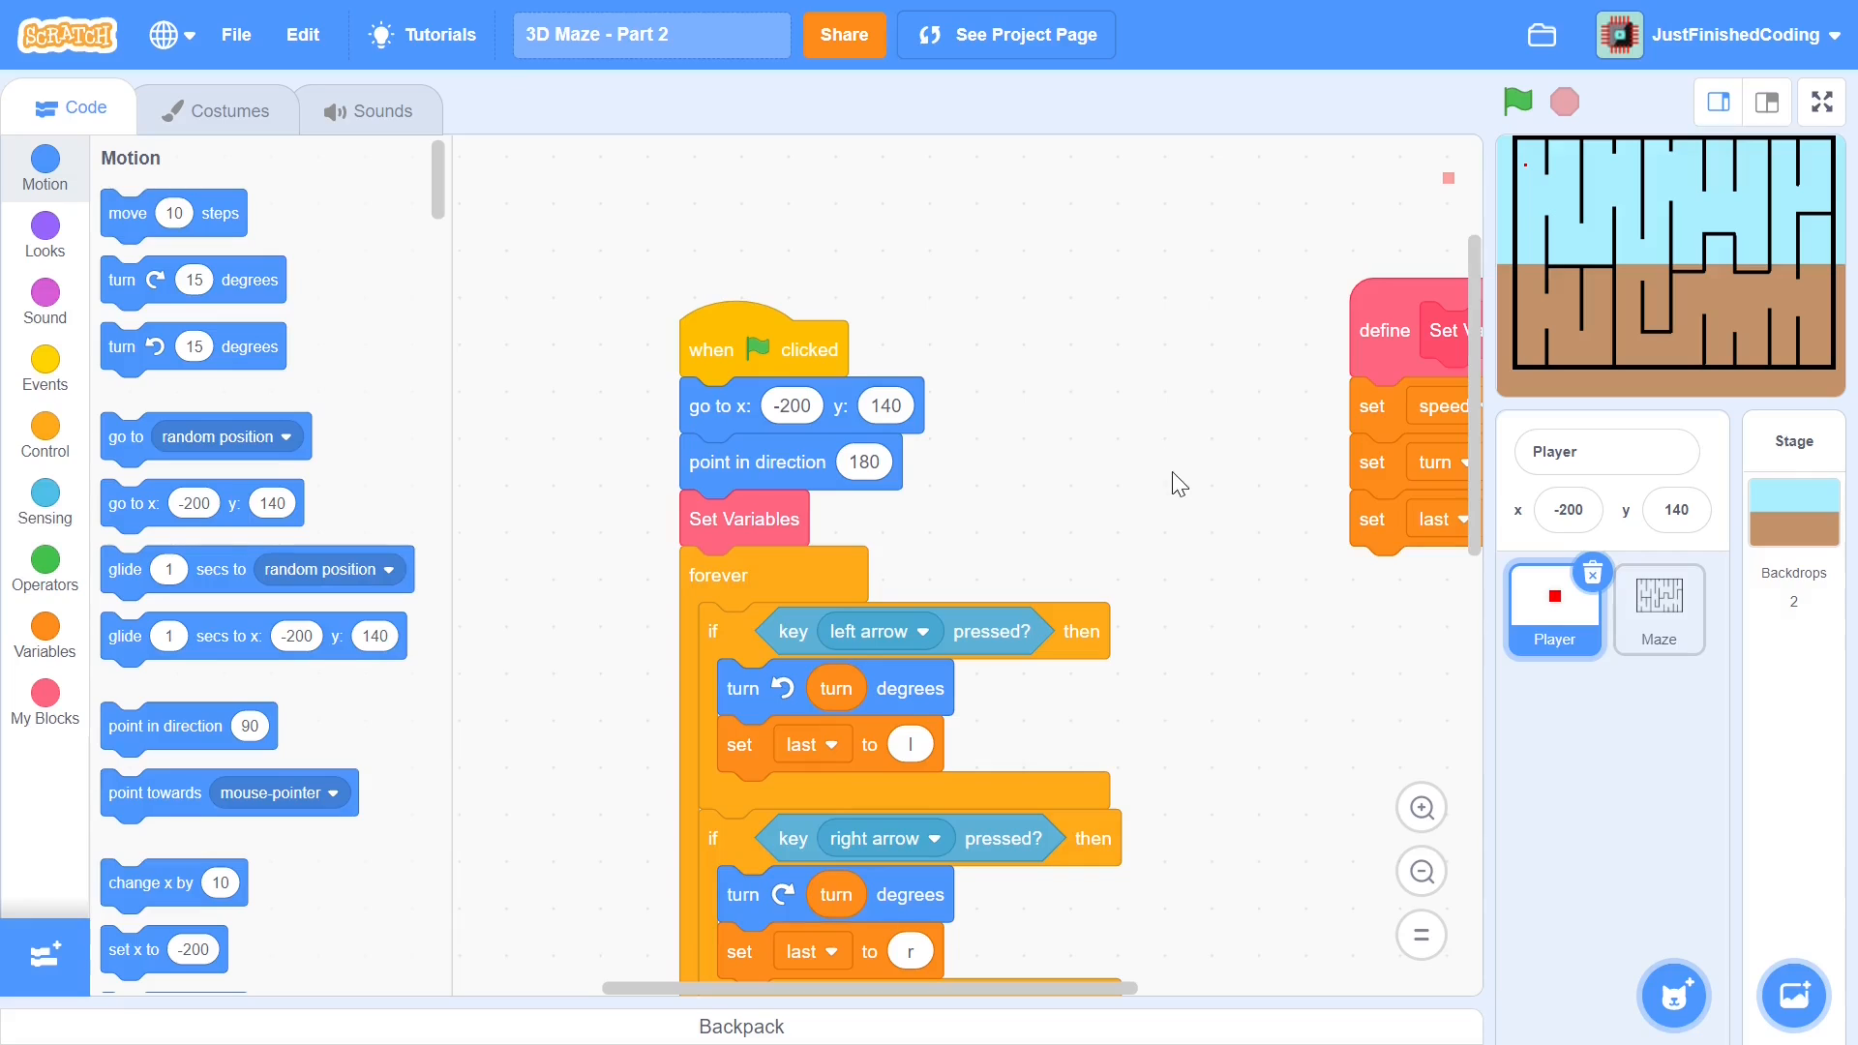
mouse_move(1188, 467)
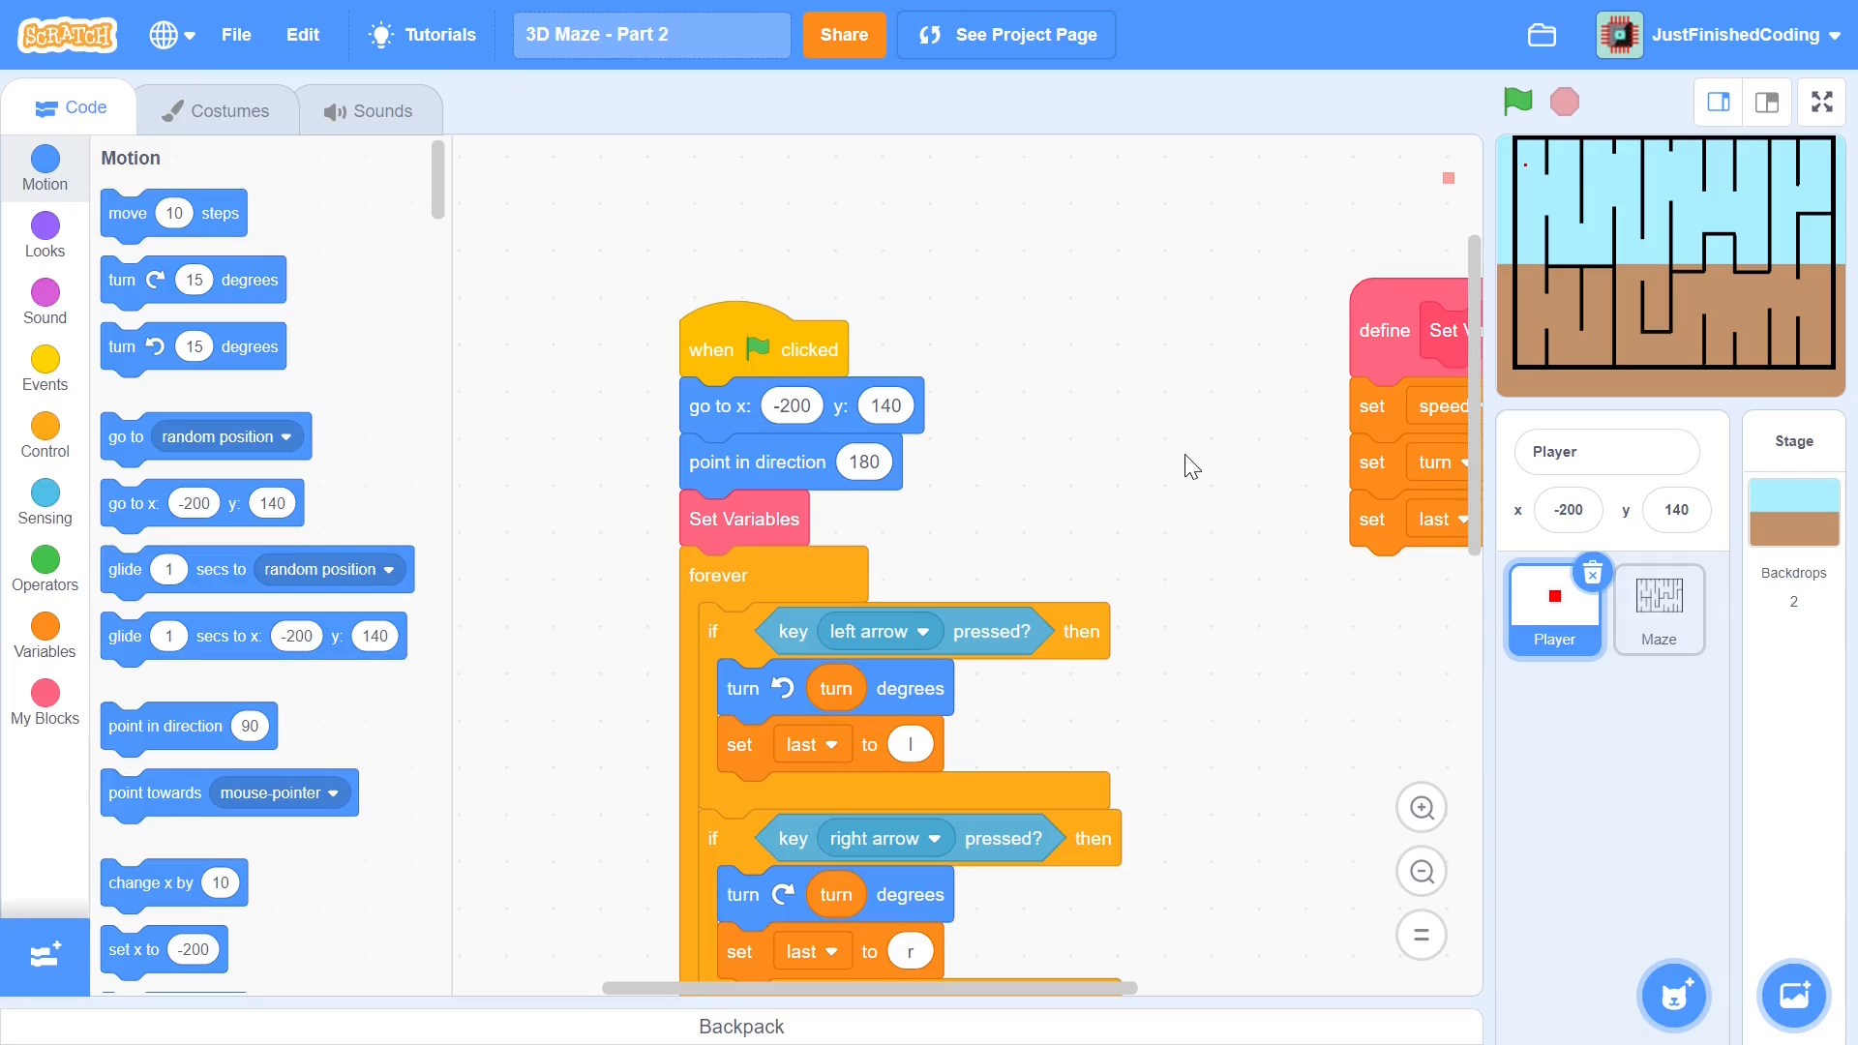
mouse_move(1228, 447)
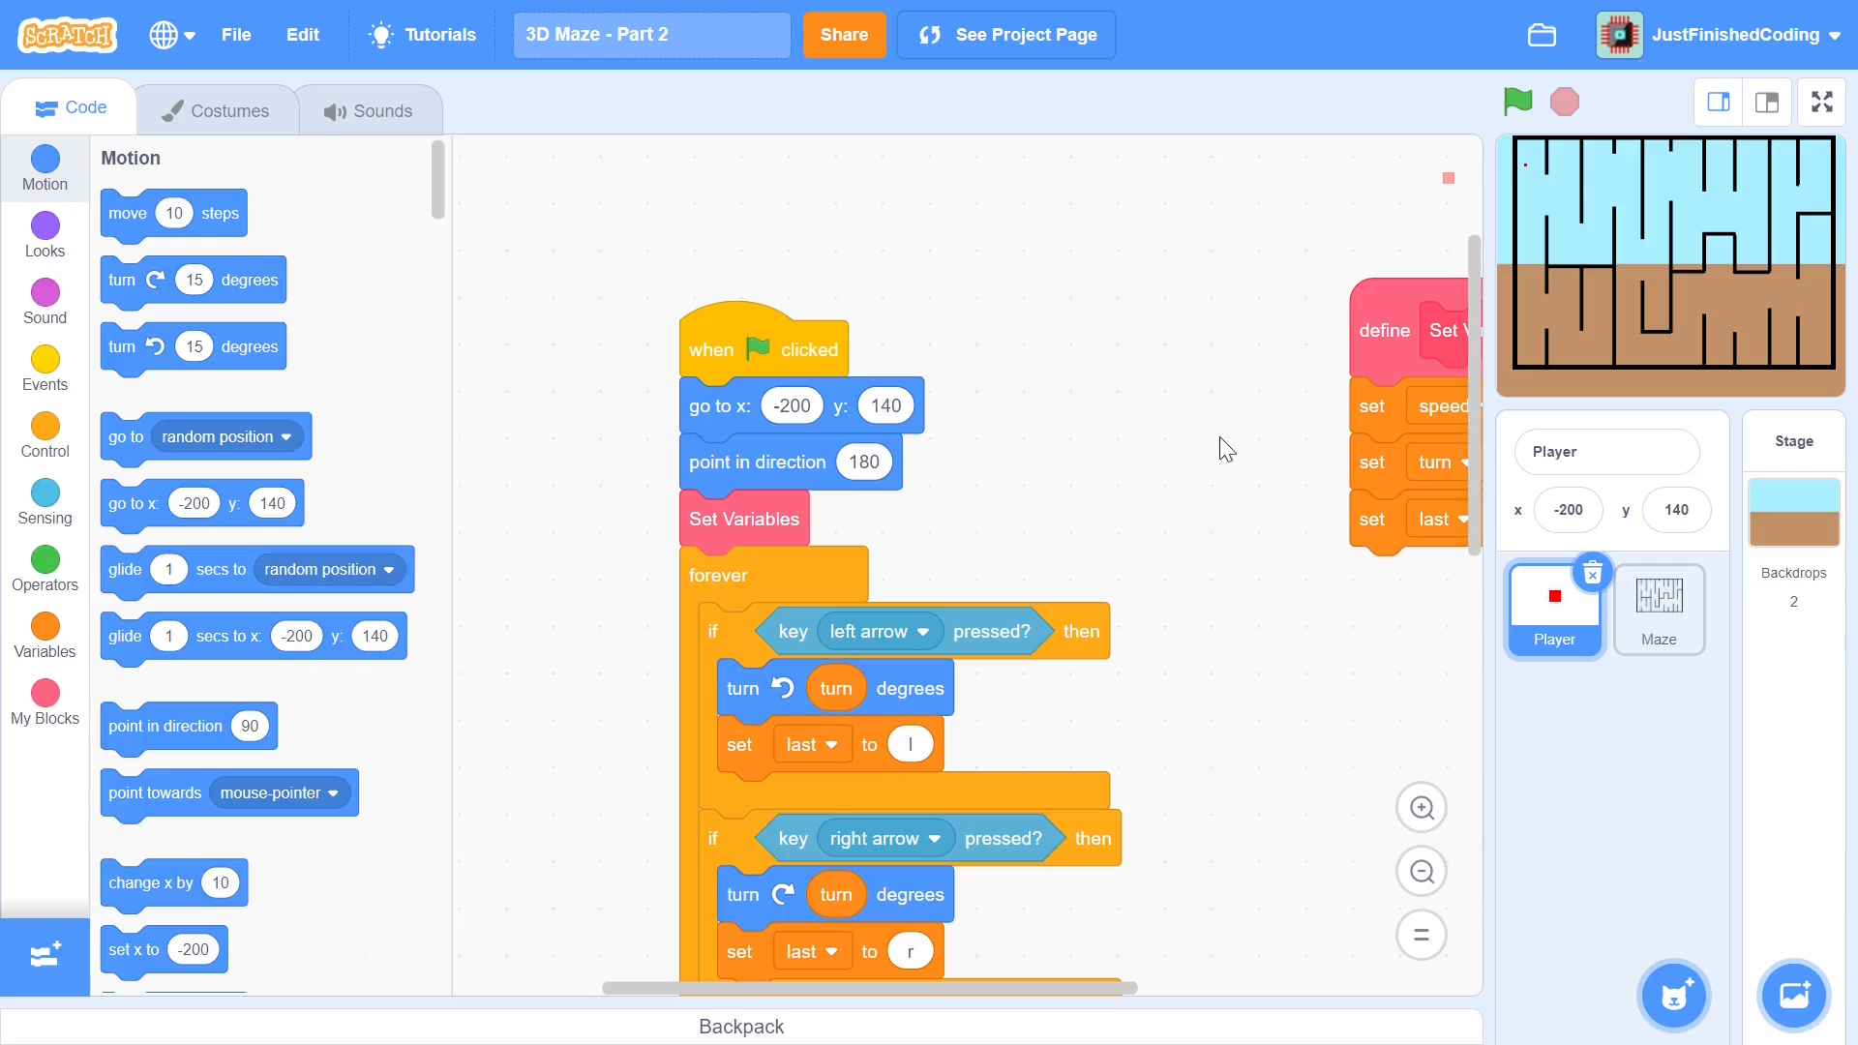
mouse_move(1692, 966)
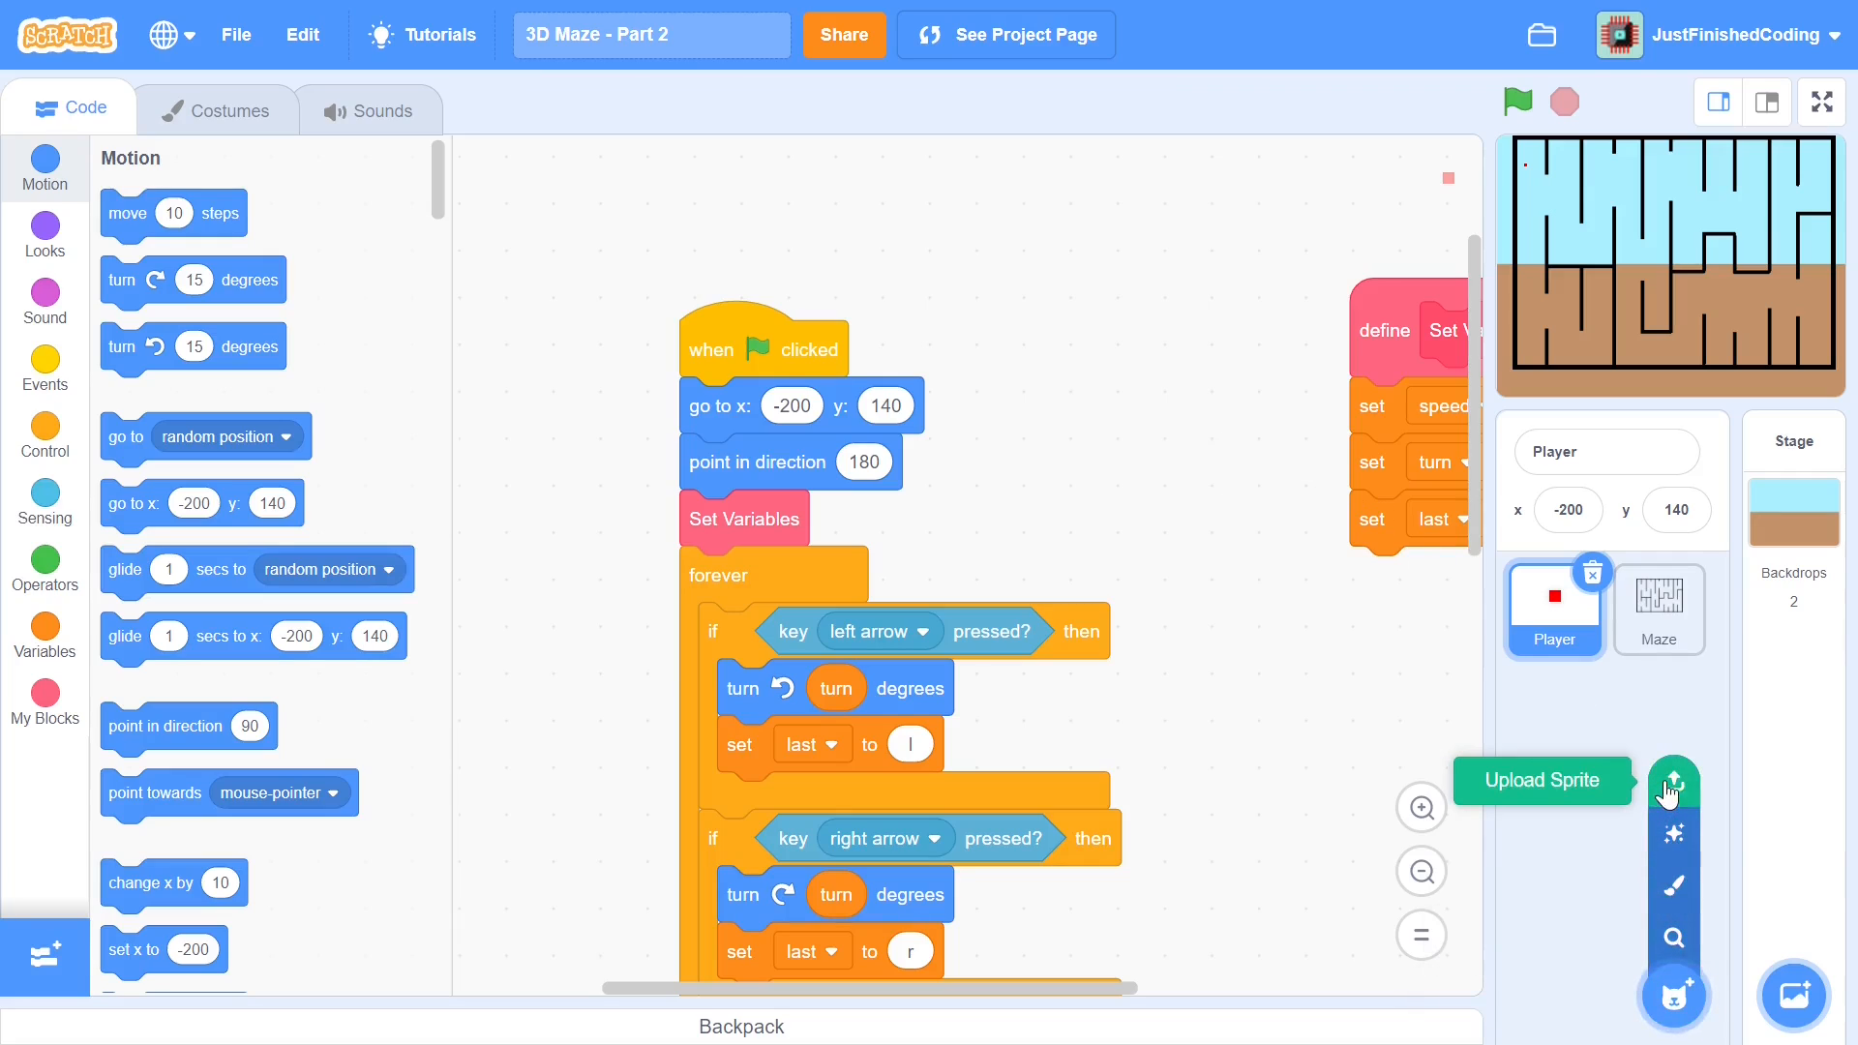
Upload Dot.svg from the project folder as a new sprite named Dot
click(1673, 780)
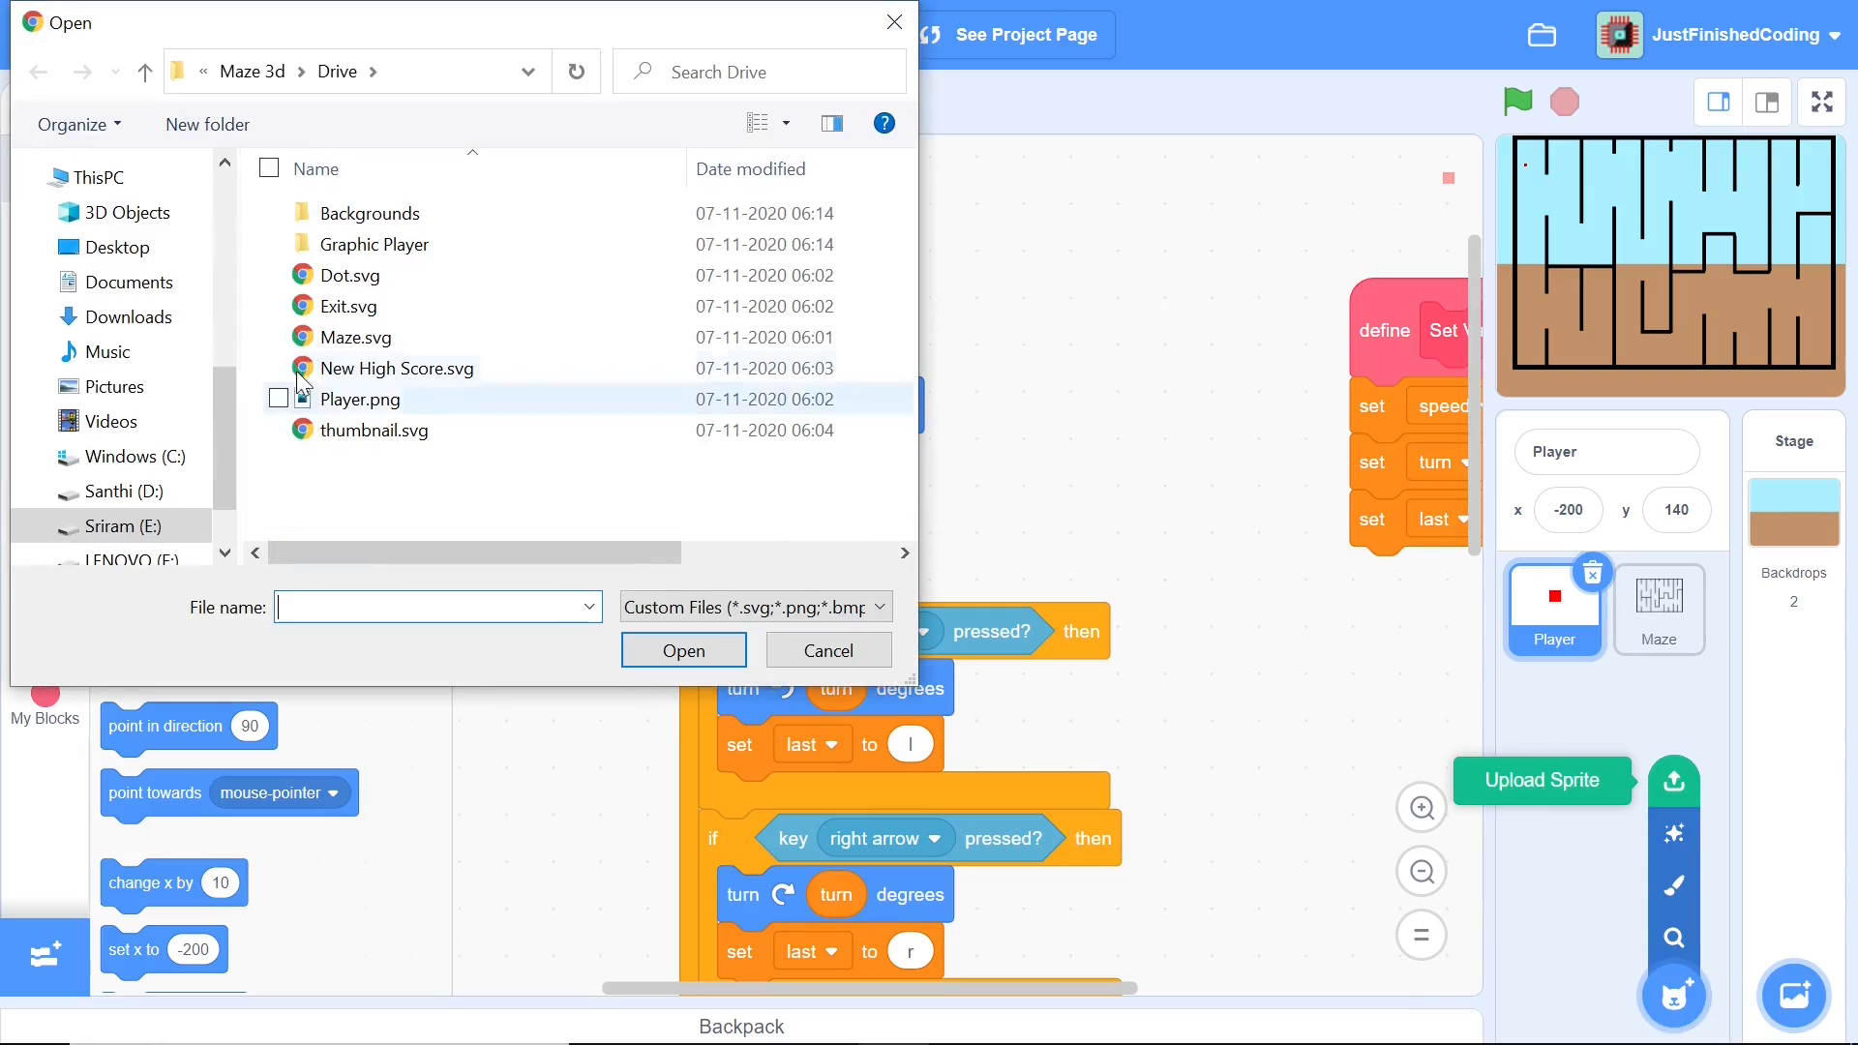
click(827, 650)
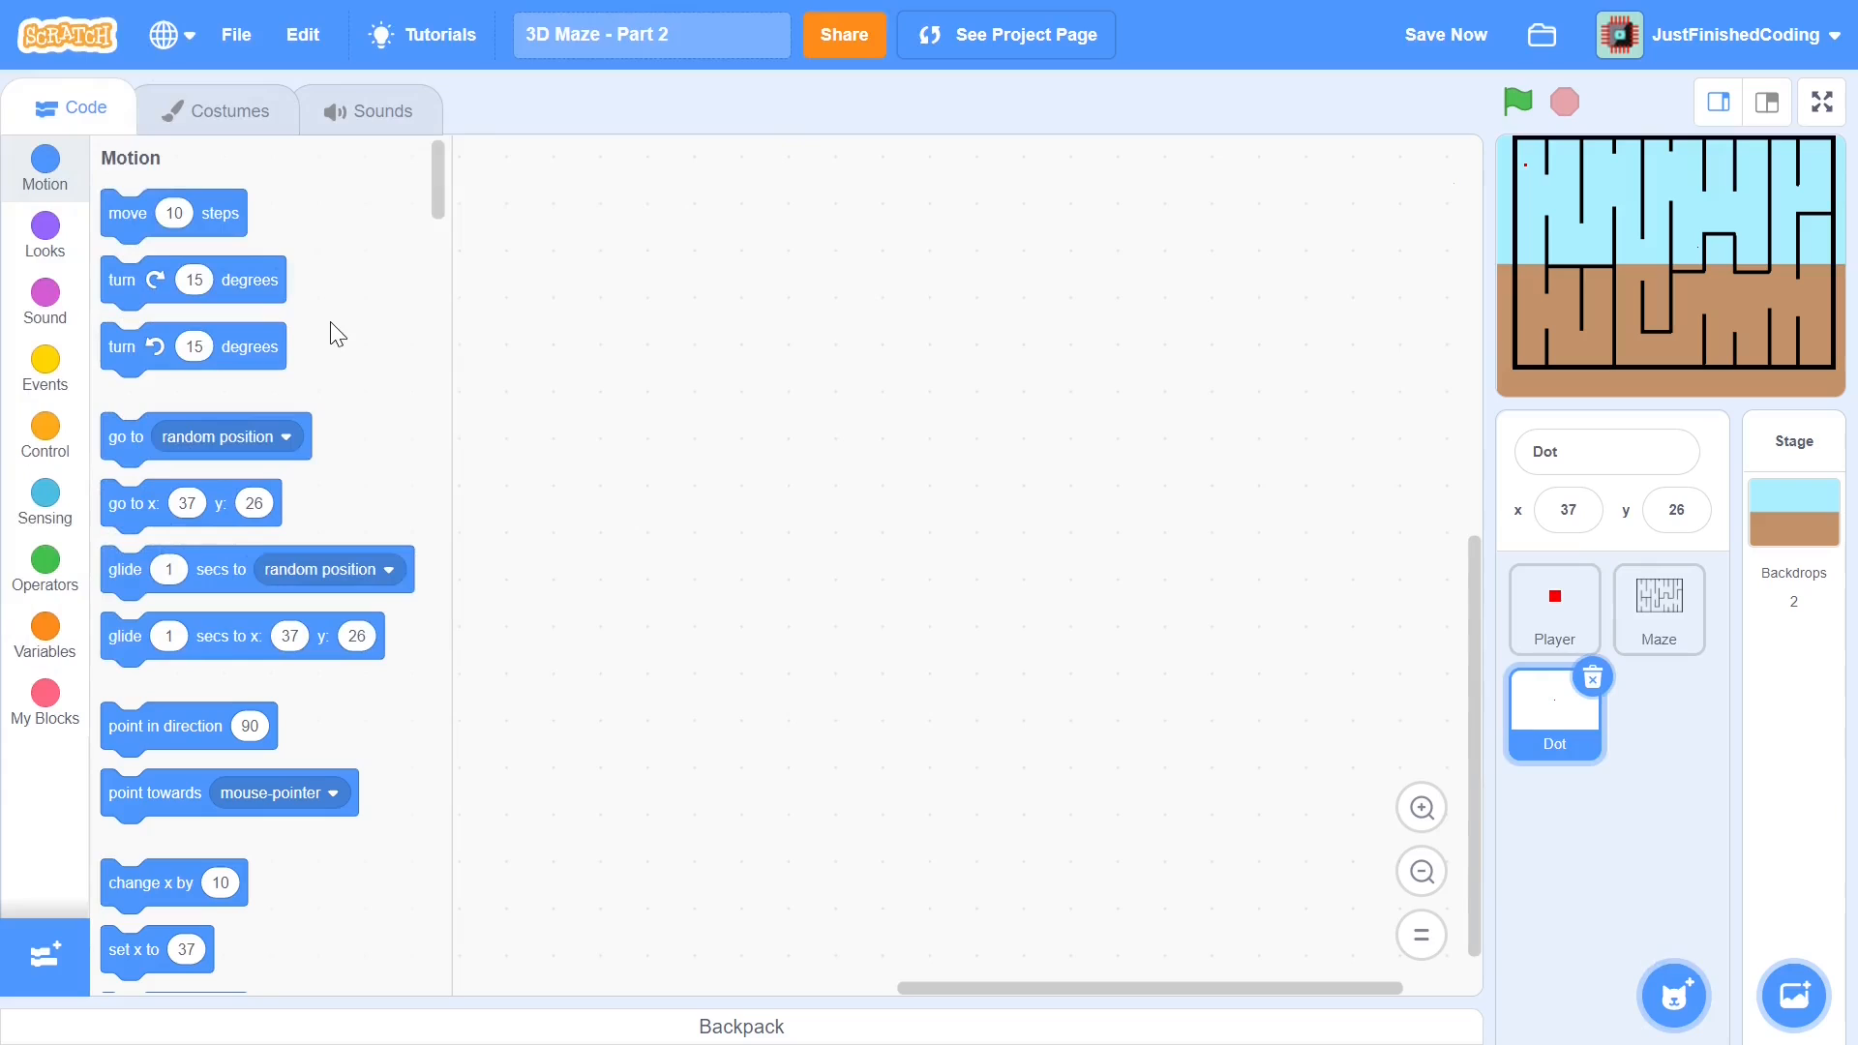
mouse_move(515, 277)
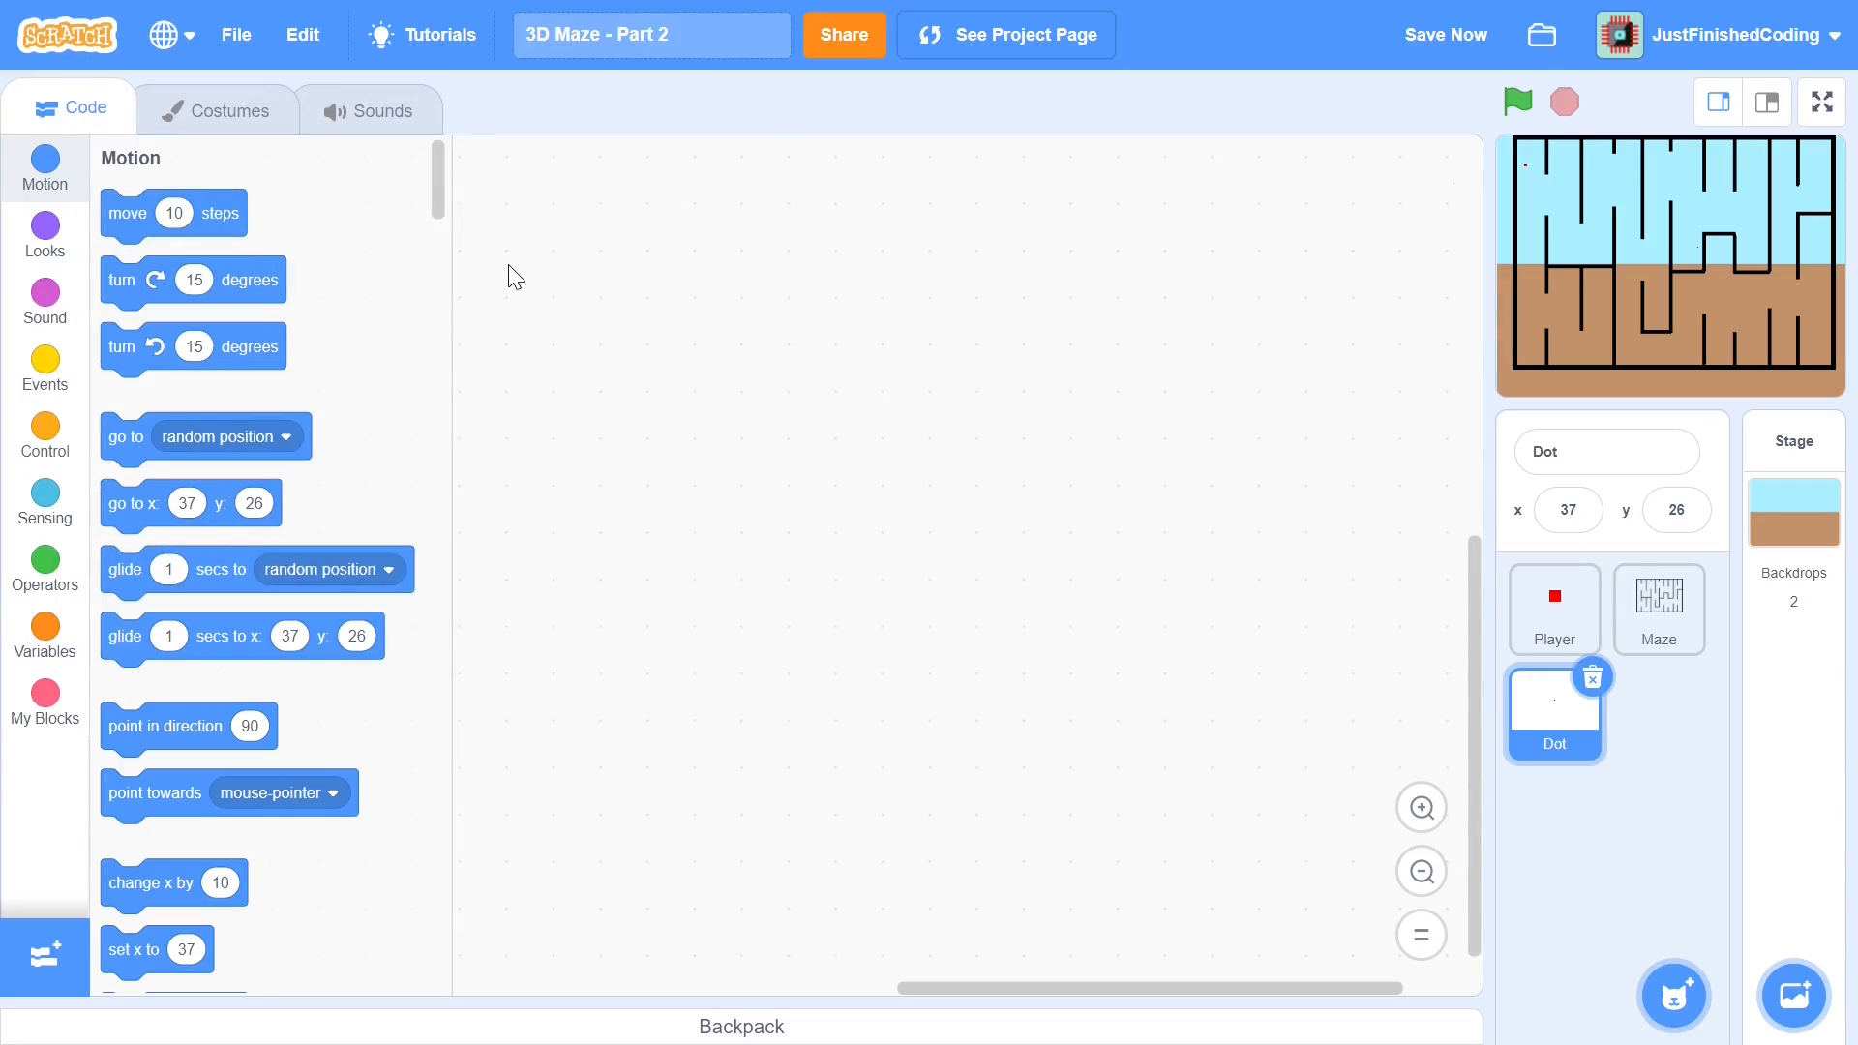
Build a green-flag script that sets Dot's ghost effect to 100
click(44, 236)
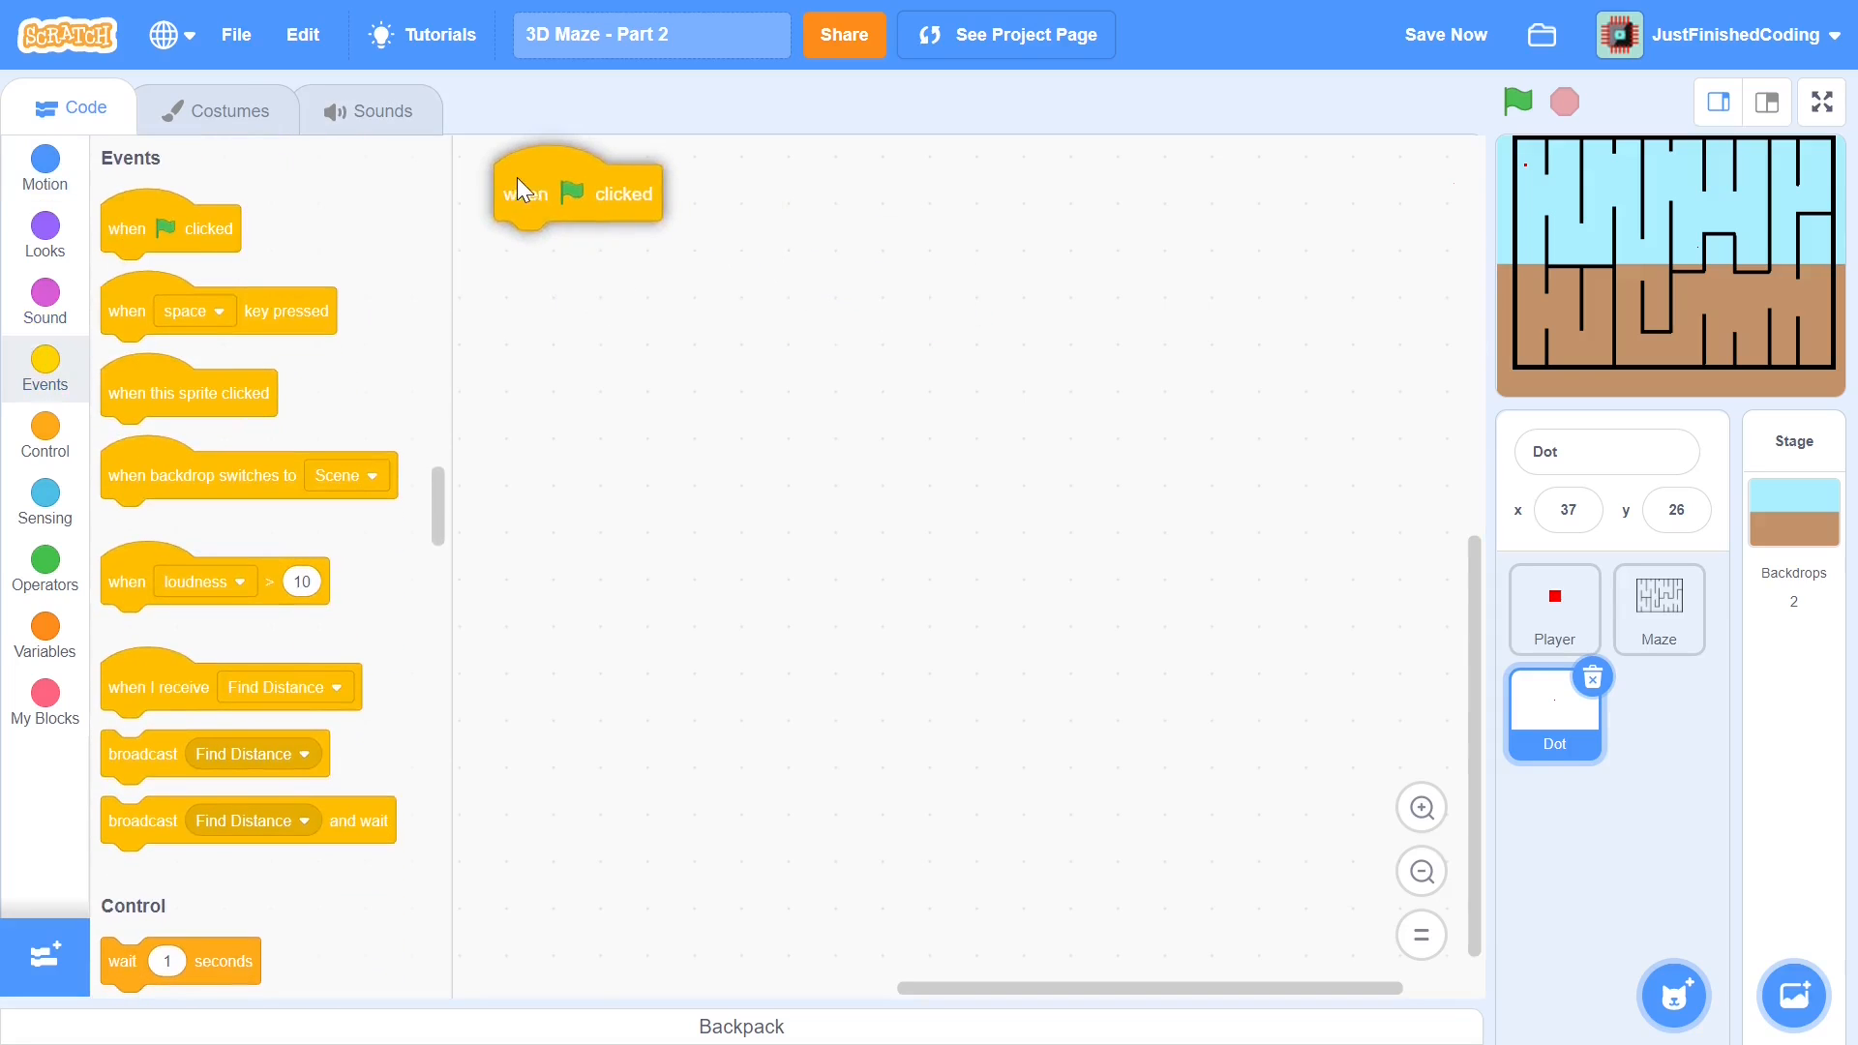
click(44, 234)
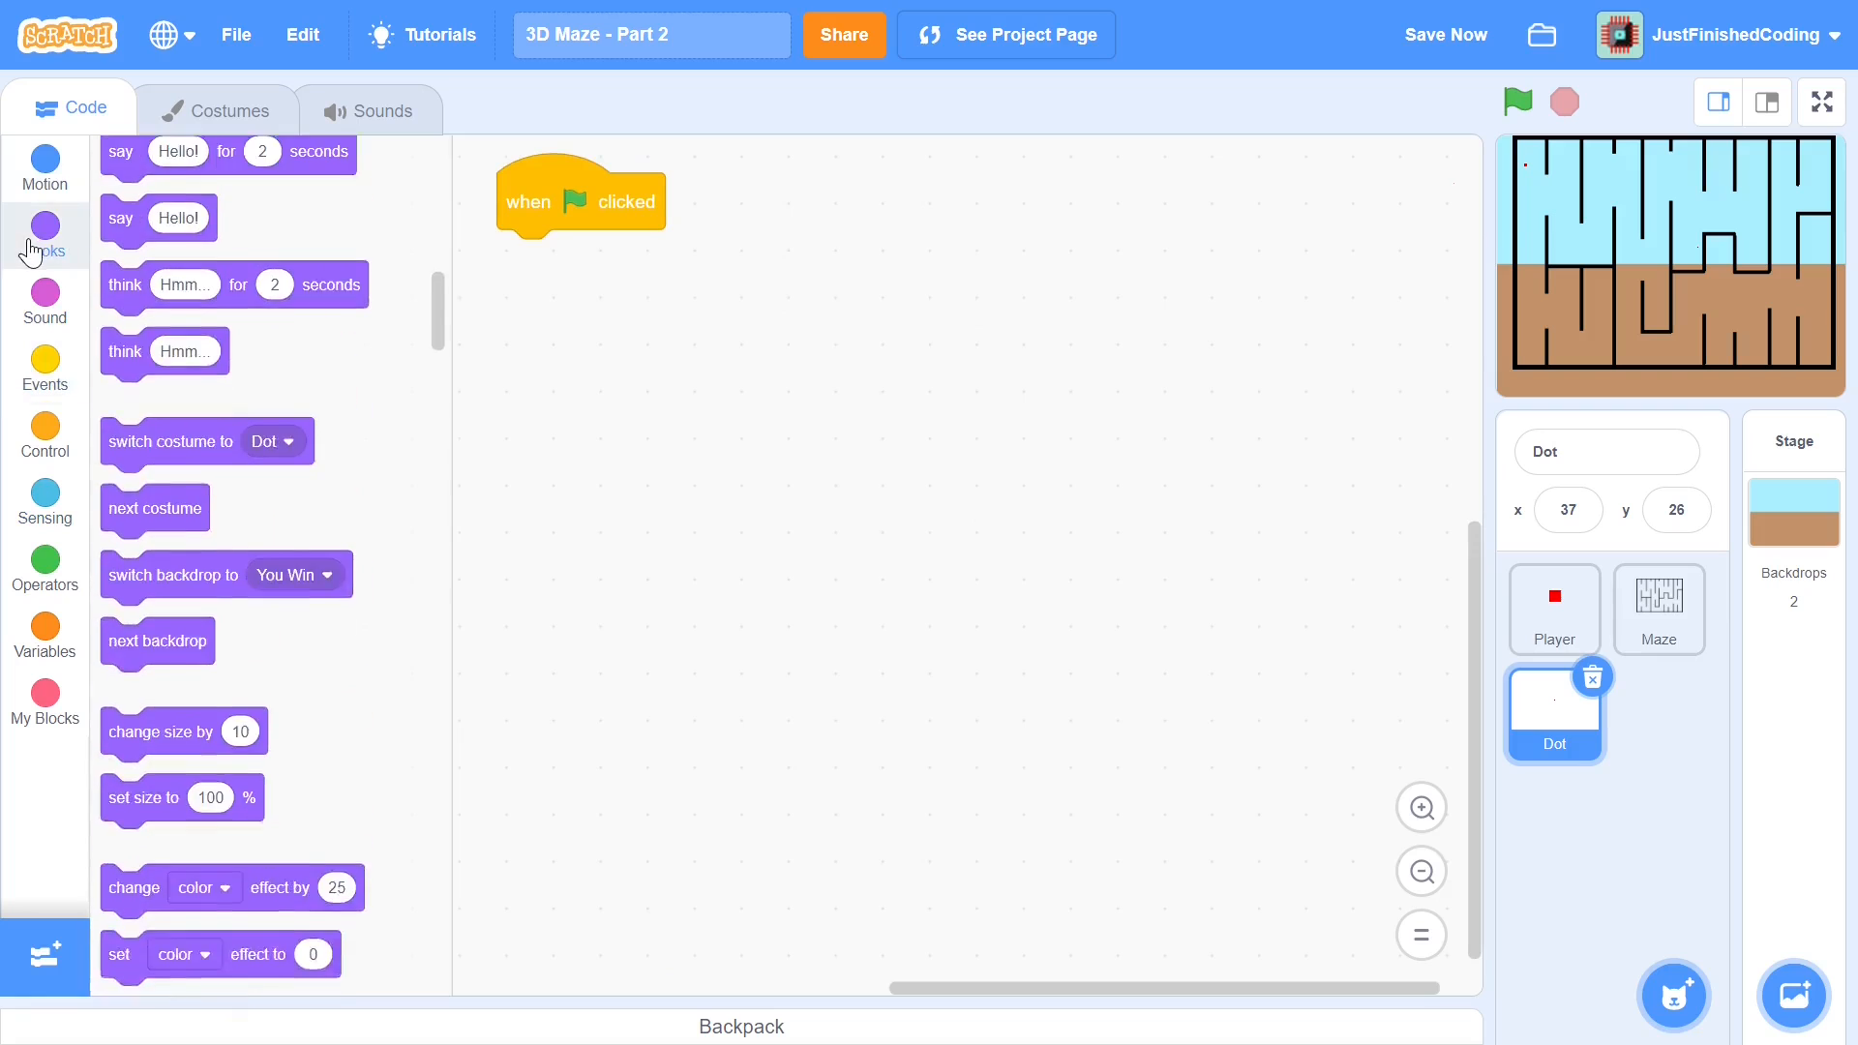
scroll(down, 3)
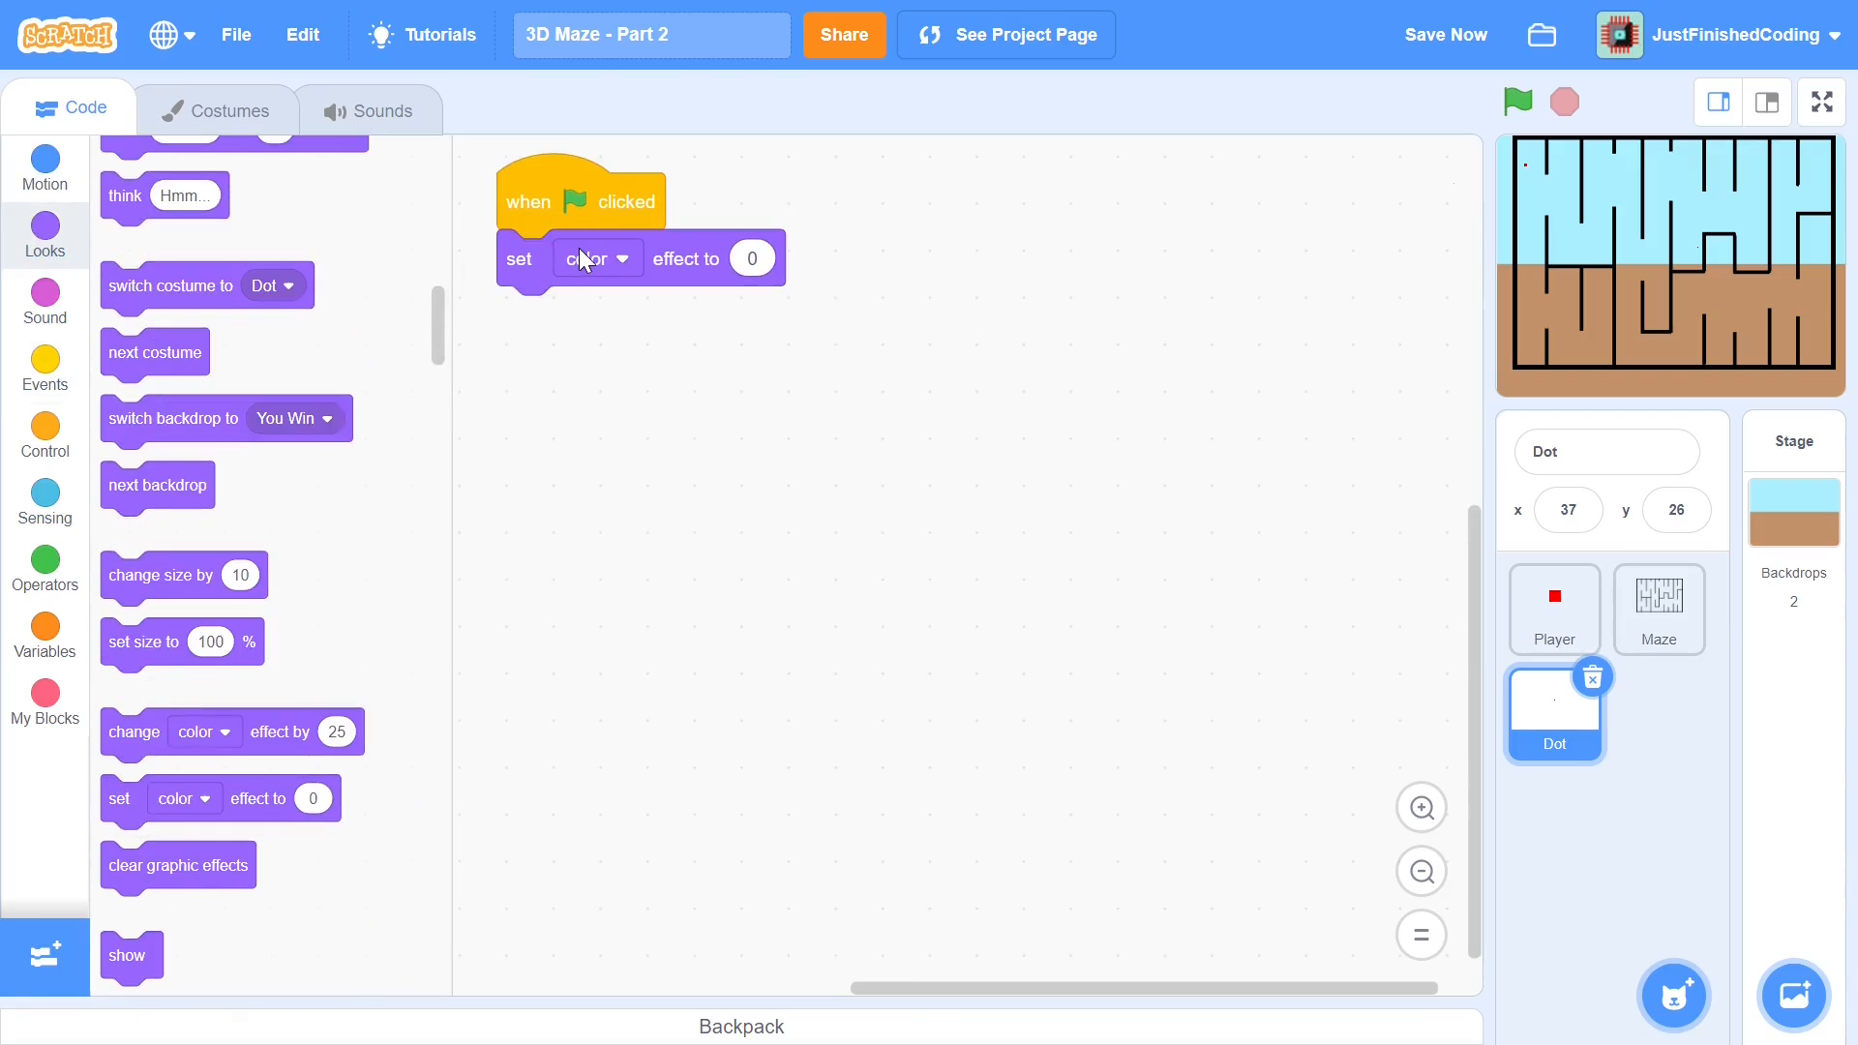
click(597, 257)
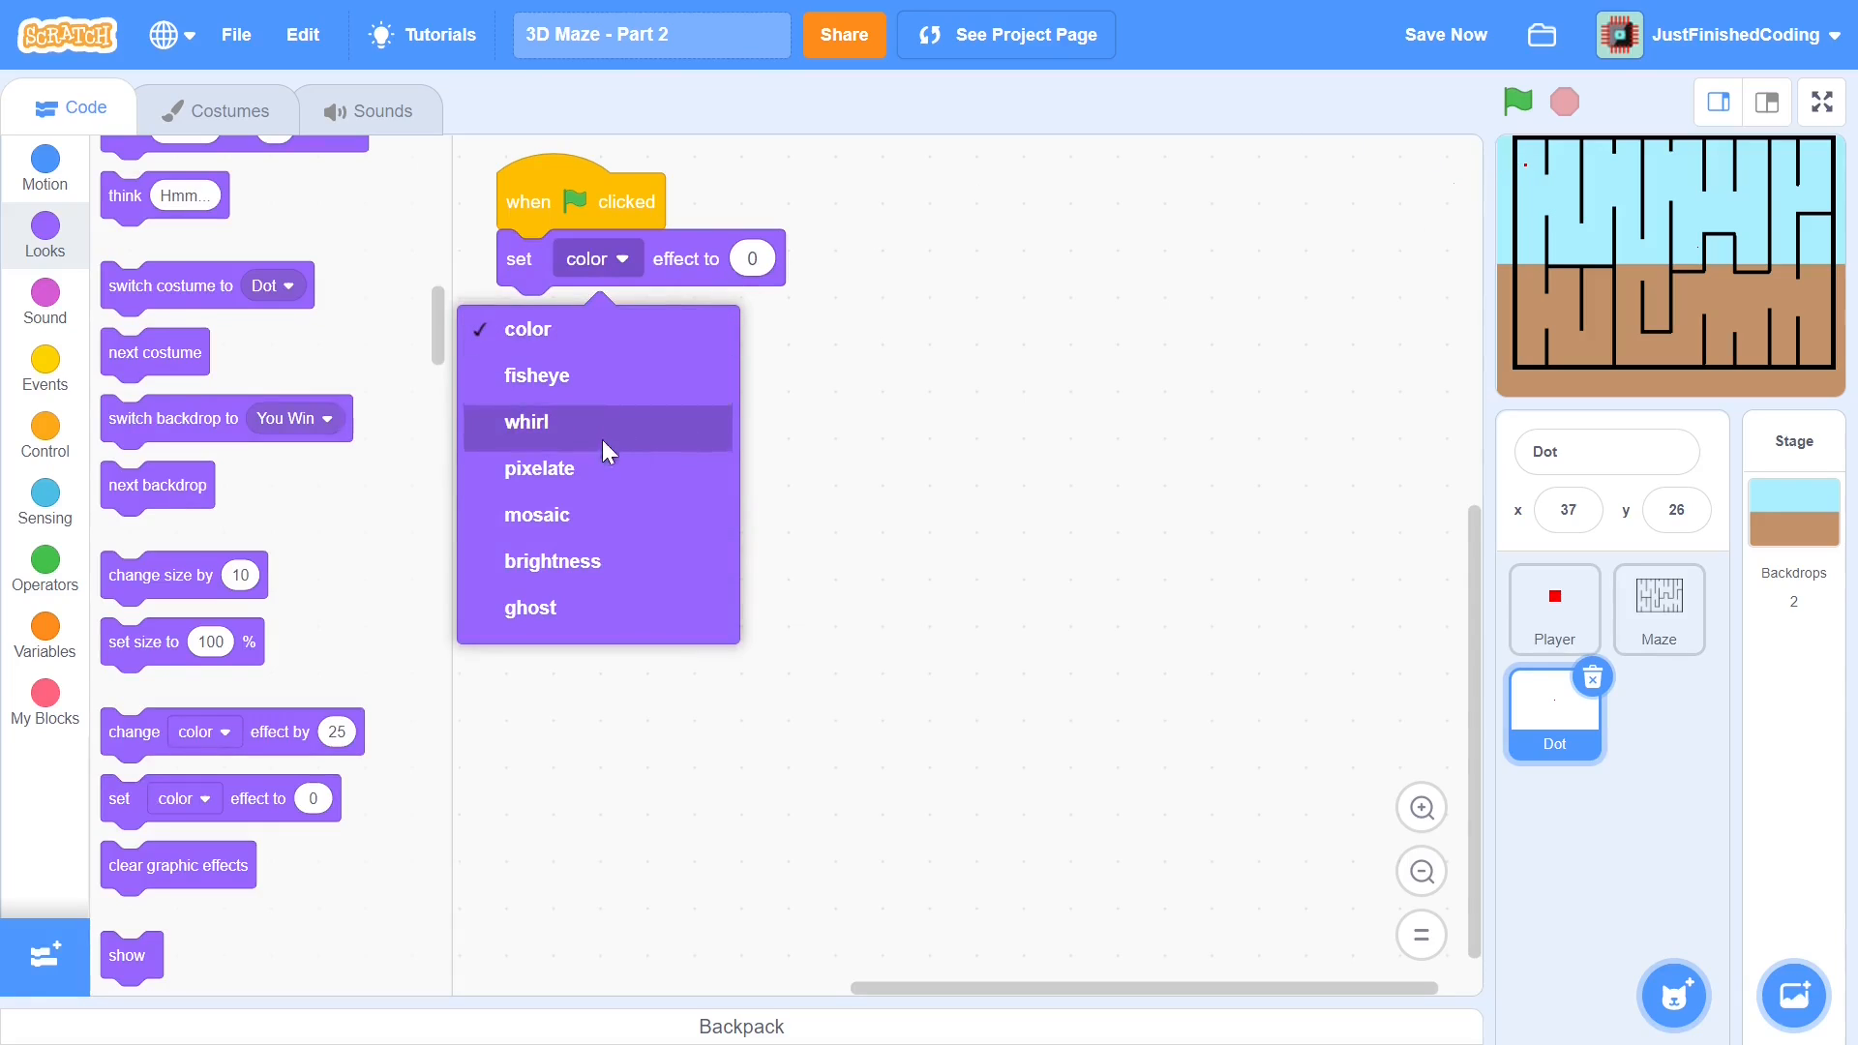
click(531, 608)
text(100)
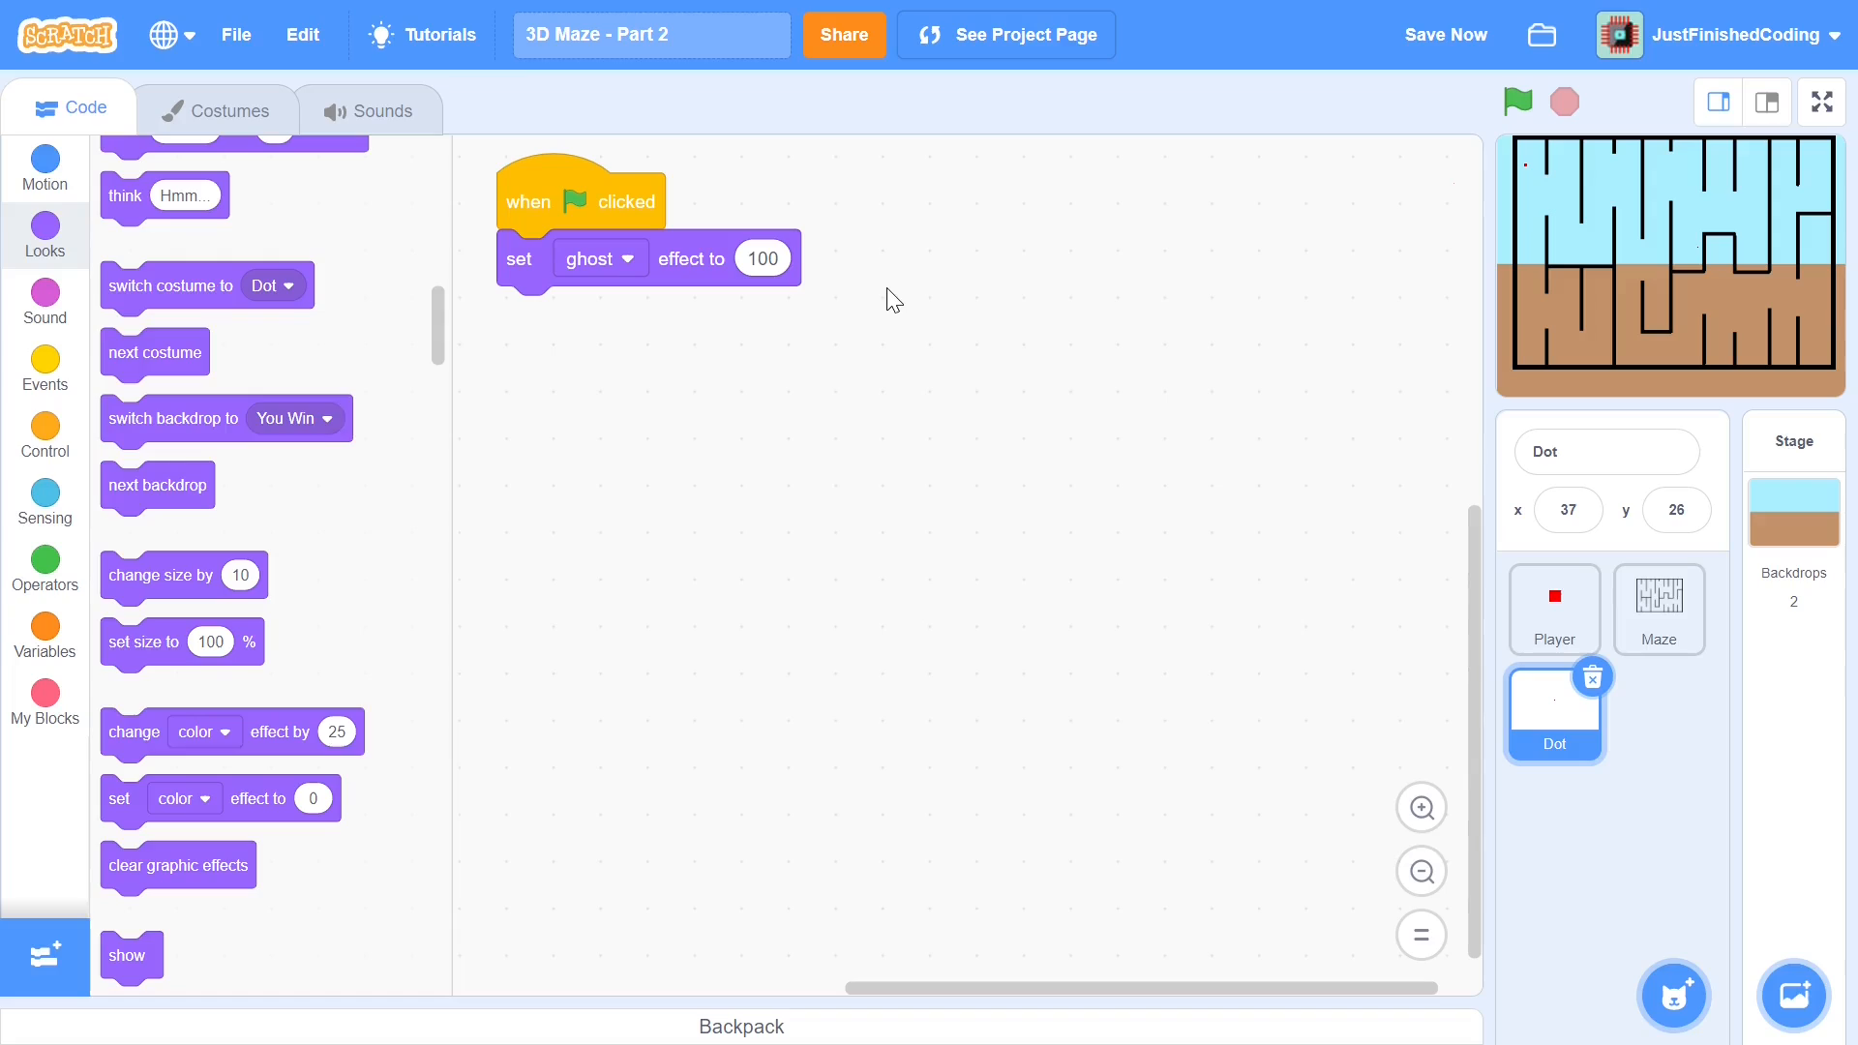
mouse_move(790, 216)
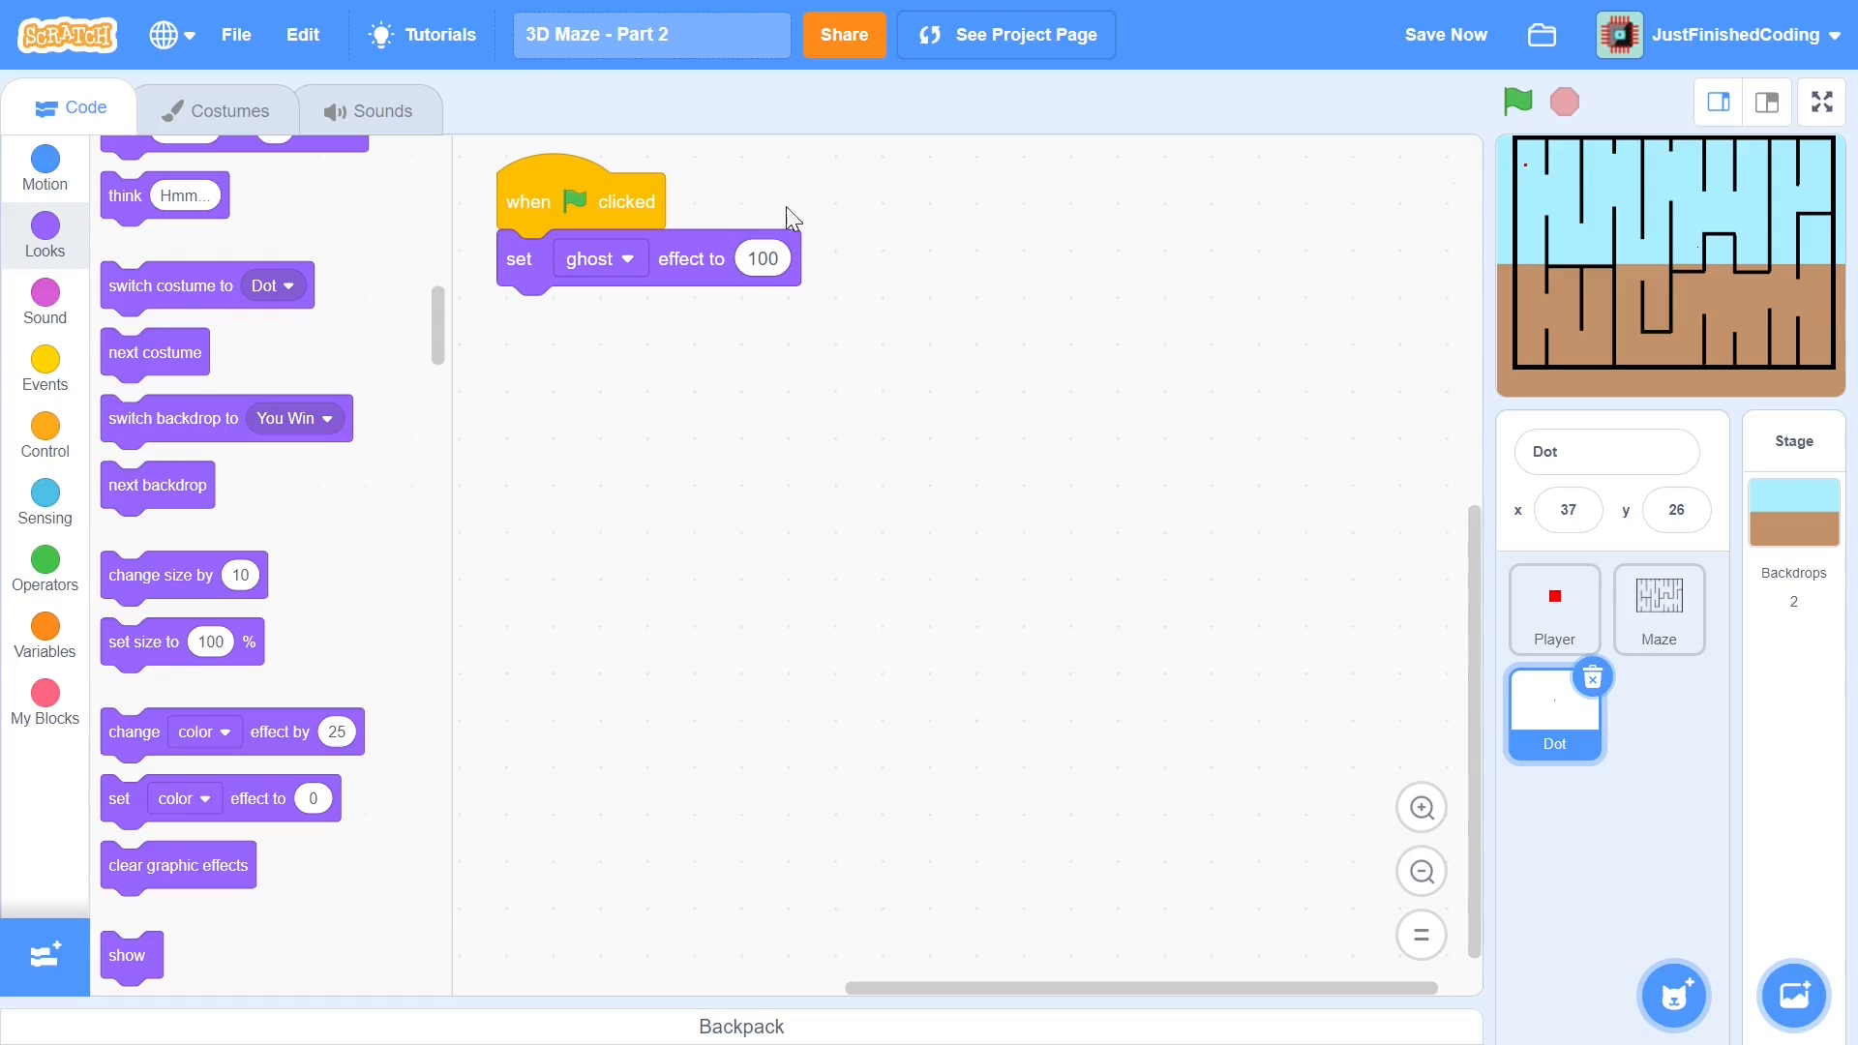
mouse_move(1320, 381)
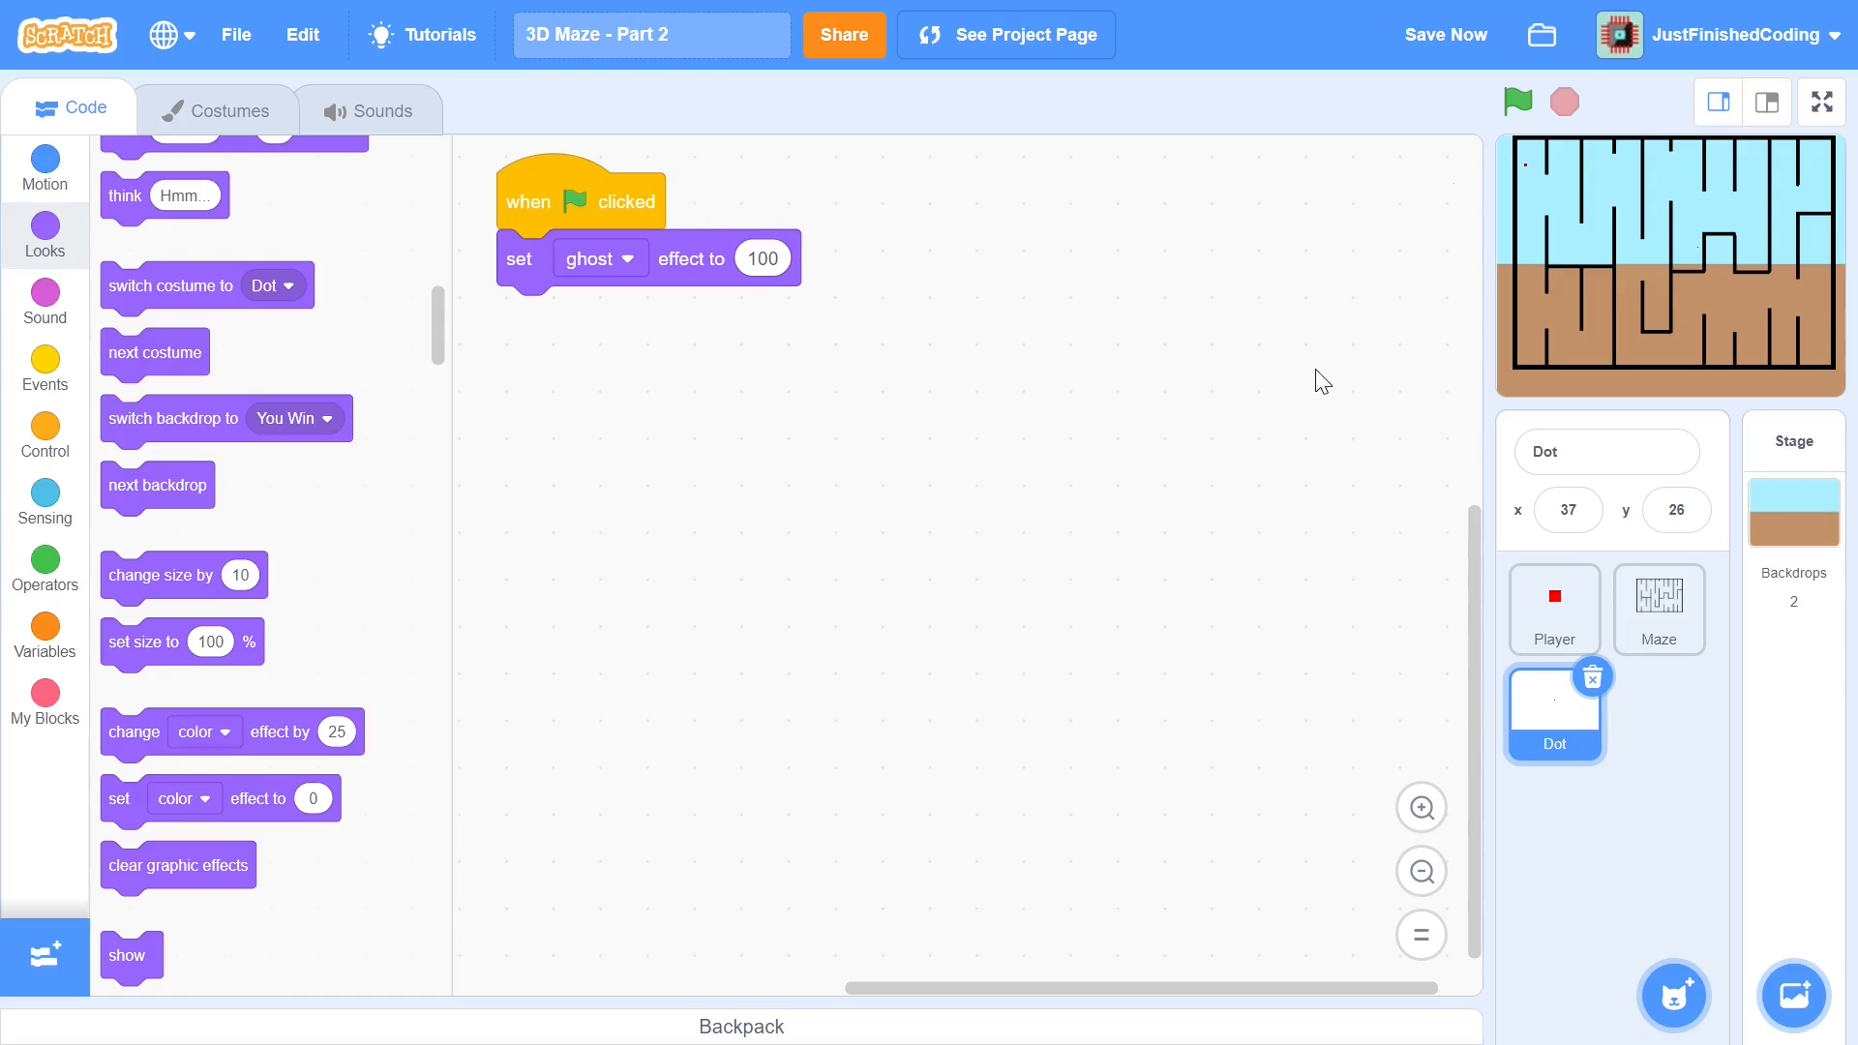
click(1554, 610)
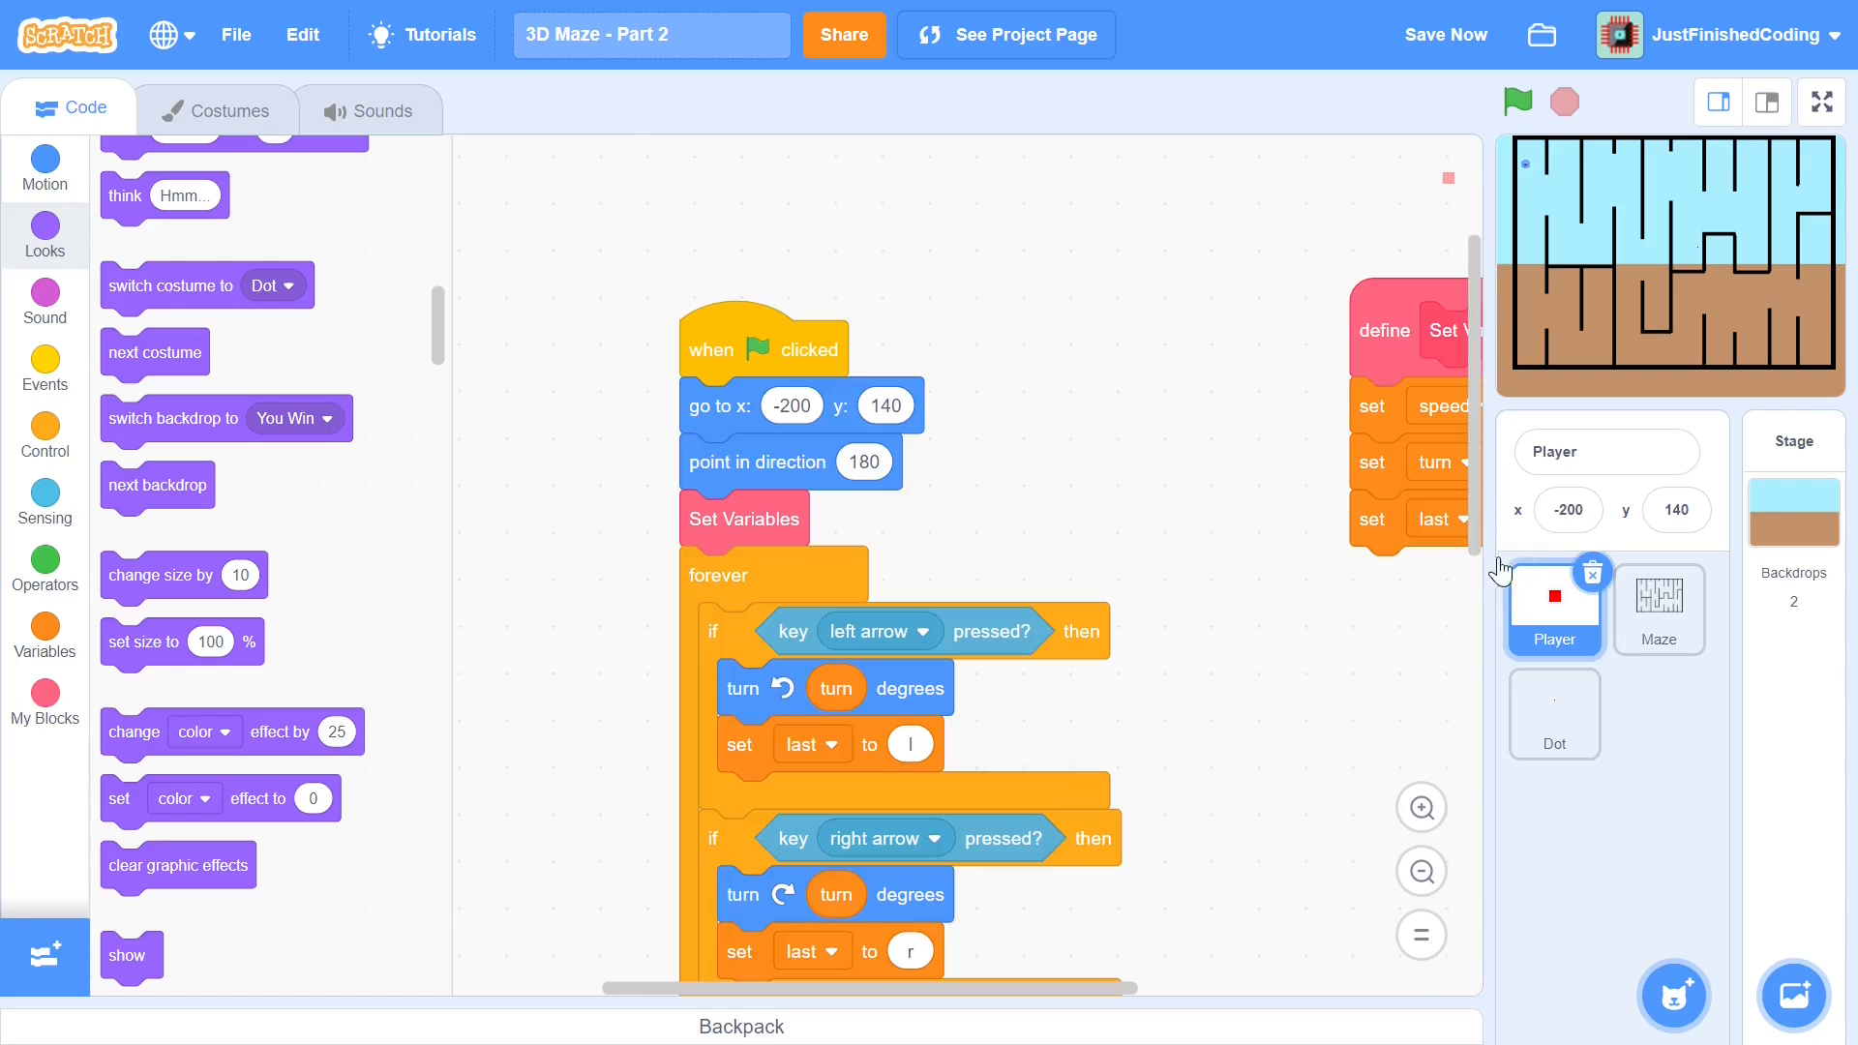
scroll(down, 3)
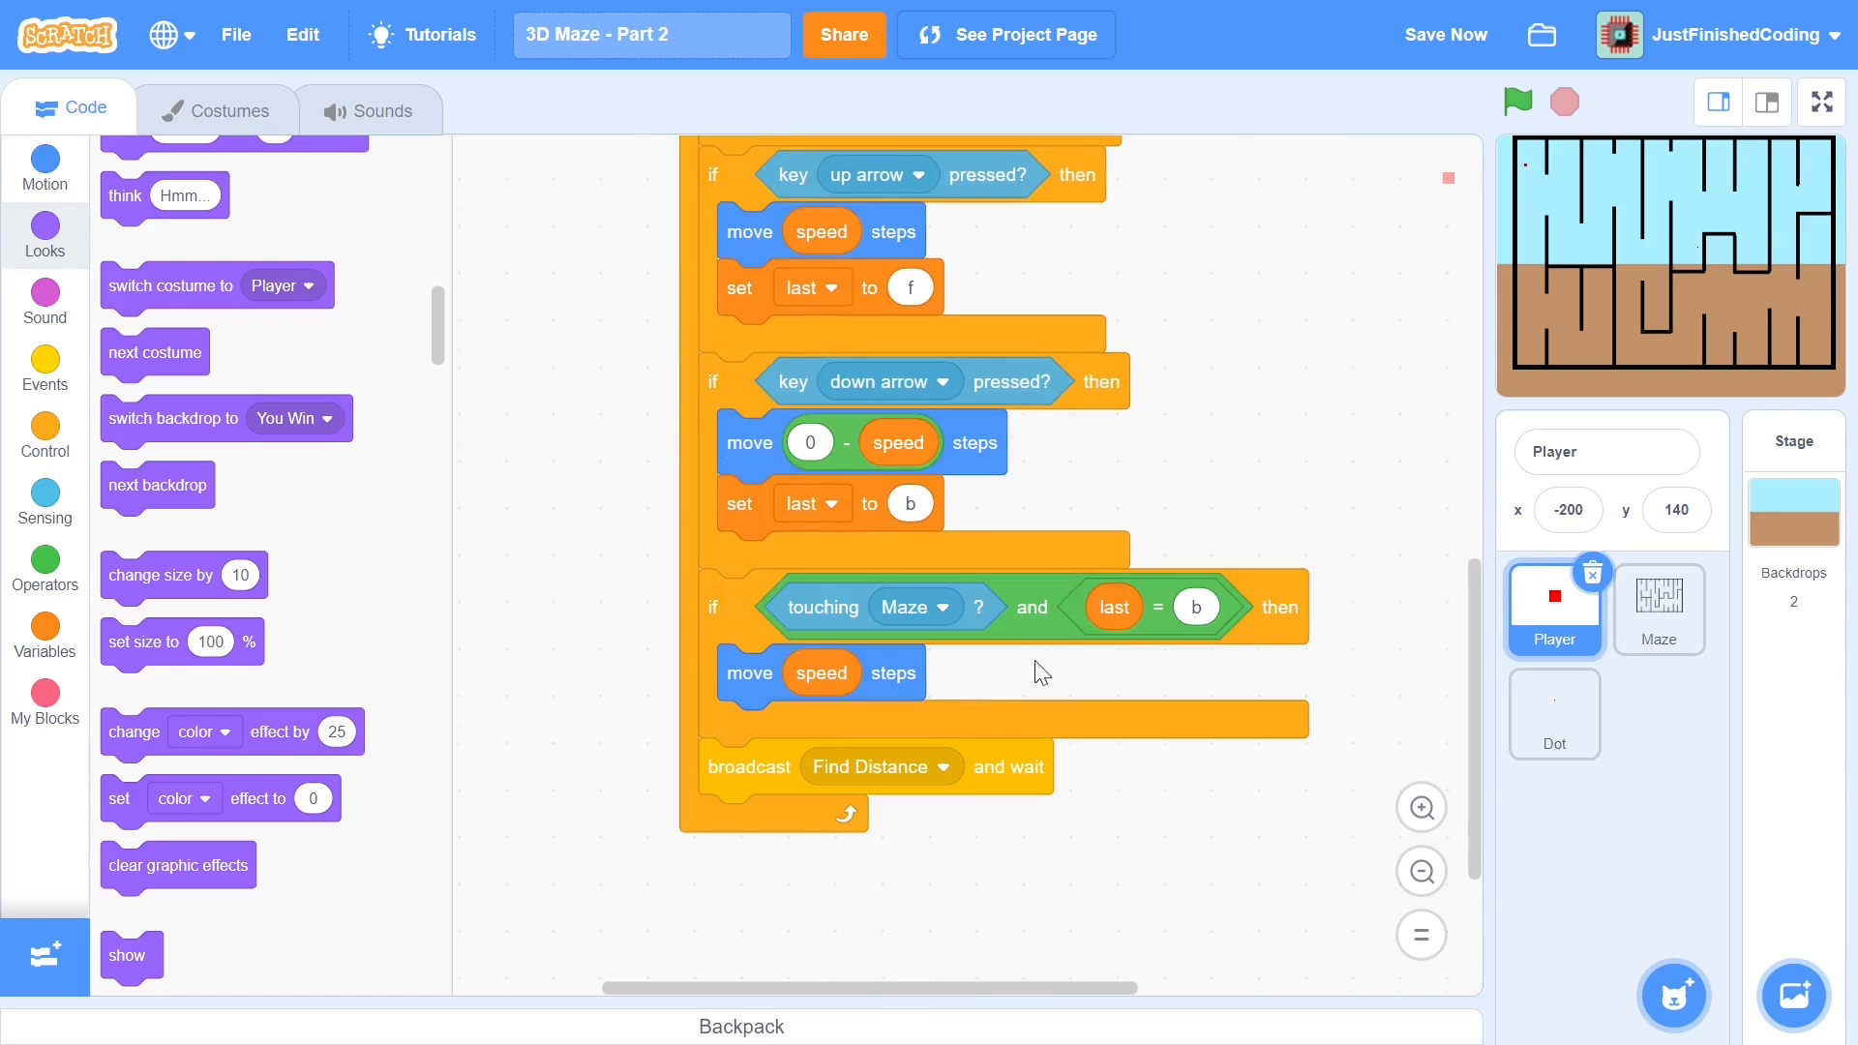
scroll(up, 3)
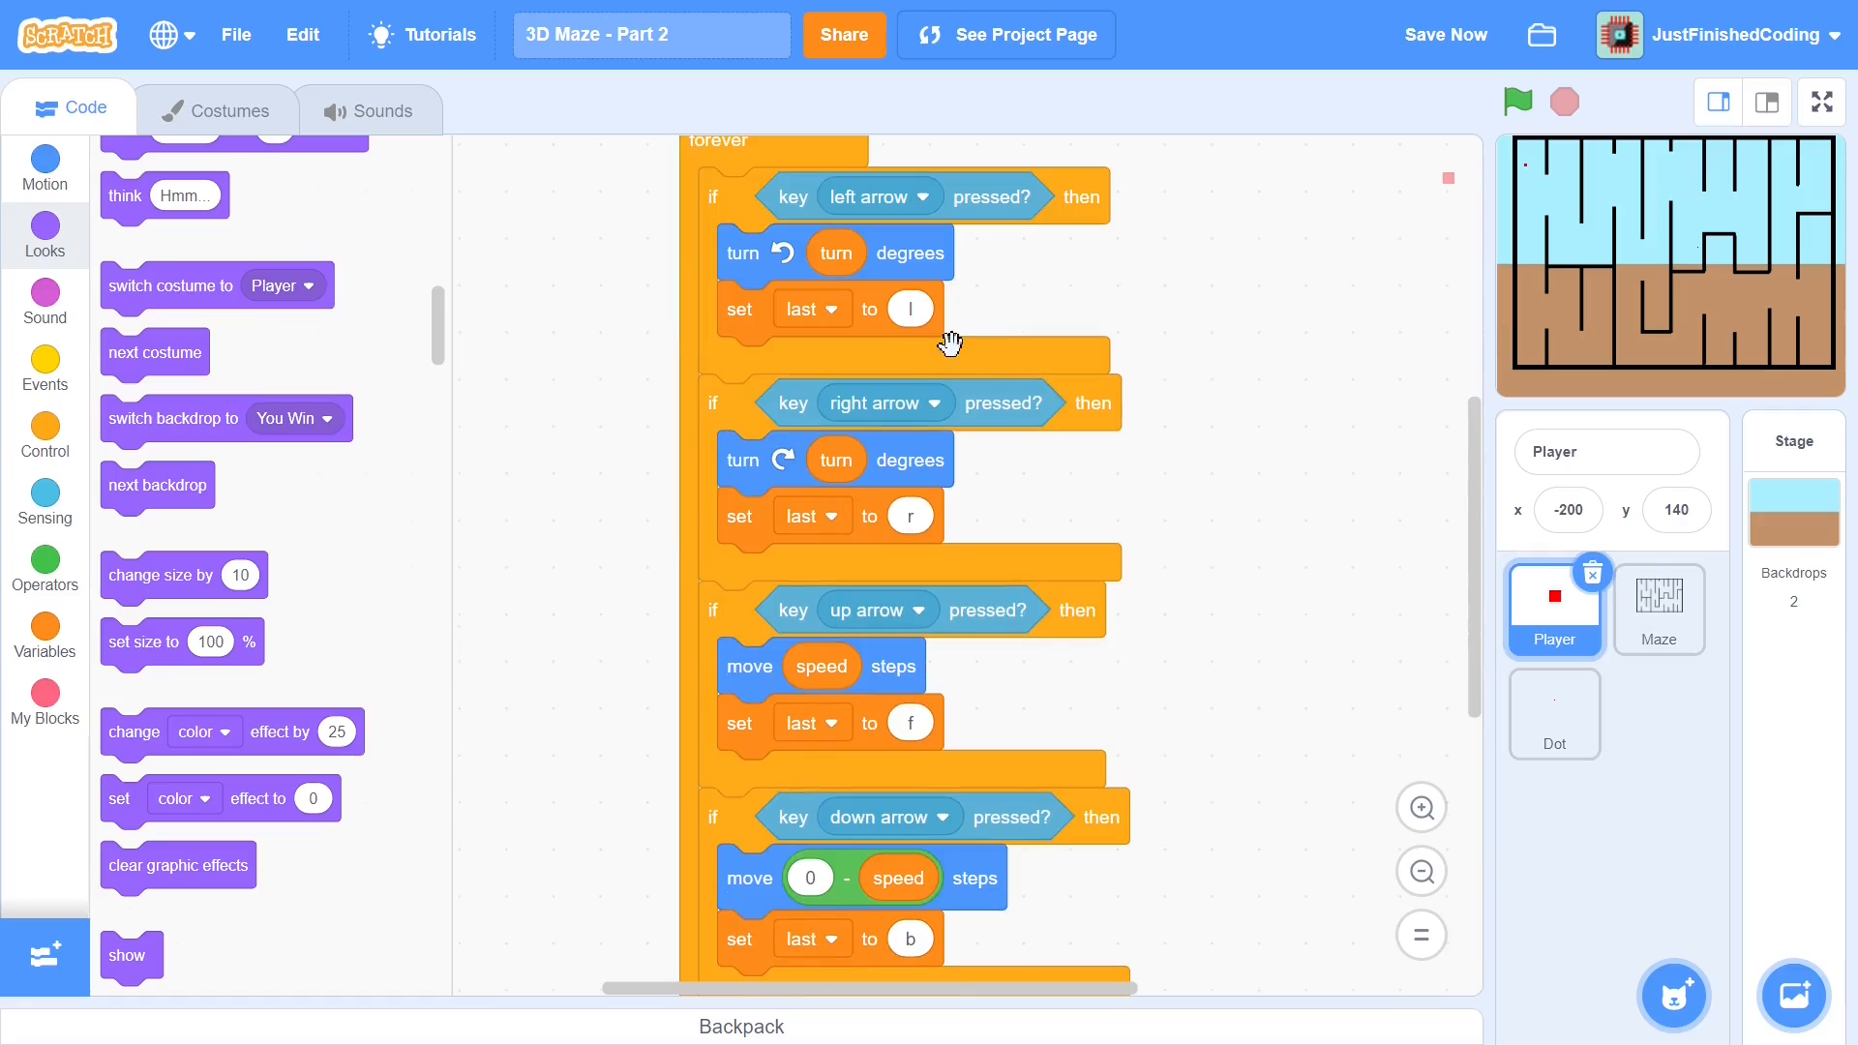
scroll(down, 3)
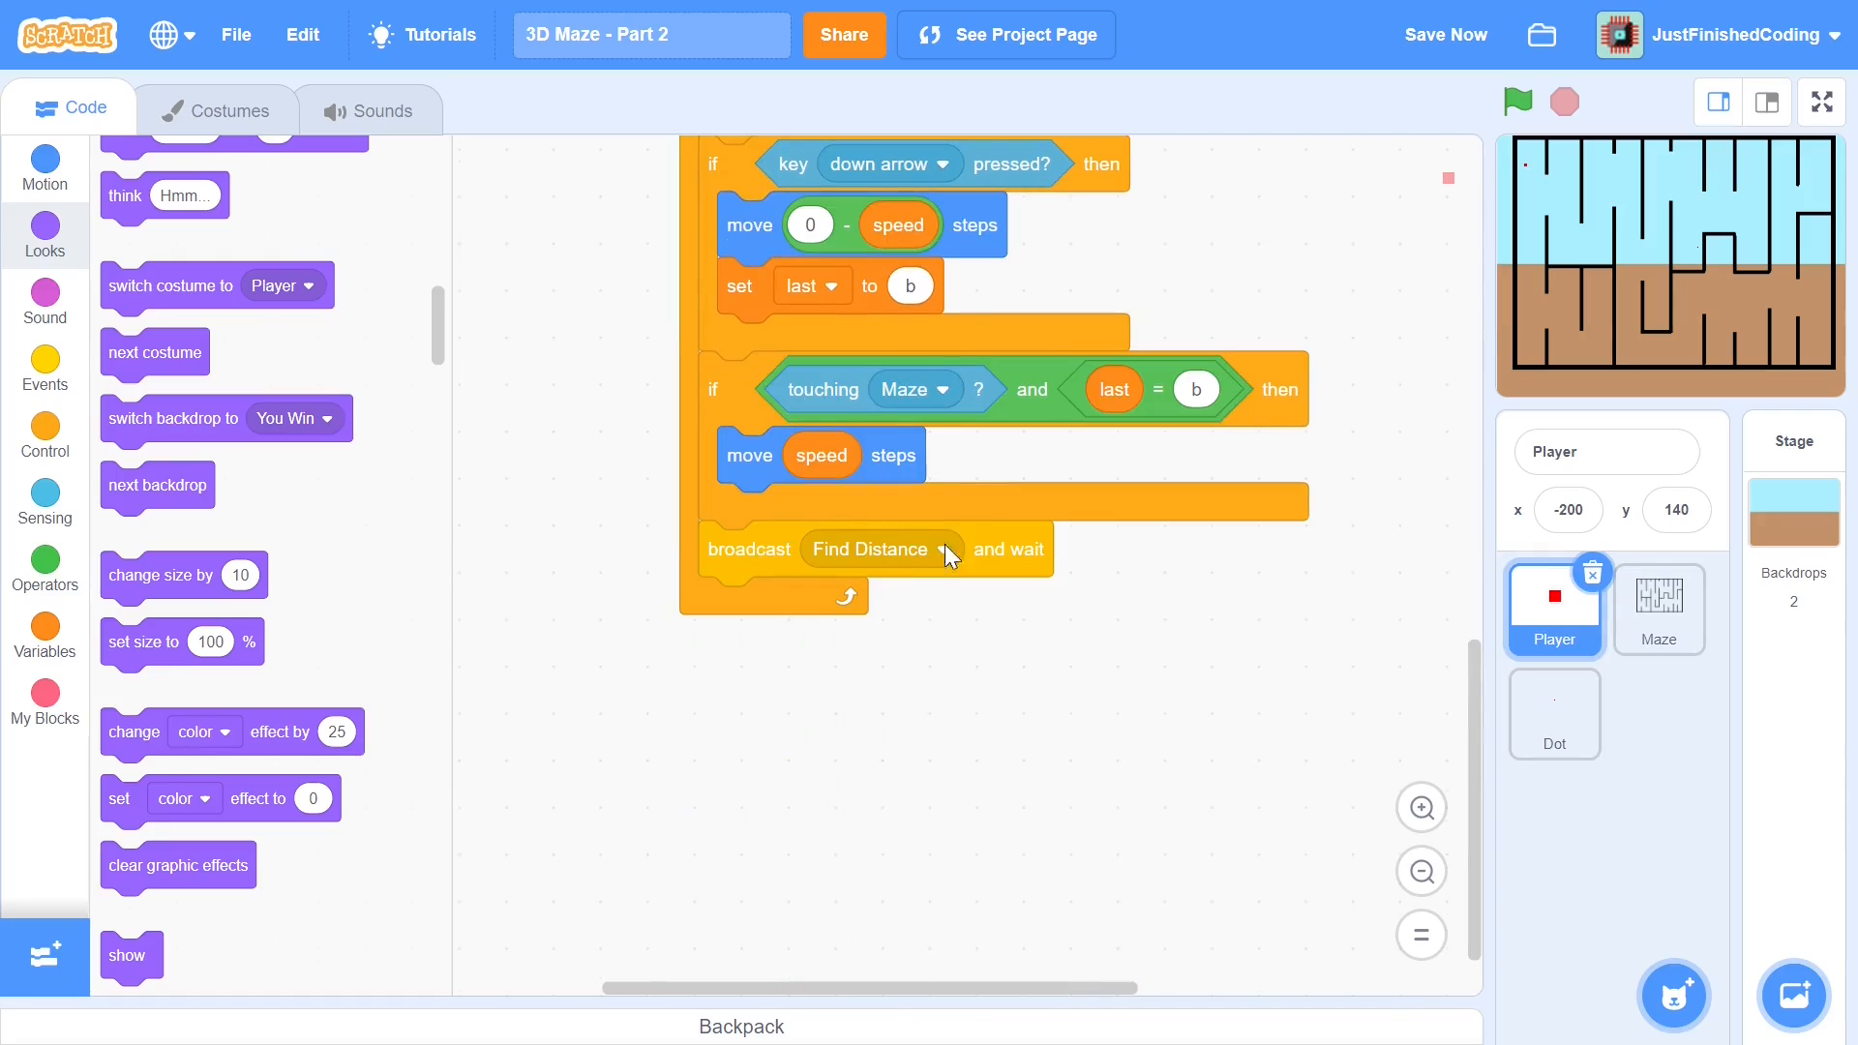
click(1554, 715)
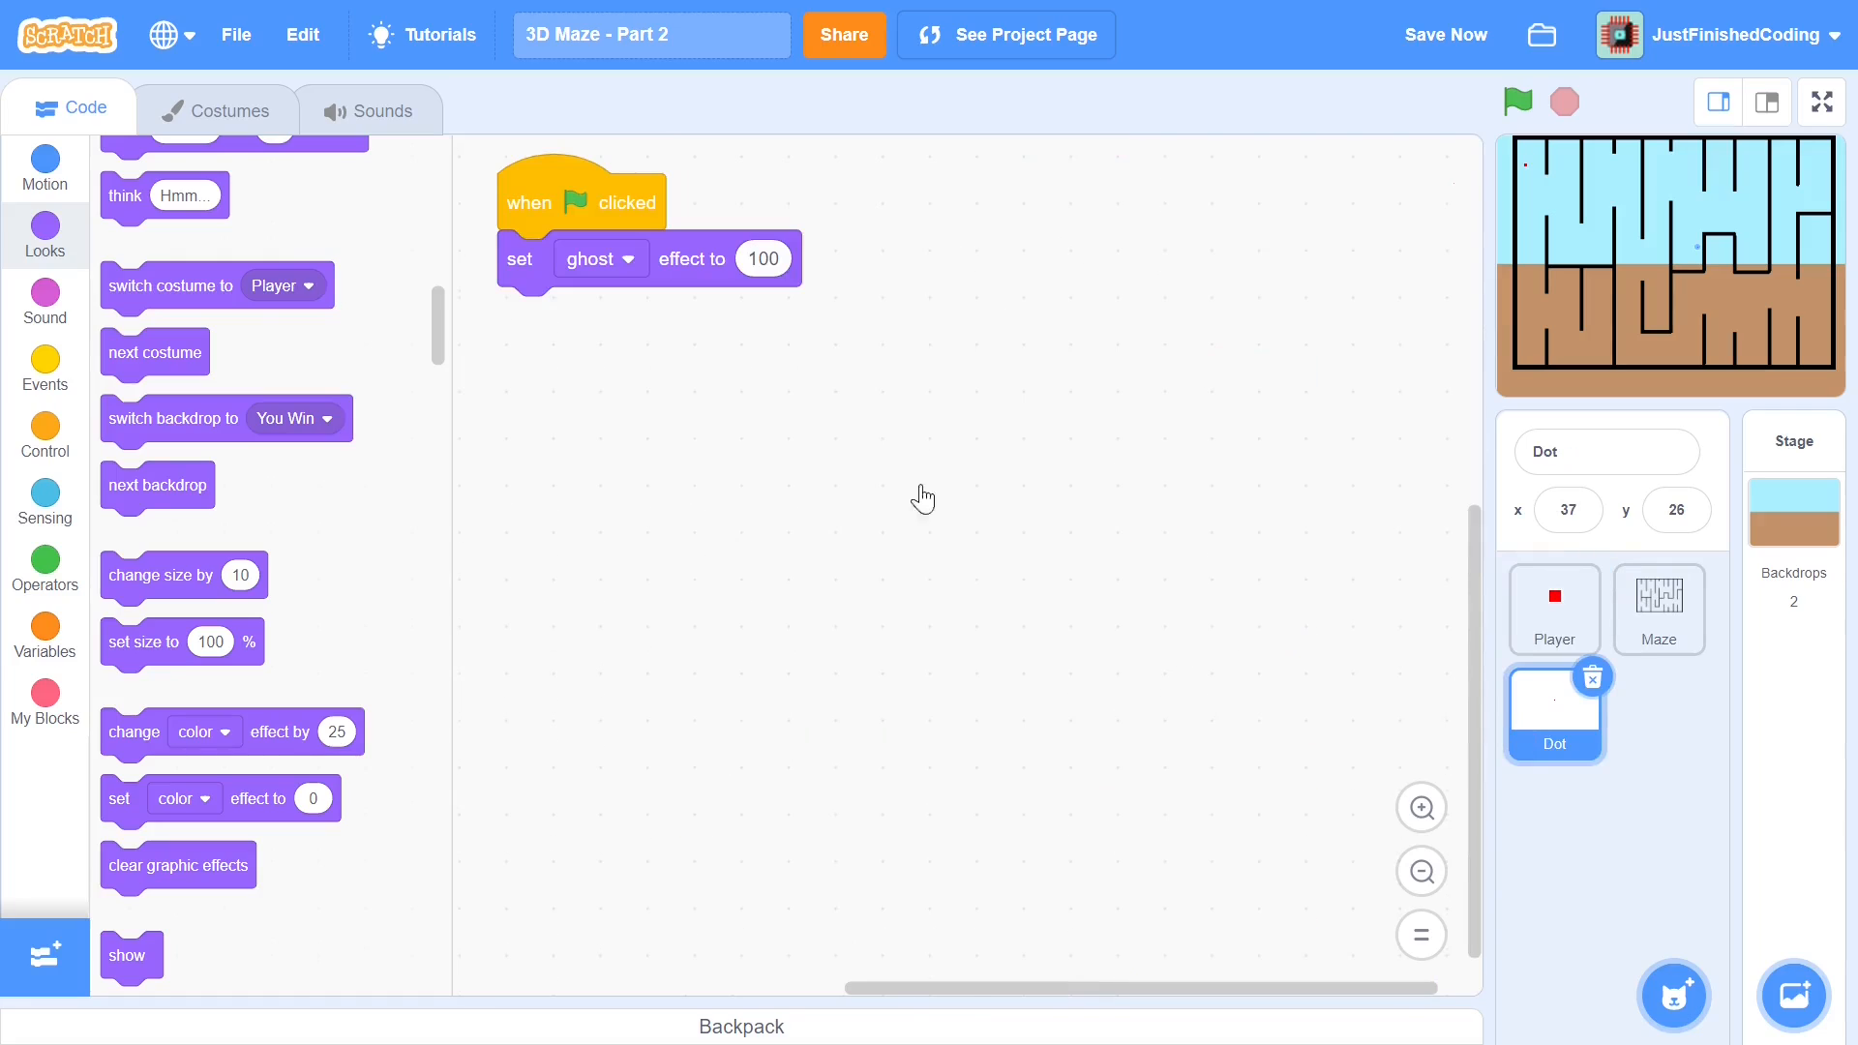
Start a 'when I receive Find Distance' script on Dot, then show Player's code
click(45, 367)
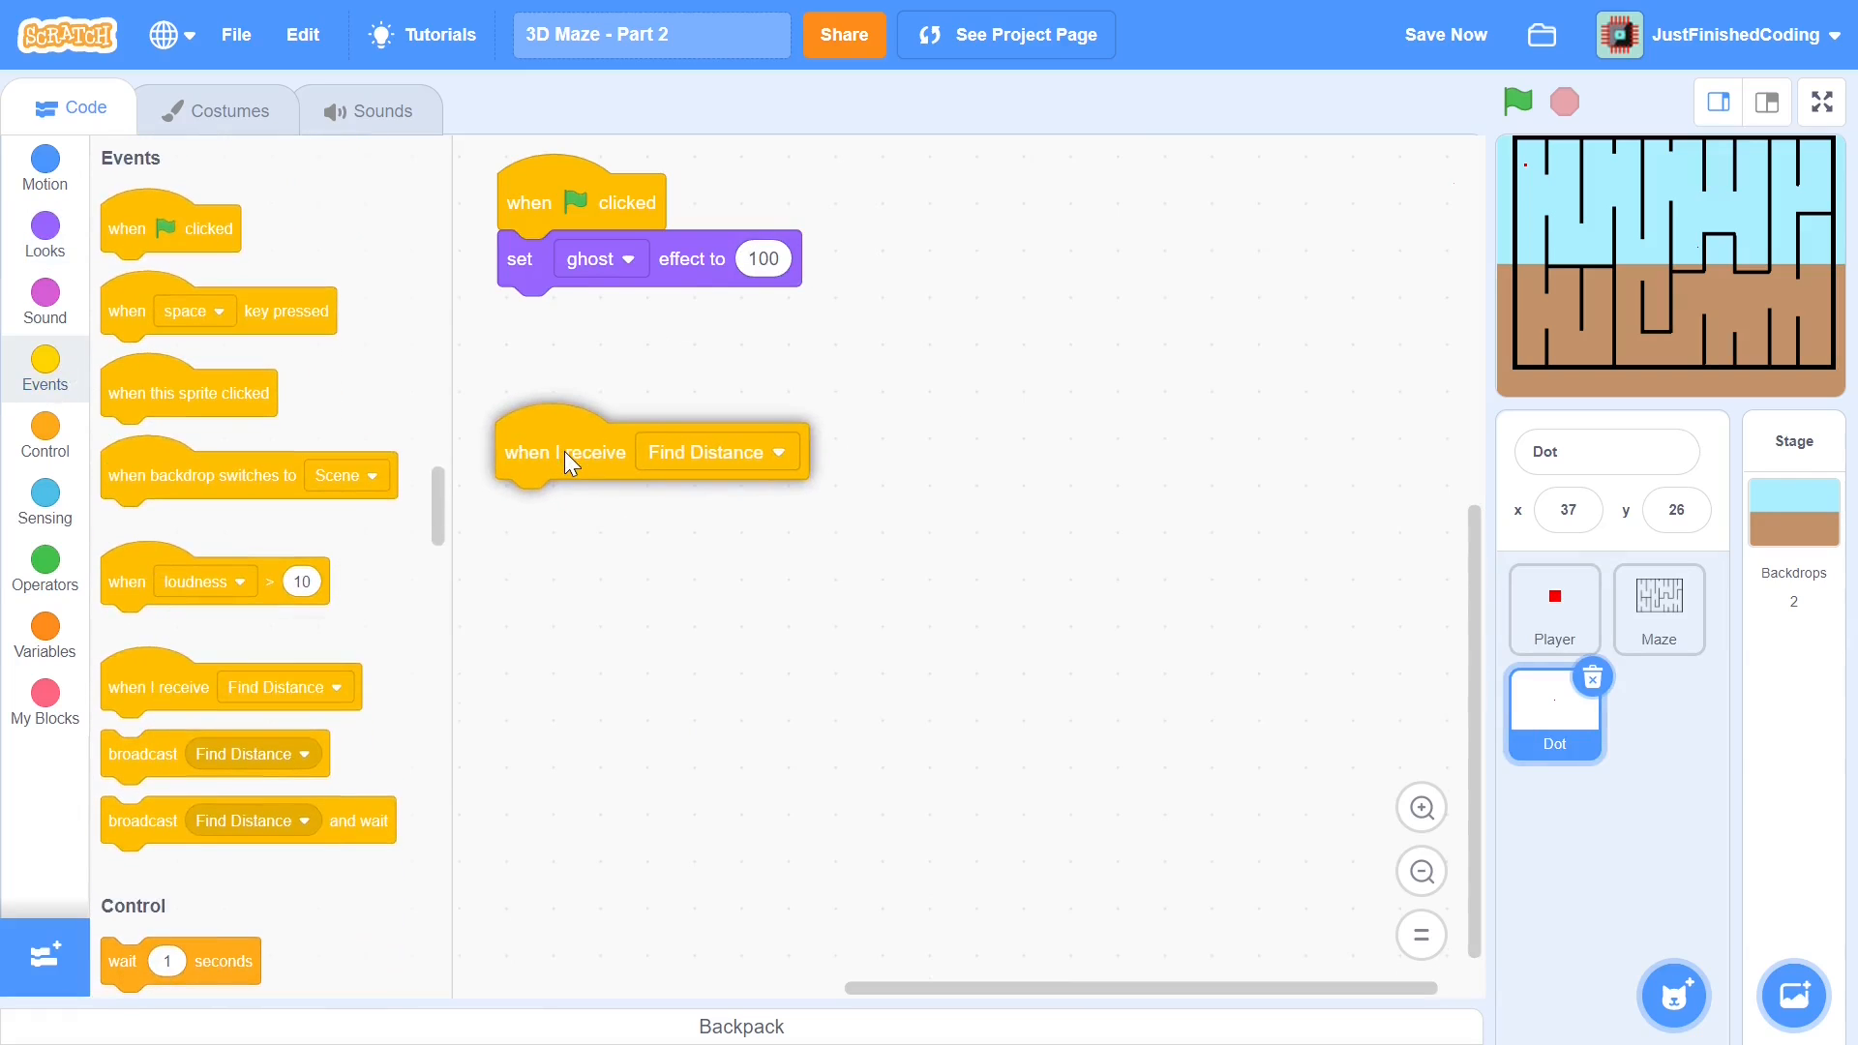
mouse_move(1415, 637)
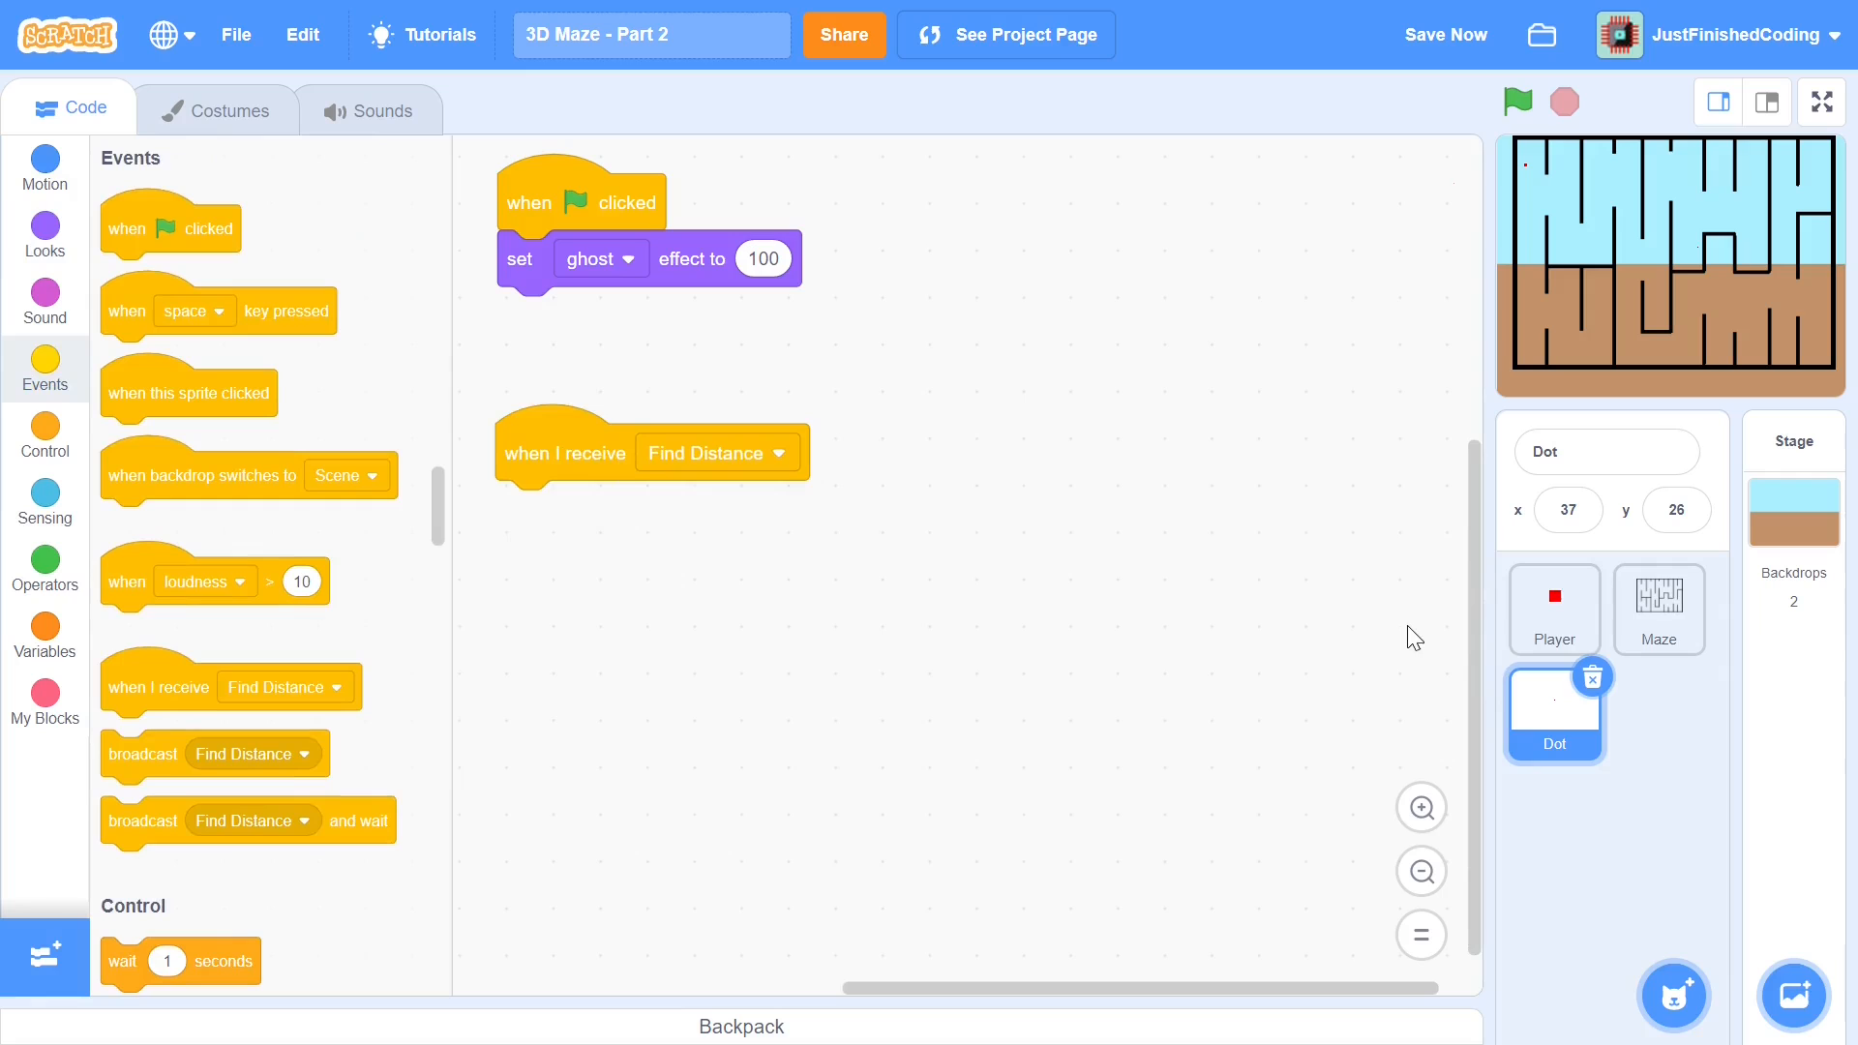
click(1555, 610)
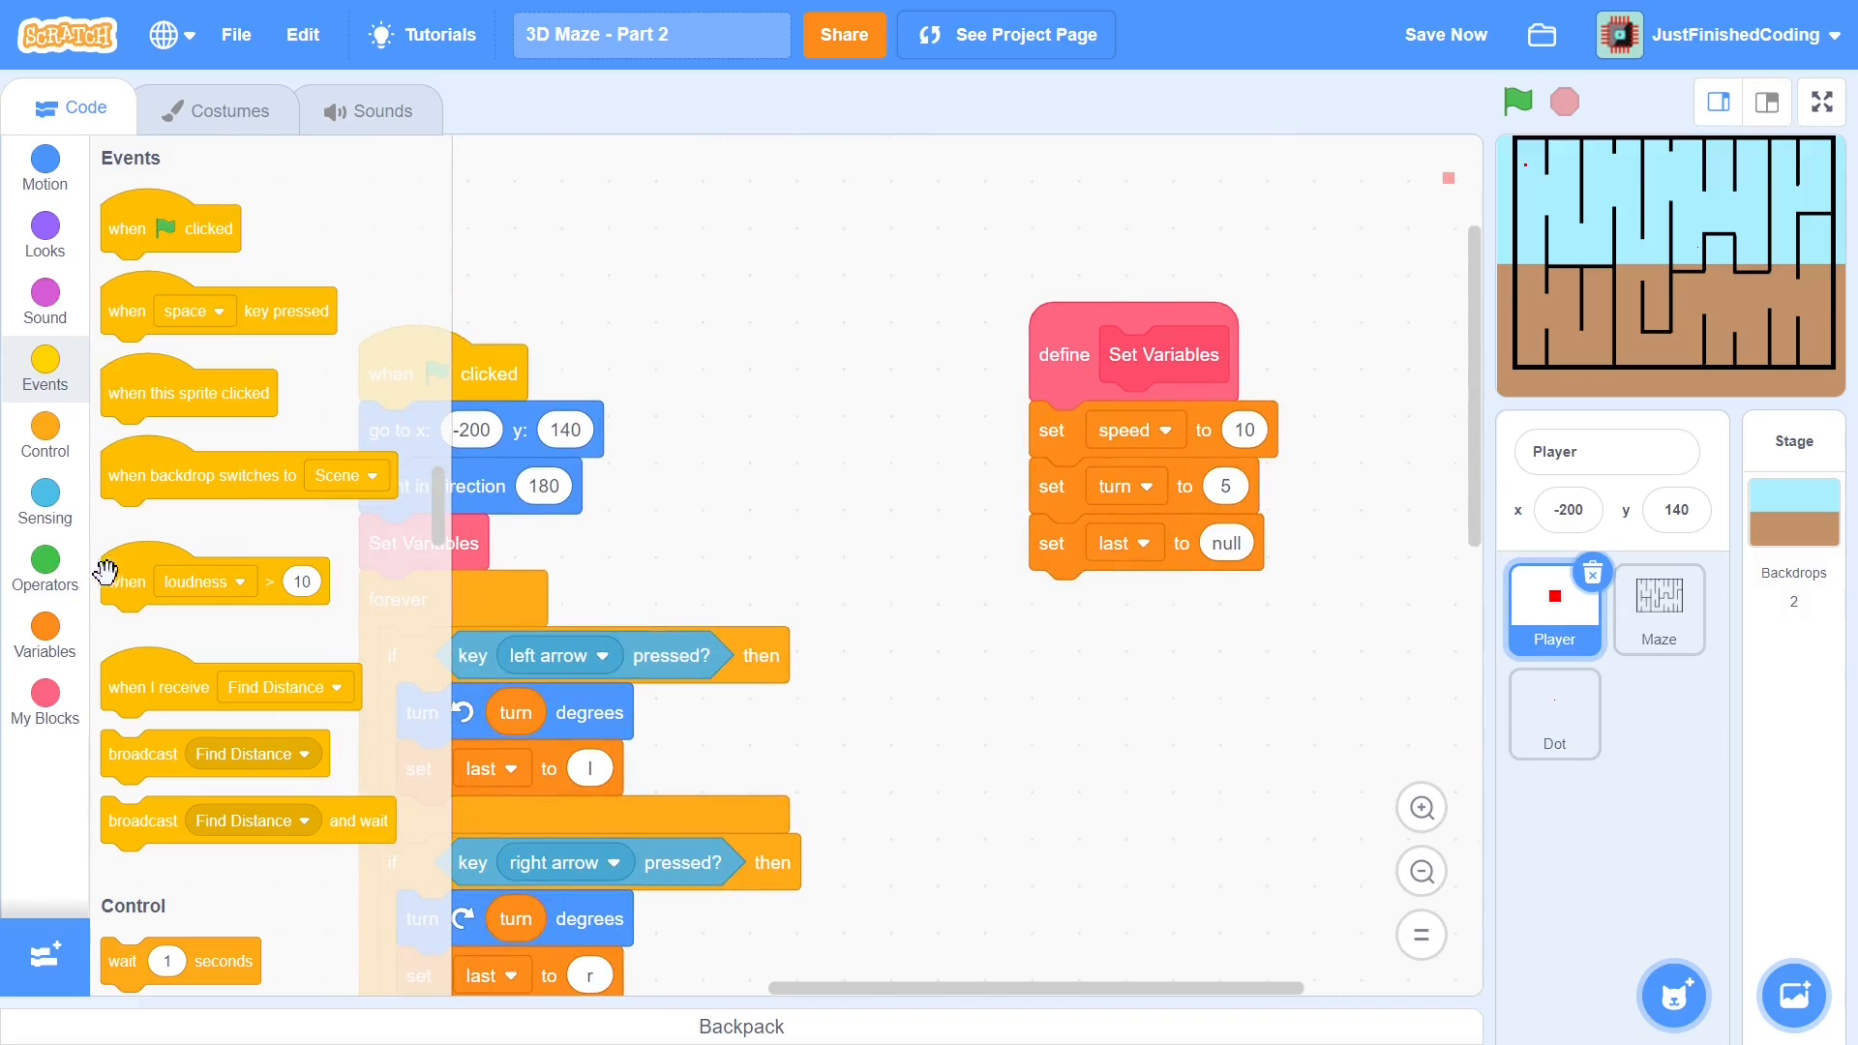
Create MAX SIGHT and FIELD OF VIEW variables and hide their stage monitors
click(44, 637)
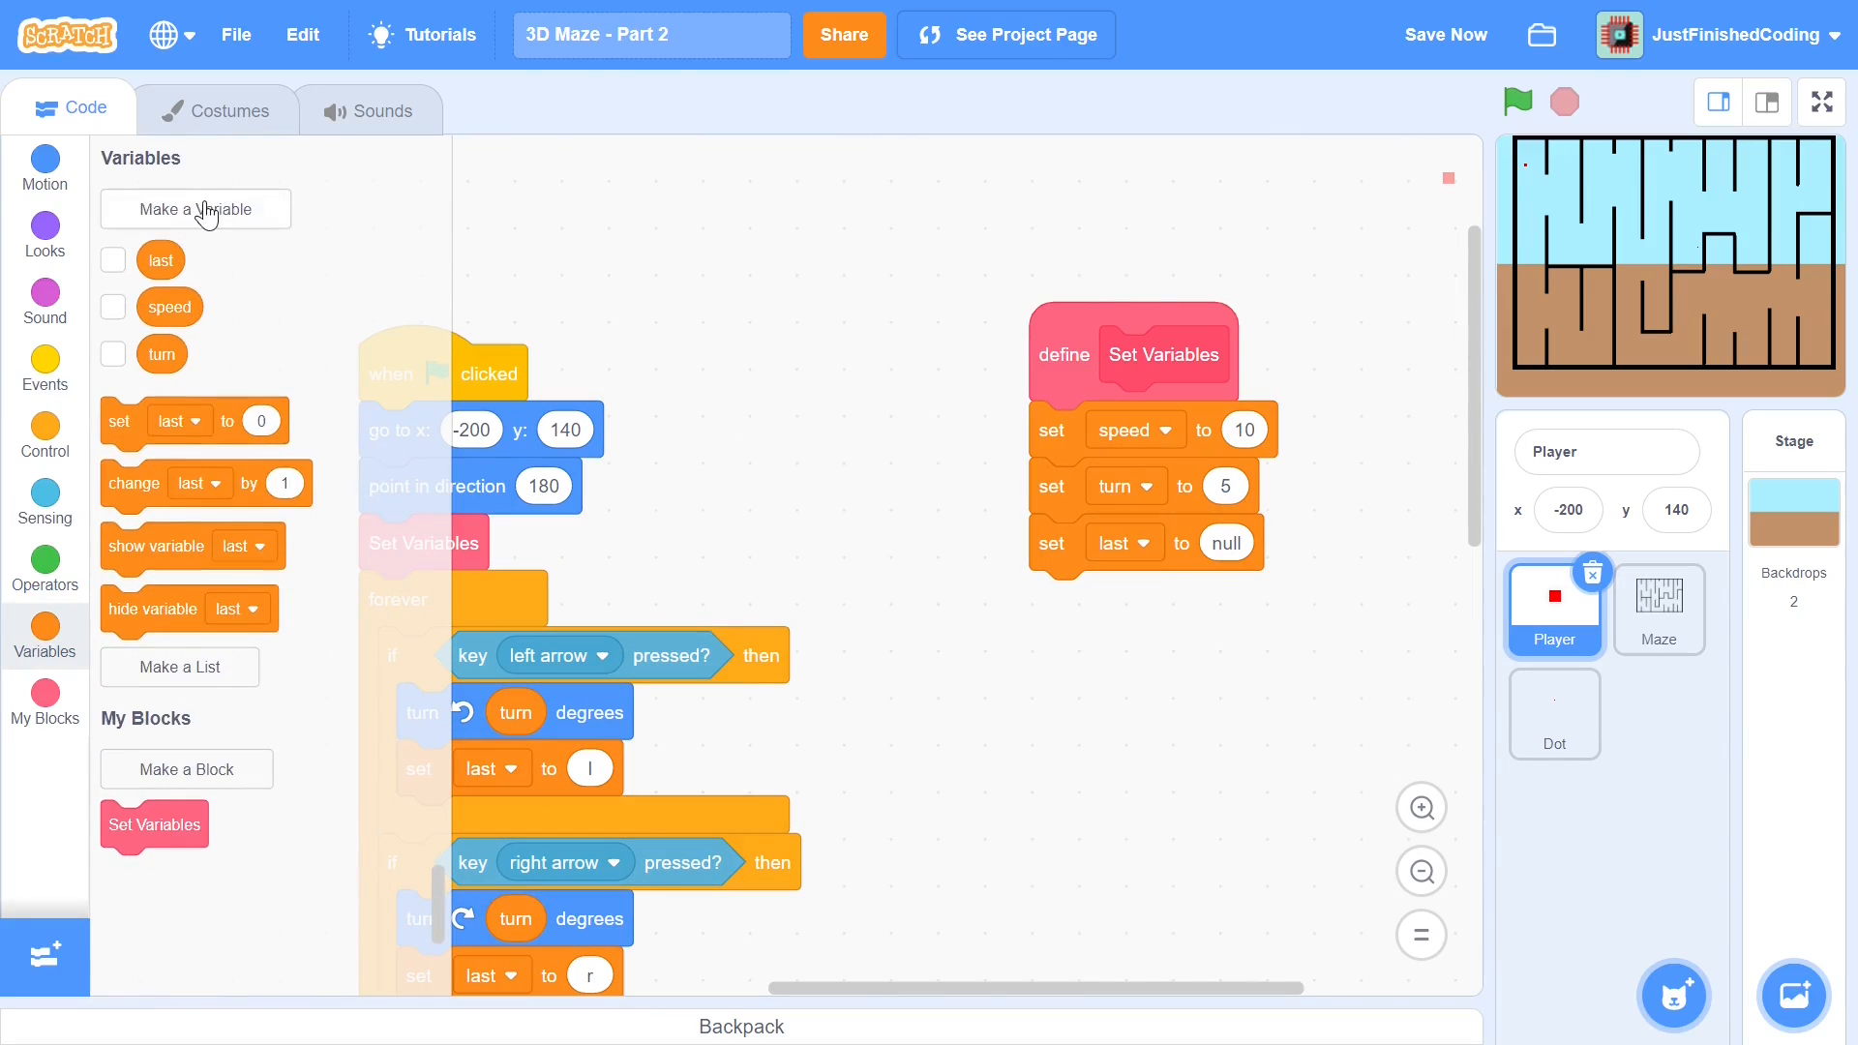
click(195, 209)
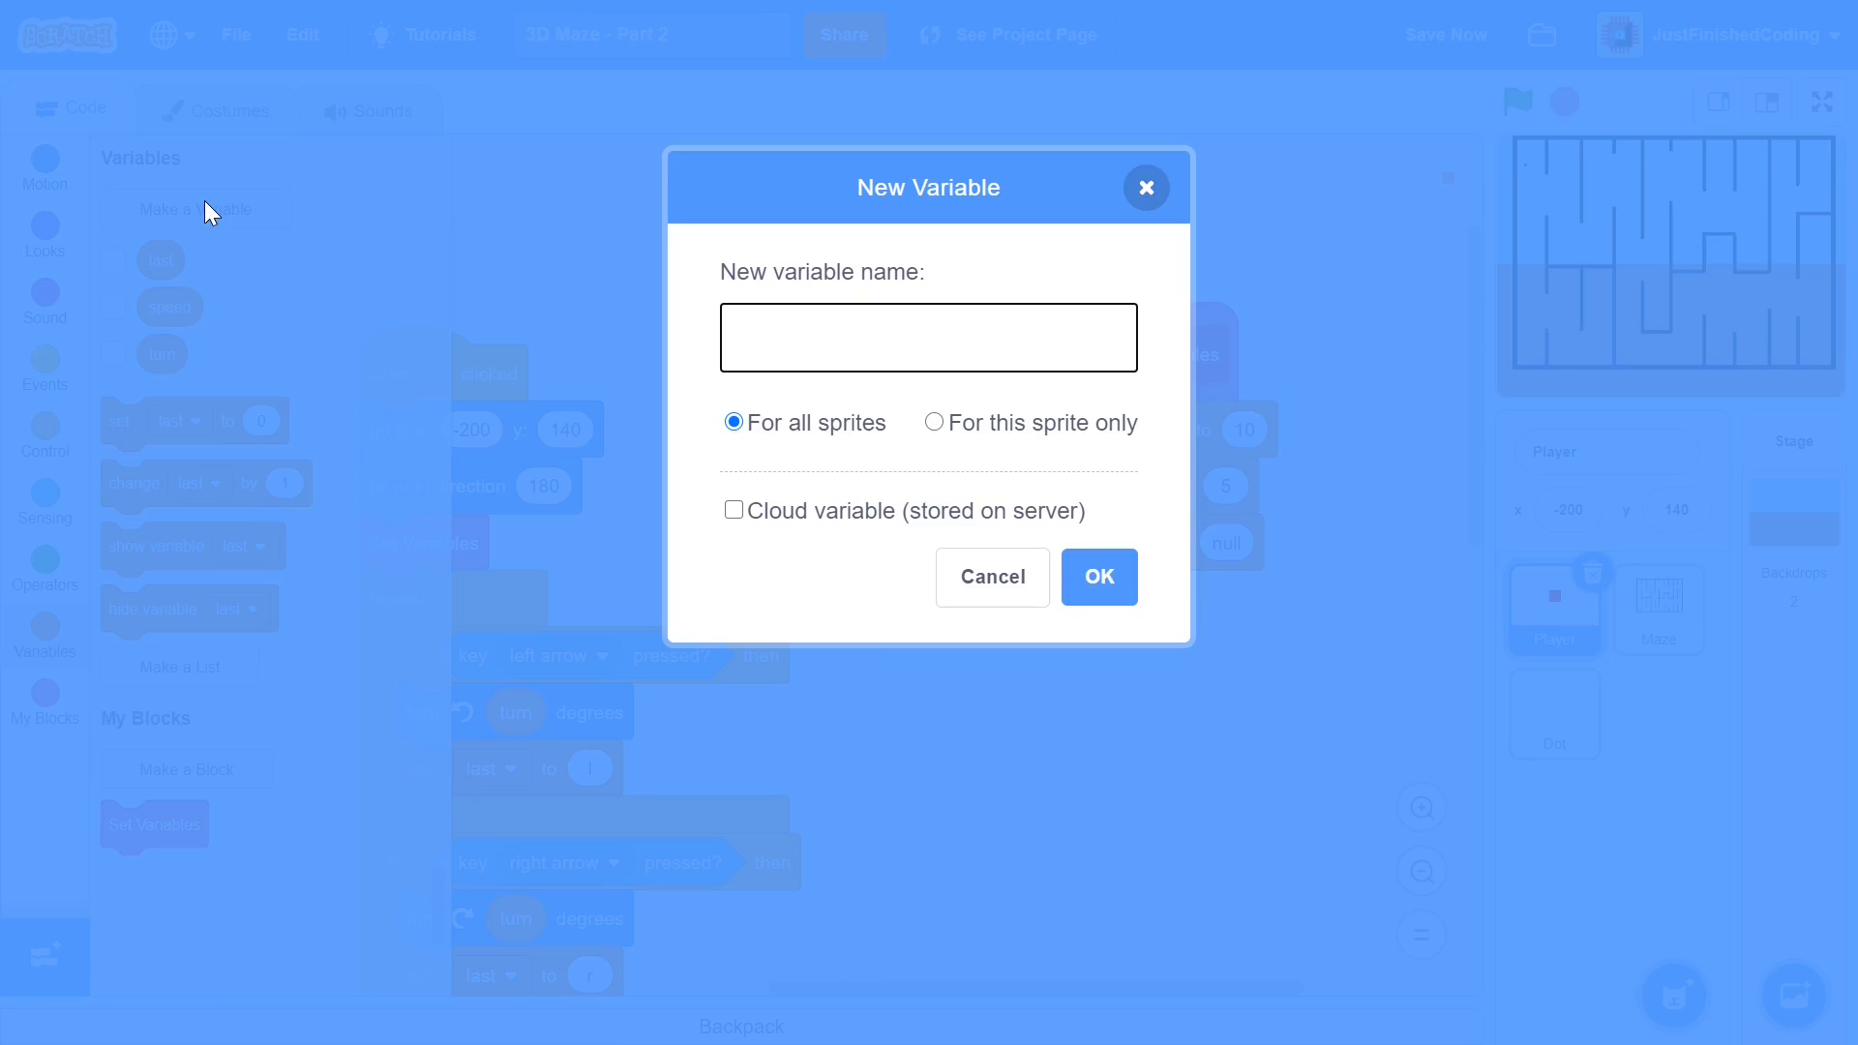
text(MAX S)
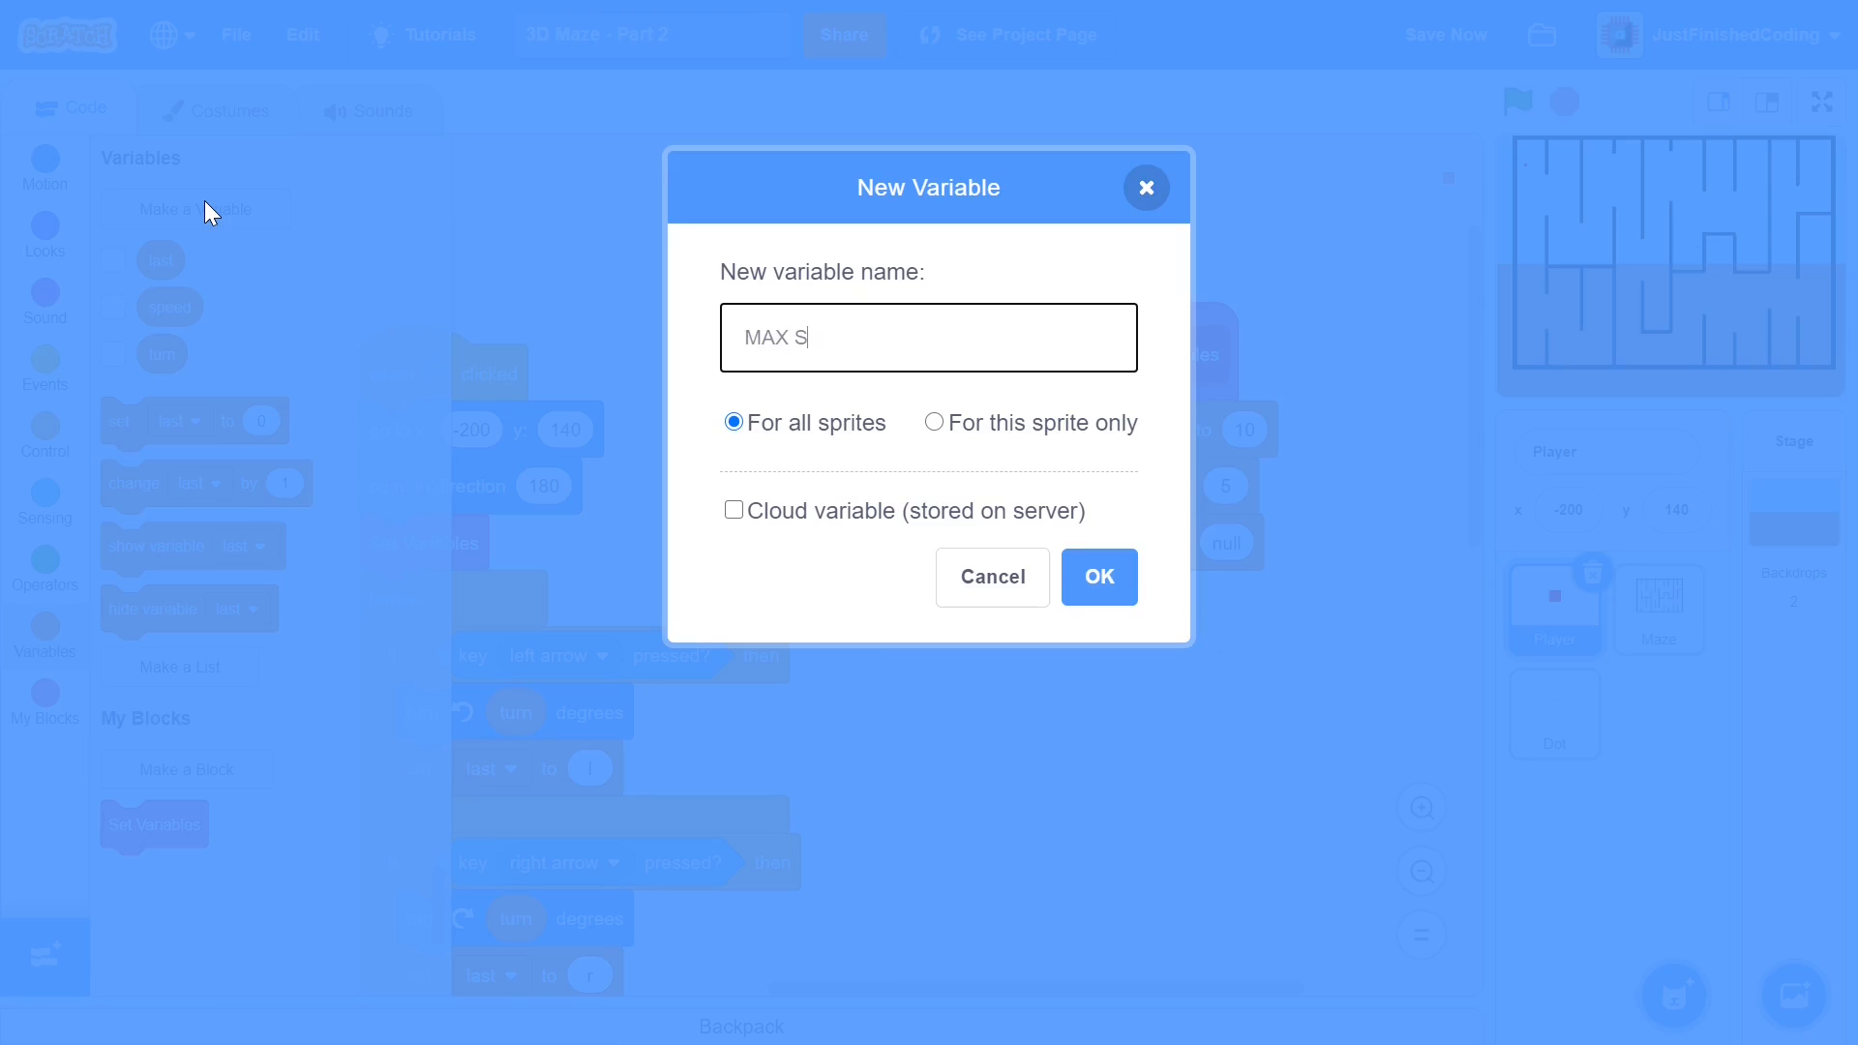
text(IGHT)
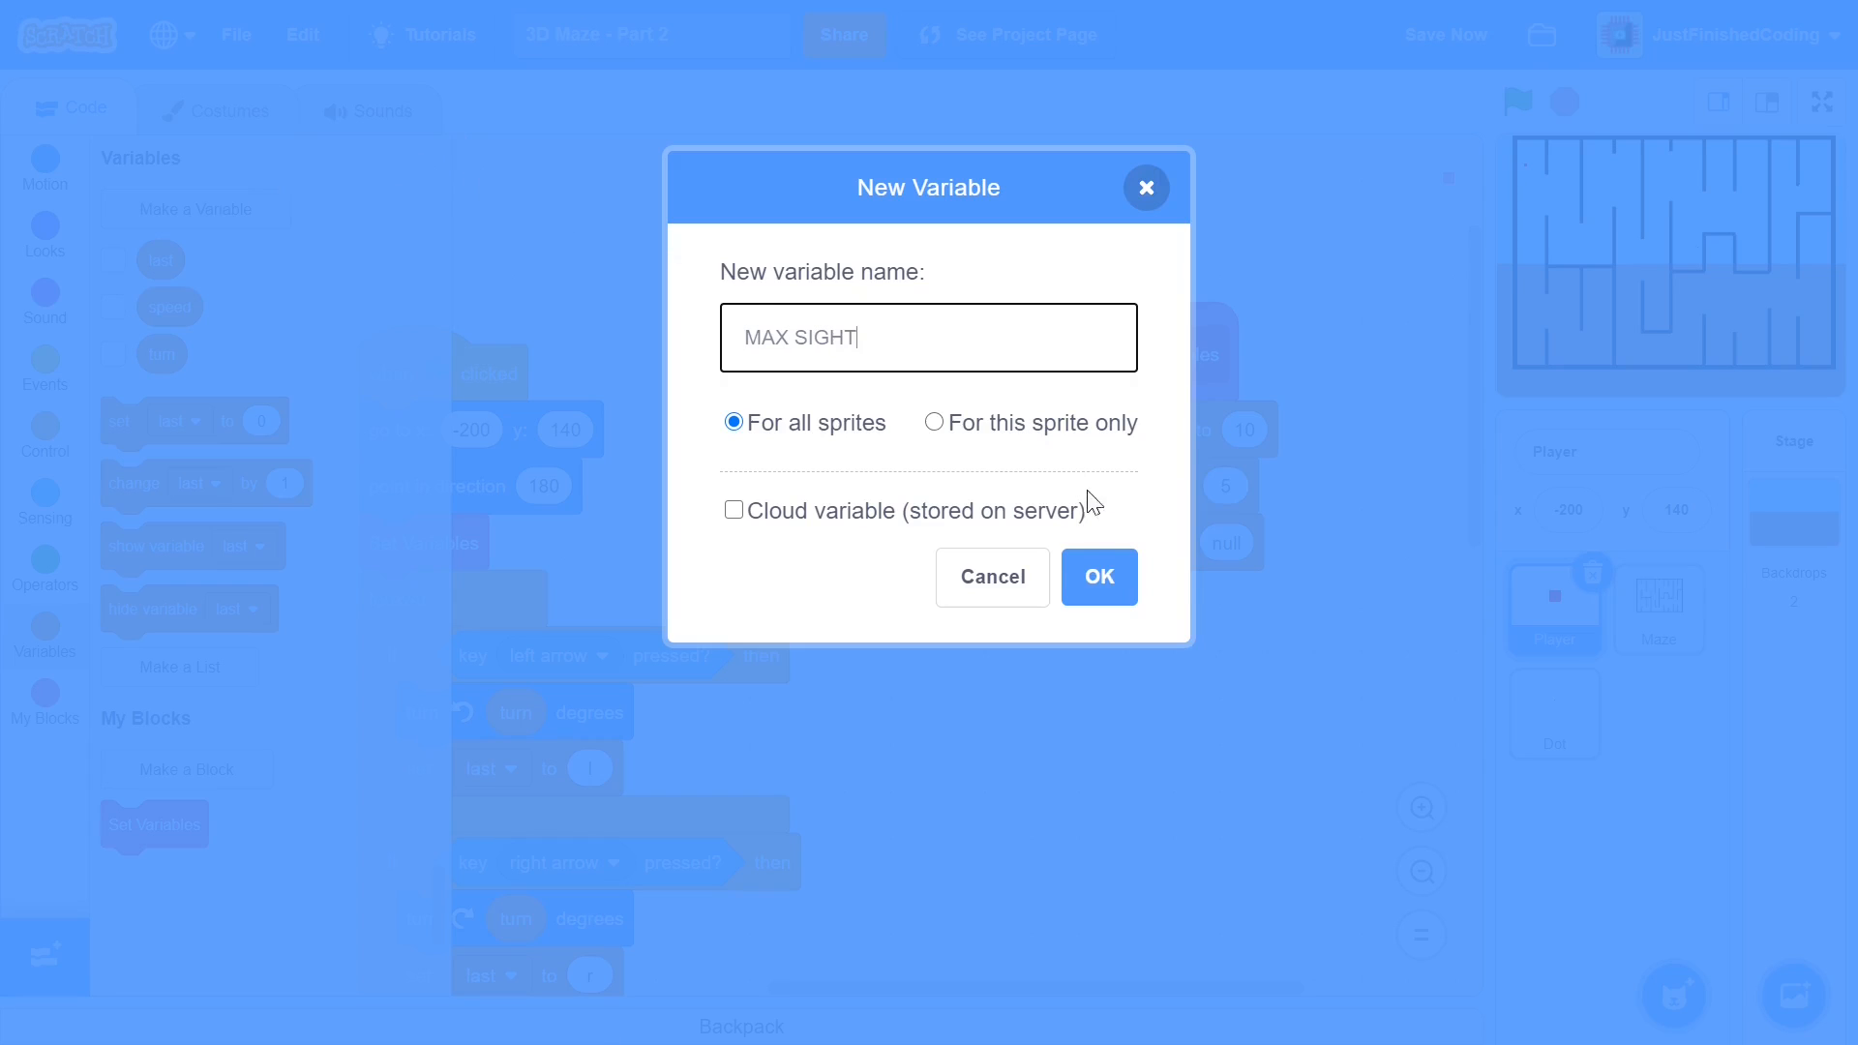
click(1095, 577)
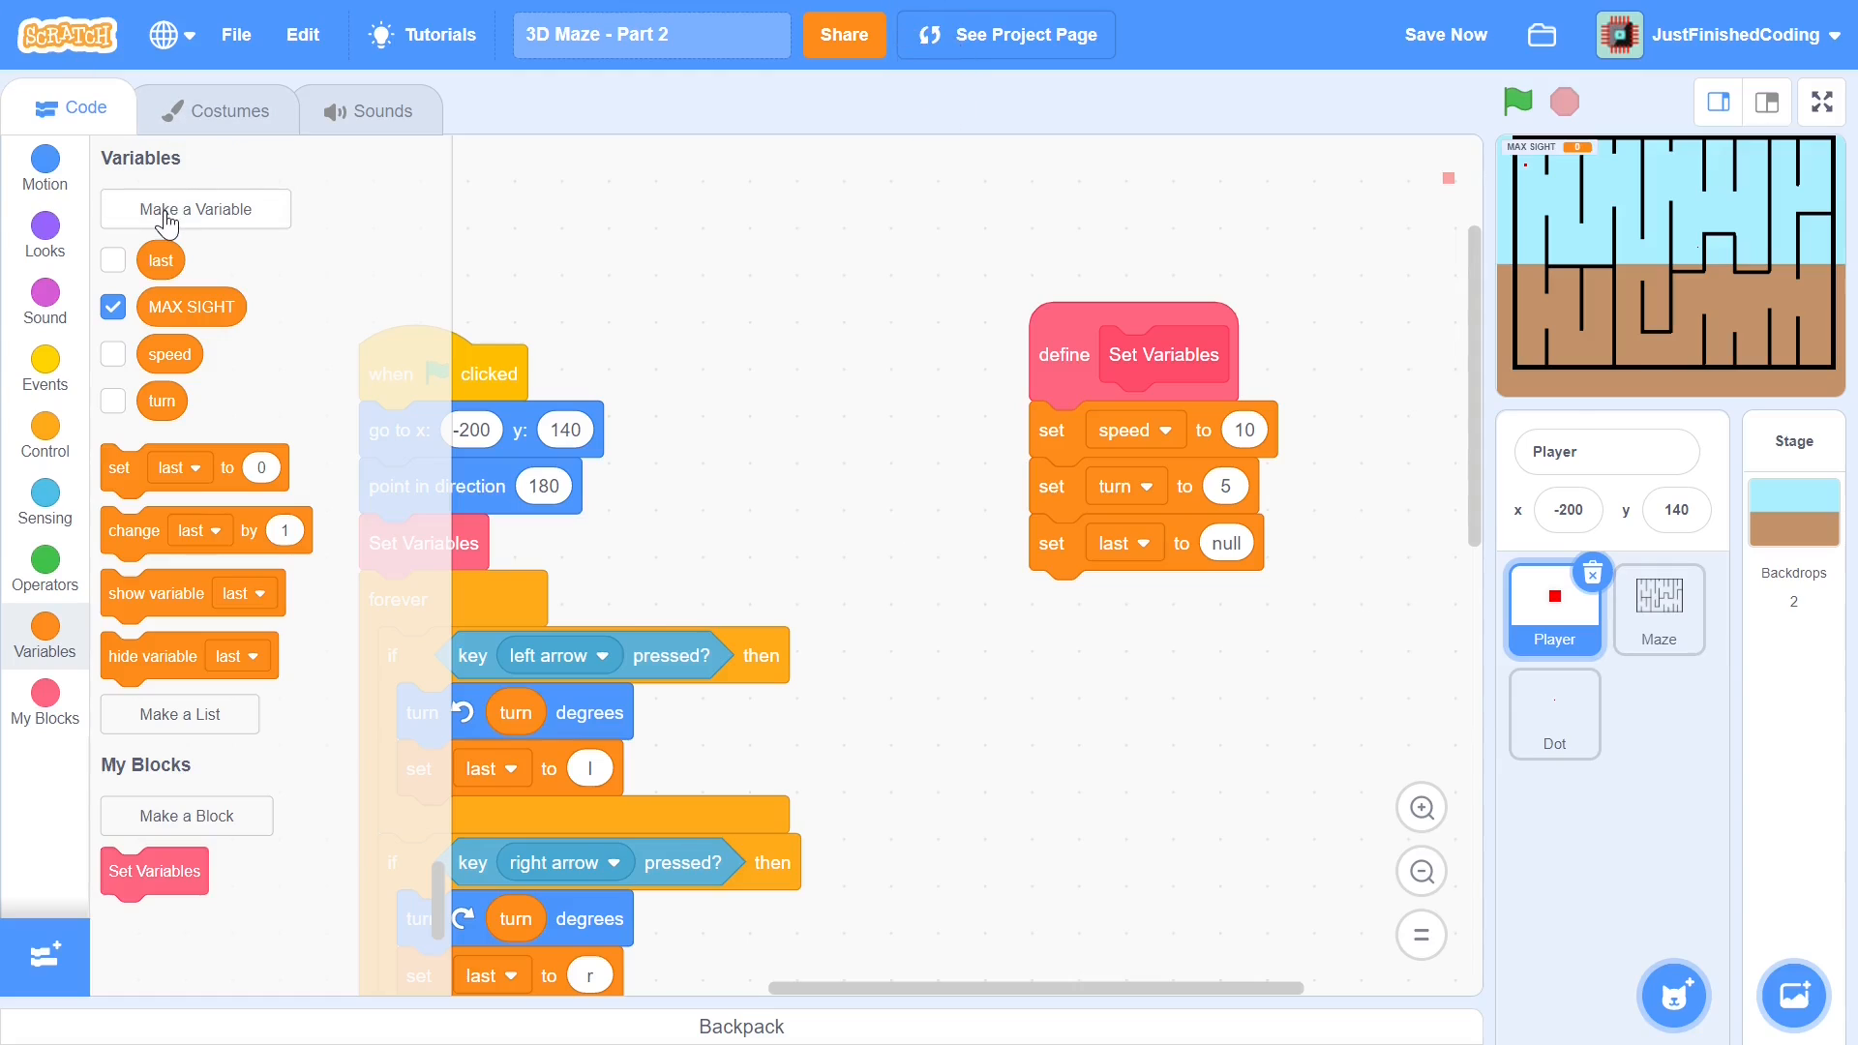
click(194, 209)
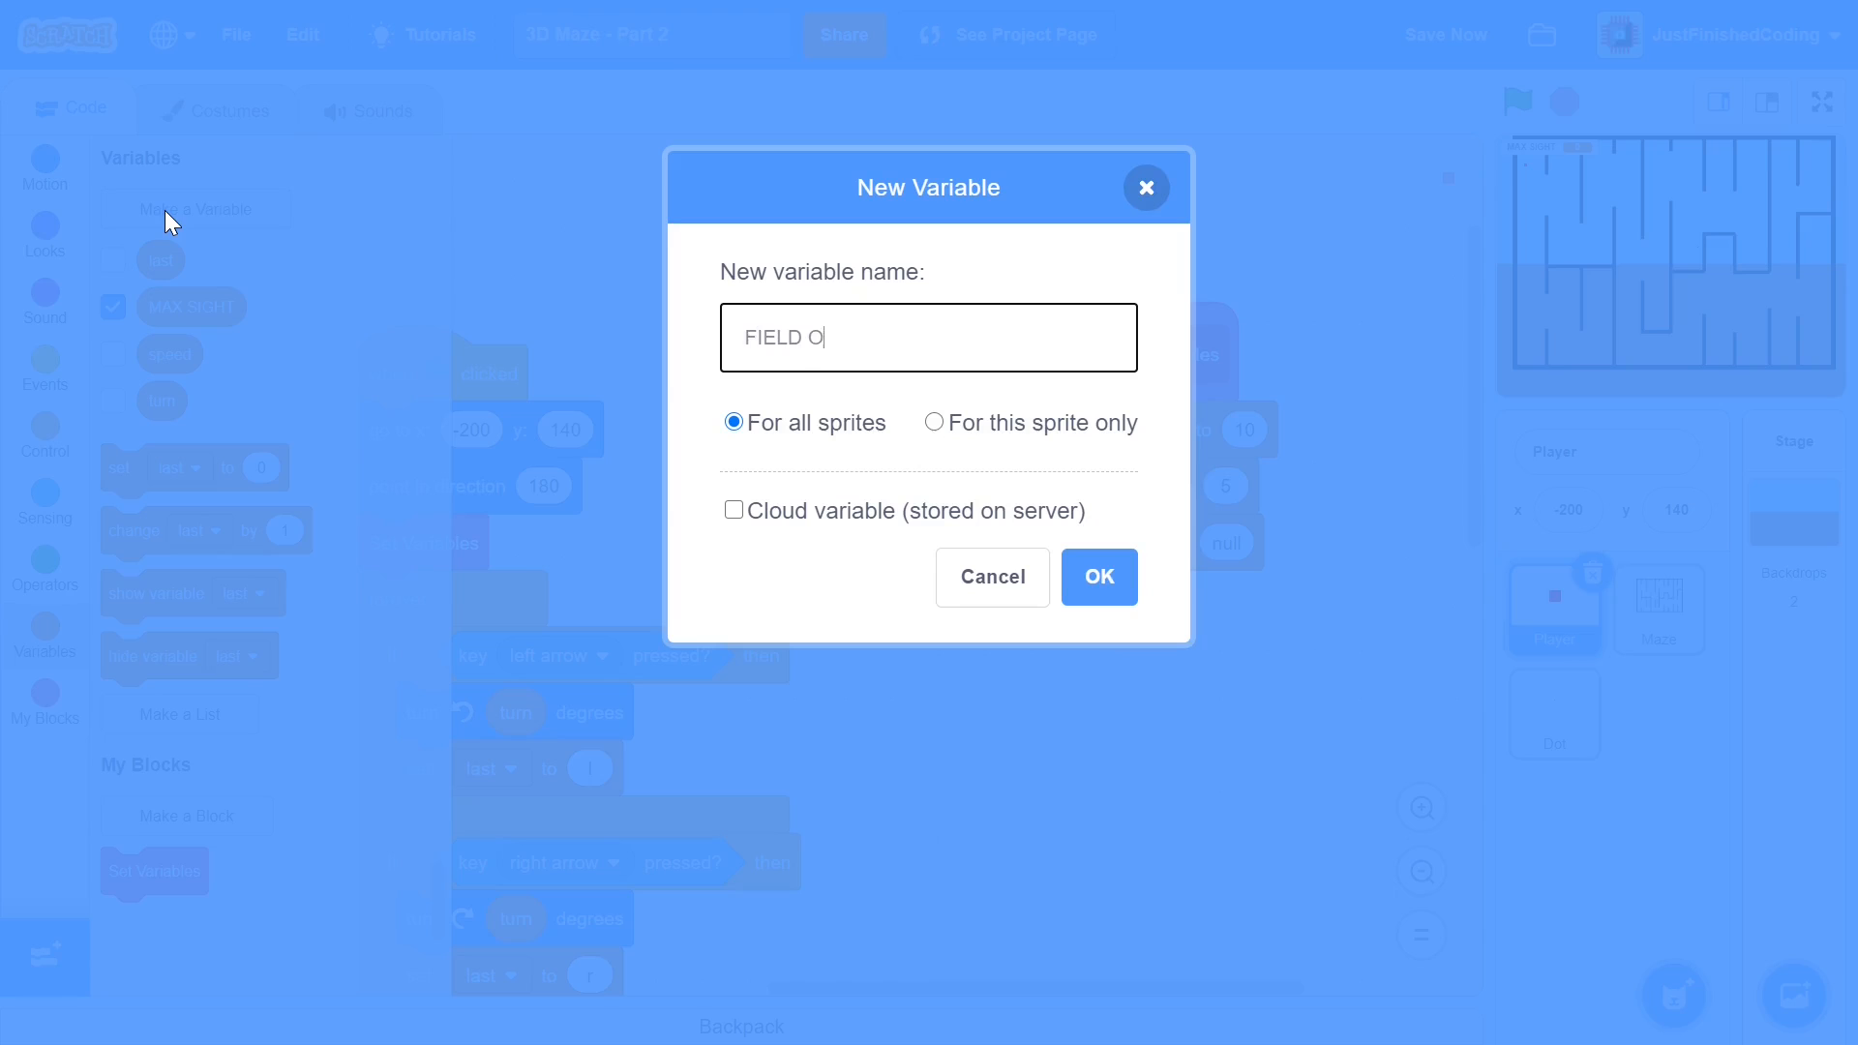
text(F VIEW)
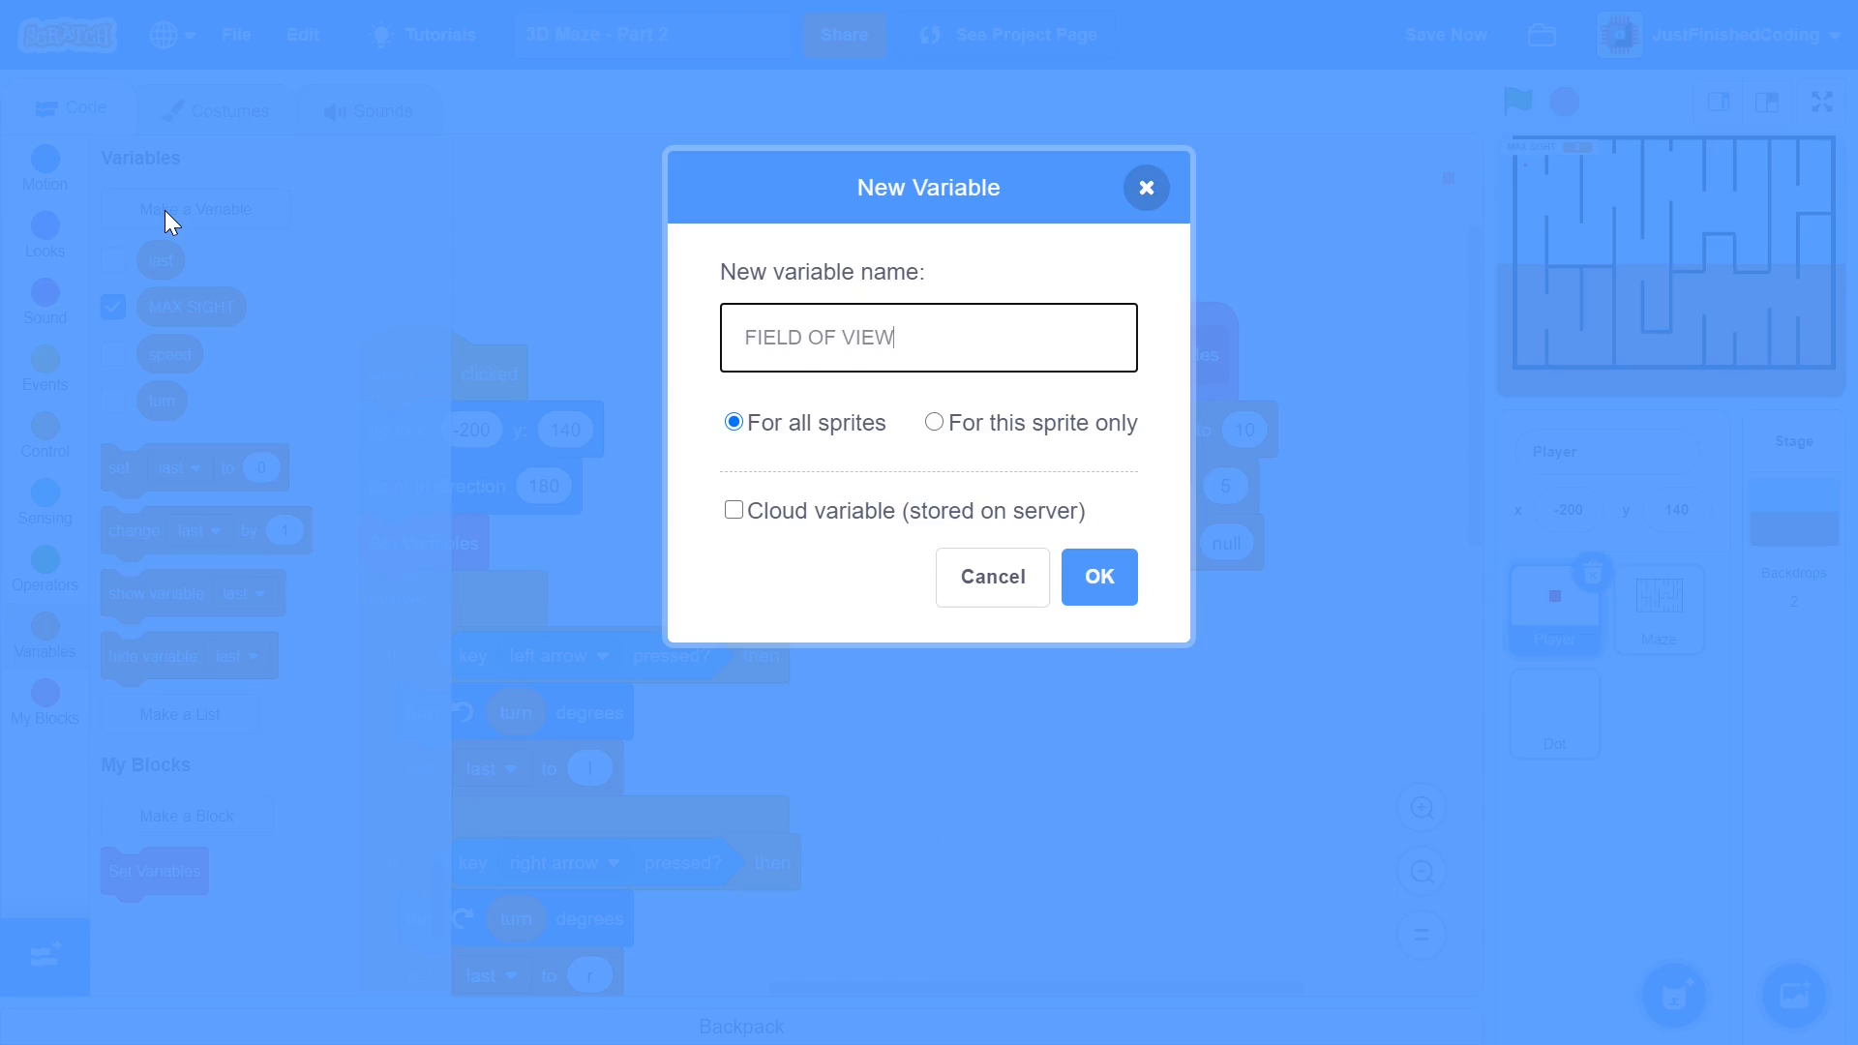
click(1097, 577)
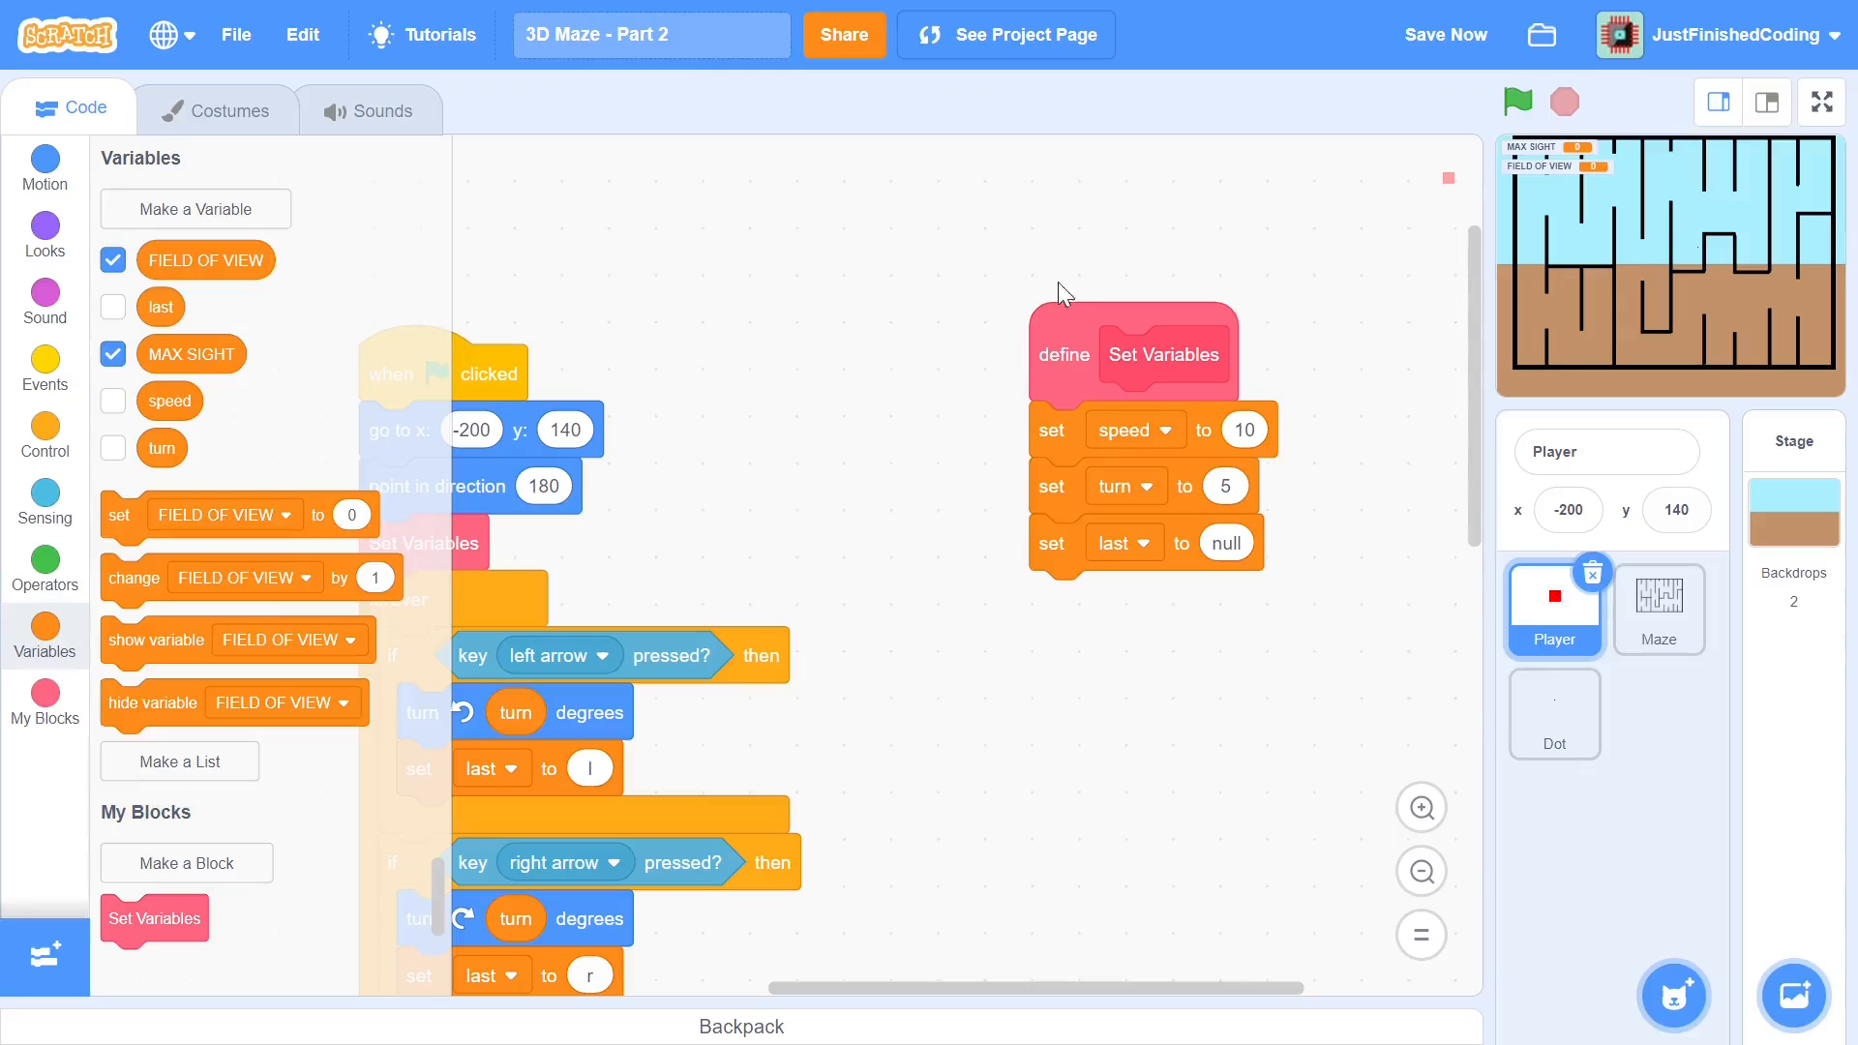
click(112, 260)
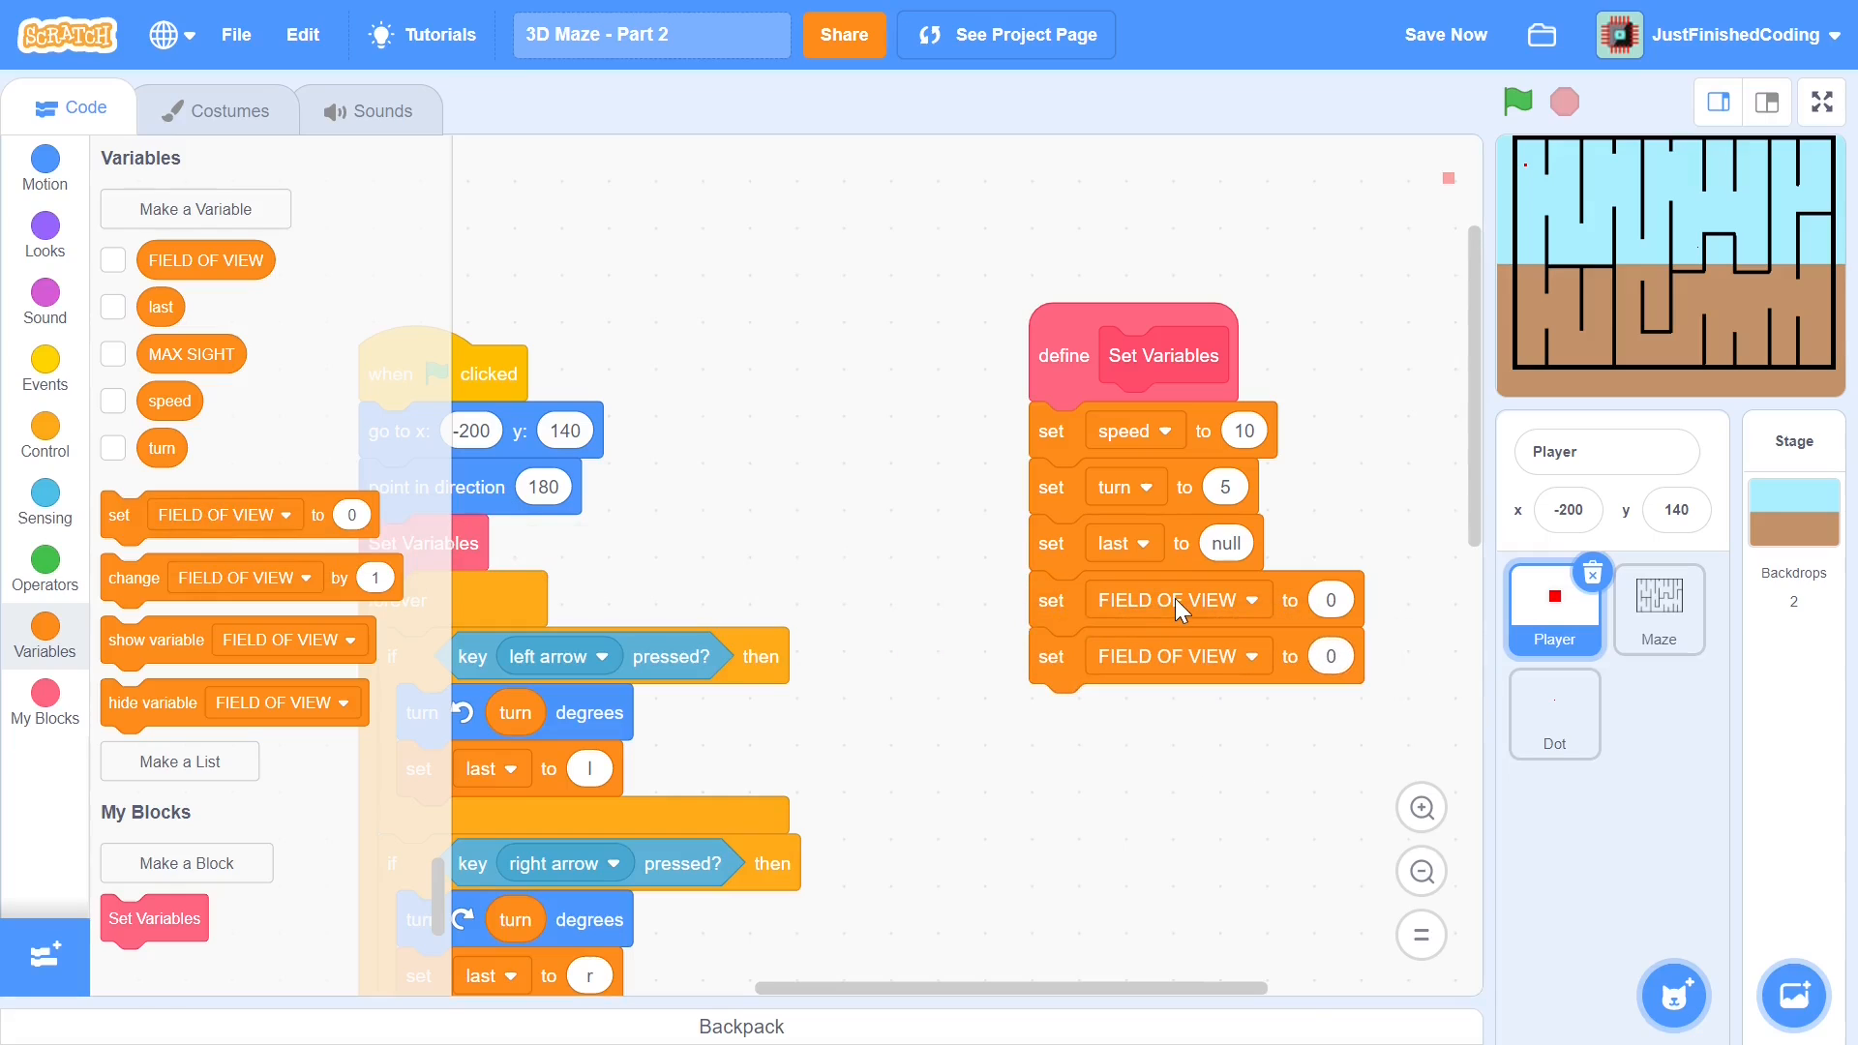
Make Set Variables set MAX SIGHT to 170 and FIELD OF VIEW to 50
click(1176, 598)
text(170)
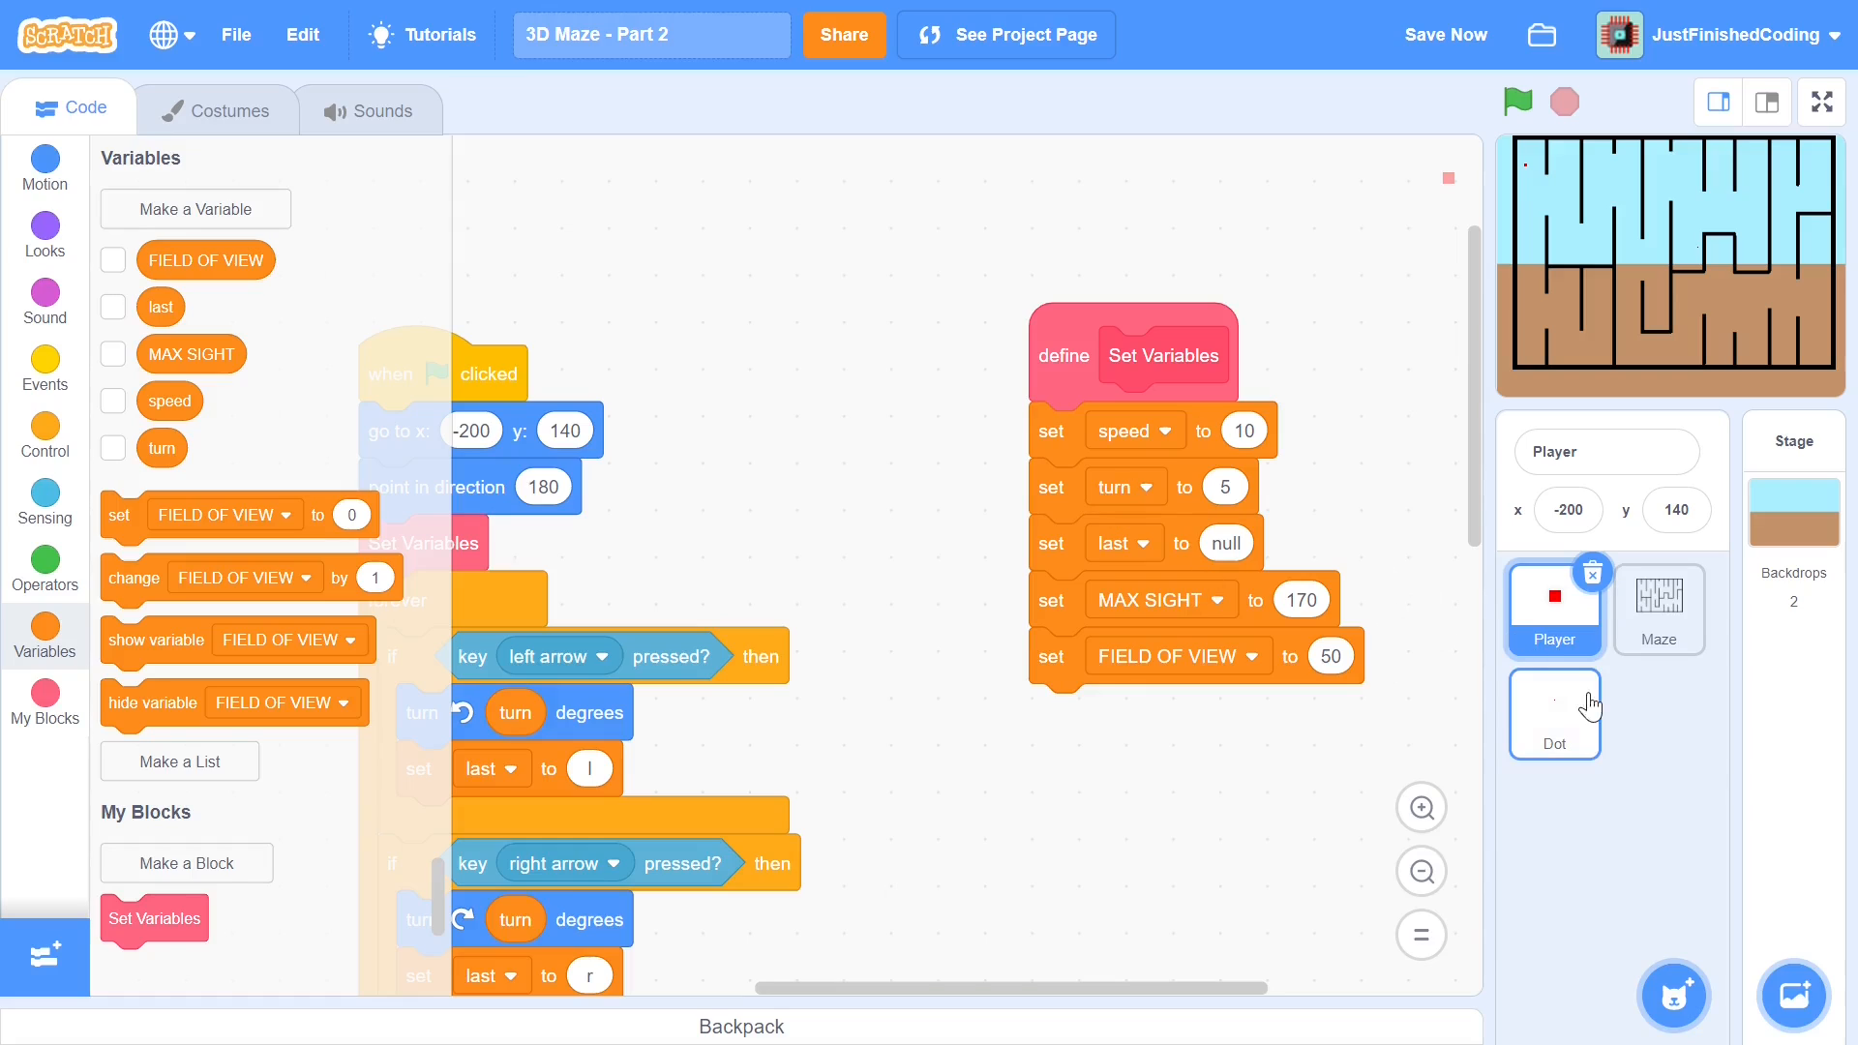
In Dot's code, create the distance and angle variables for all sprites
click(1555, 710)
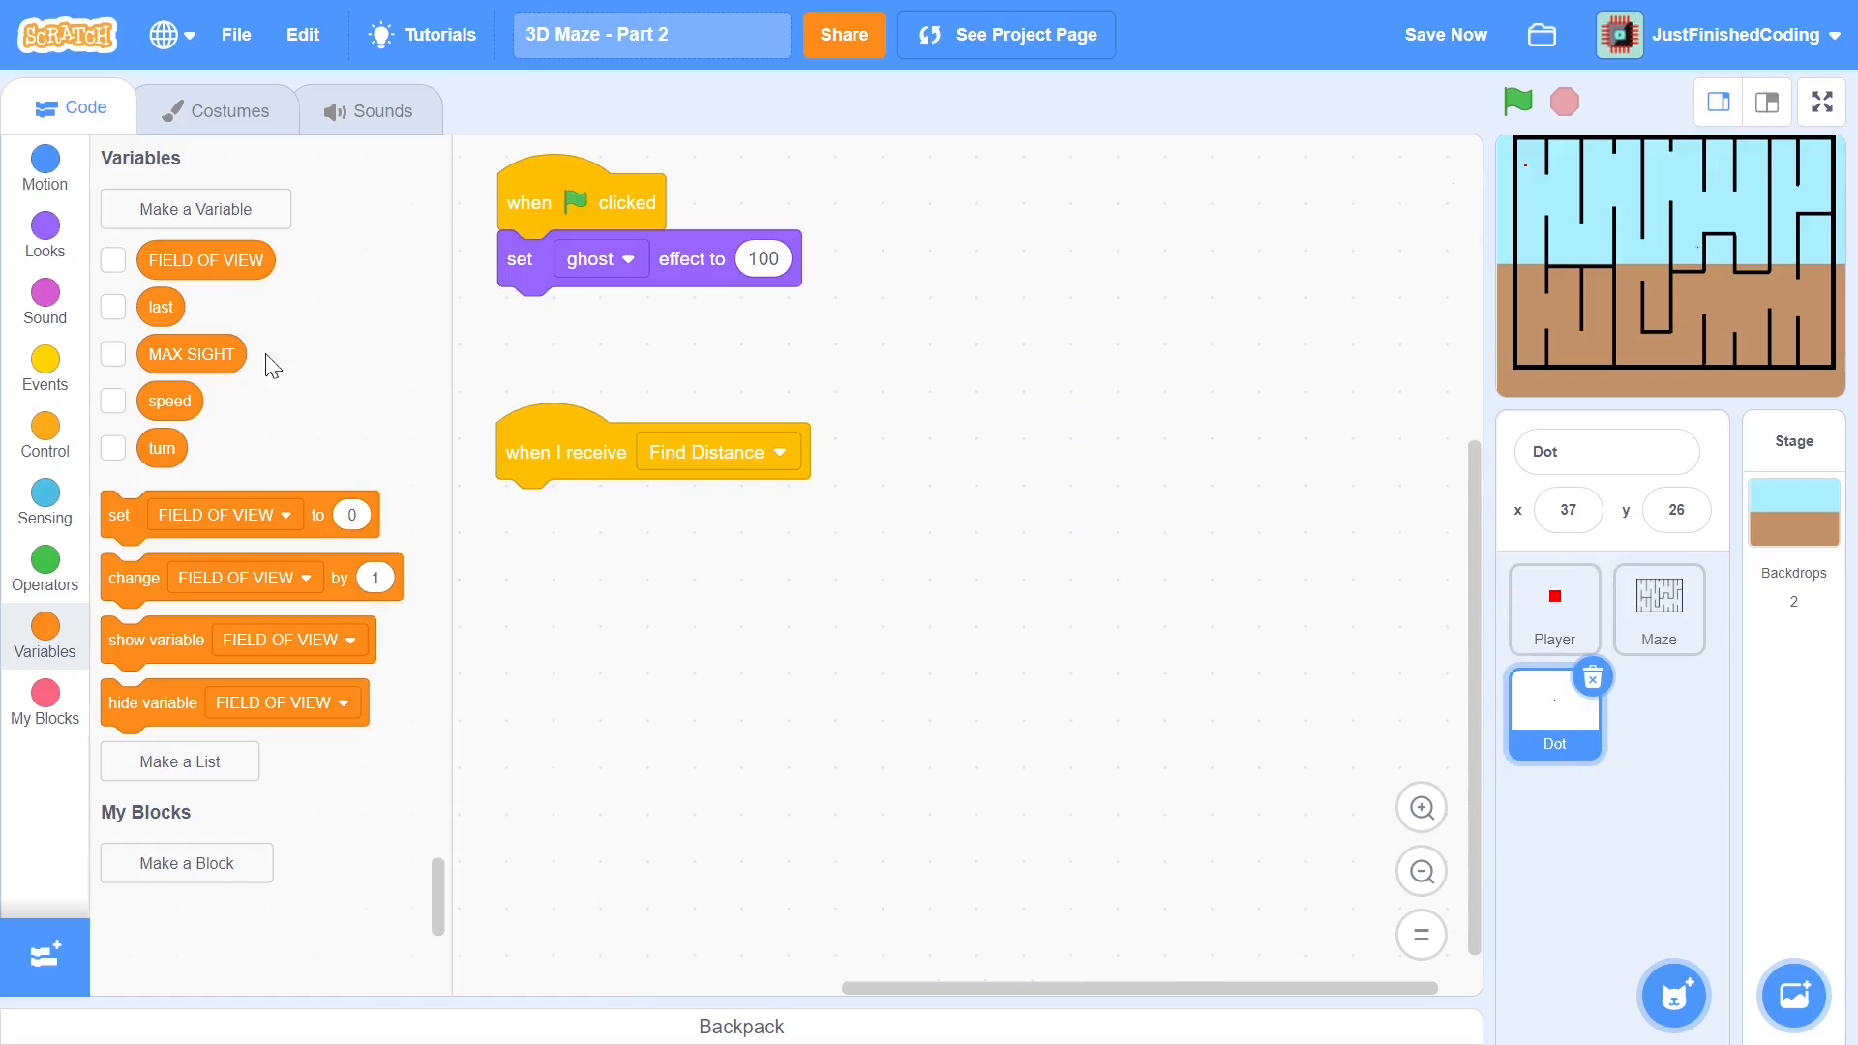
click(195, 209)
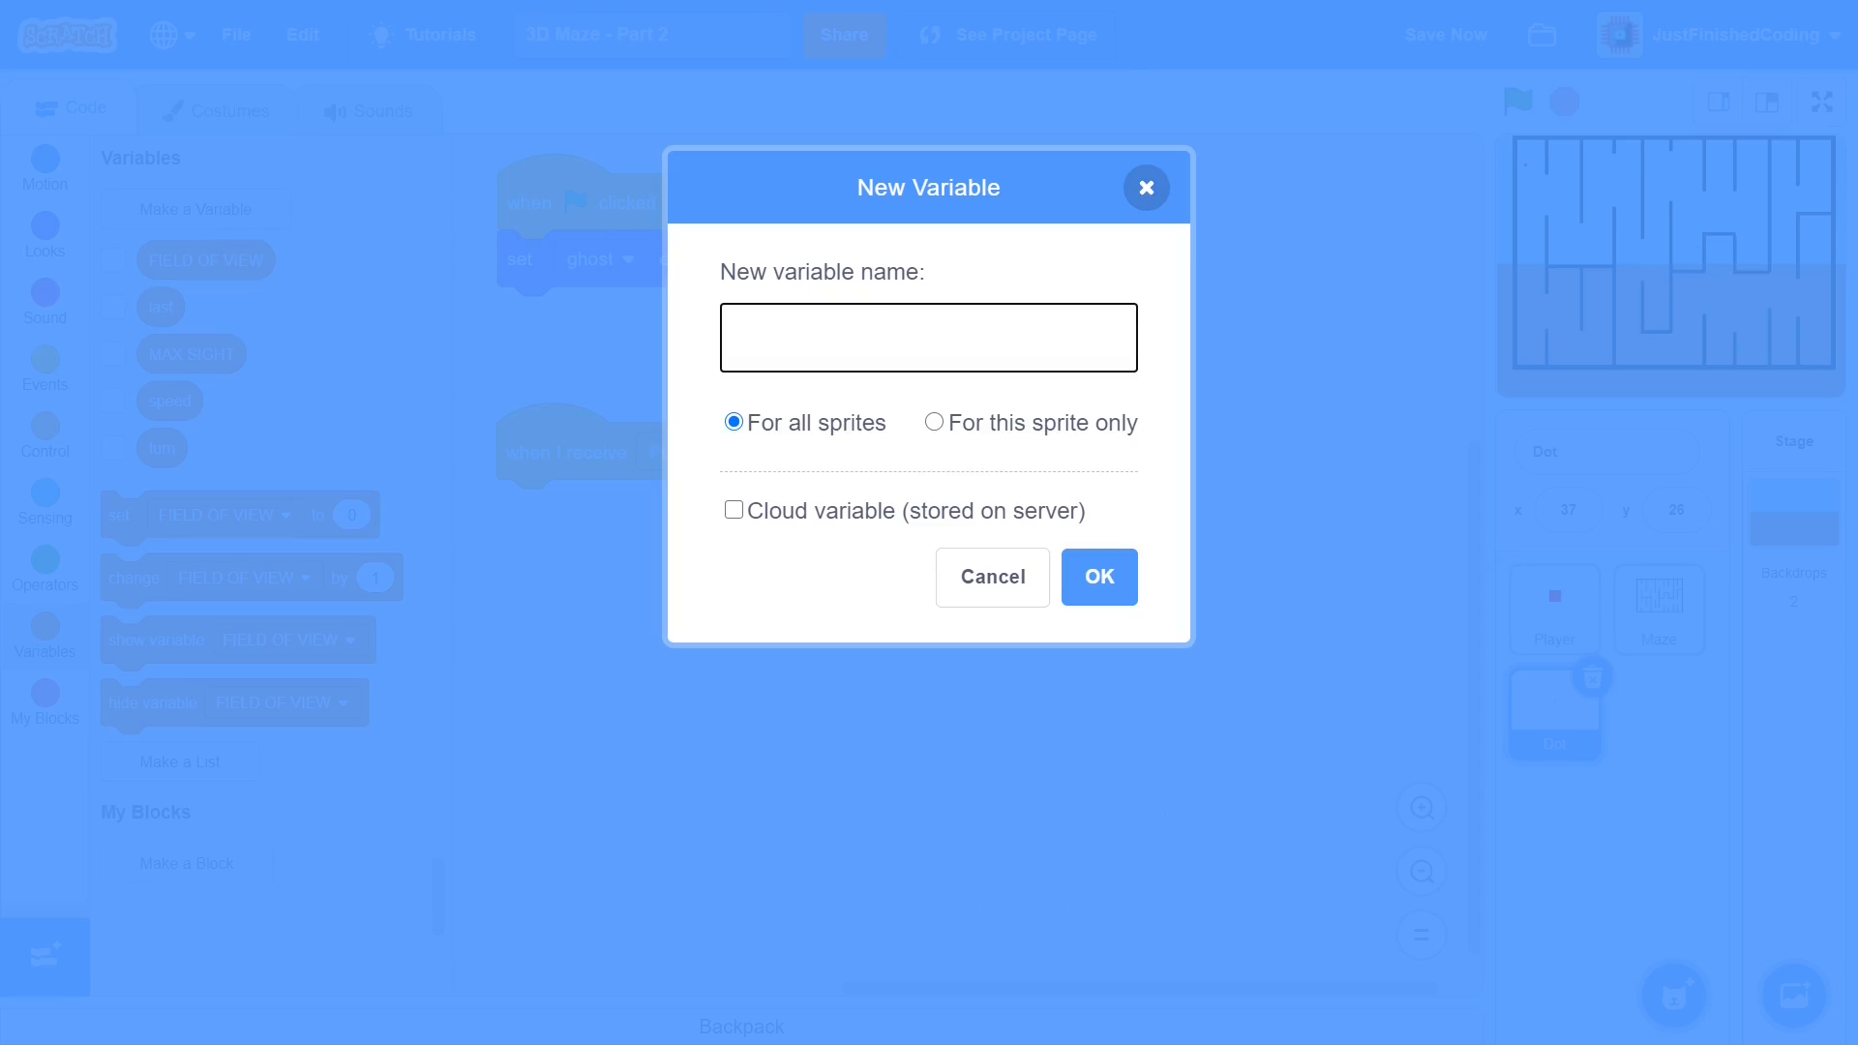
text(distance)
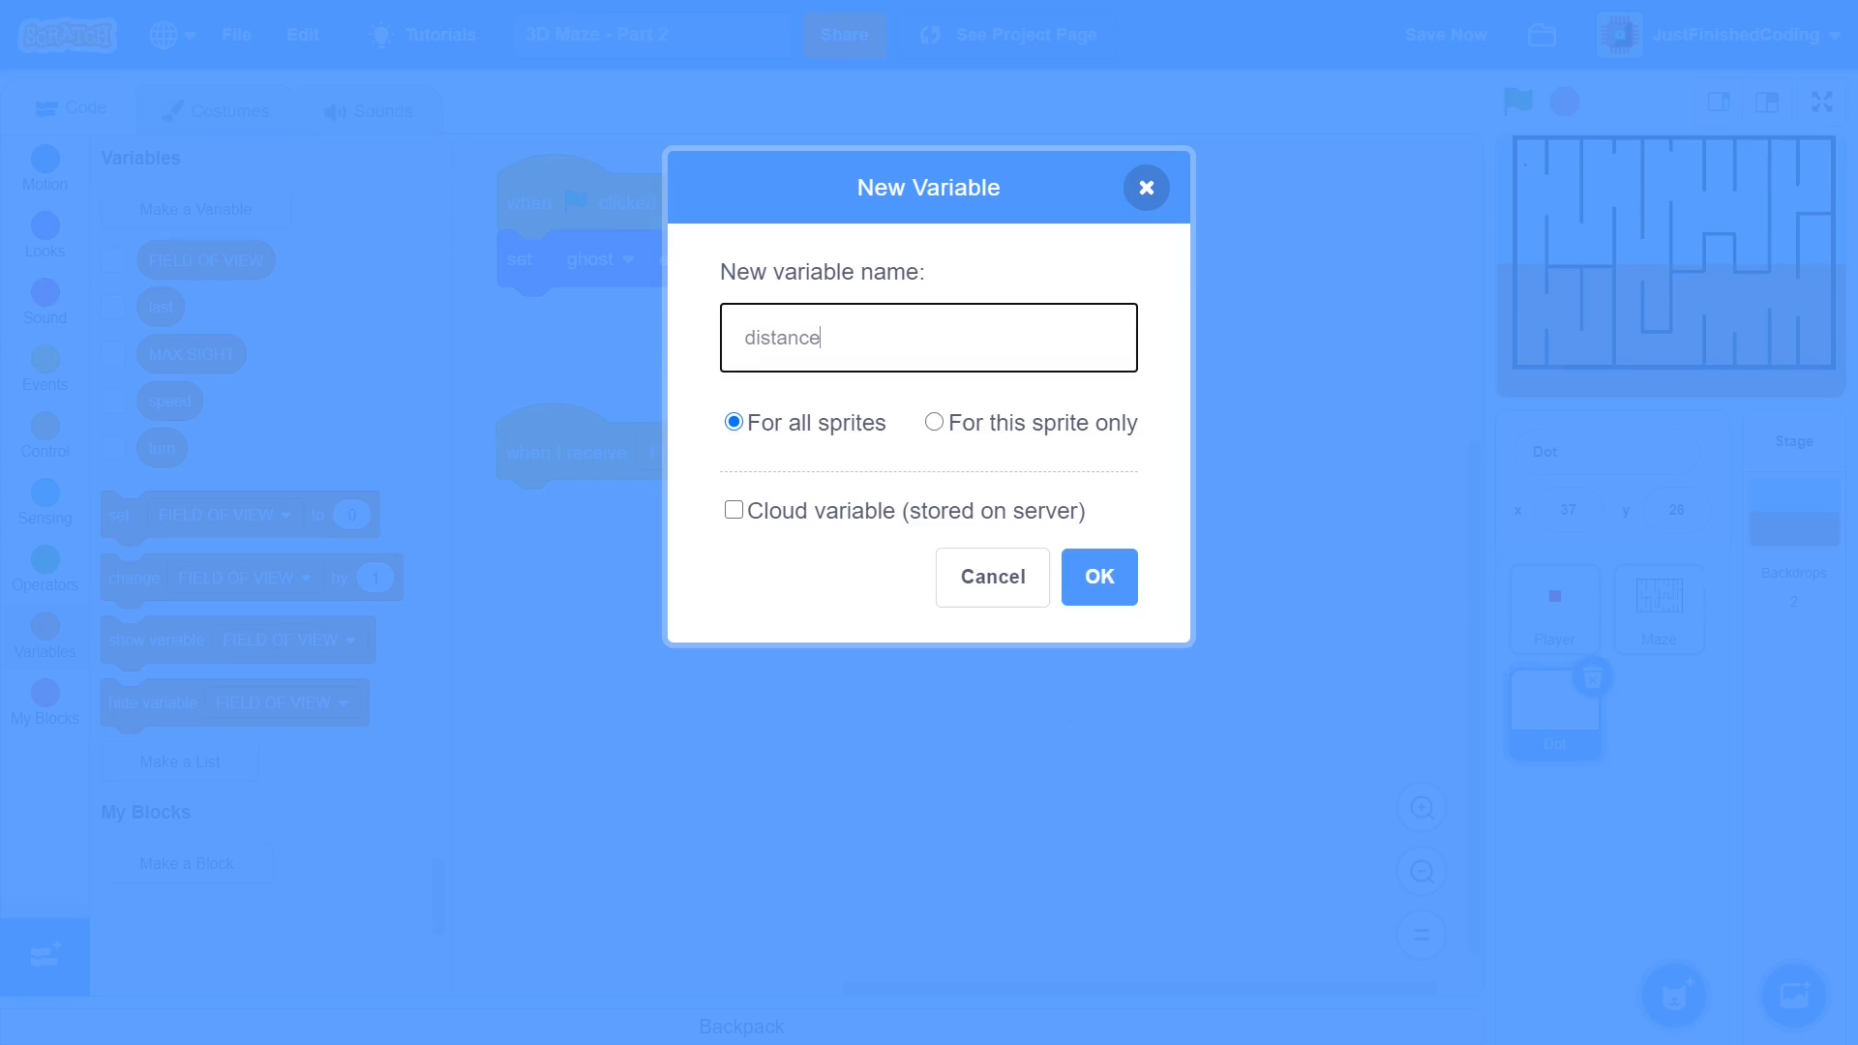
click(1098, 577)
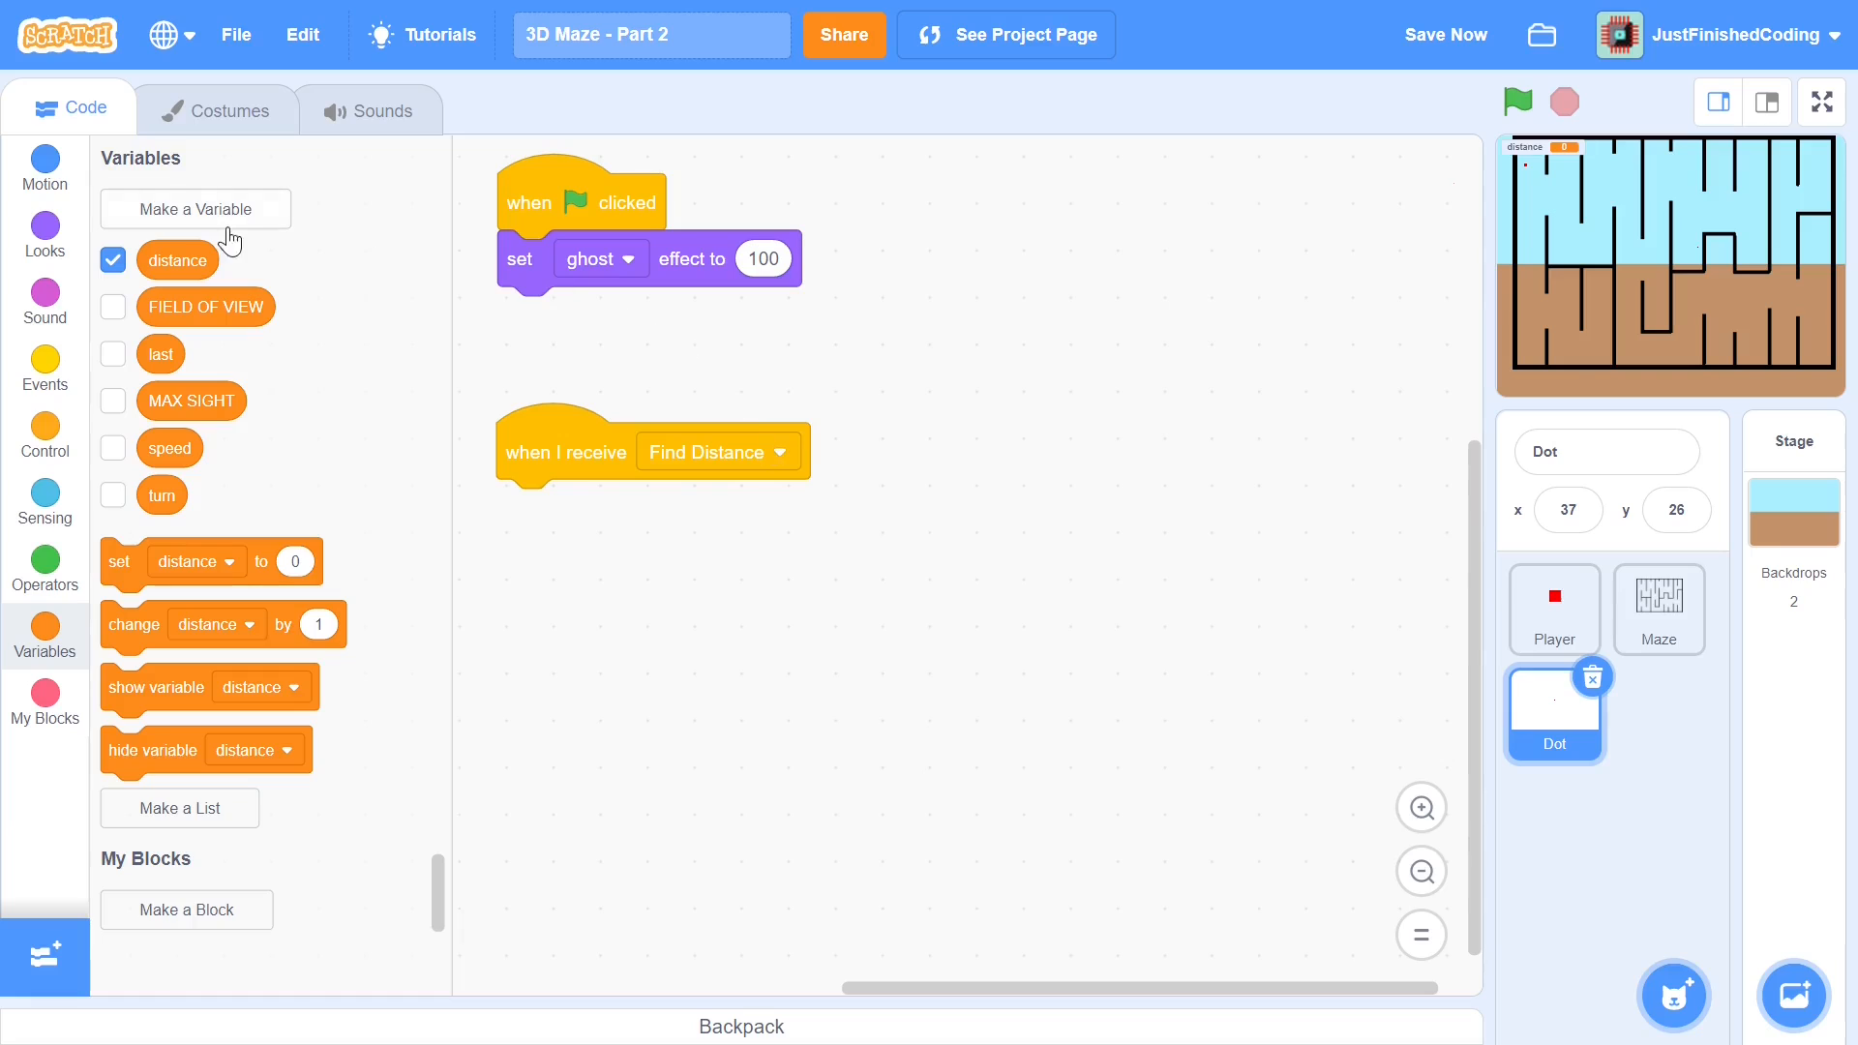
click(195, 209)
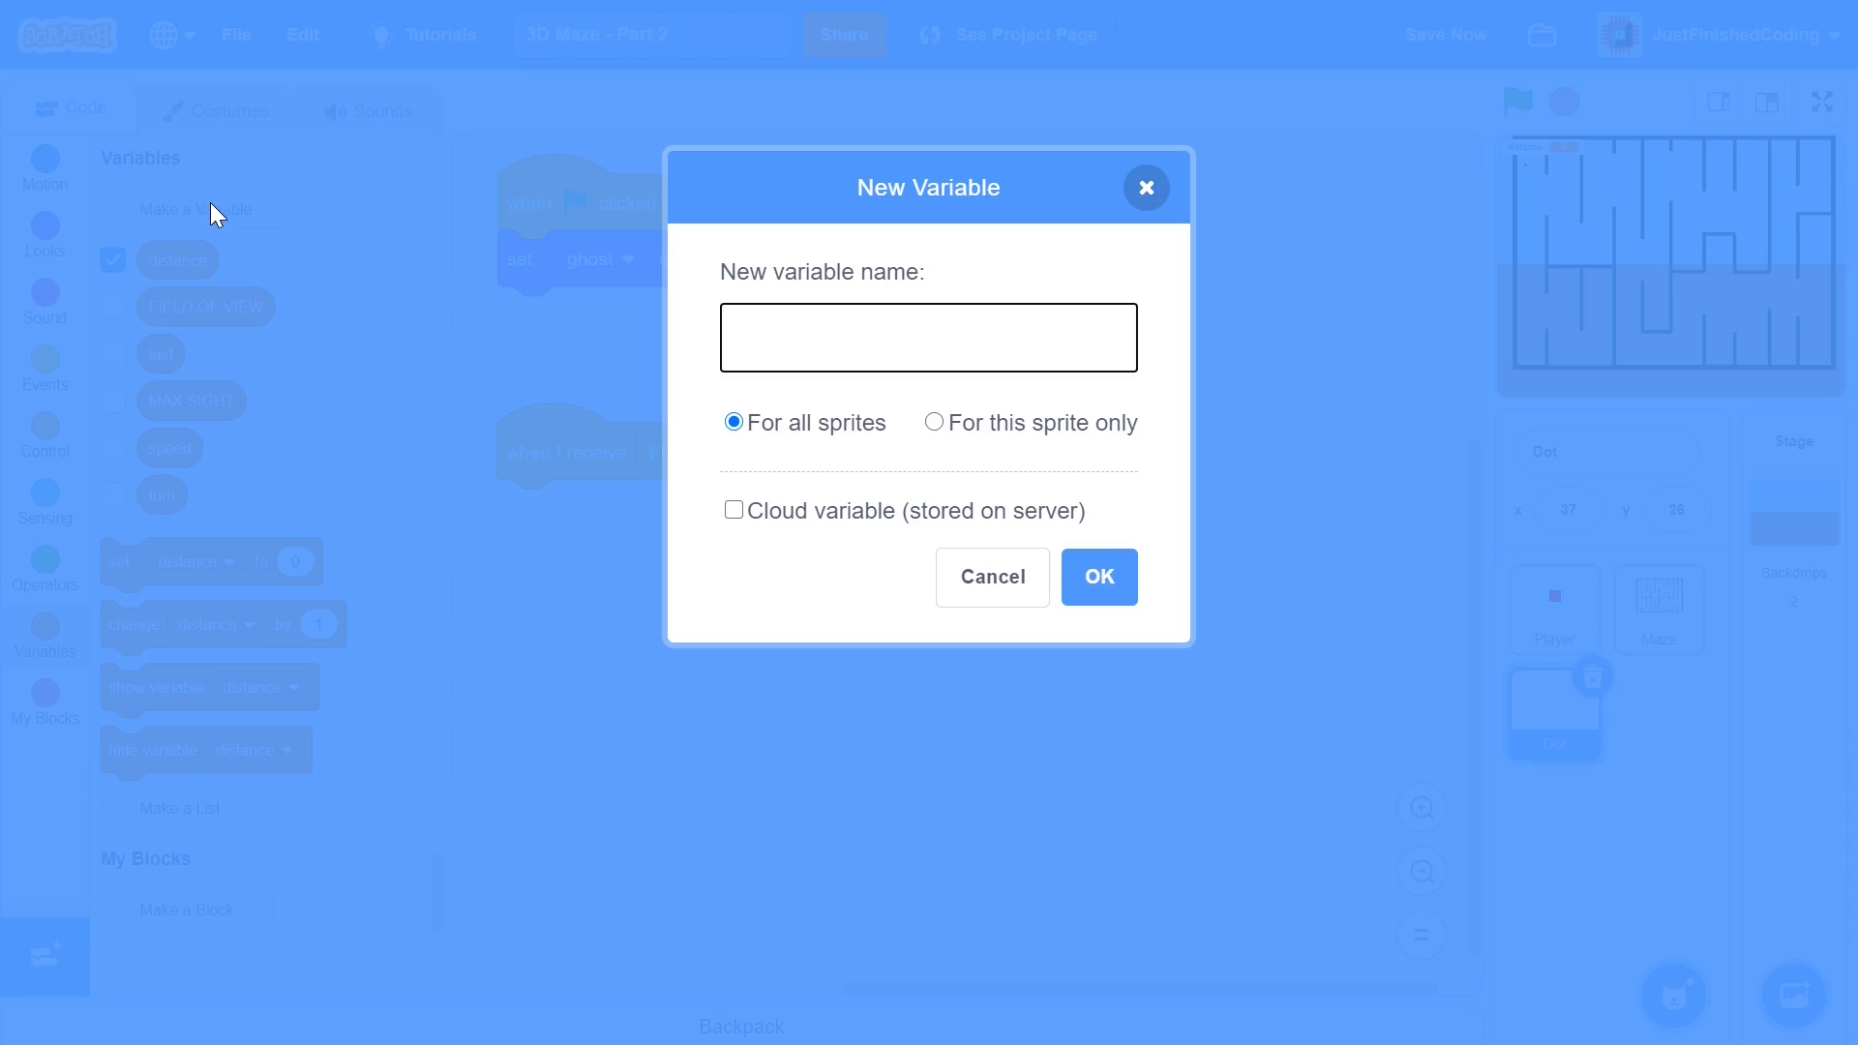
mouse_move(697, 323)
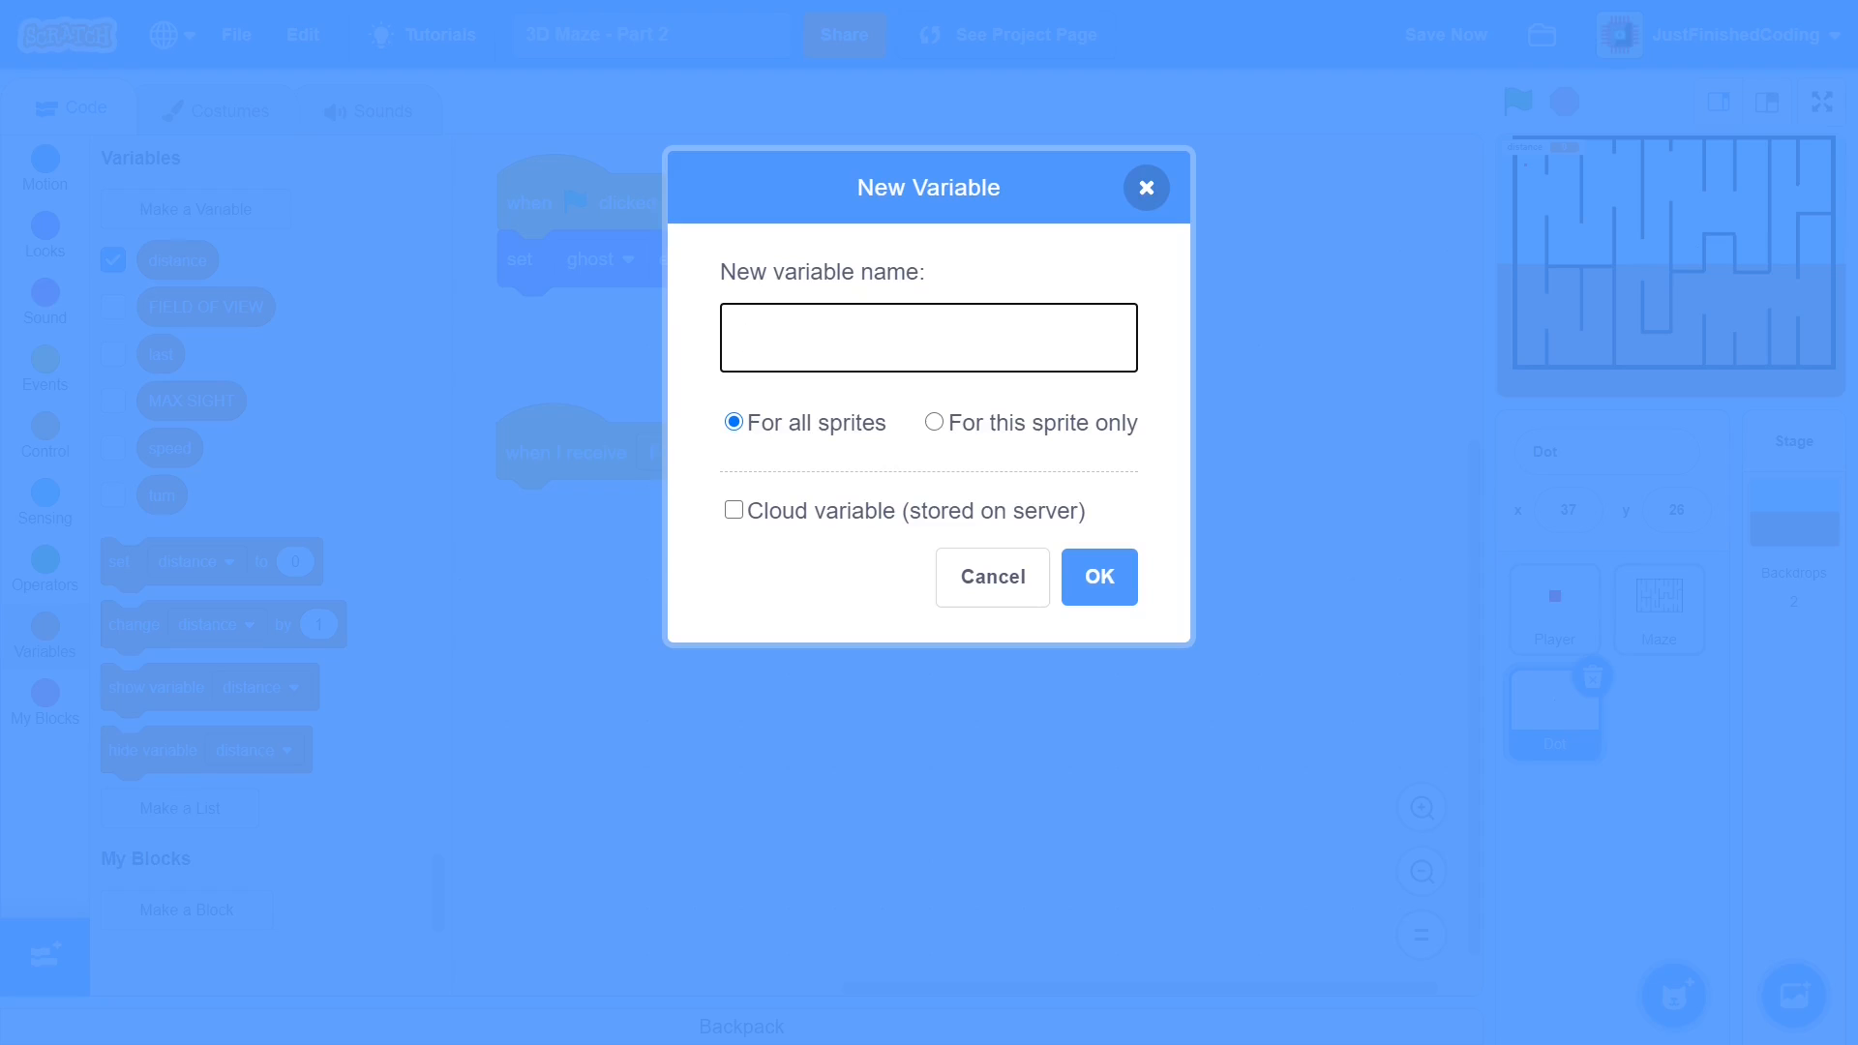
text(angle)
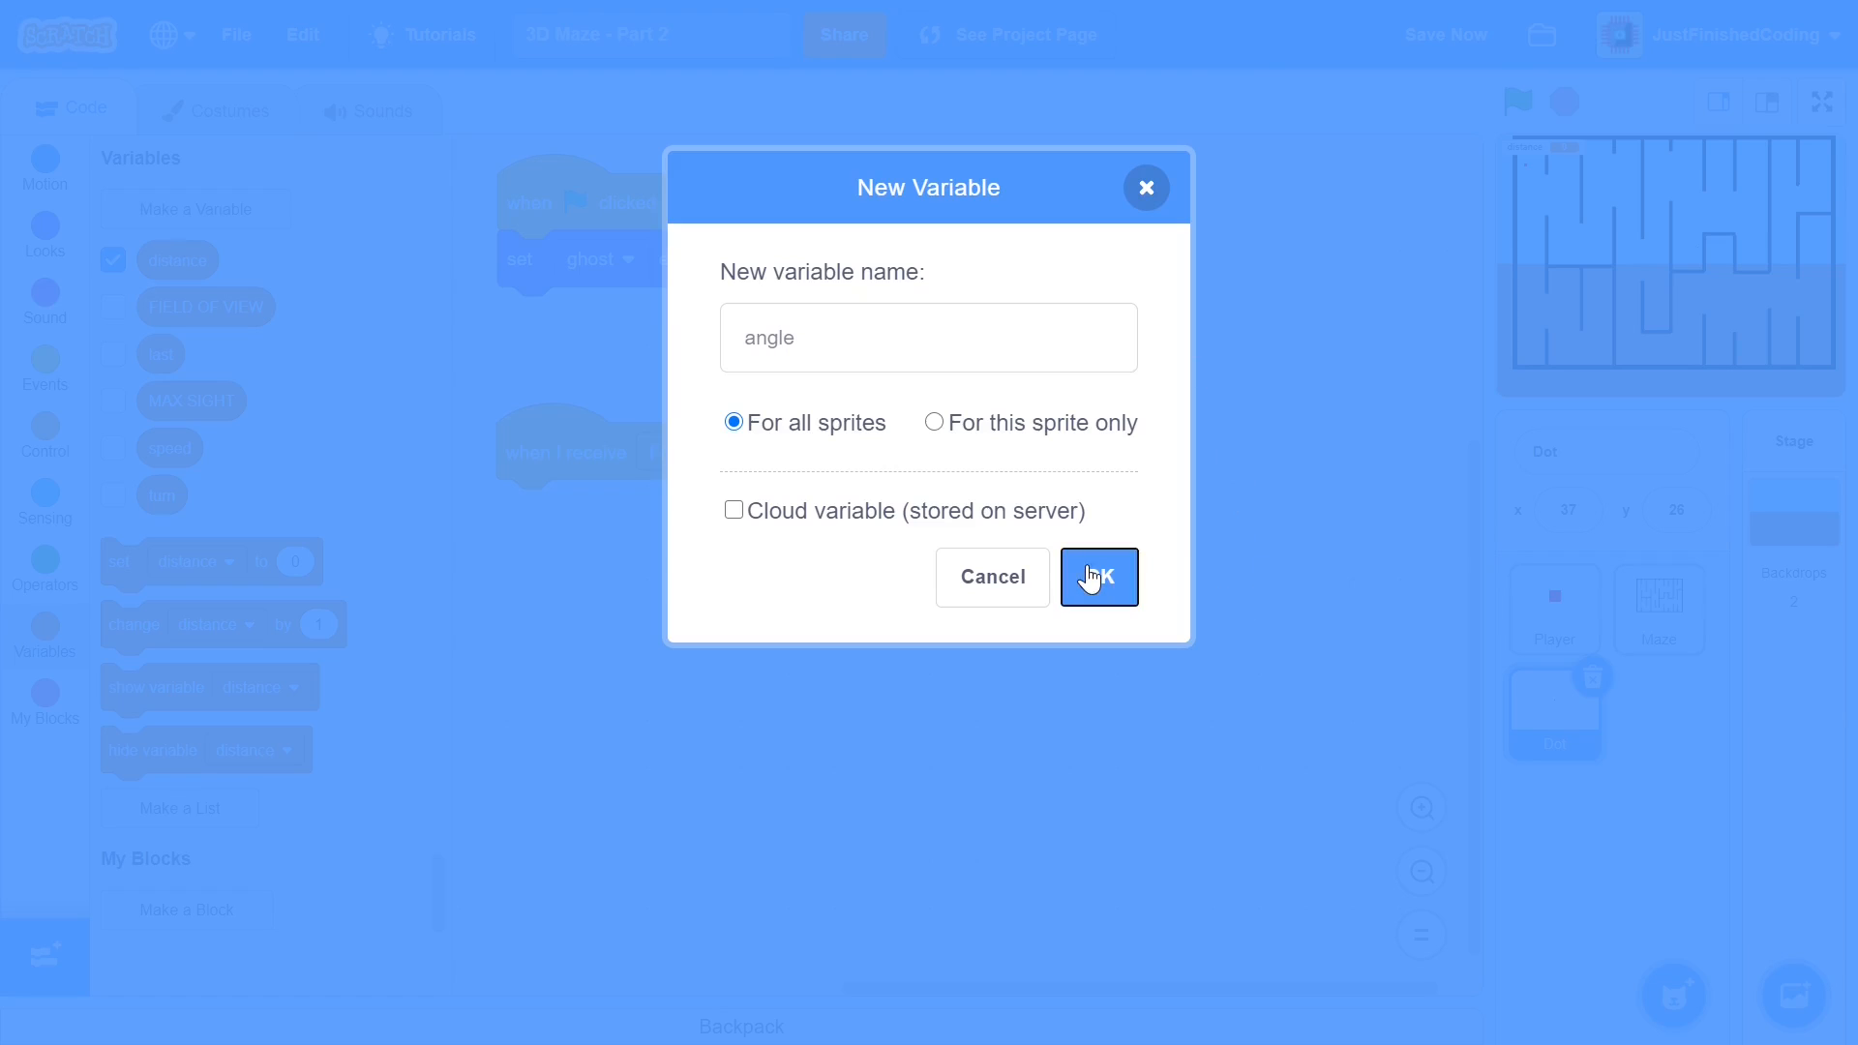
click(1097, 577)
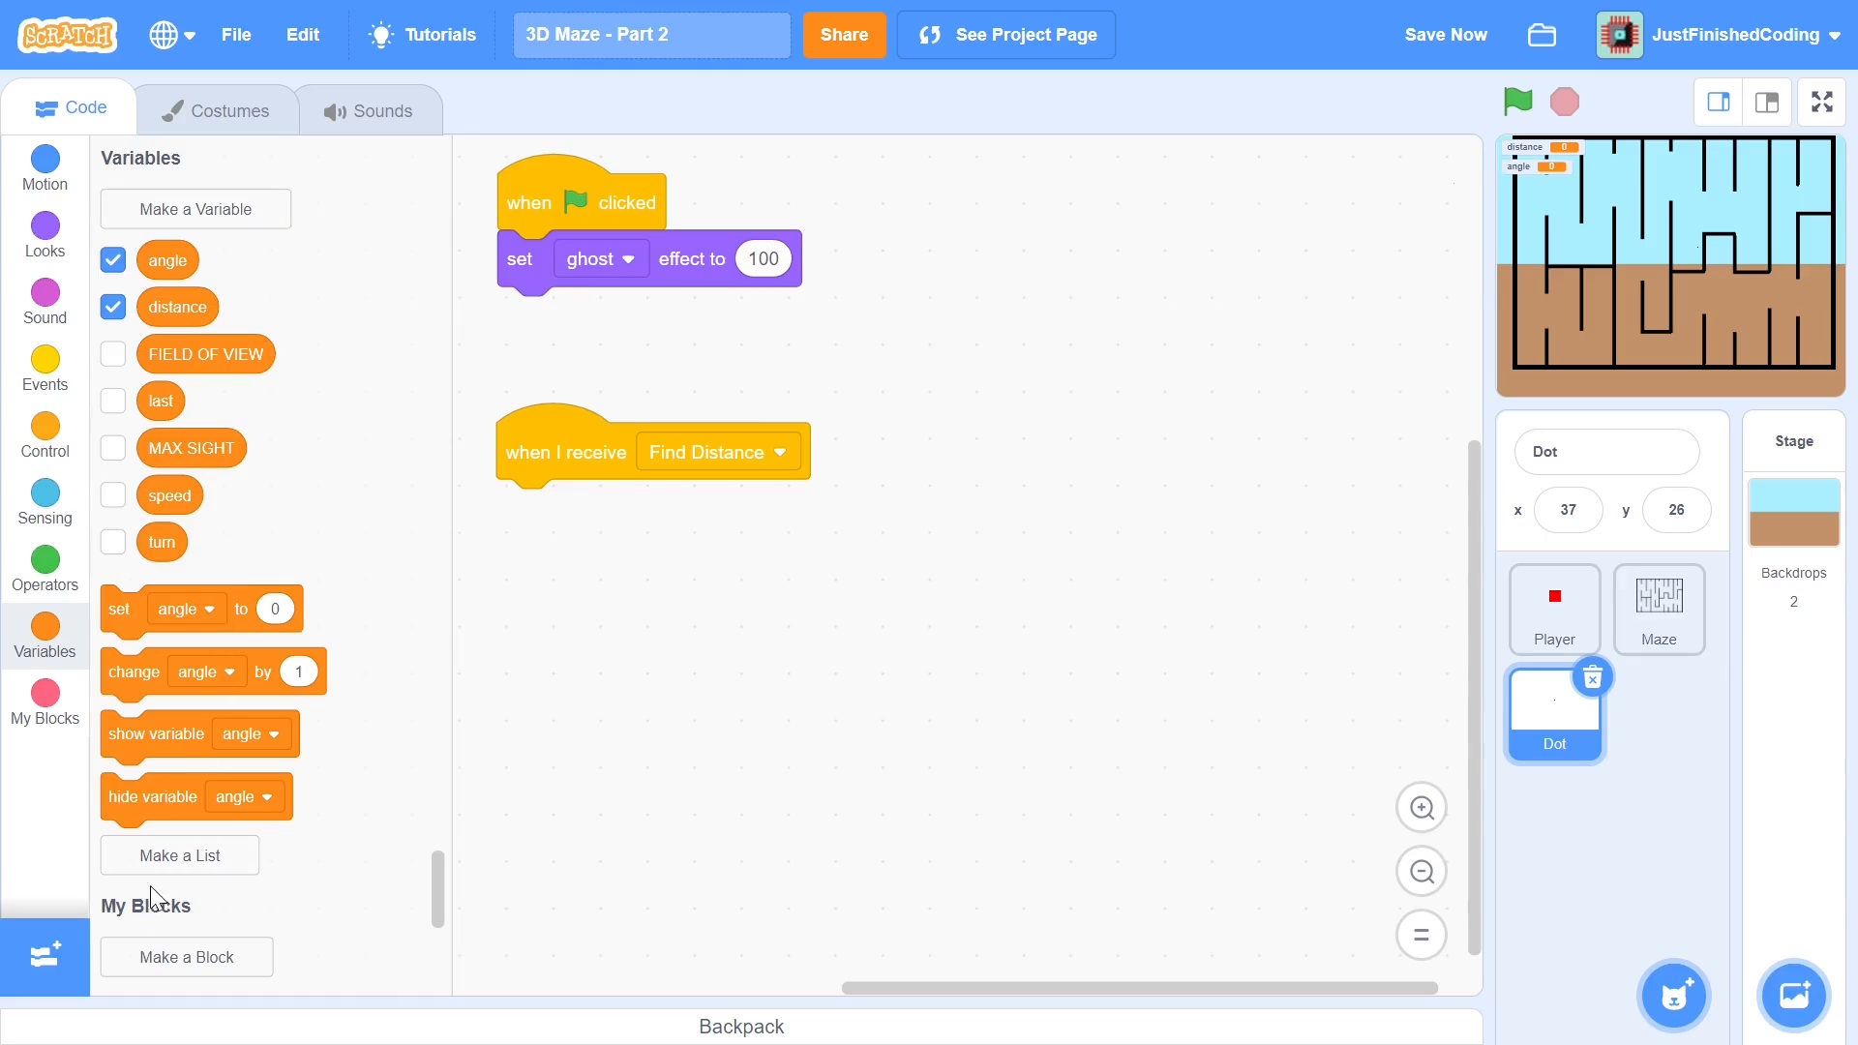
Create a Distances list for all sprites and hide it from the stage
click(180, 854)
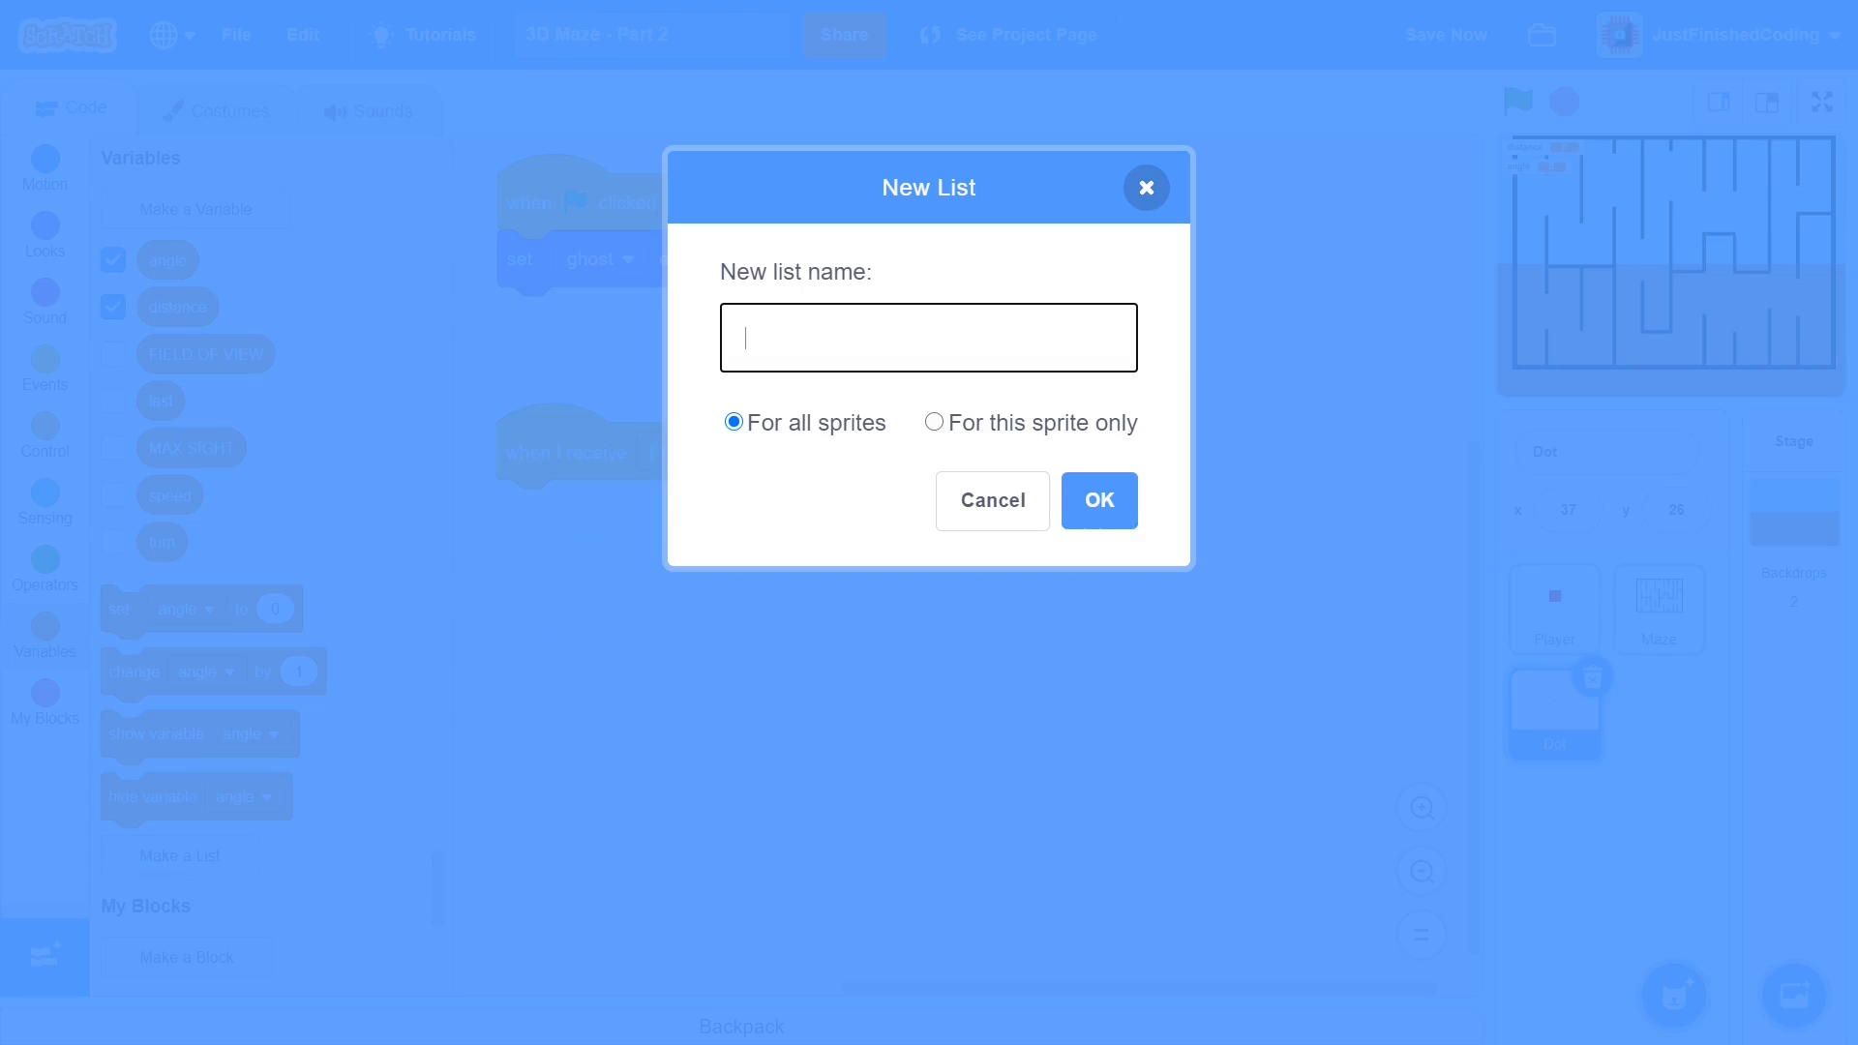
text(Dista)
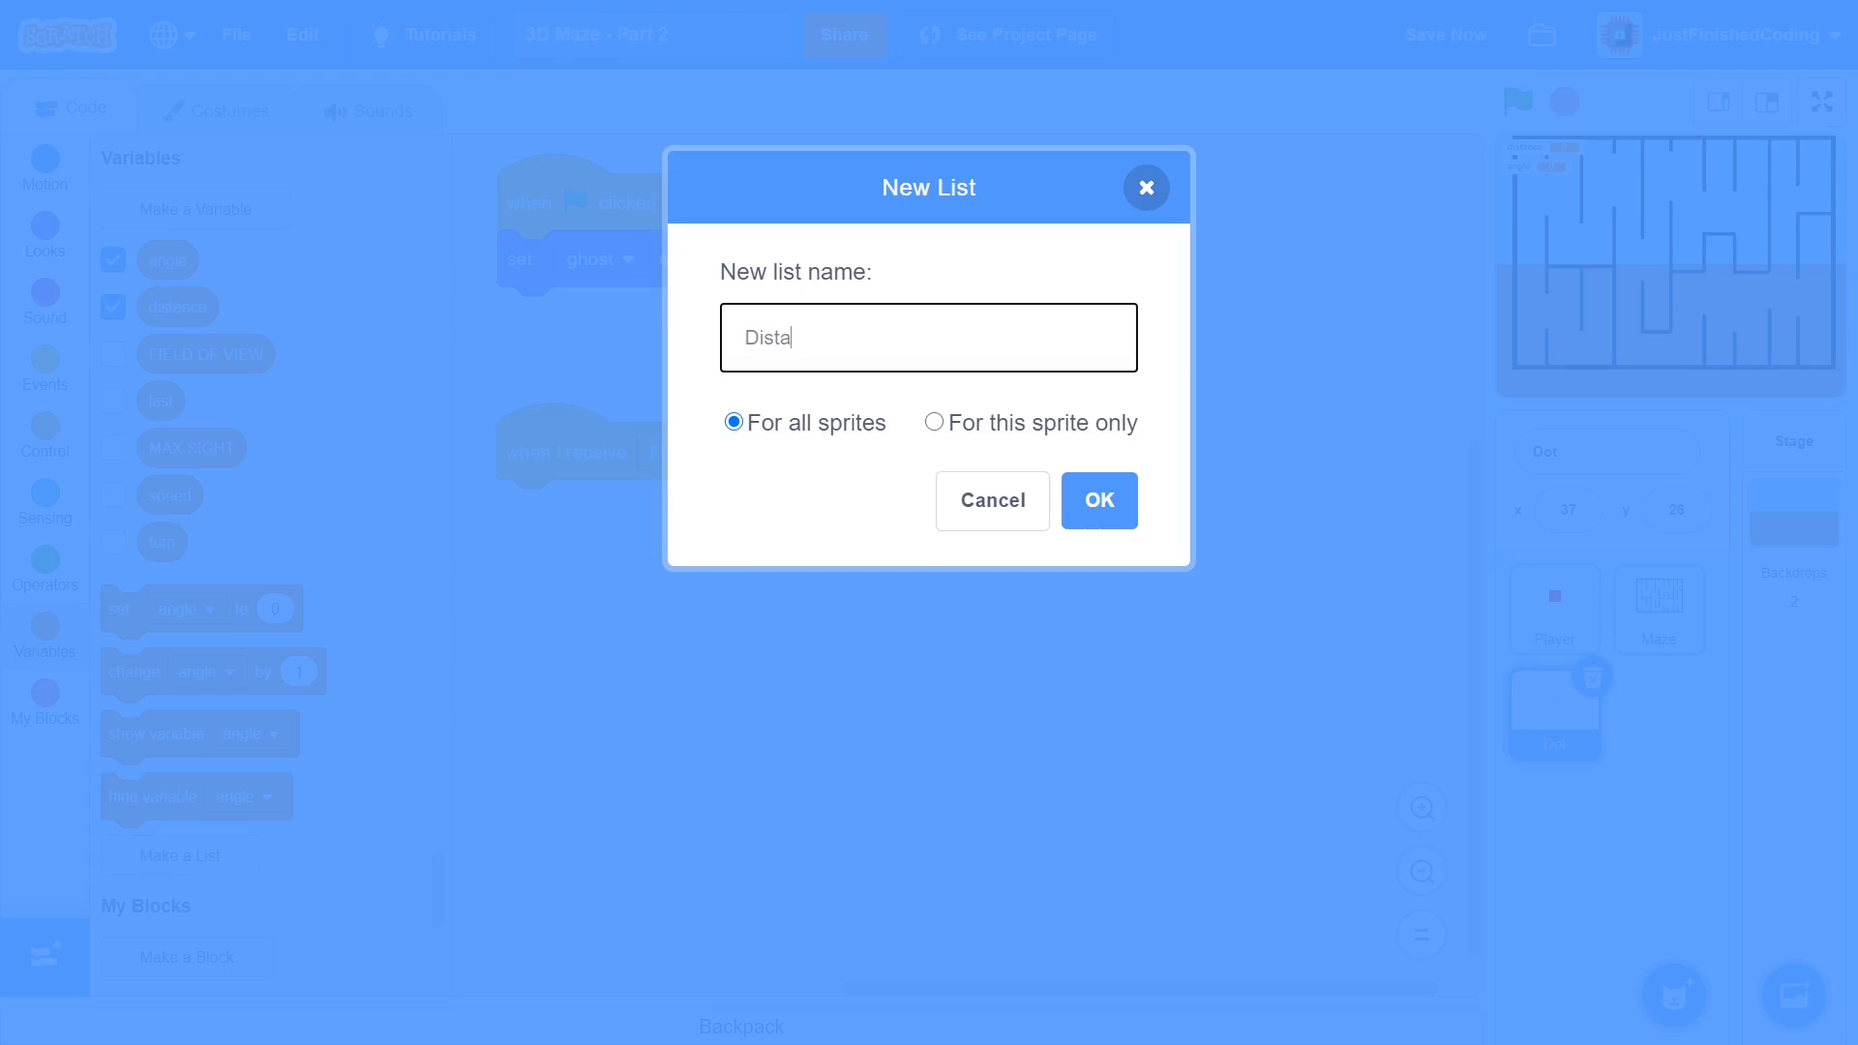
text(nces)
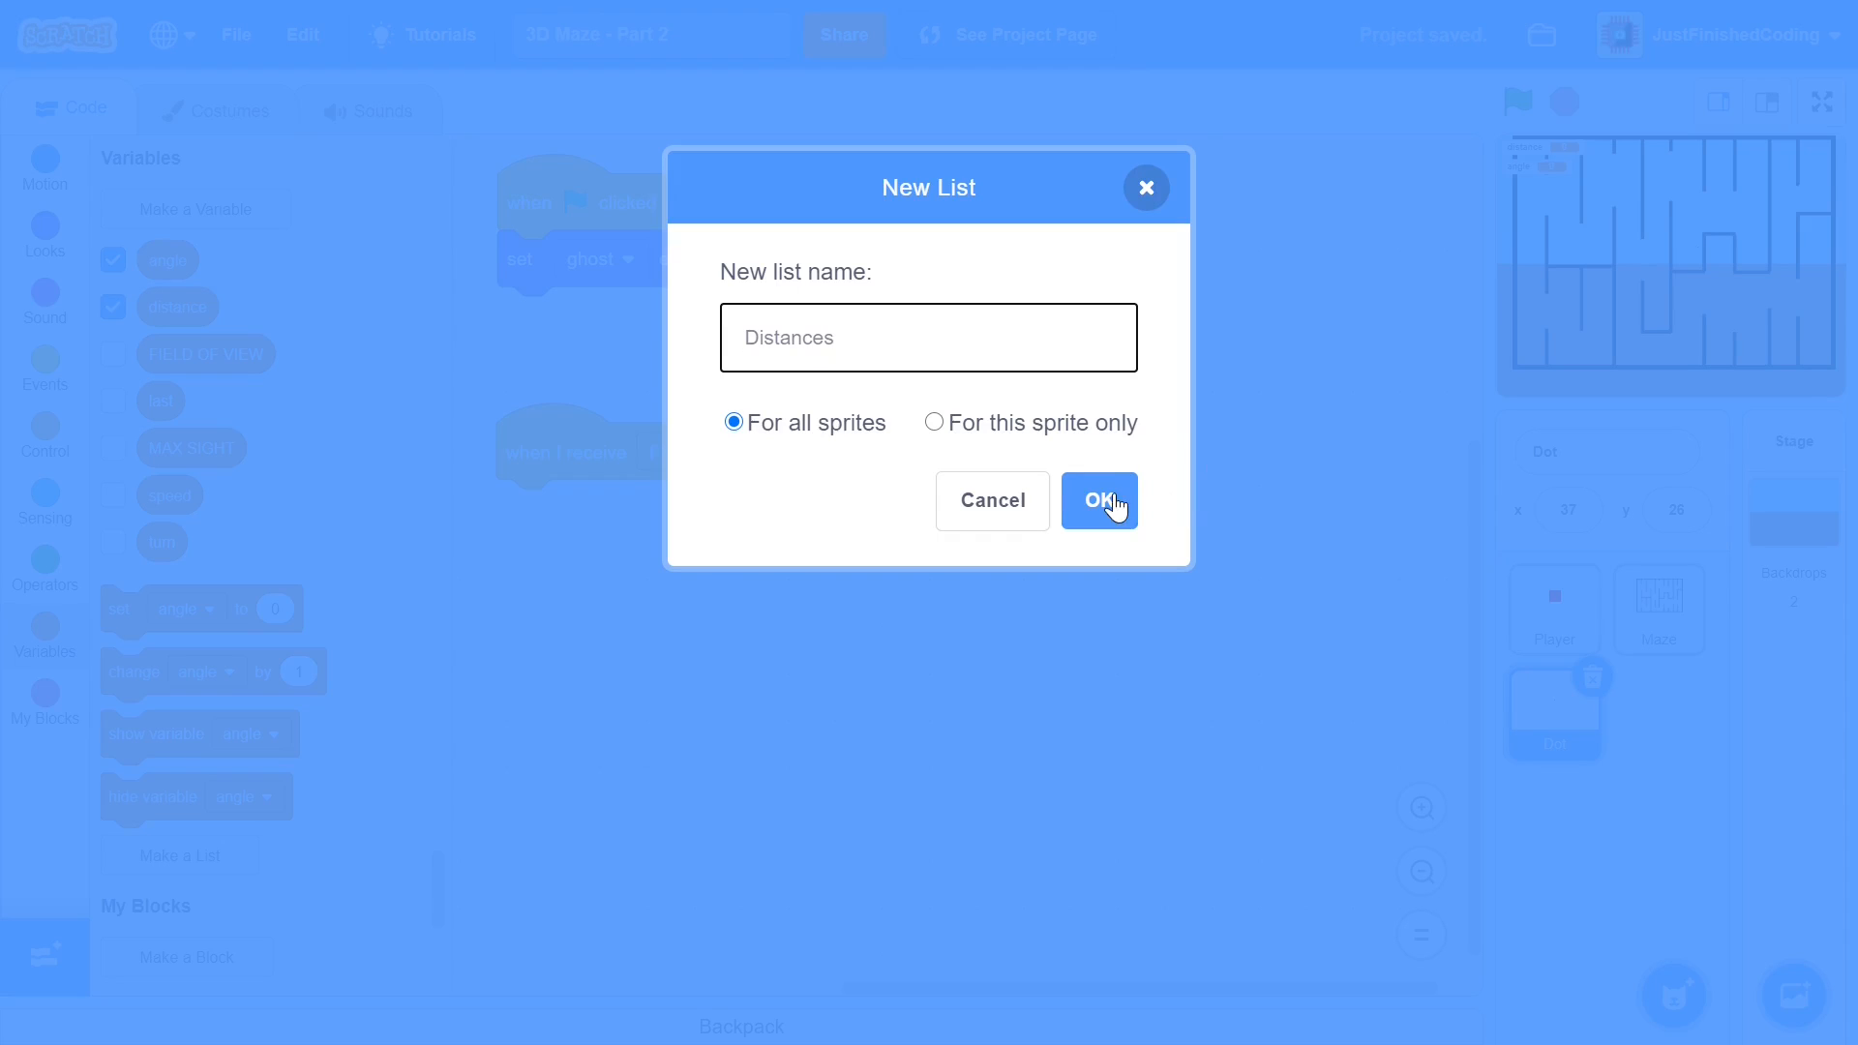
click(1099, 500)
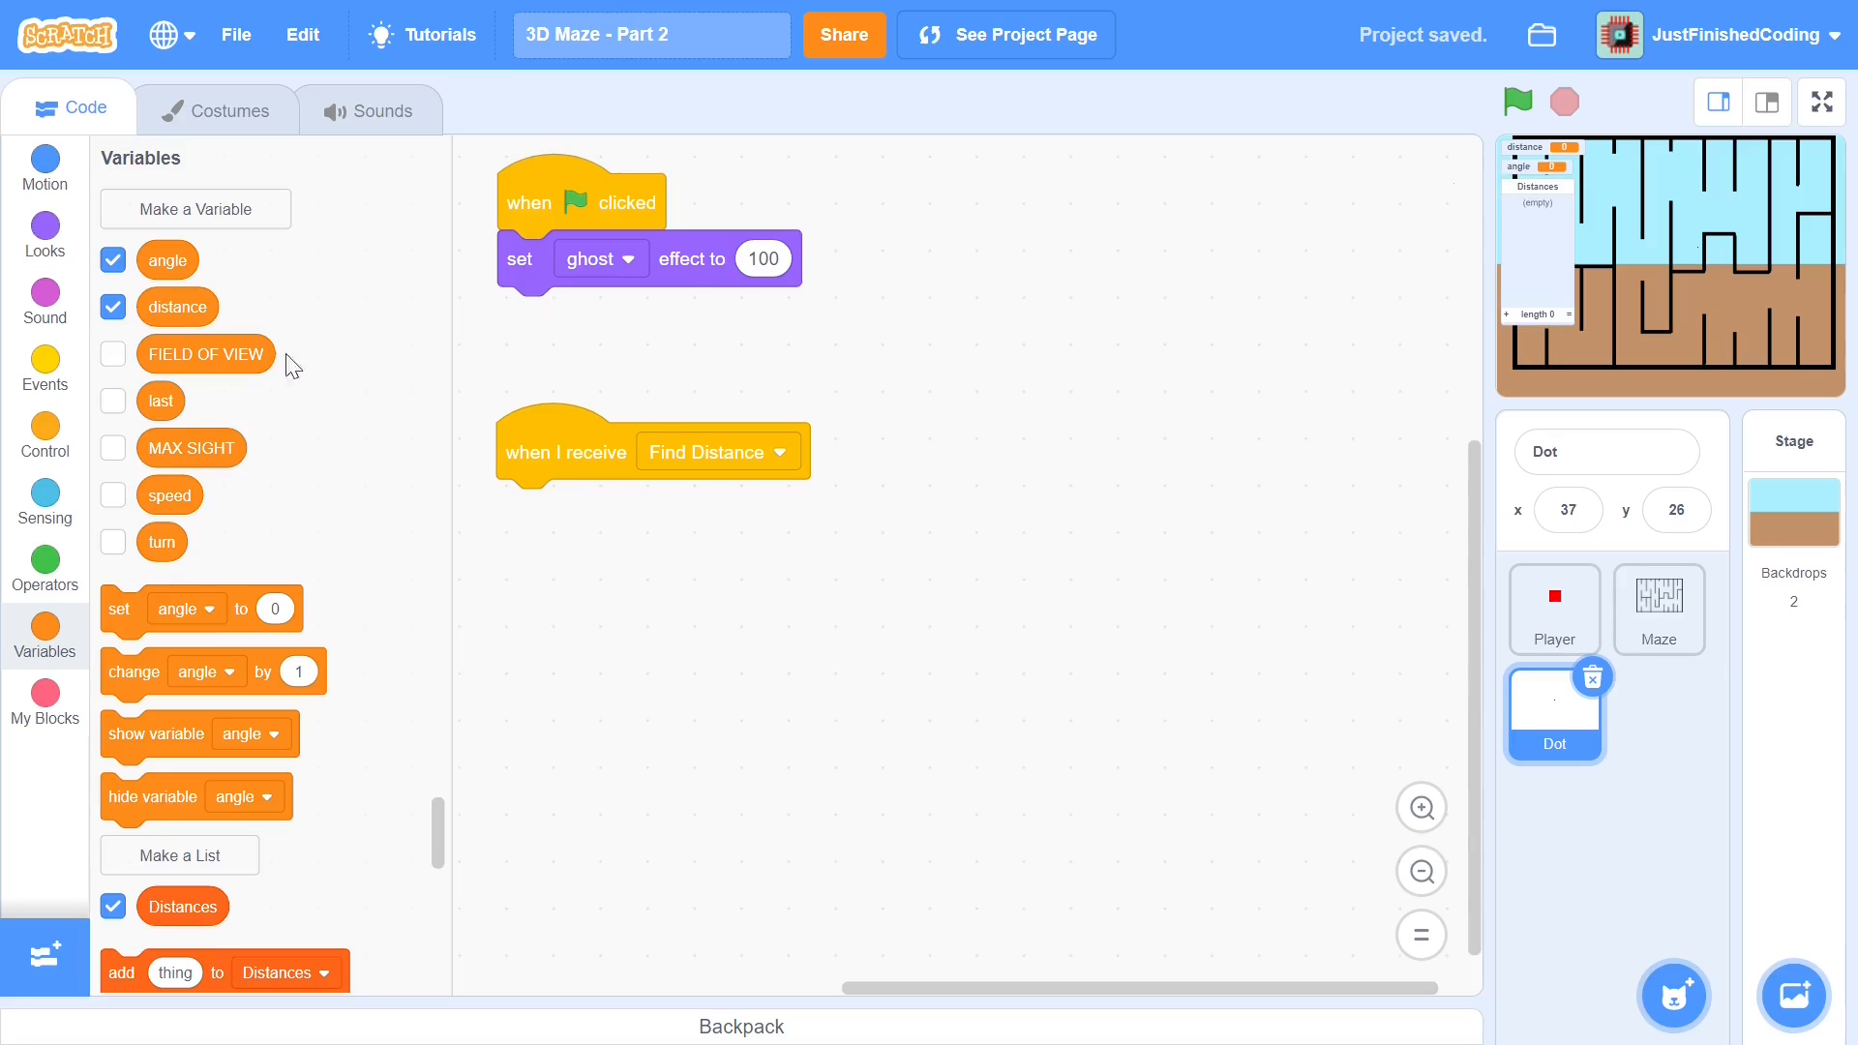
click(112, 259)
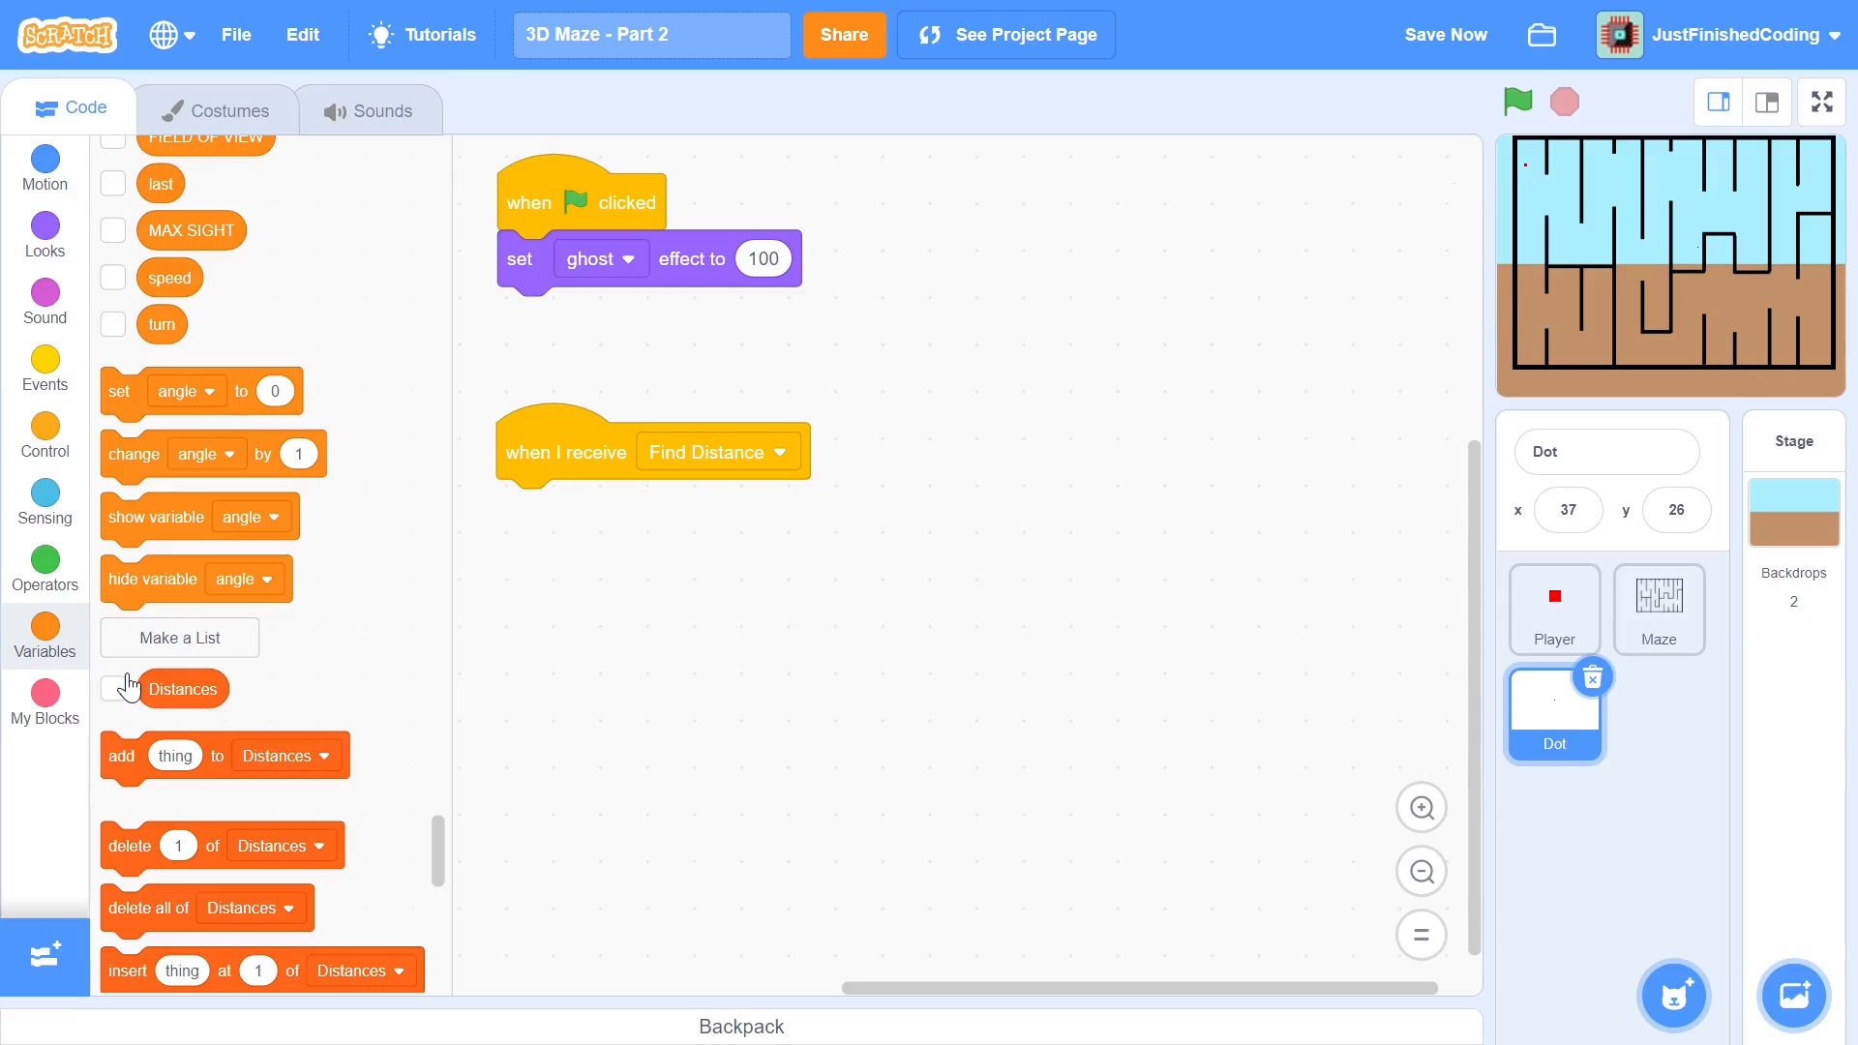
mouse_move(579, 461)
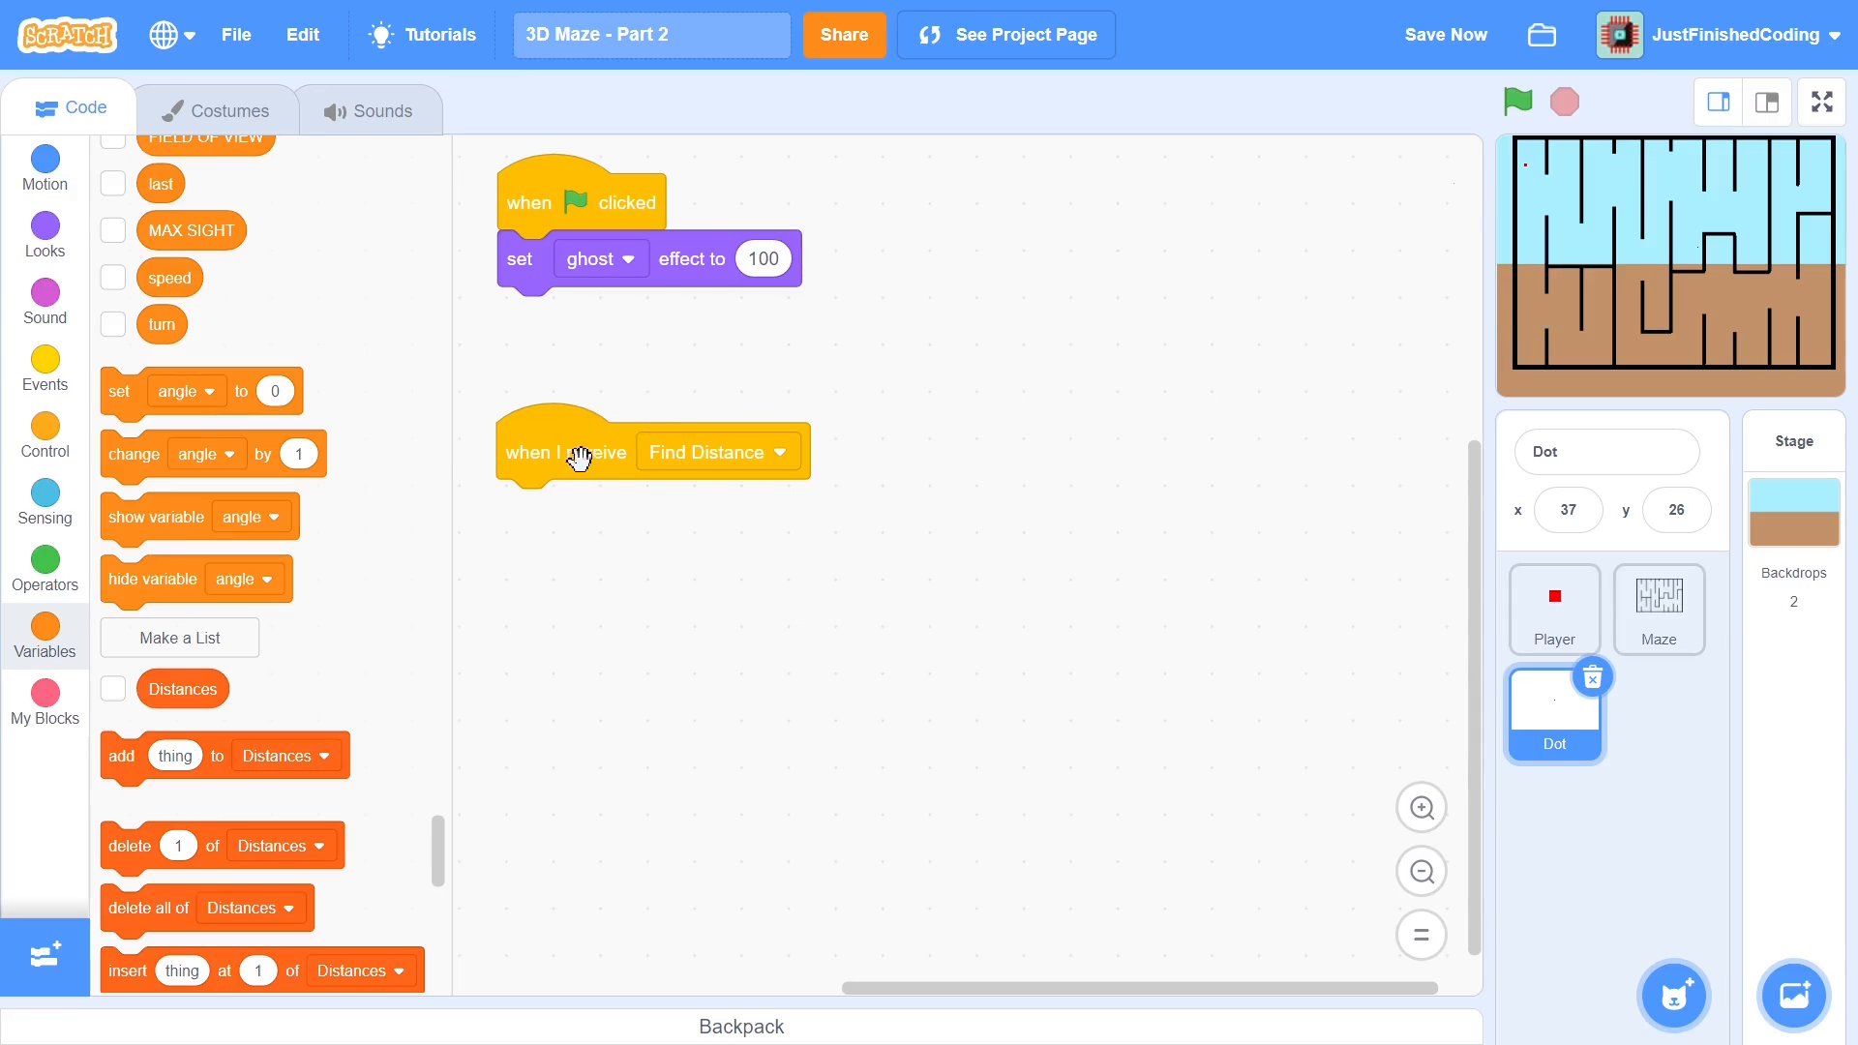
Add 'delete all of Distances' and 'set angle to 0 - (FIELD OF VIEW / 2)' under Find Distance
scroll(down, 3)
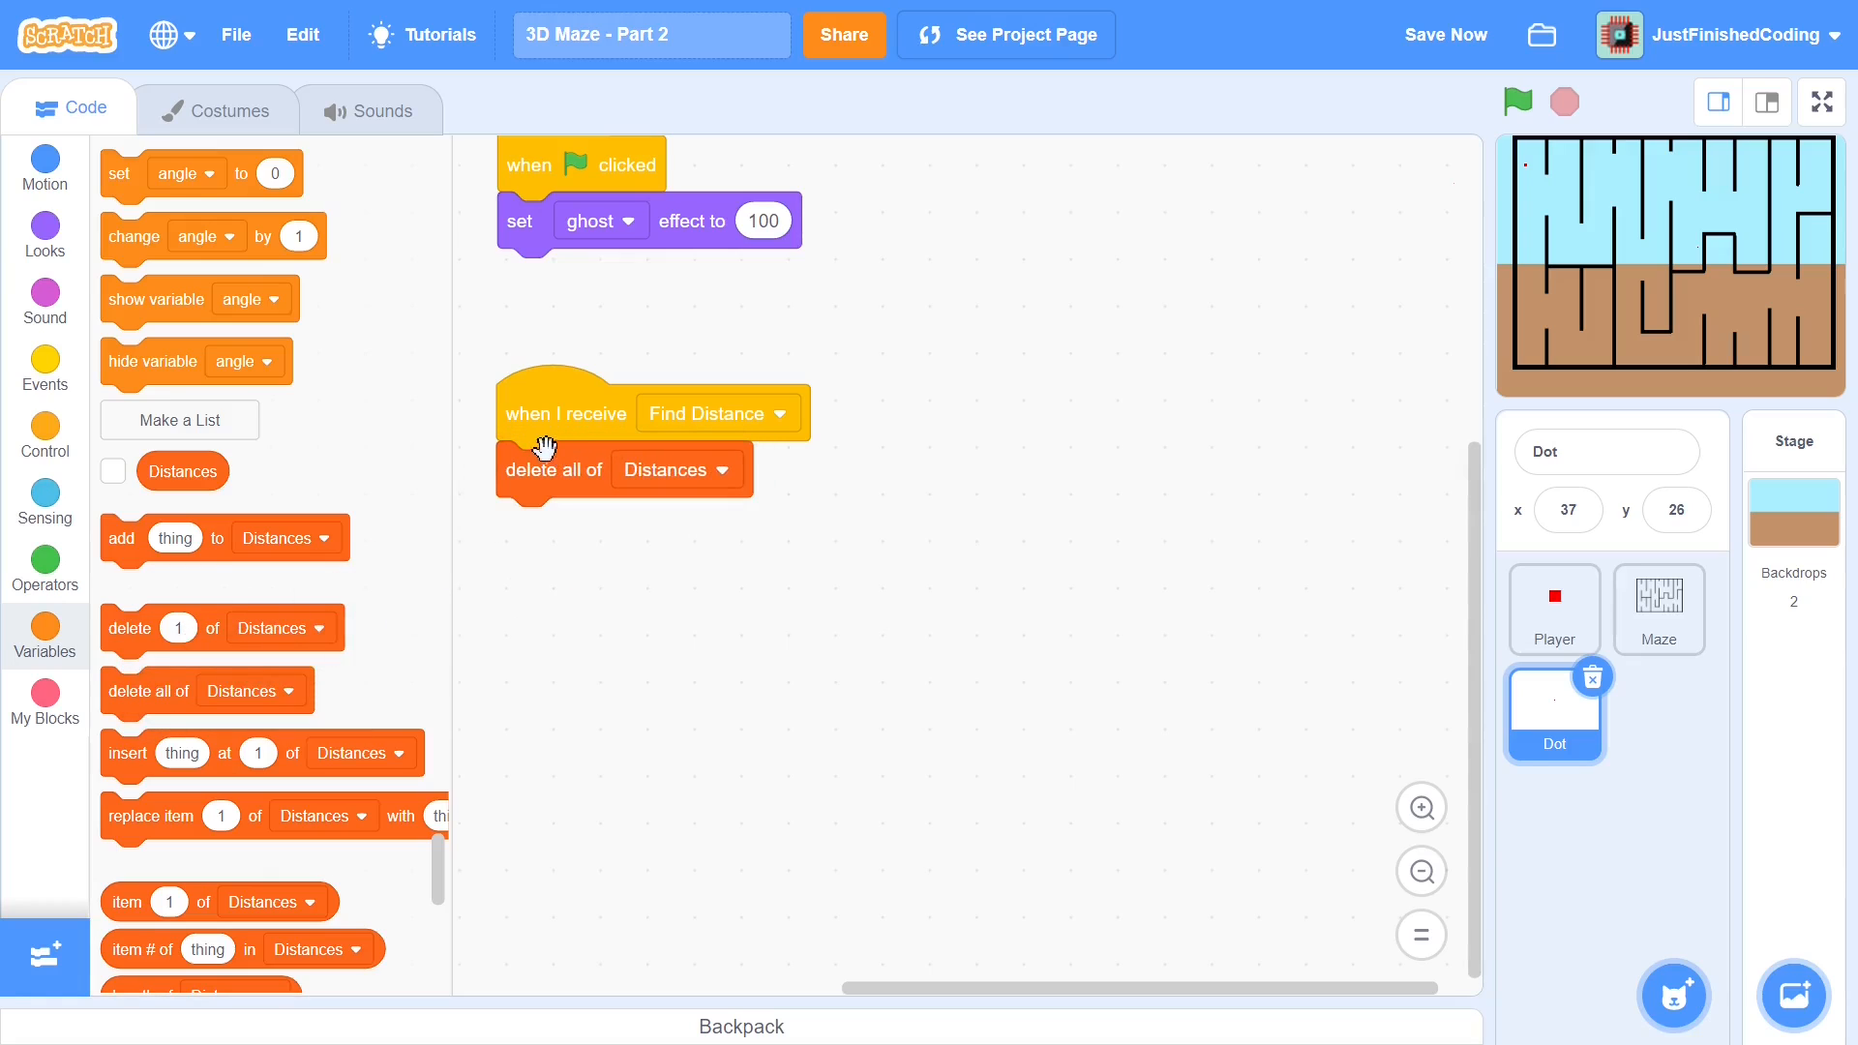
scroll(up, 3)
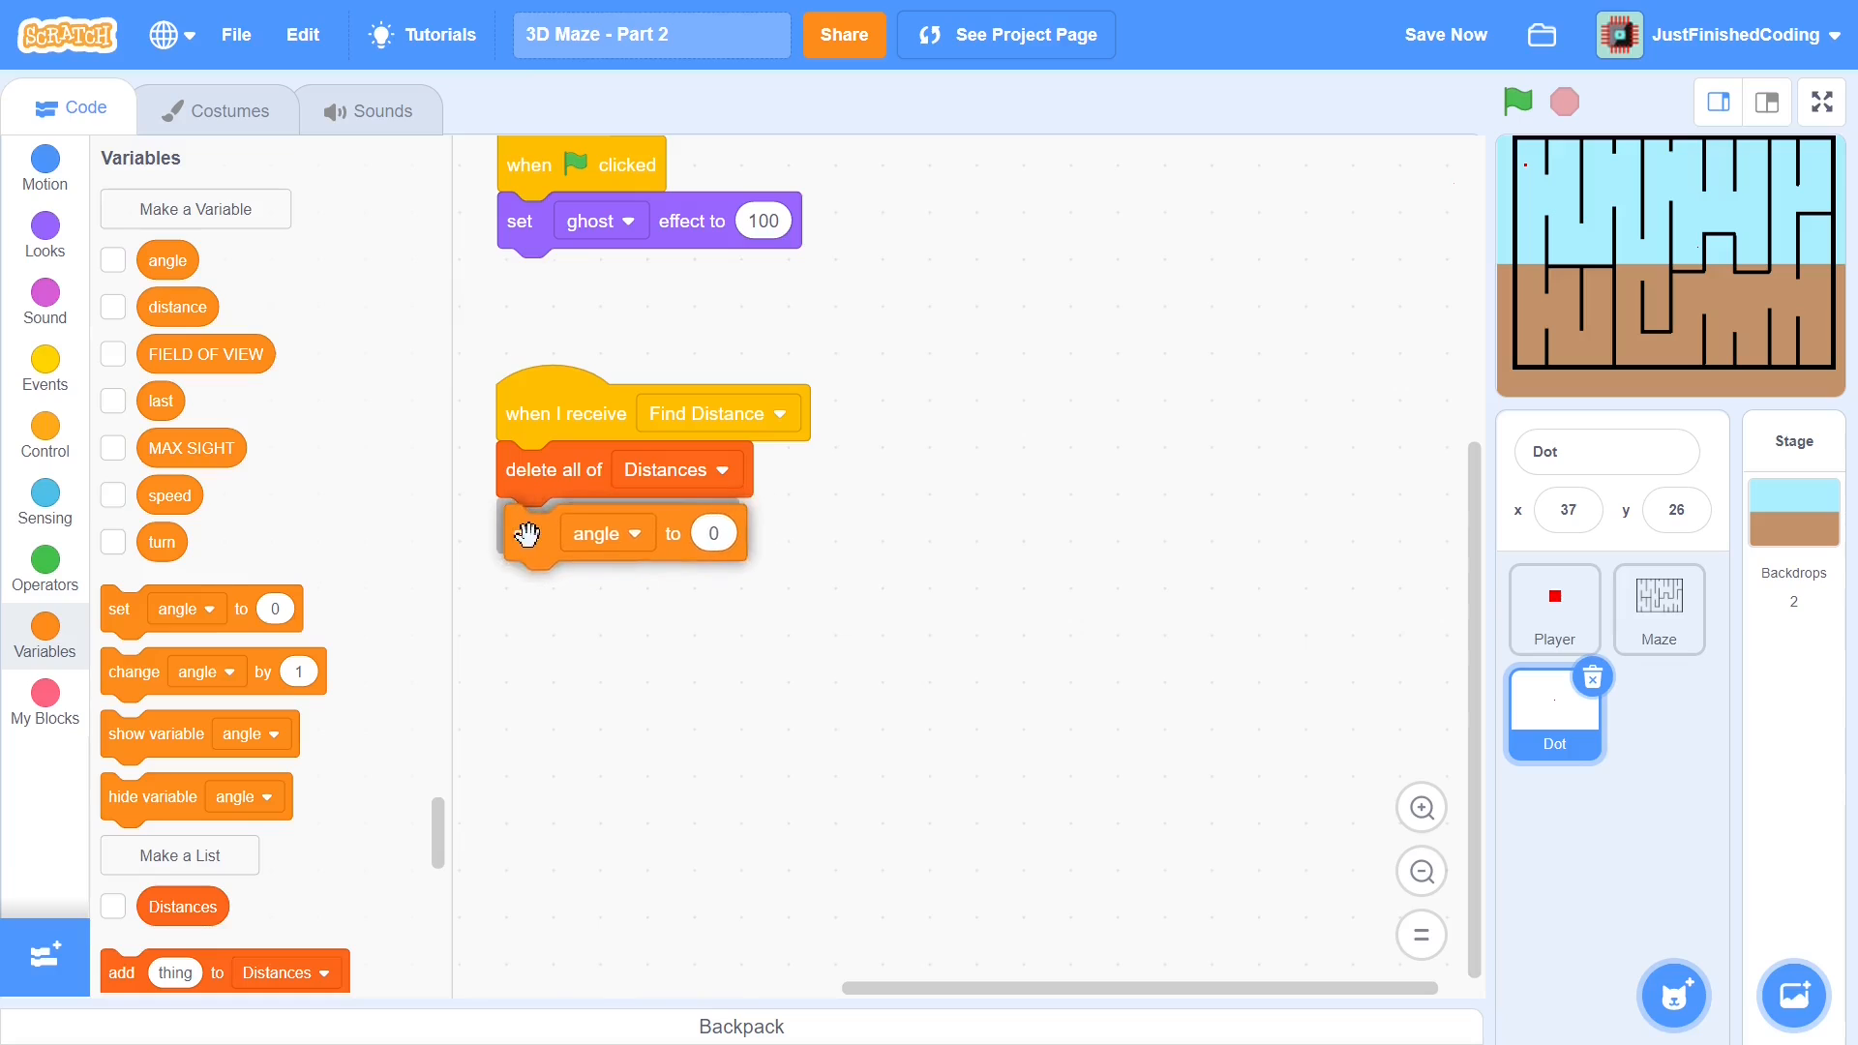
click(45, 566)
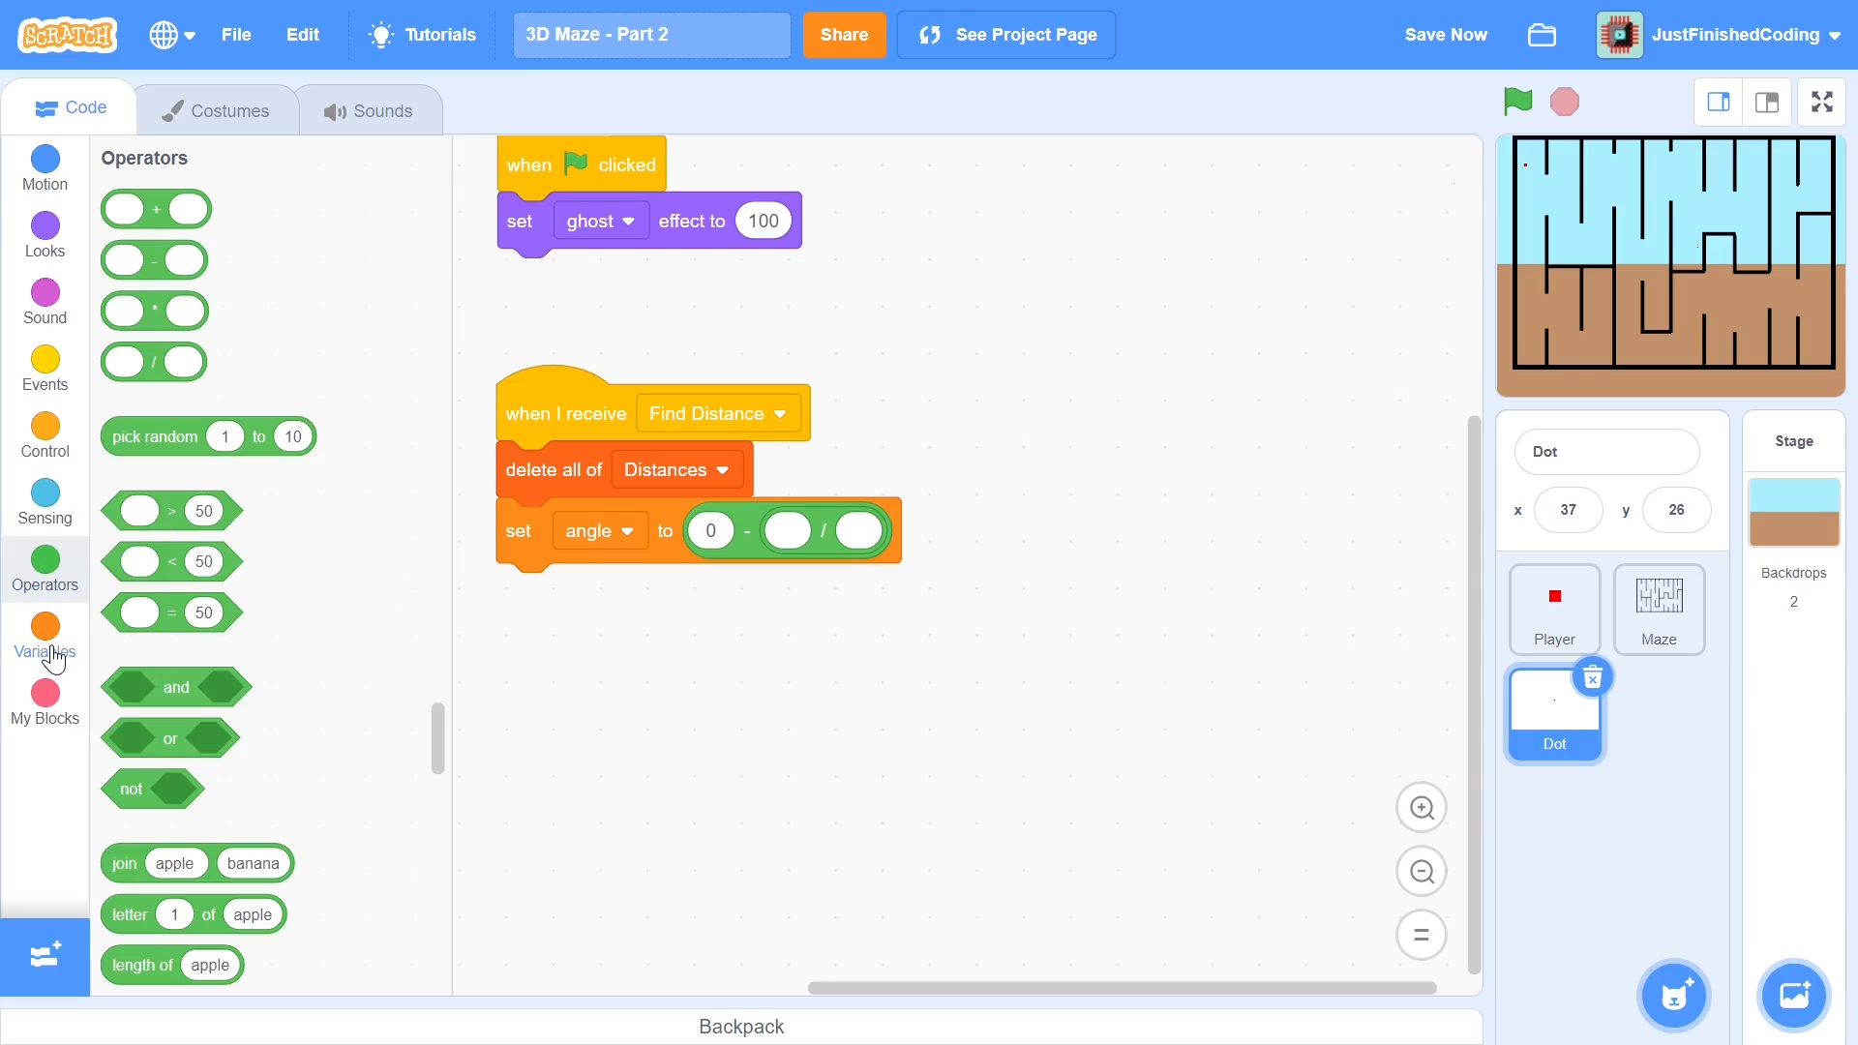
click(44, 640)
text(2)
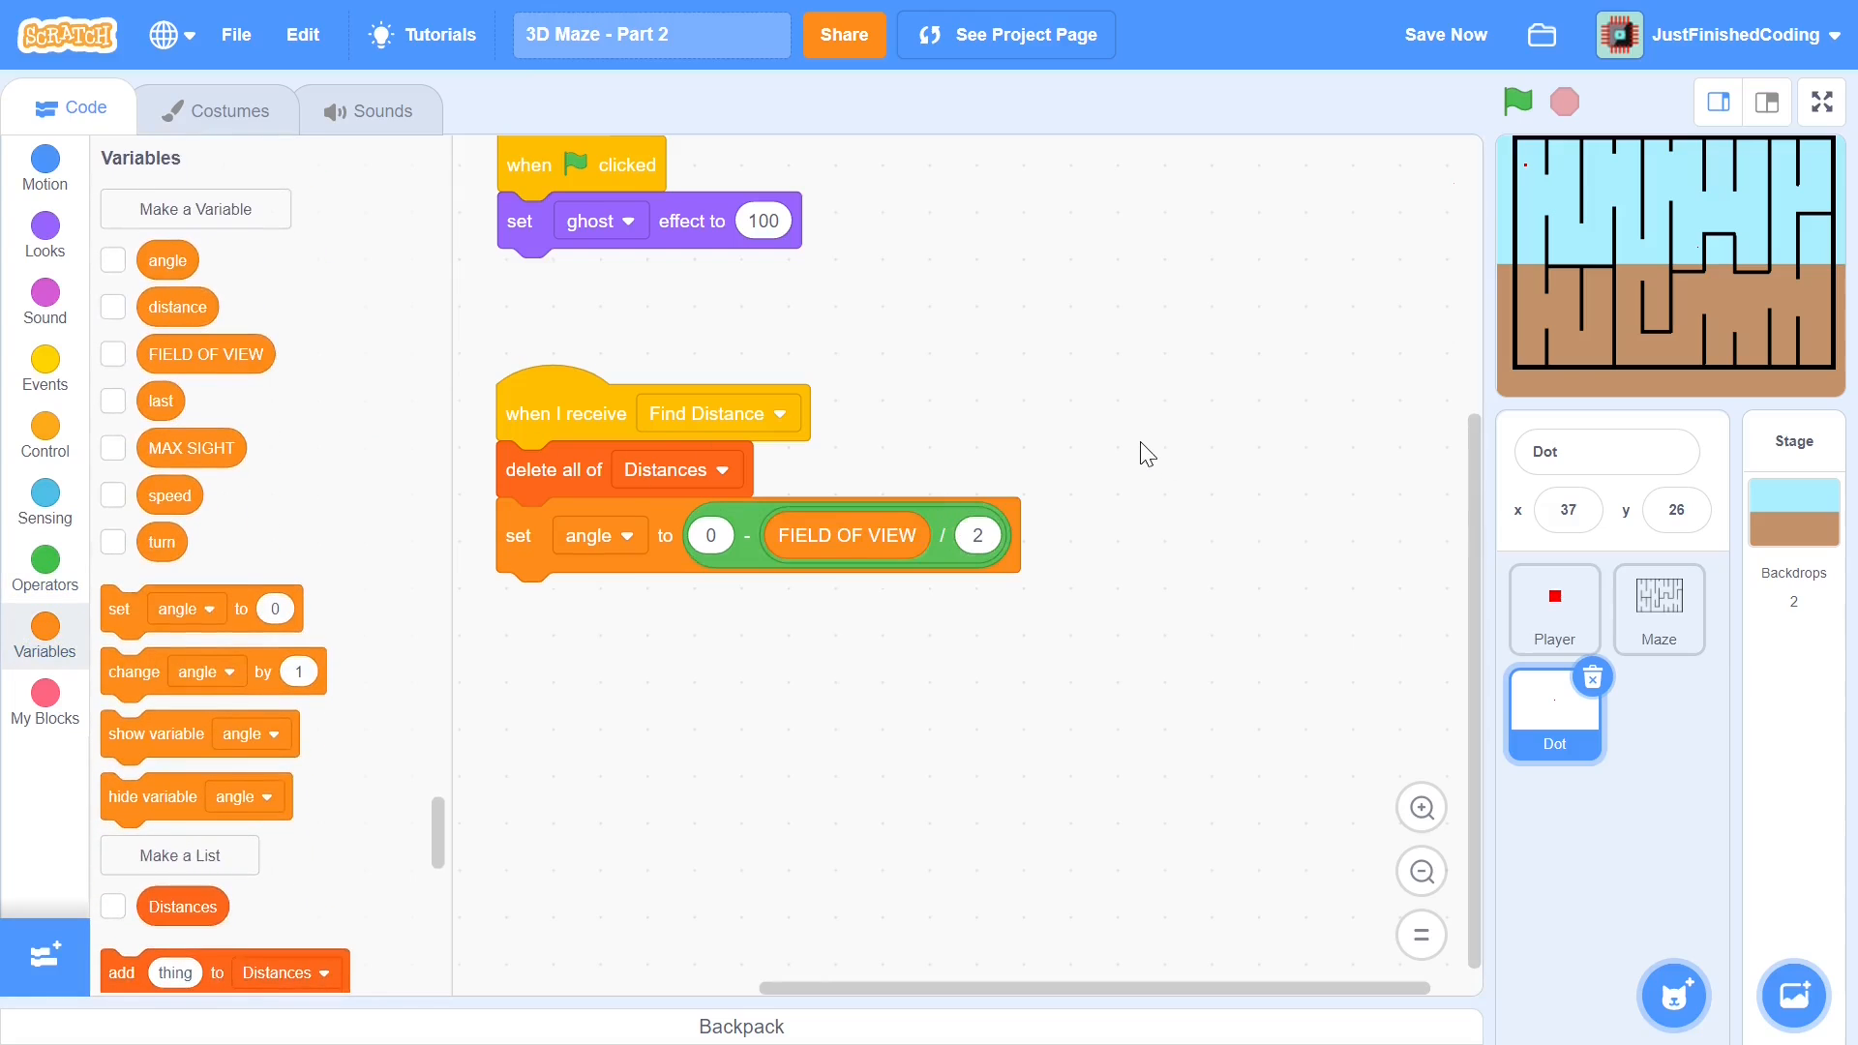
mouse_move(613, 333)
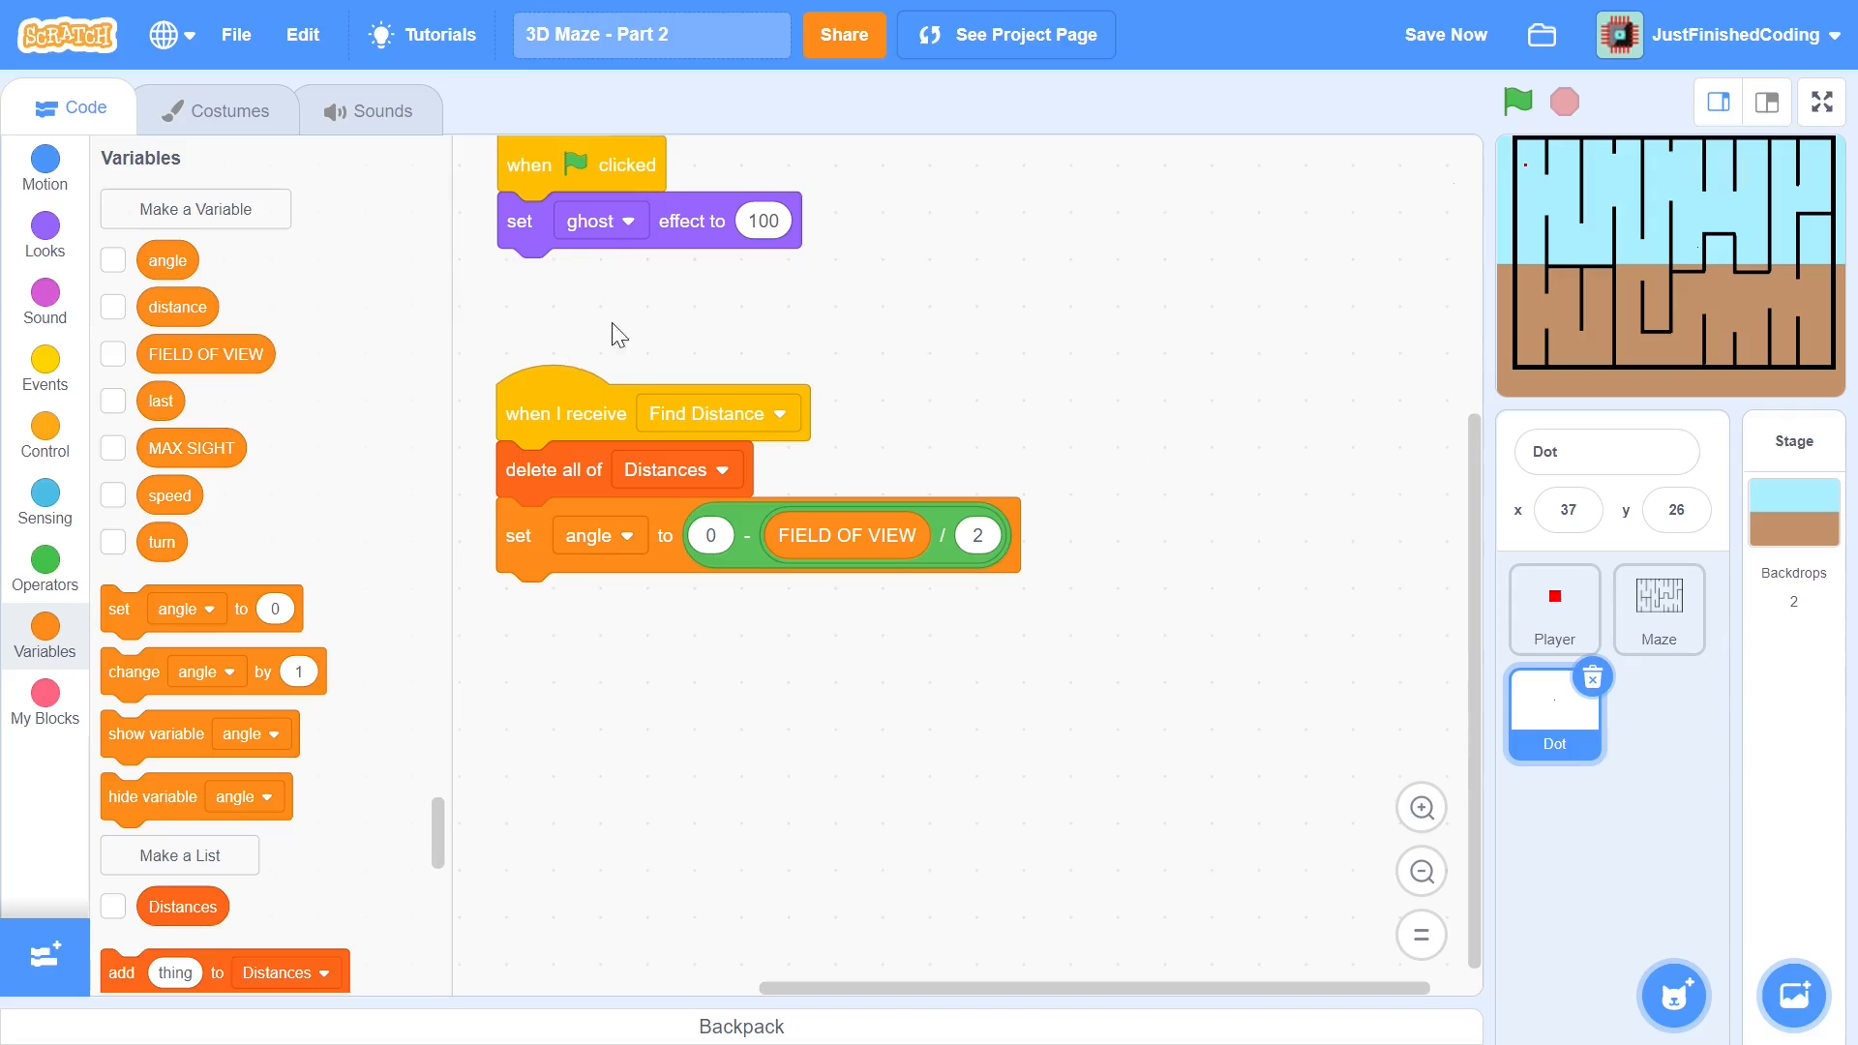
mouse_move(744, 496)
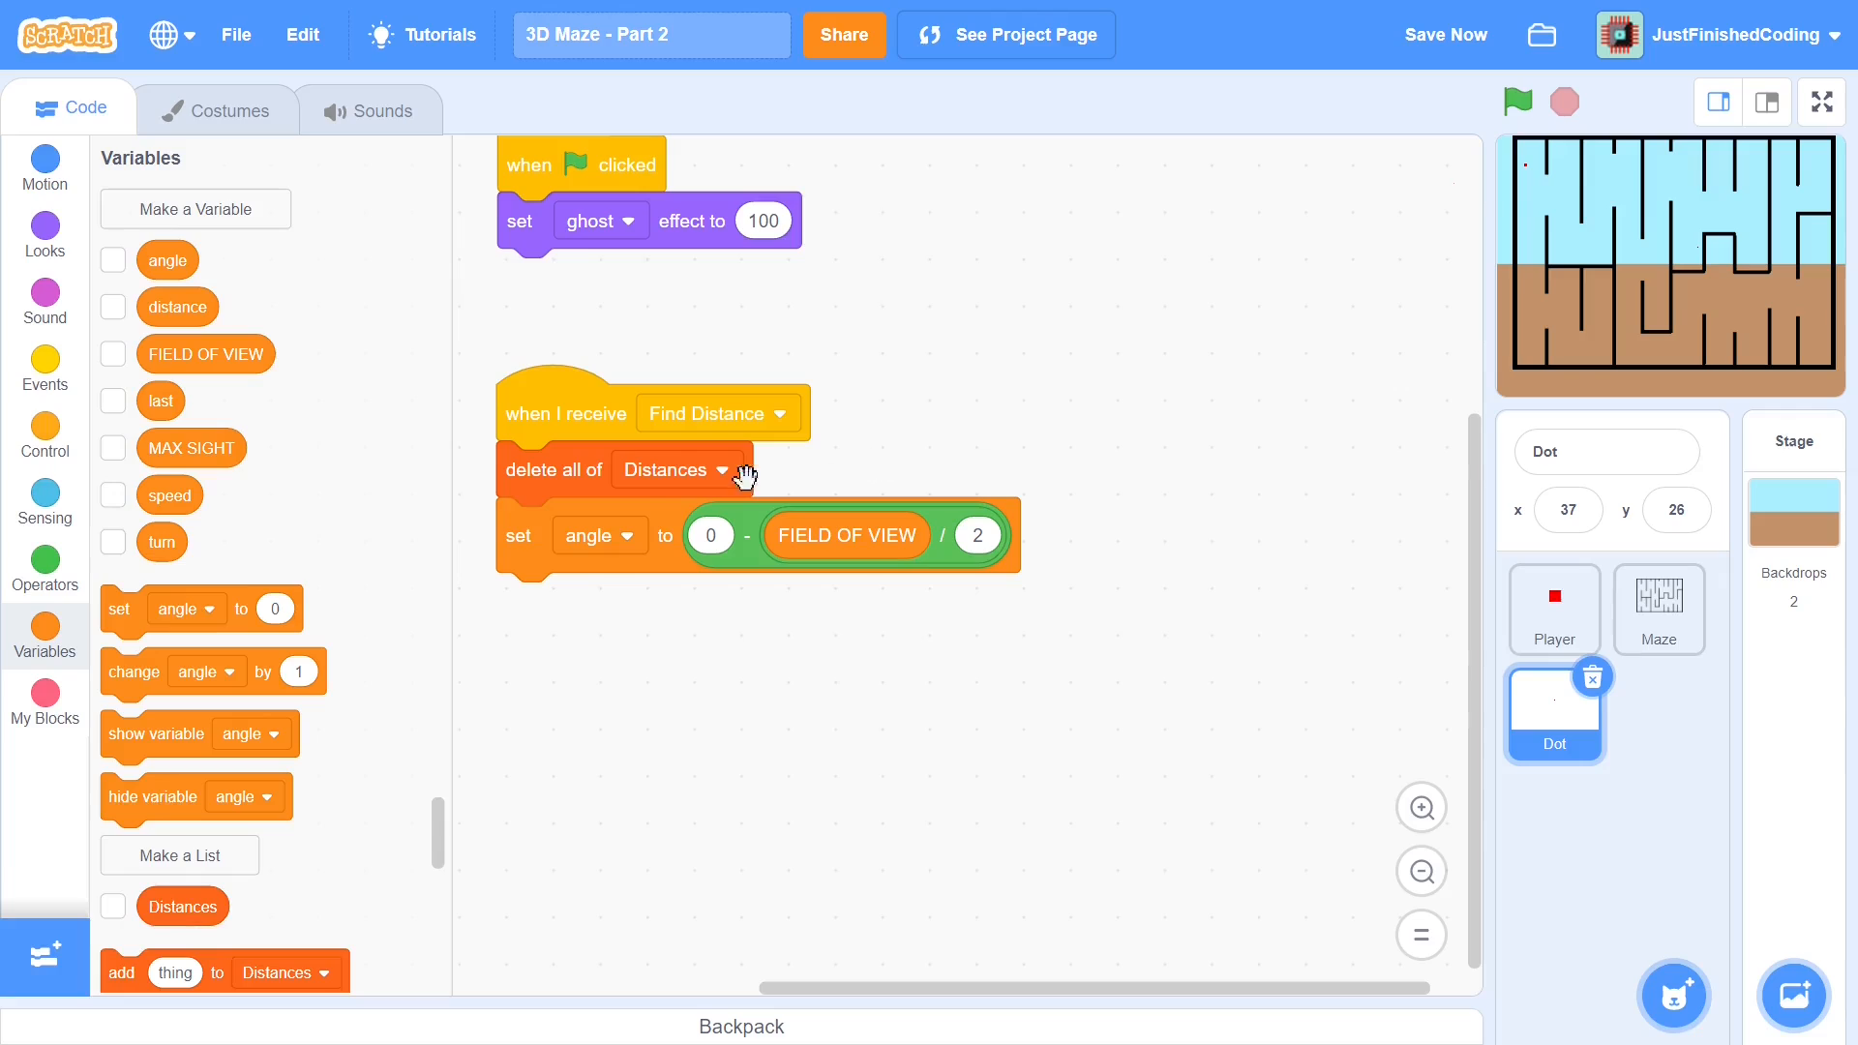
mouse_move(548, 556)
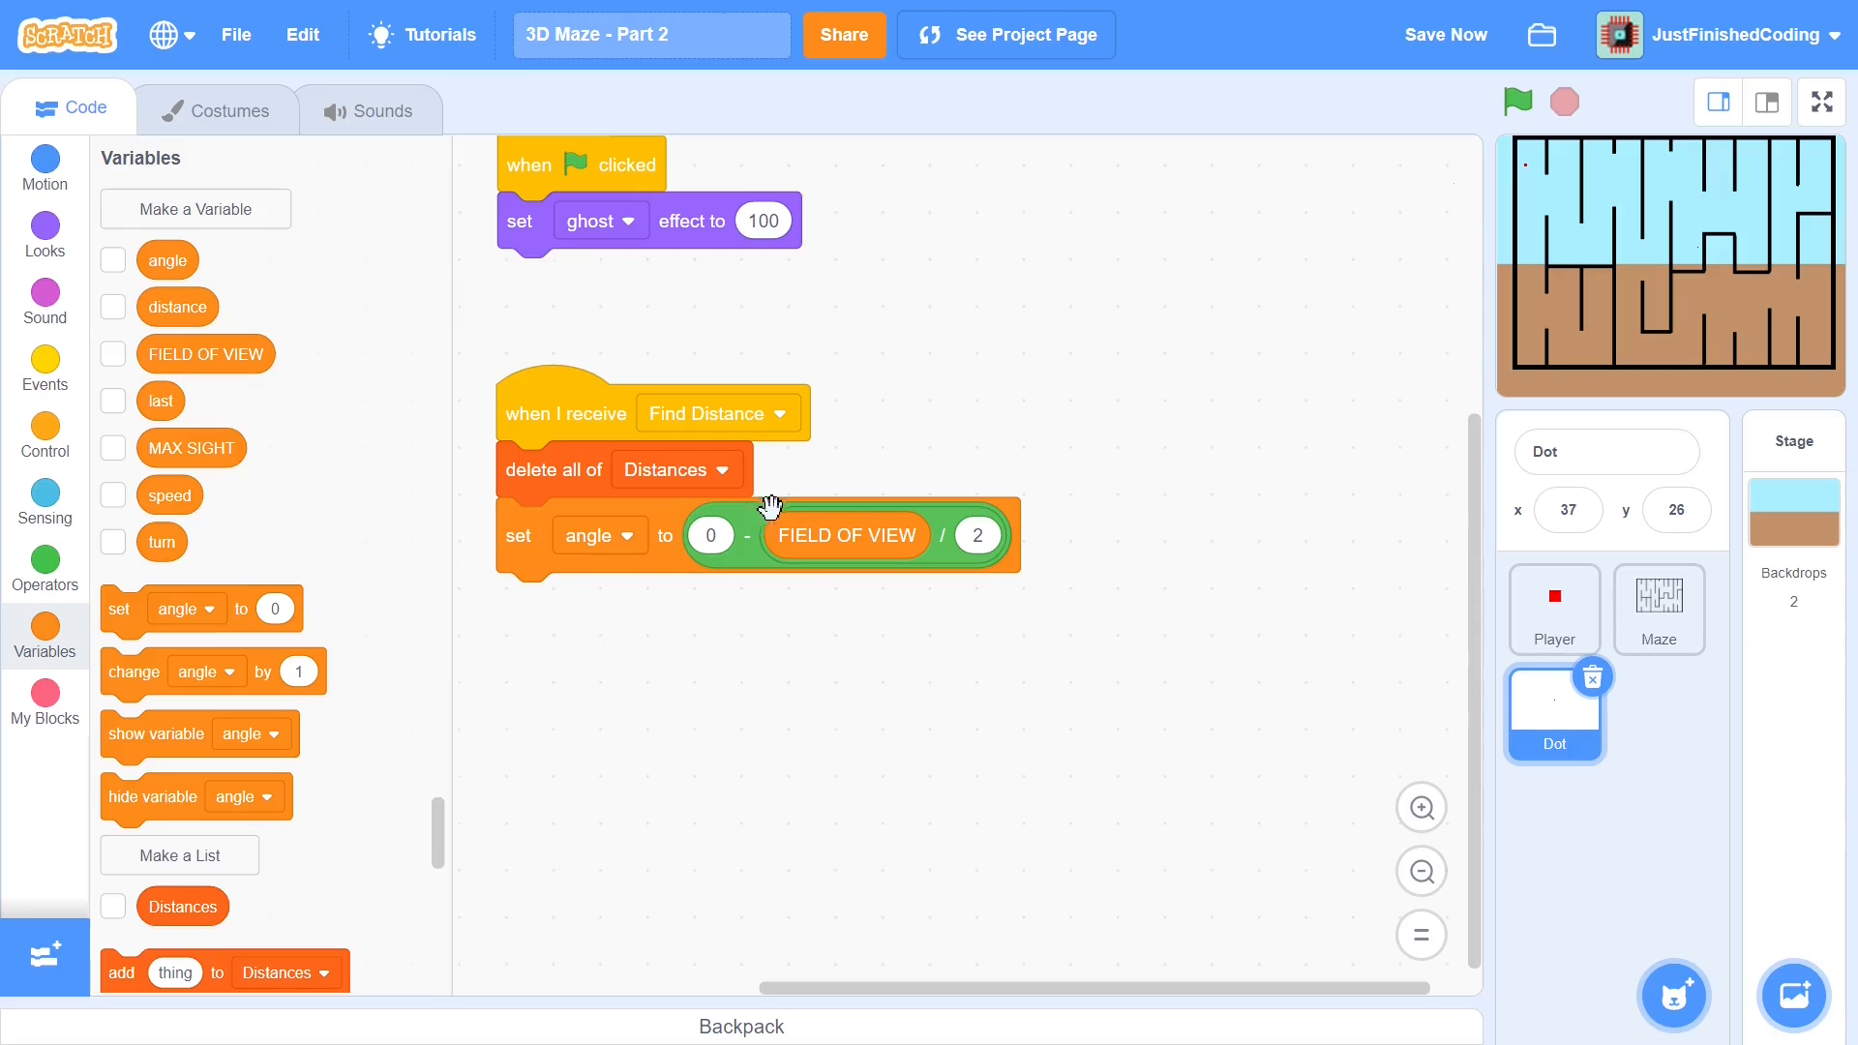
mouse_move(1703, 267)
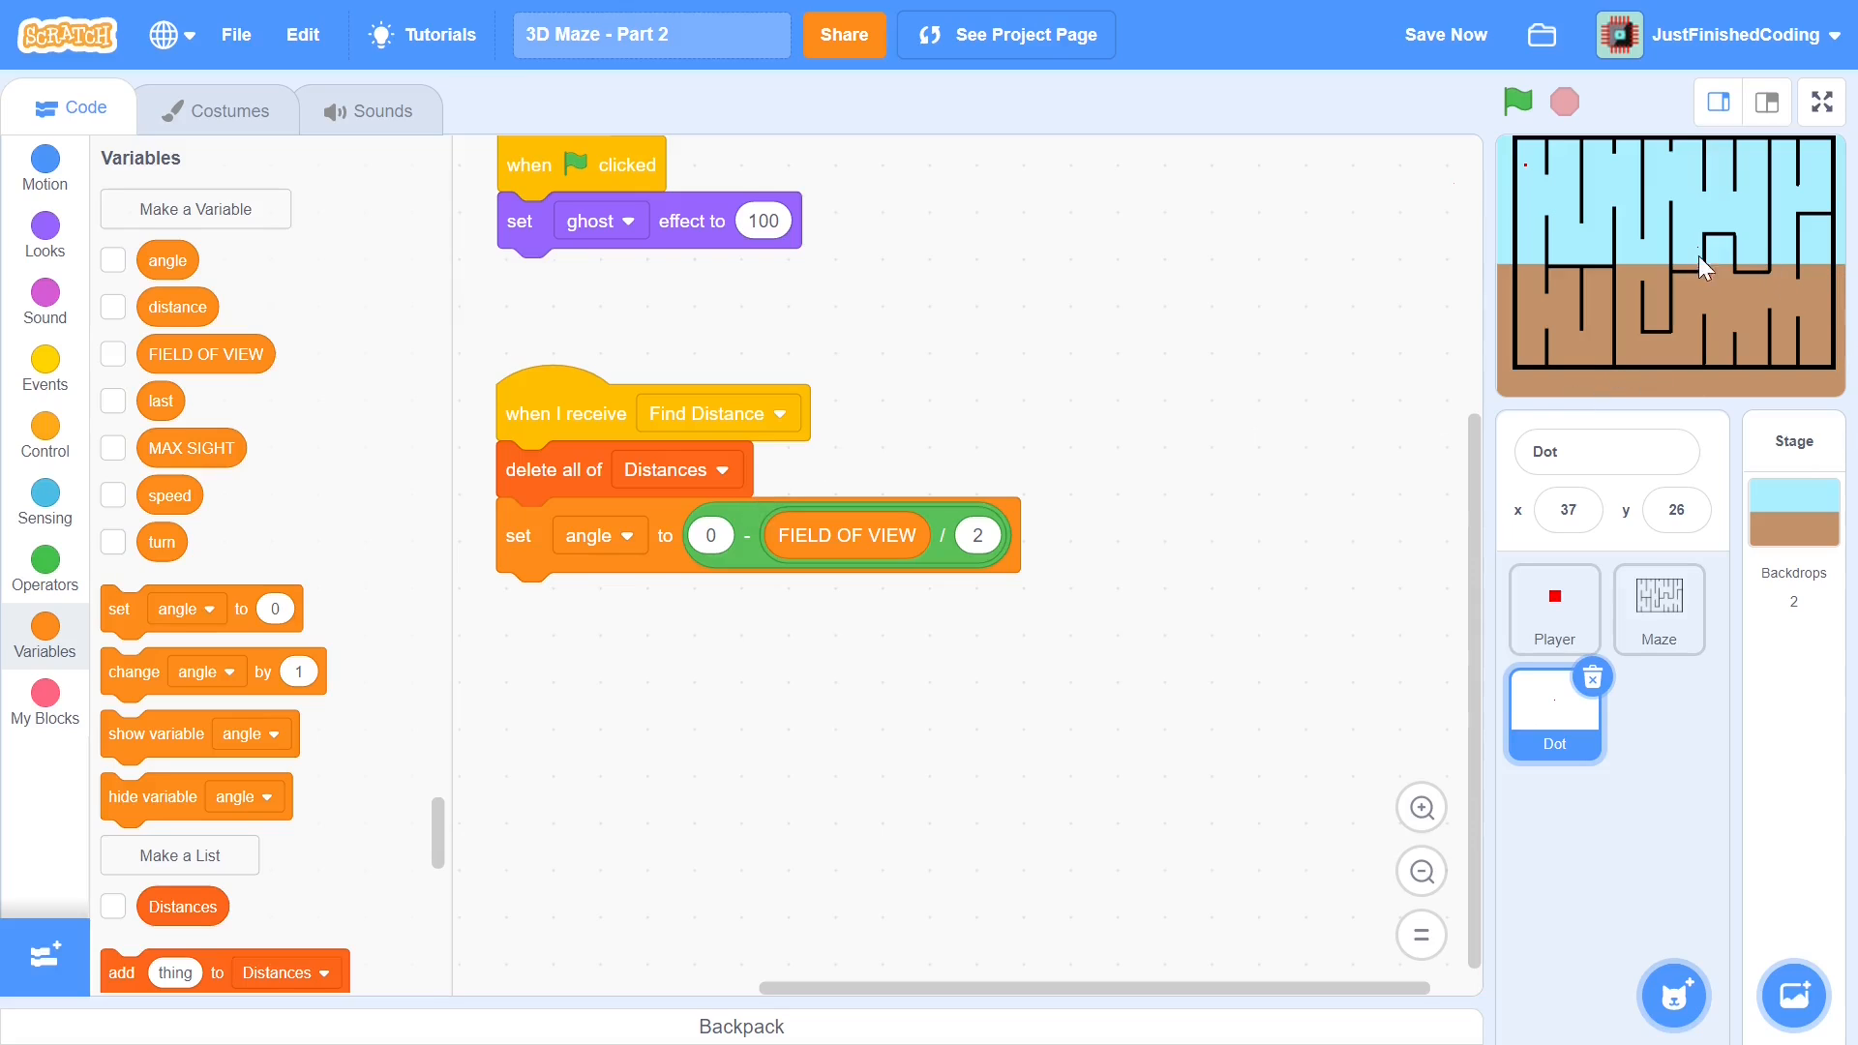
mouse_move(1814, 154)
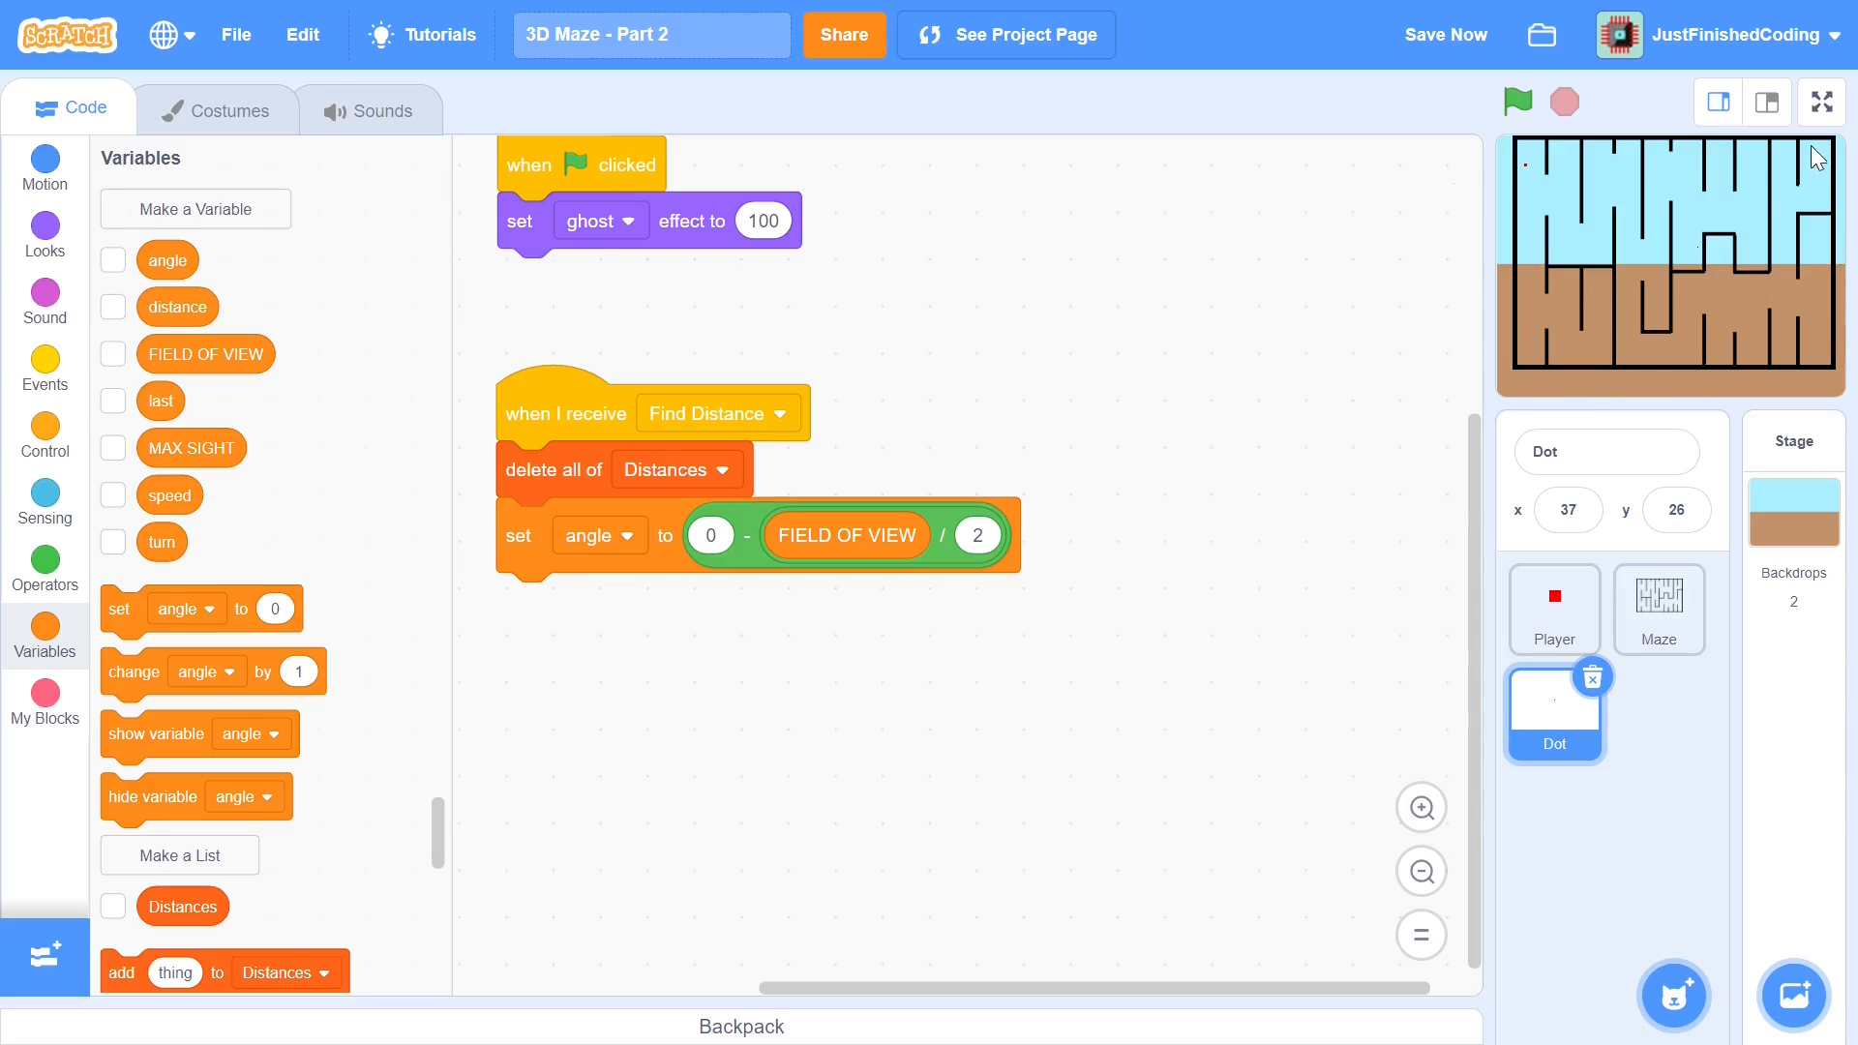
mouse_move(1788, 255)
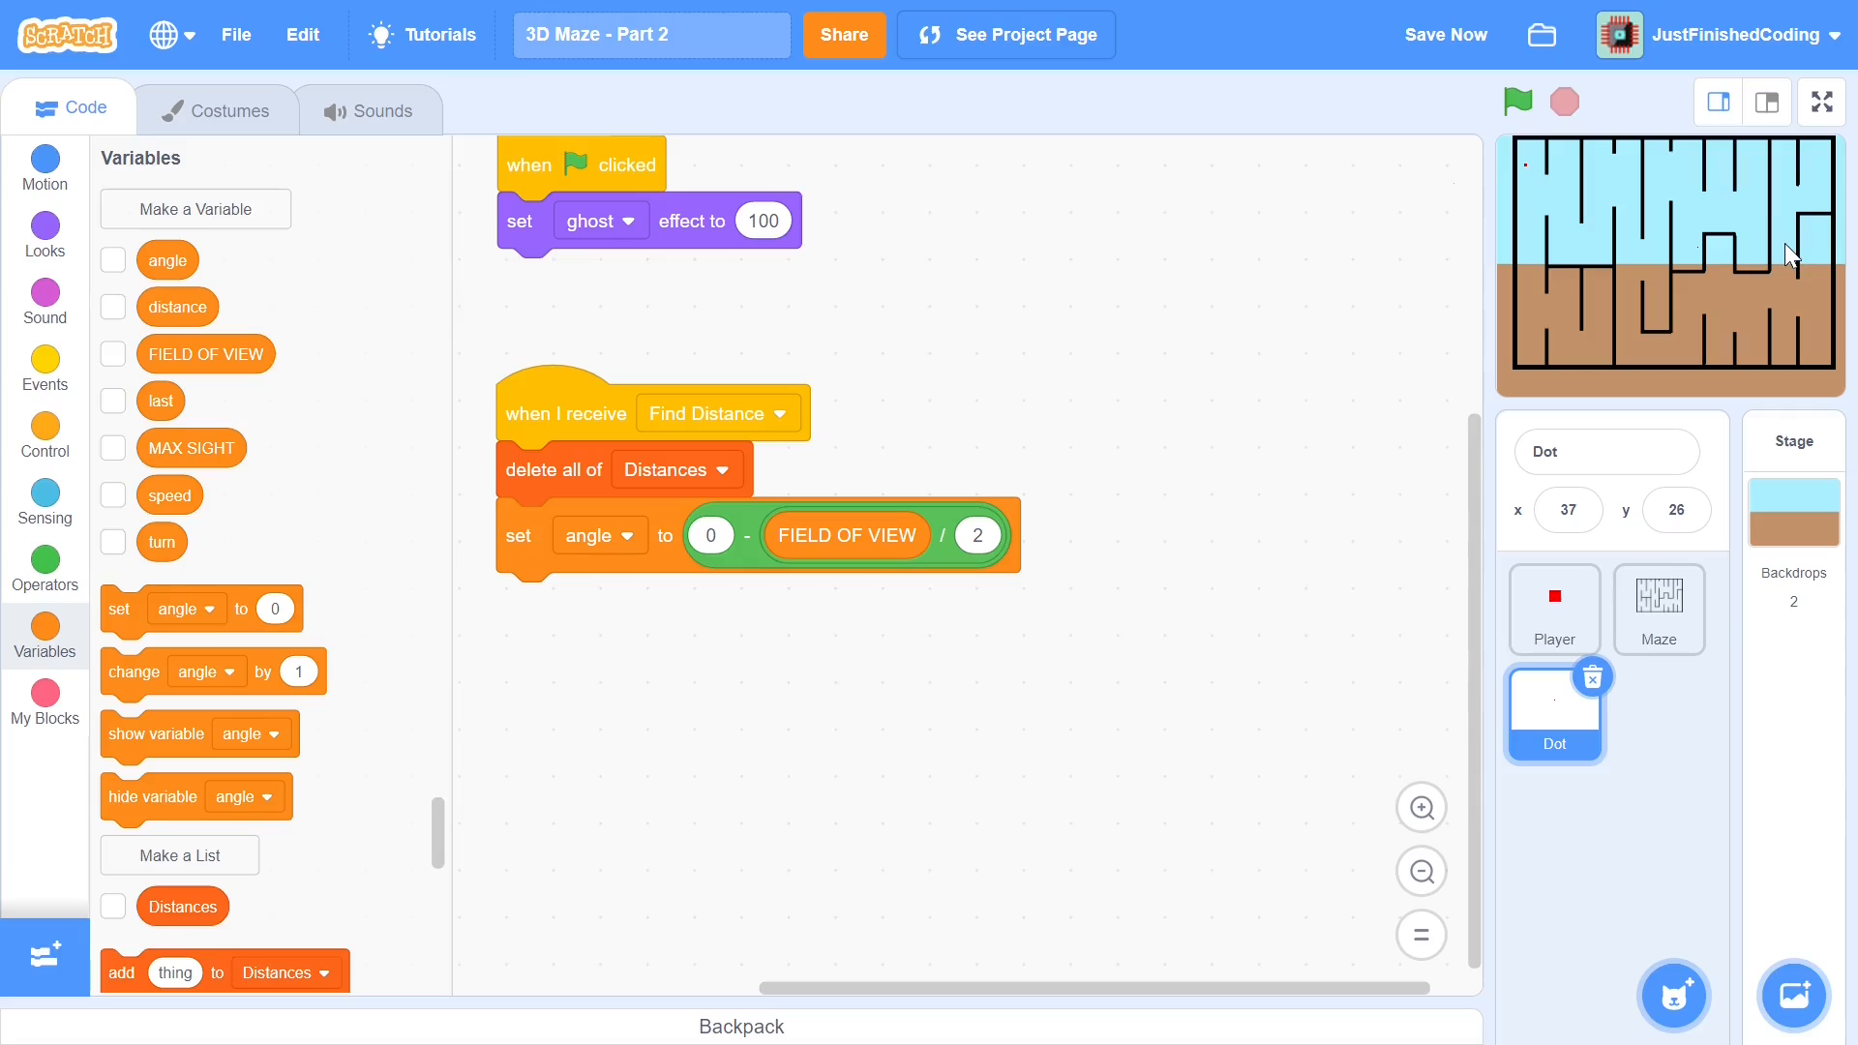
mouse_move(1337, 240)
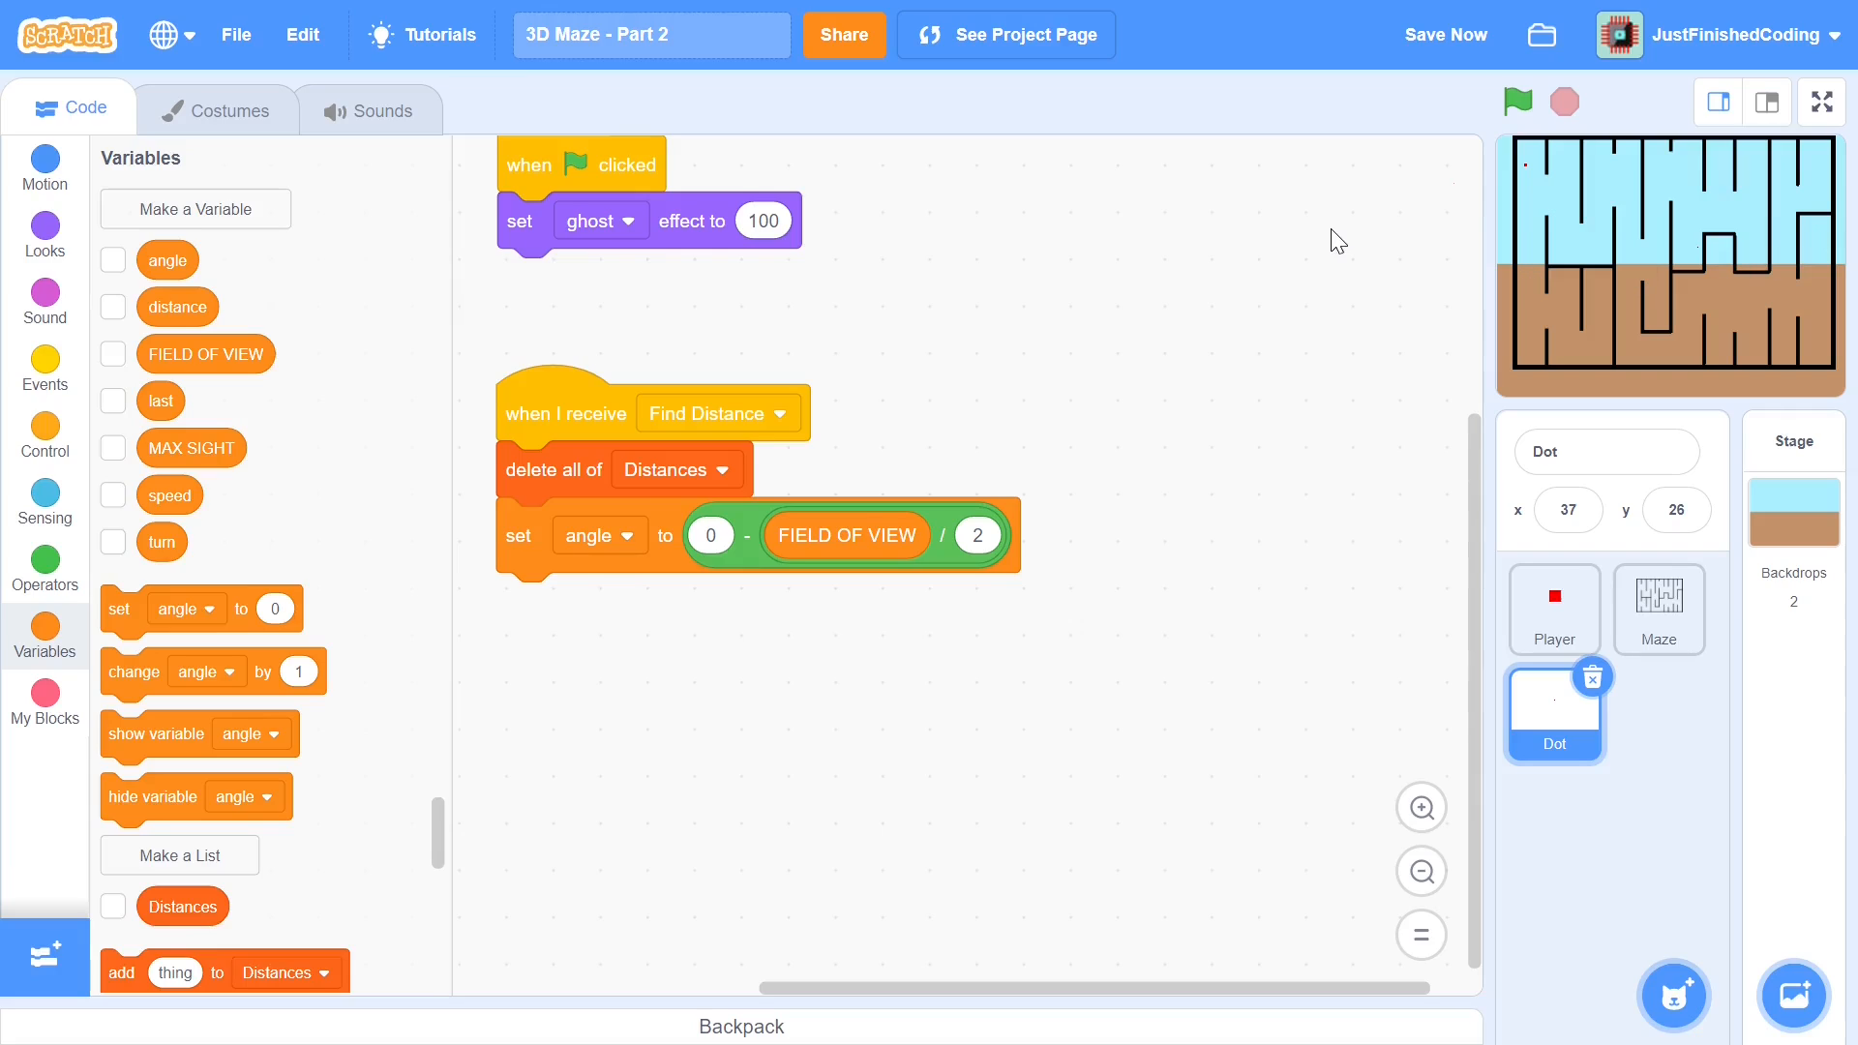
mouse_move(673, 494)
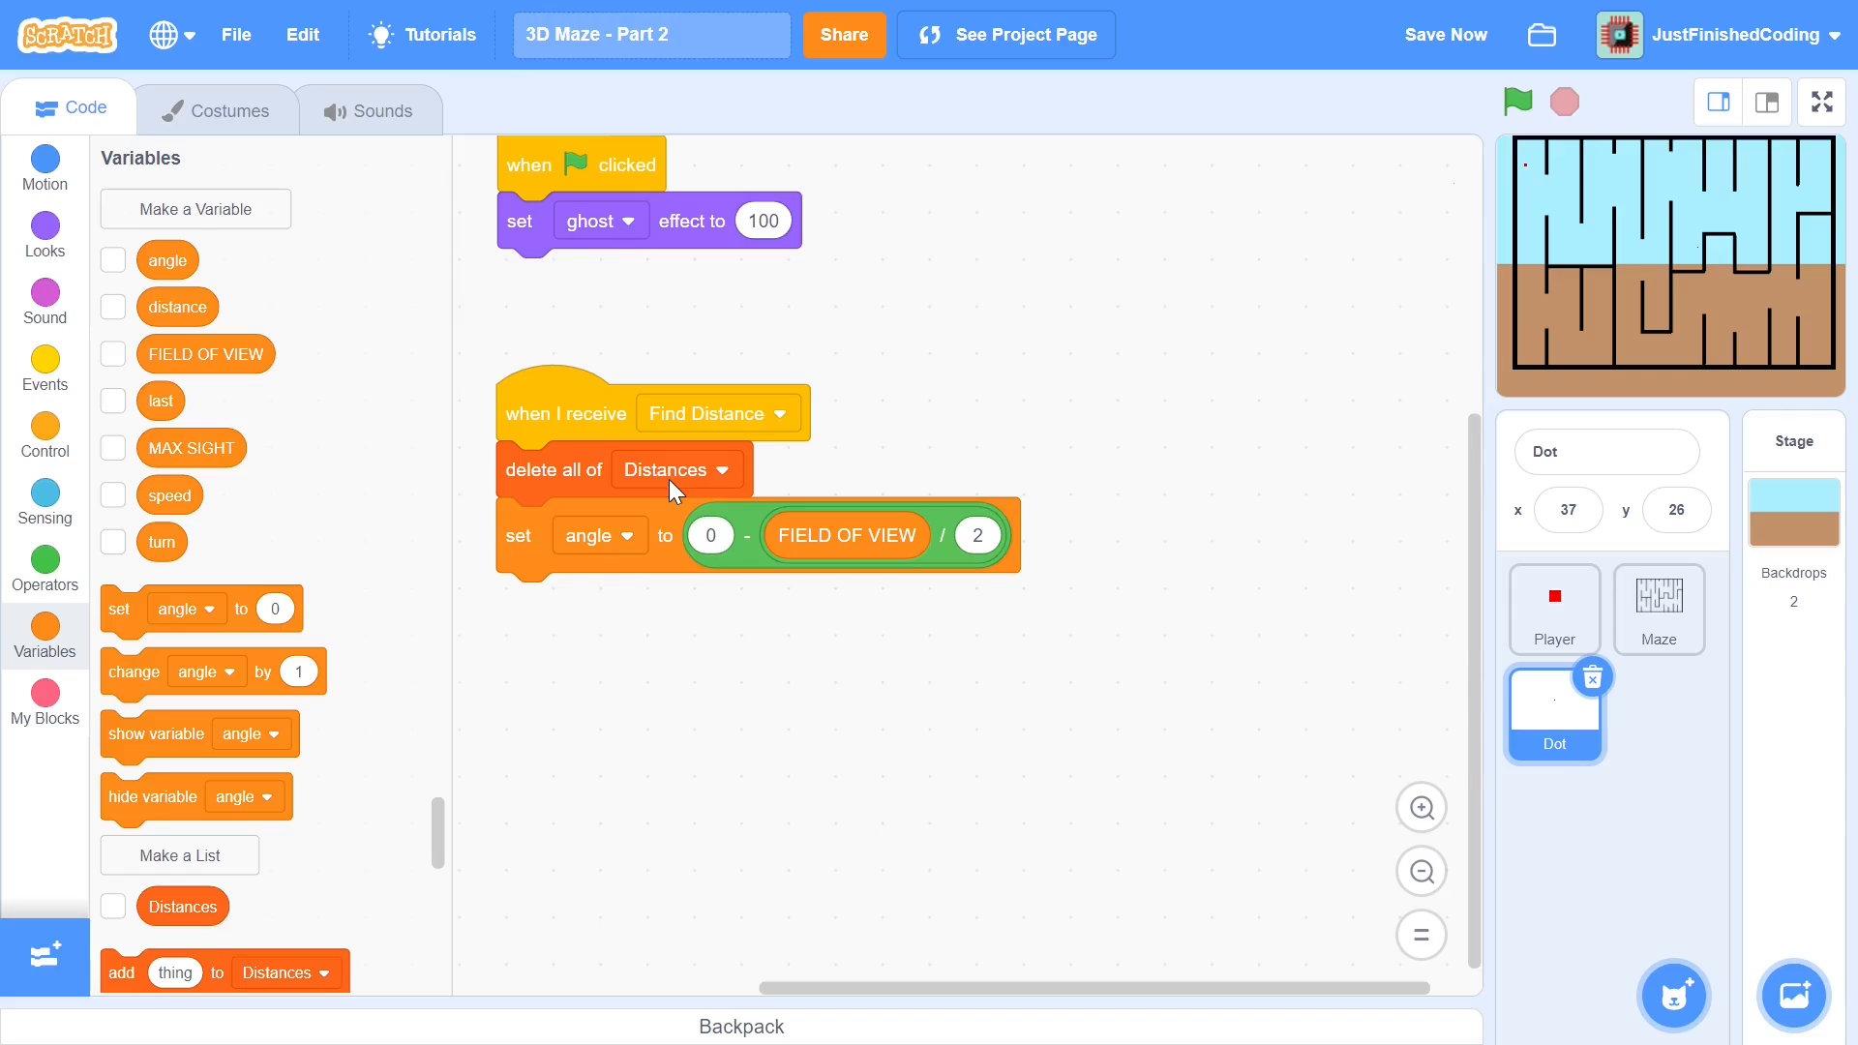
mouse_move(836, 465)
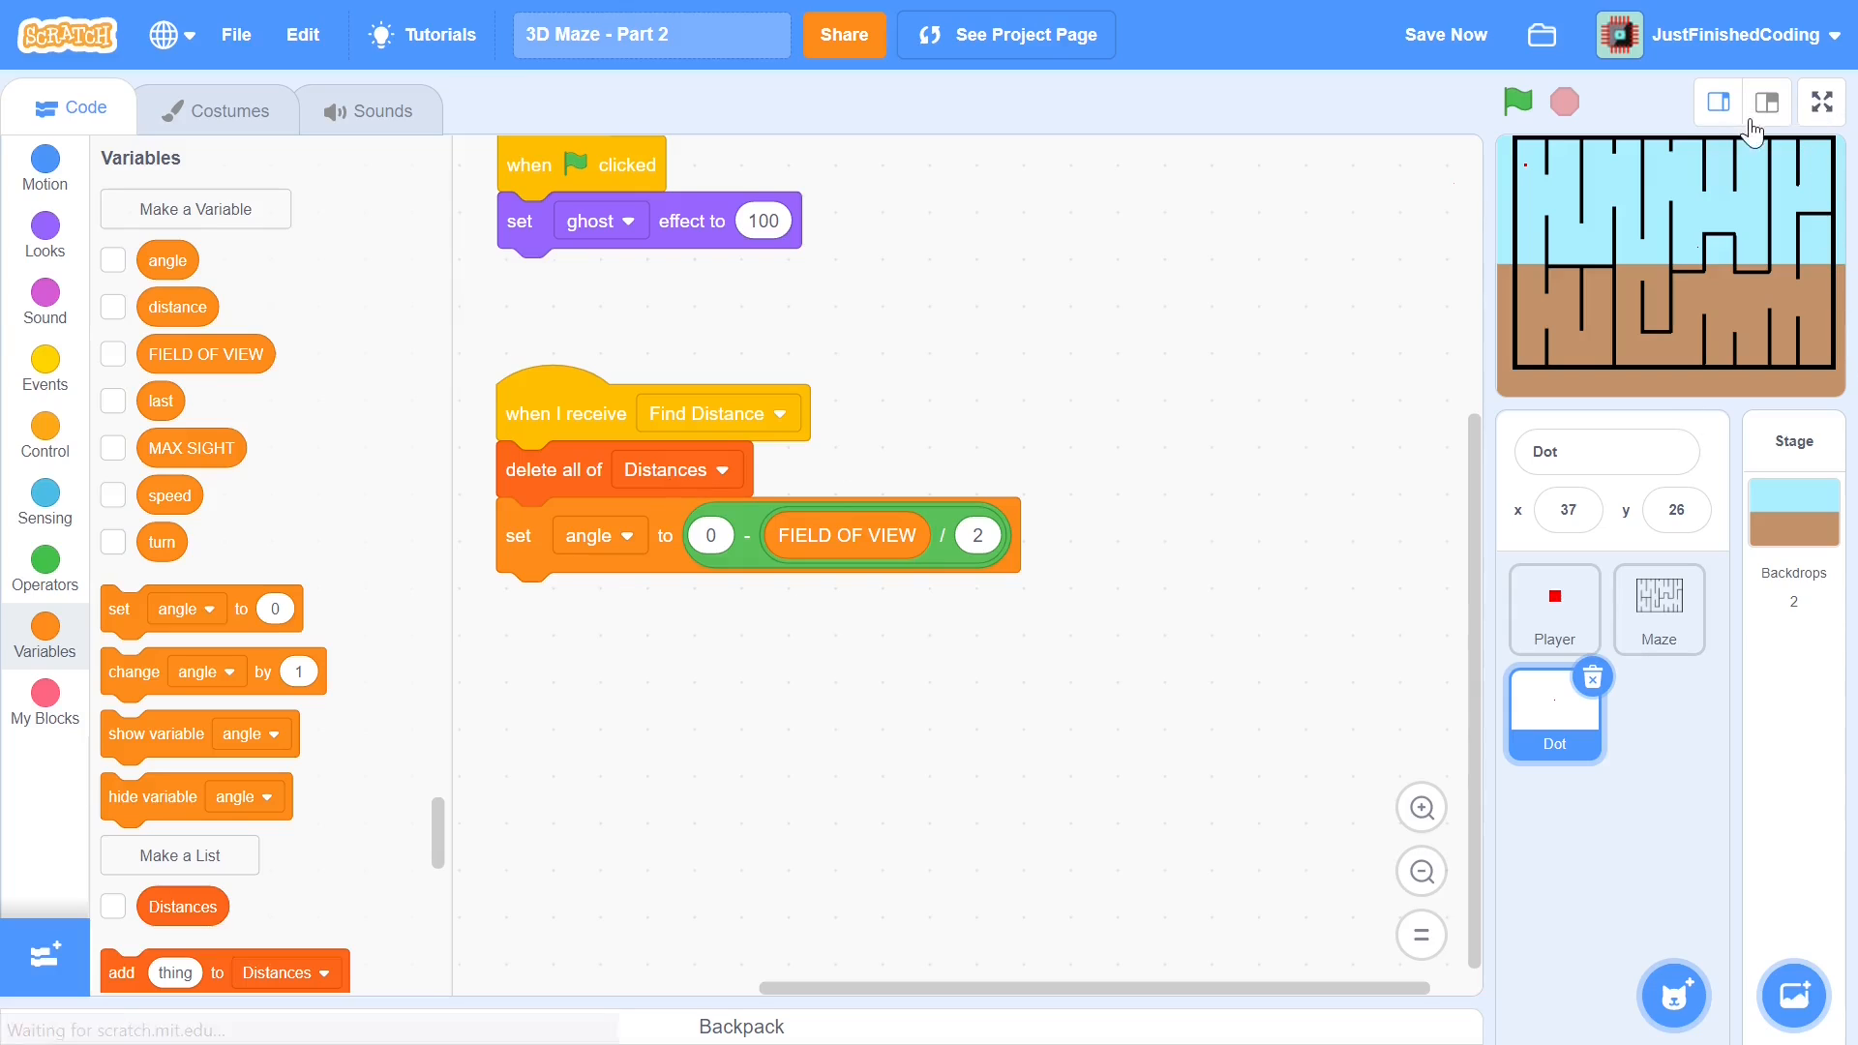
Show the maze stage full screen to check the Player's red square
click(1822, 101)
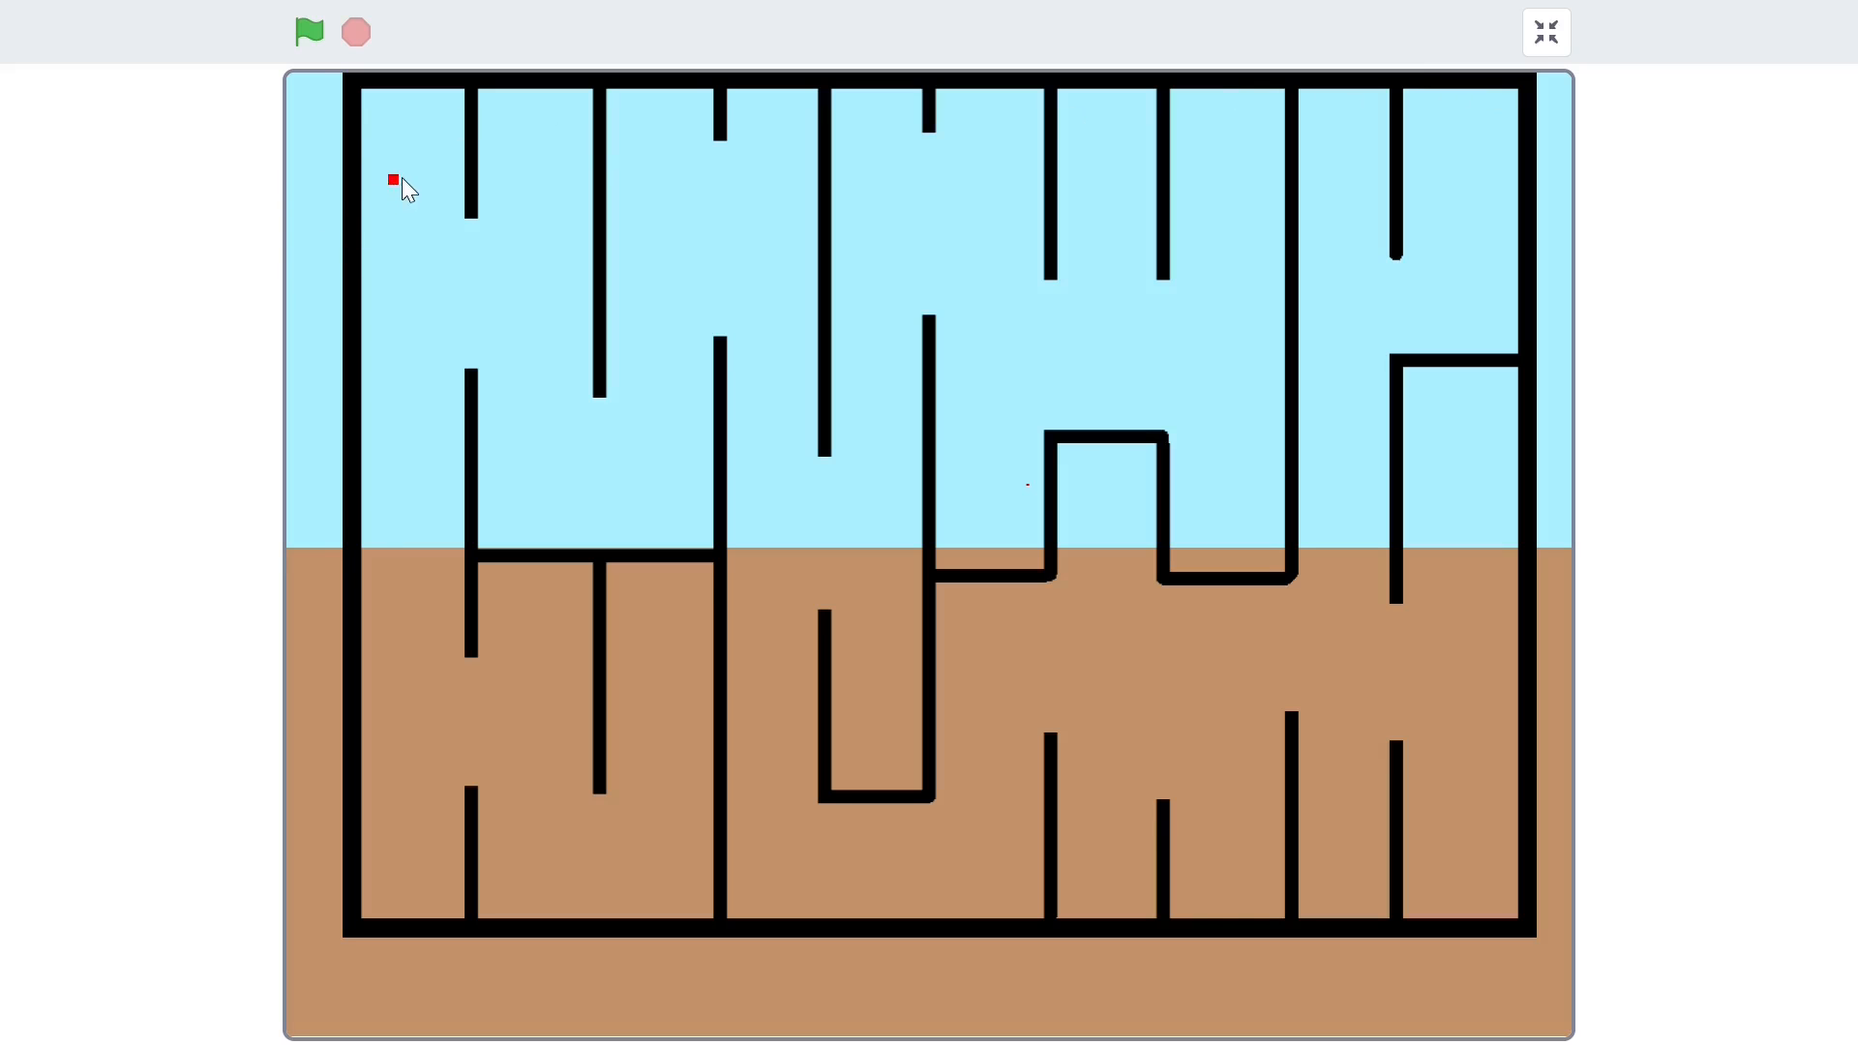
mouse_move(358, 215)
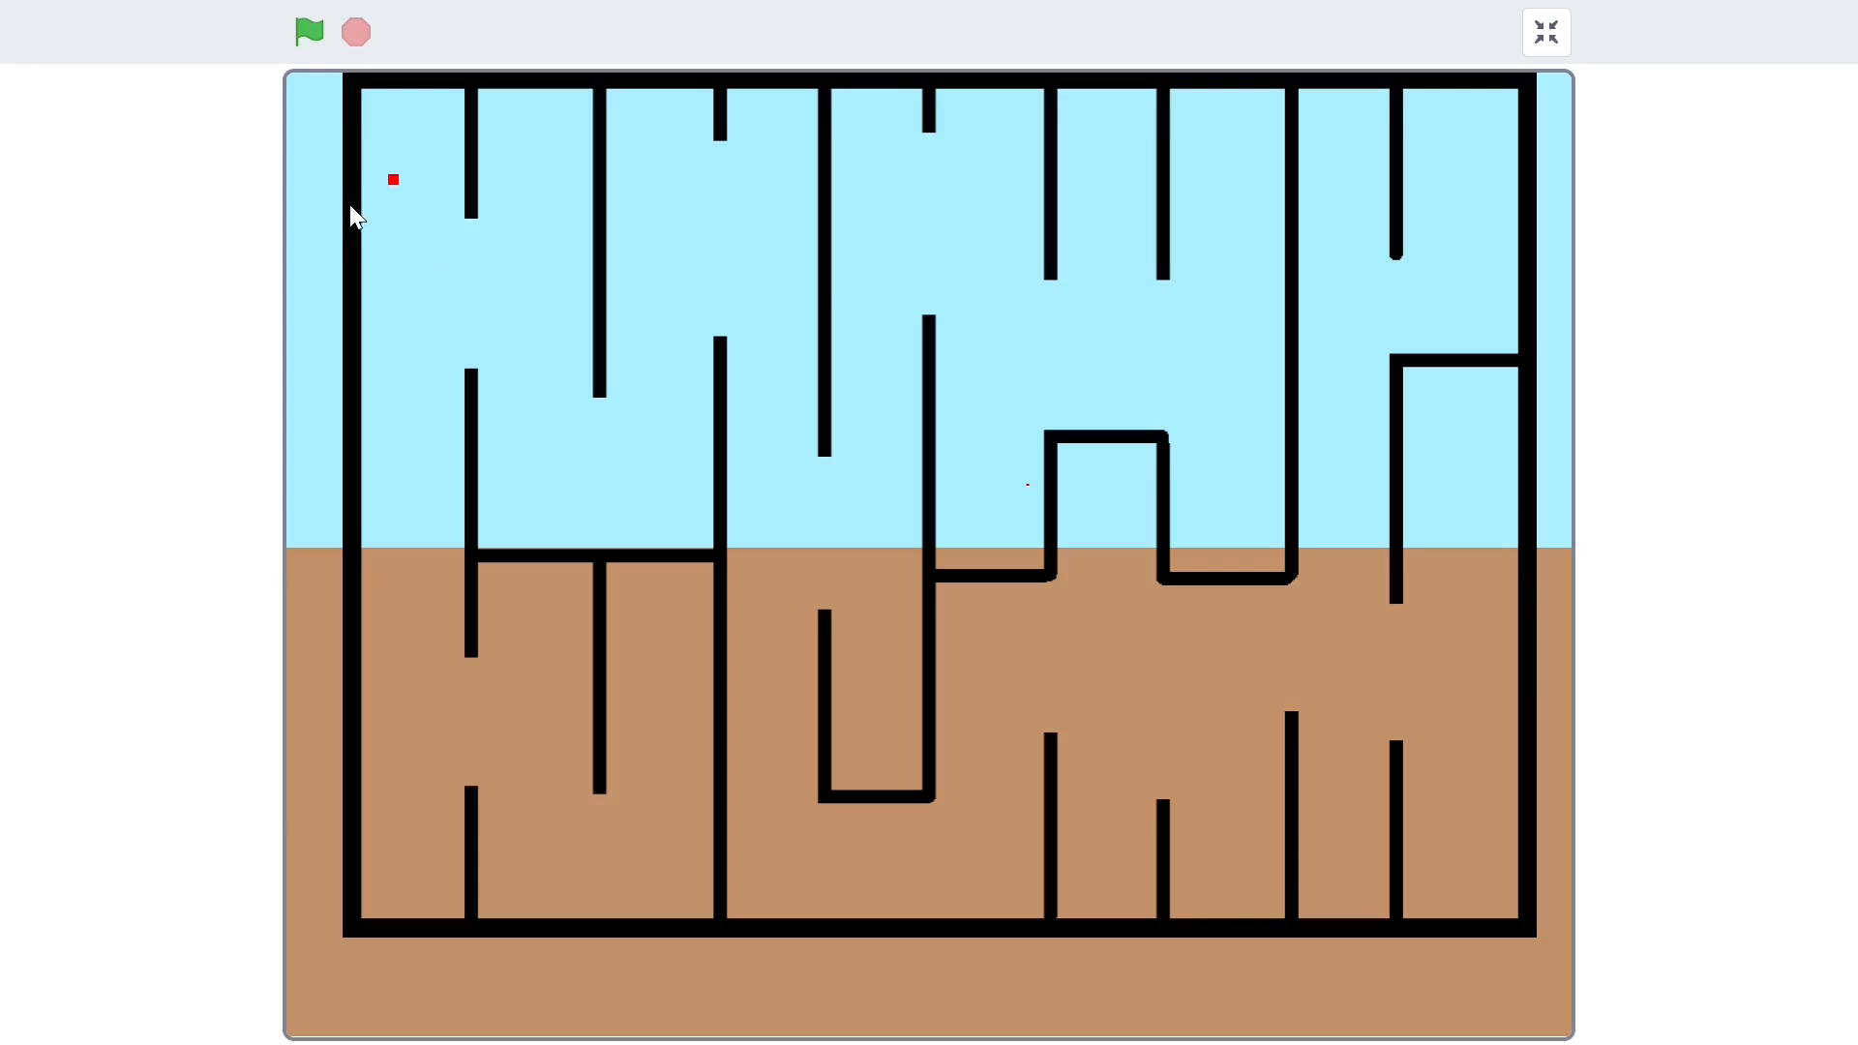
mouse_move(430, 234)
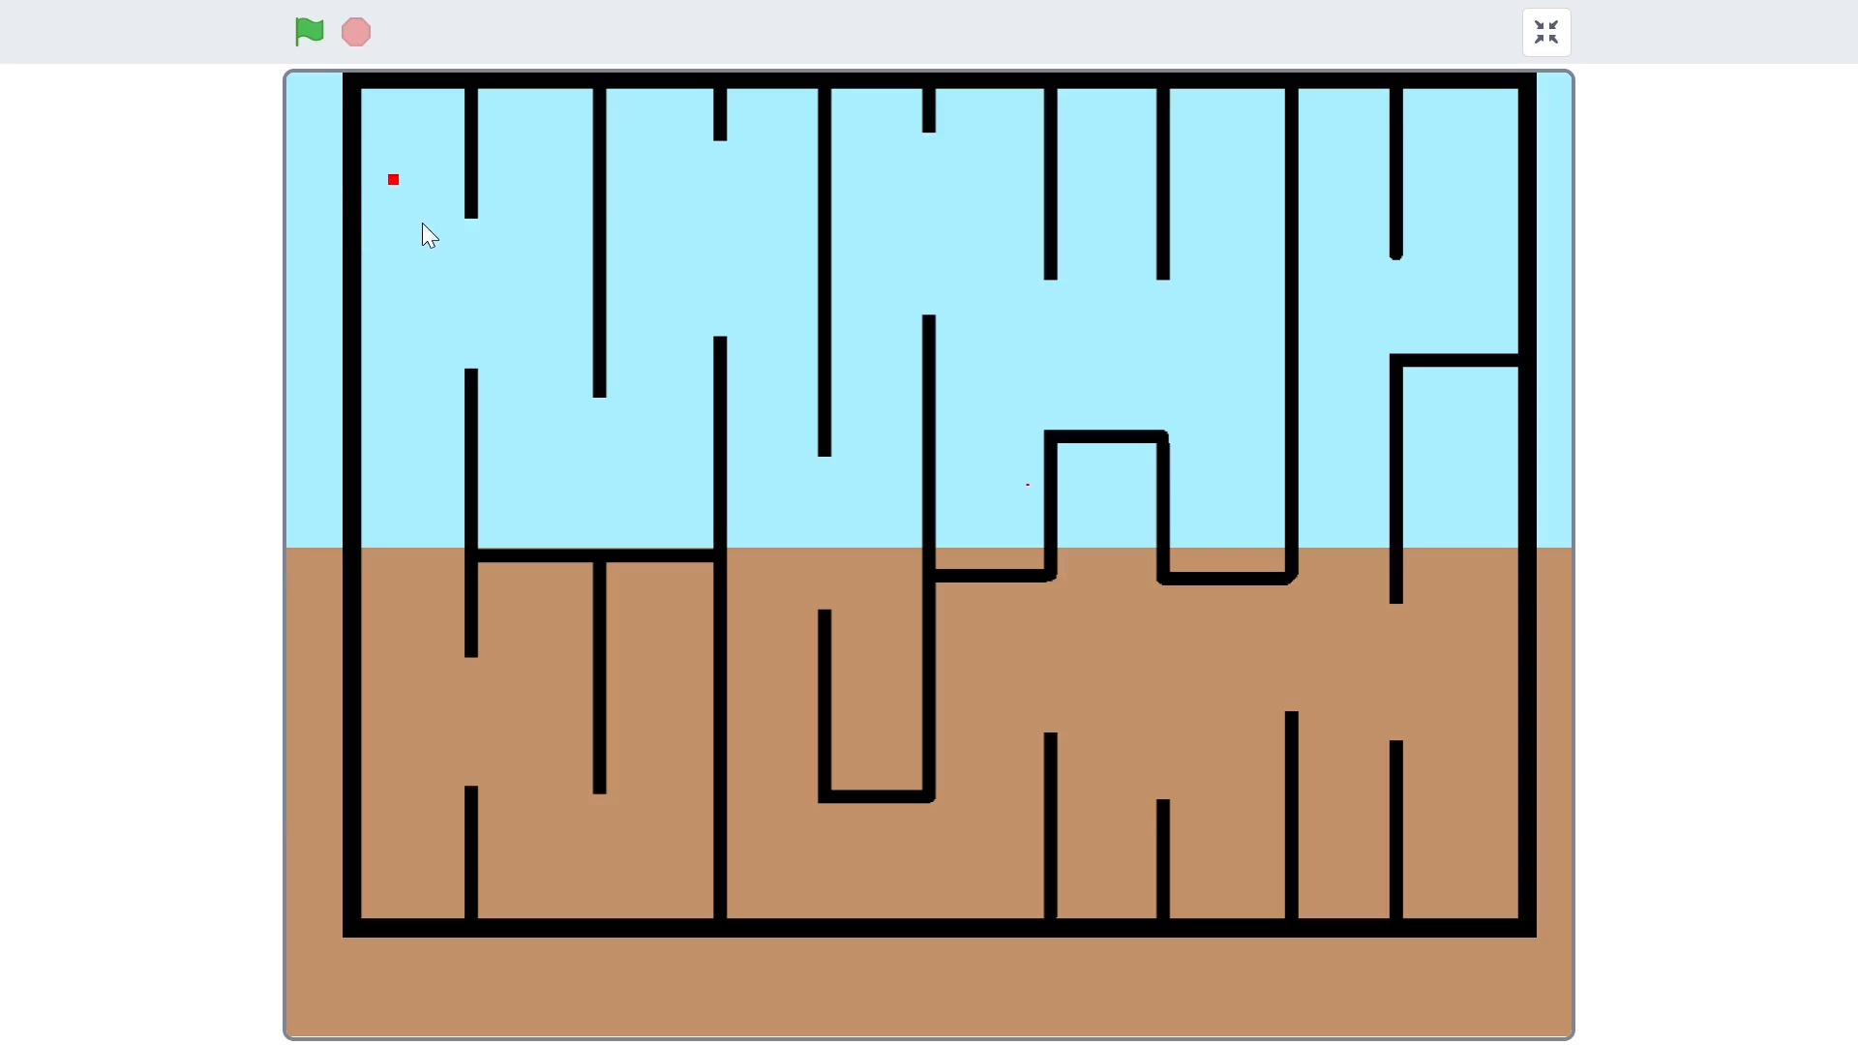
mouse_move(389, 192)
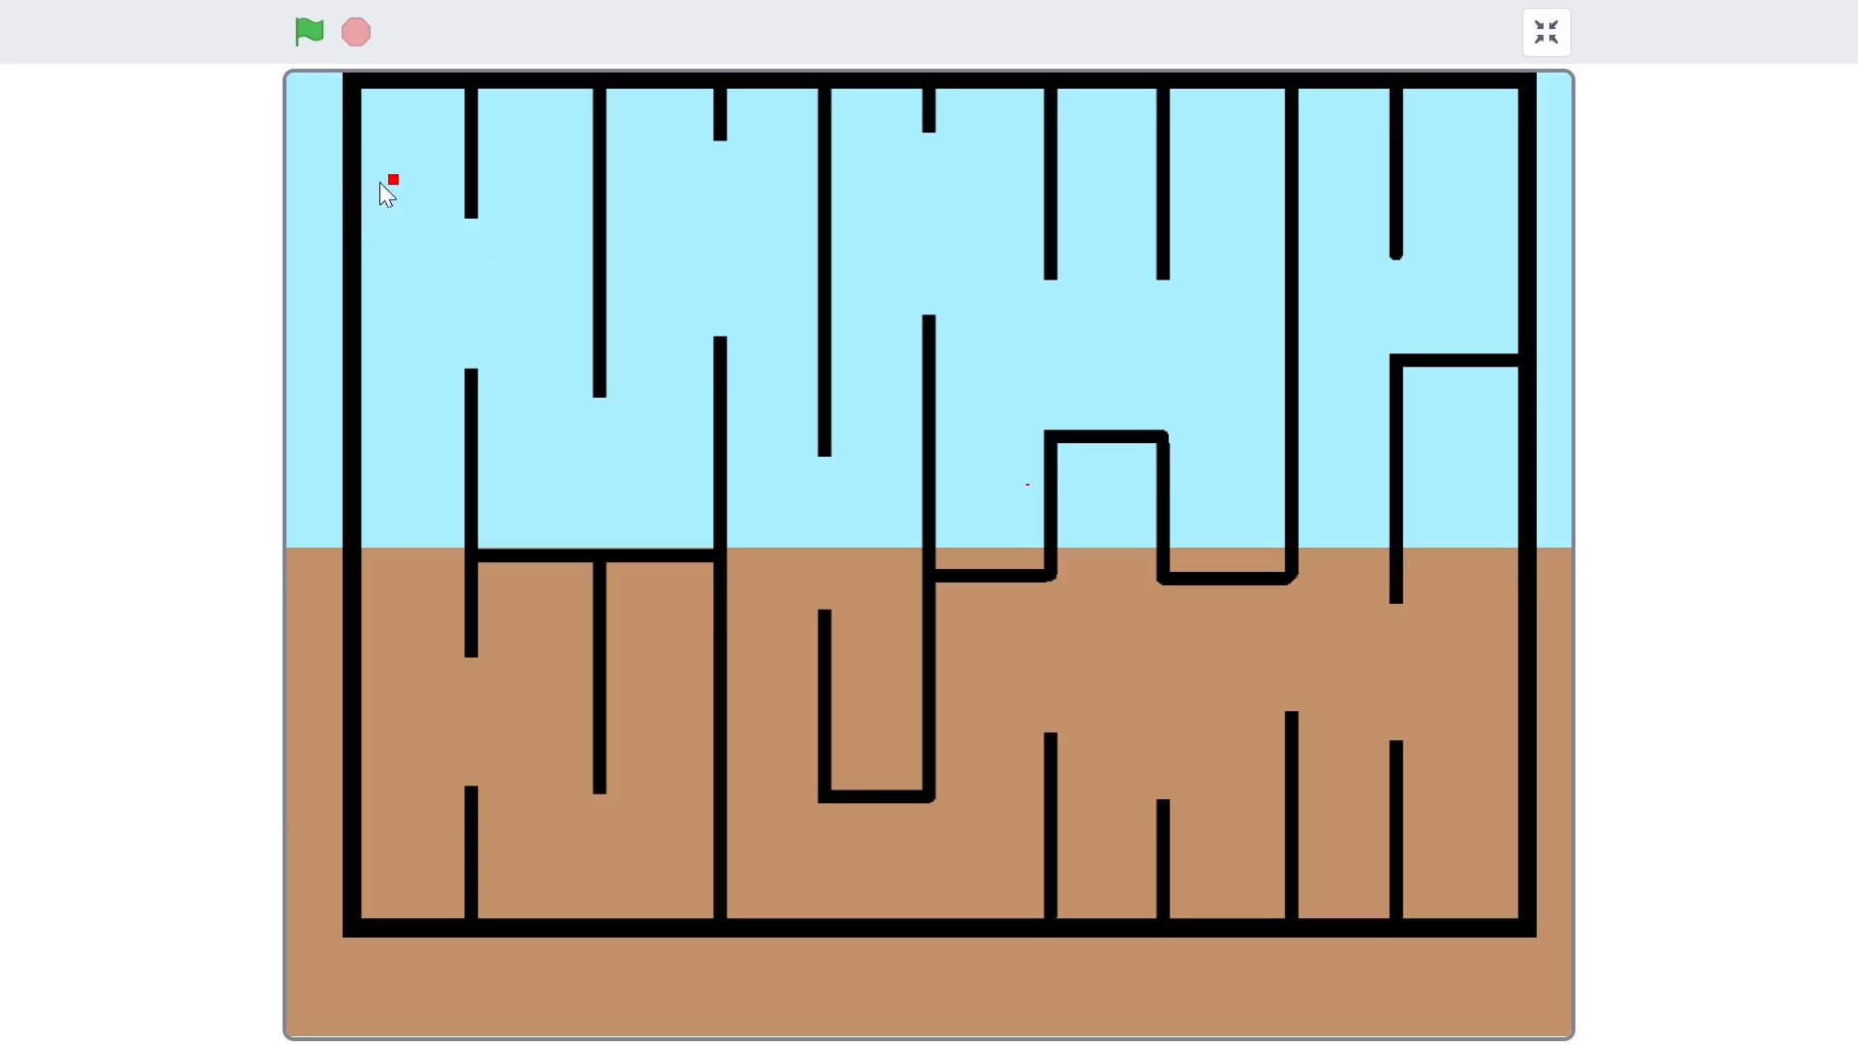
mouse_move(447, 240)
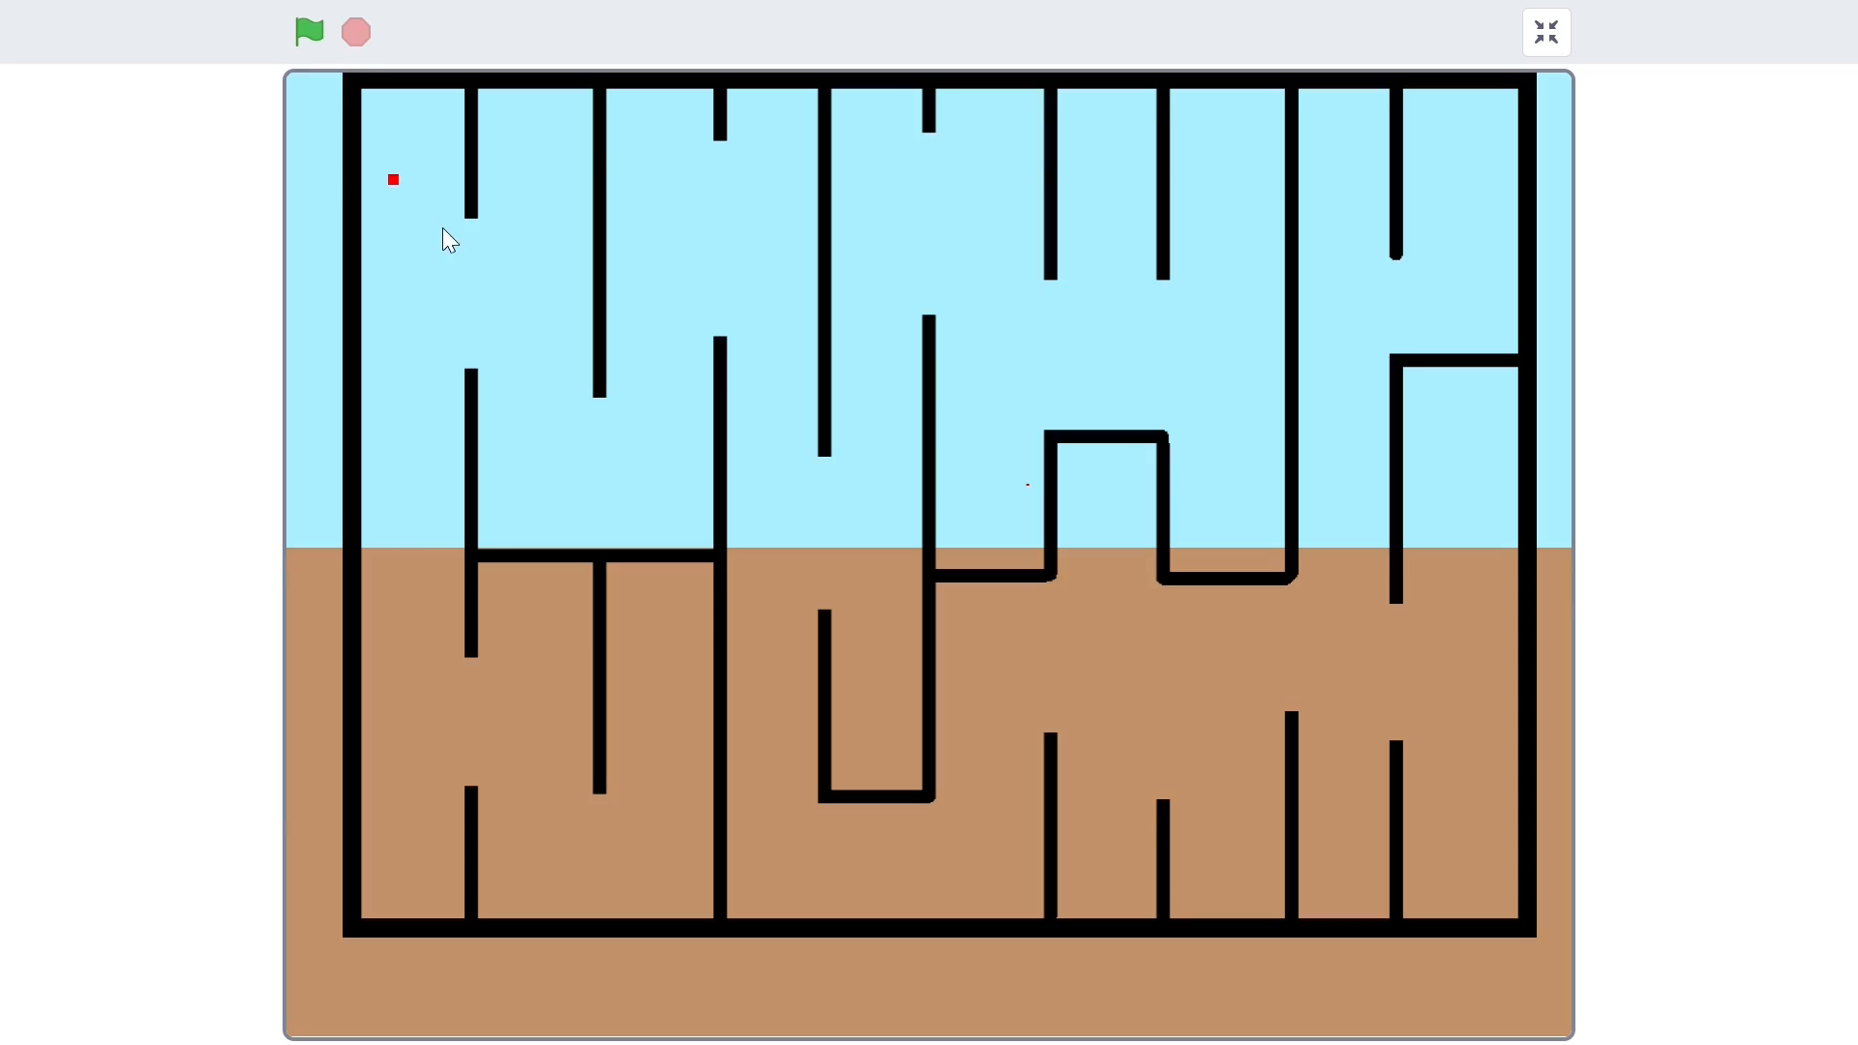
mouse_move(434, 224)
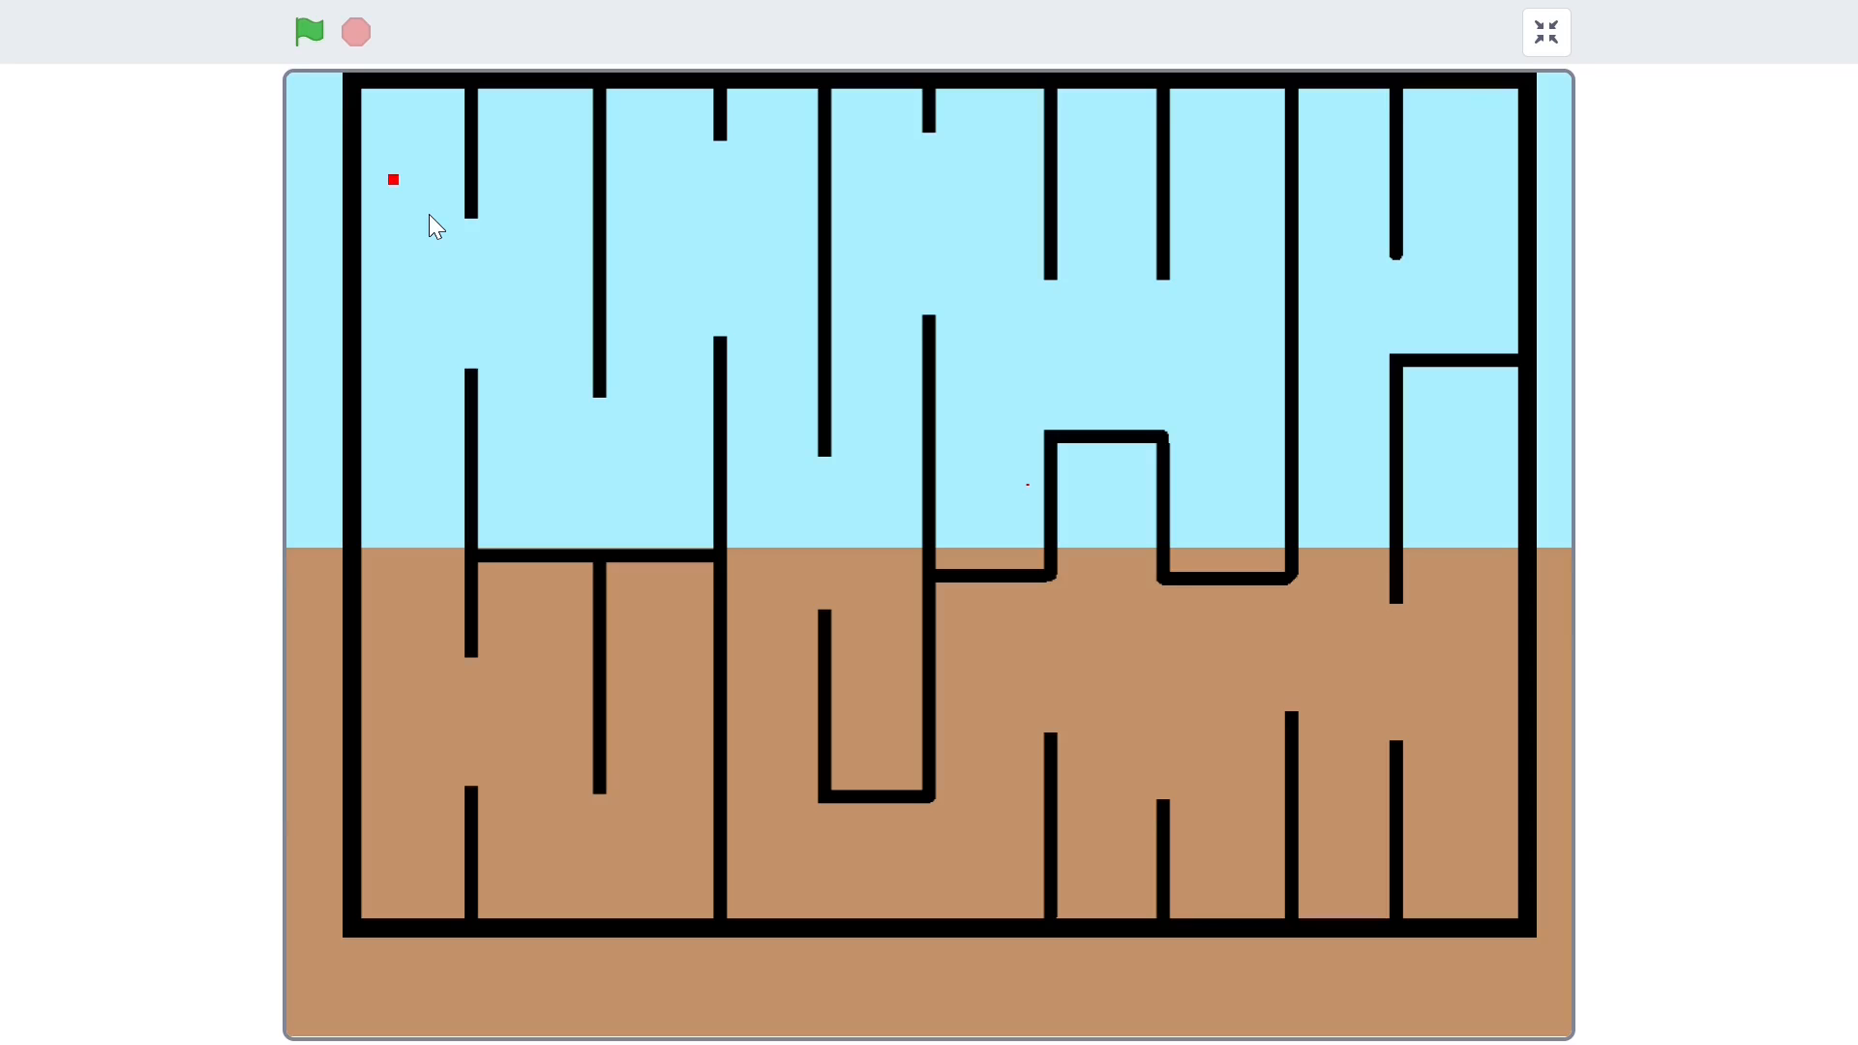
click(1544, 33)
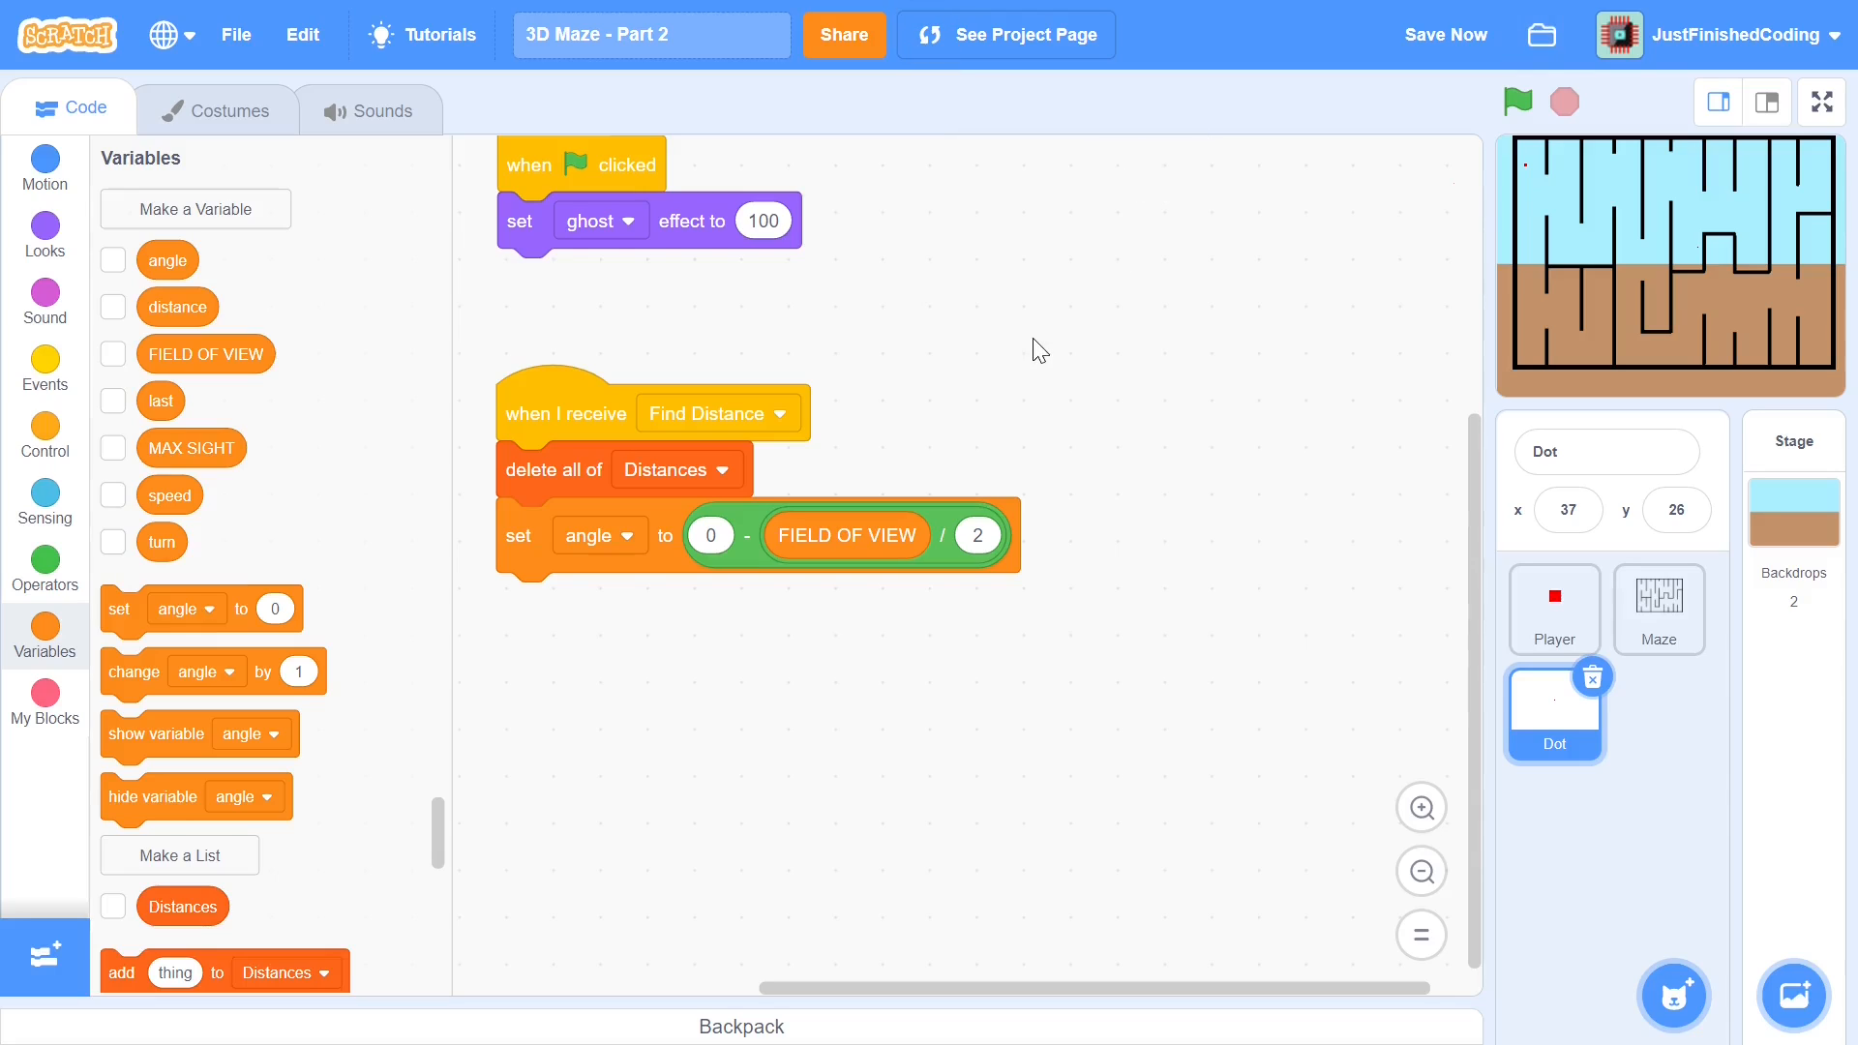
mouse_move(651, 558)
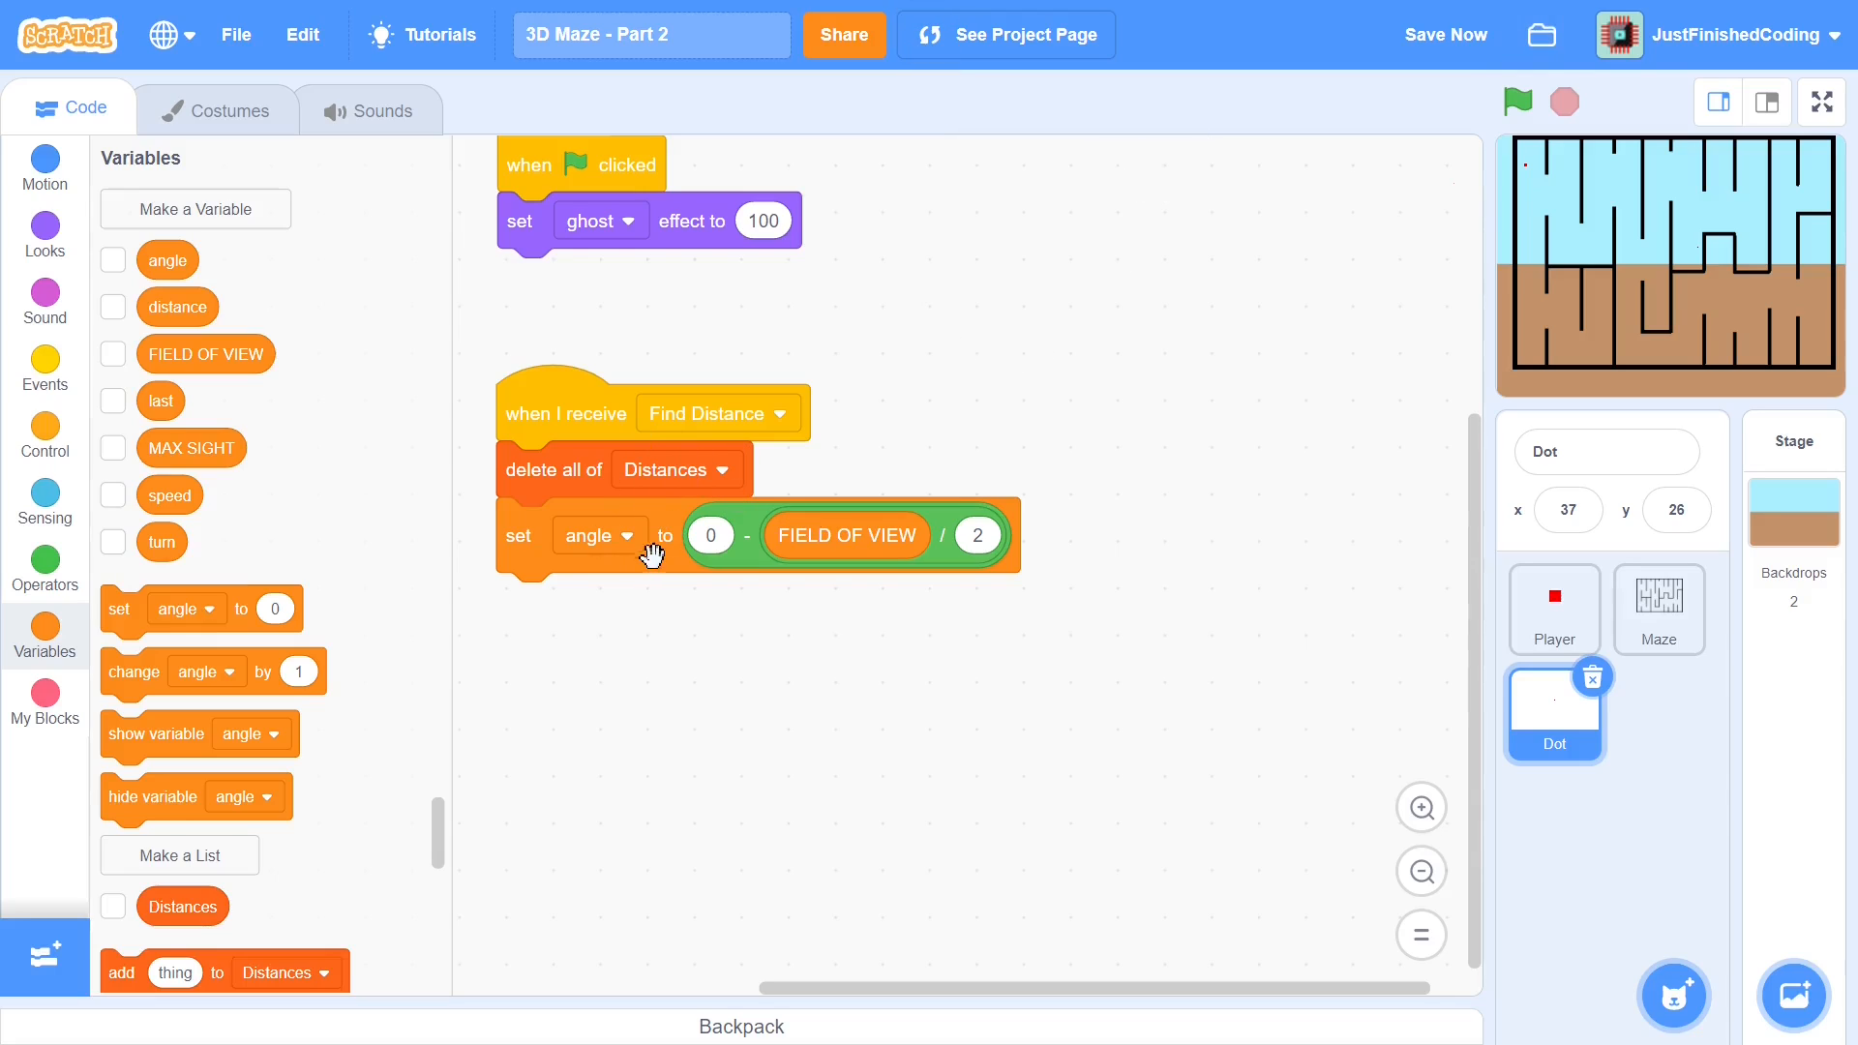
mouse_move(612, 540)
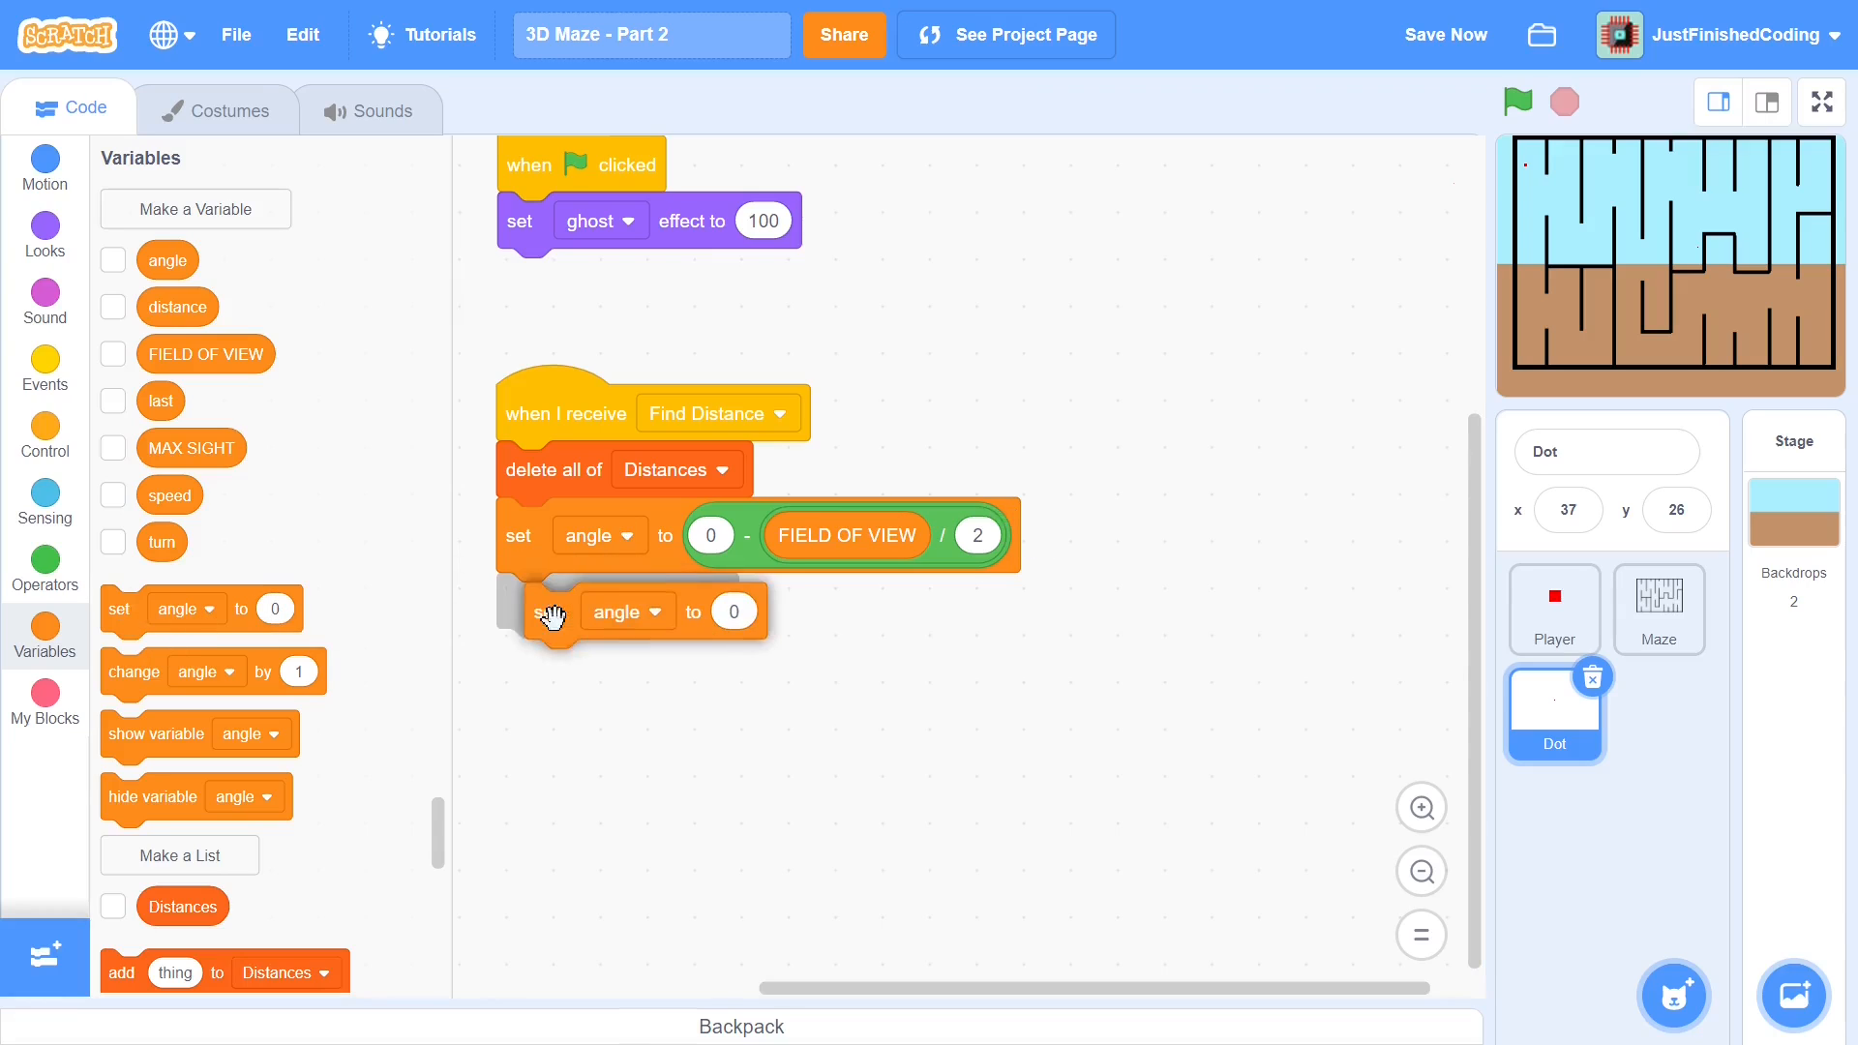
Wrap 'set distance to 0' in a repeat loop counted by FIELD OF VIEW
click(627, 612)
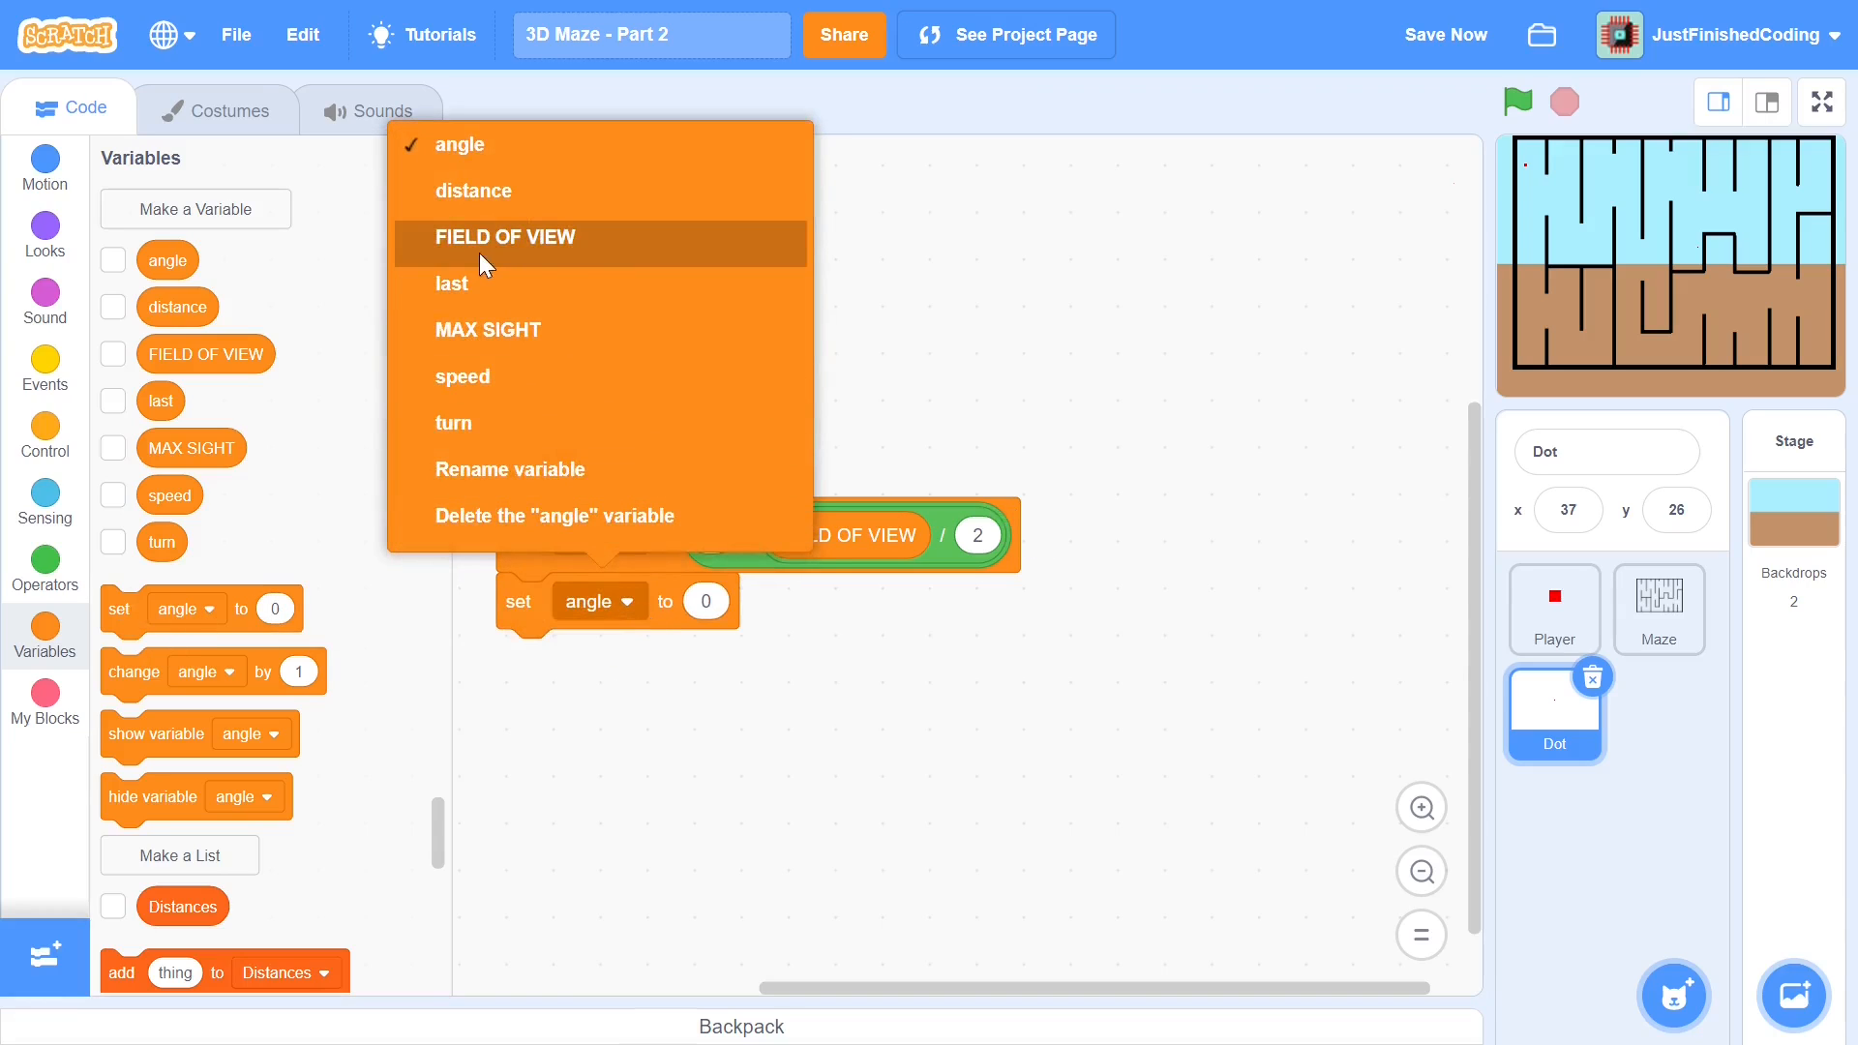
click(505, 236)
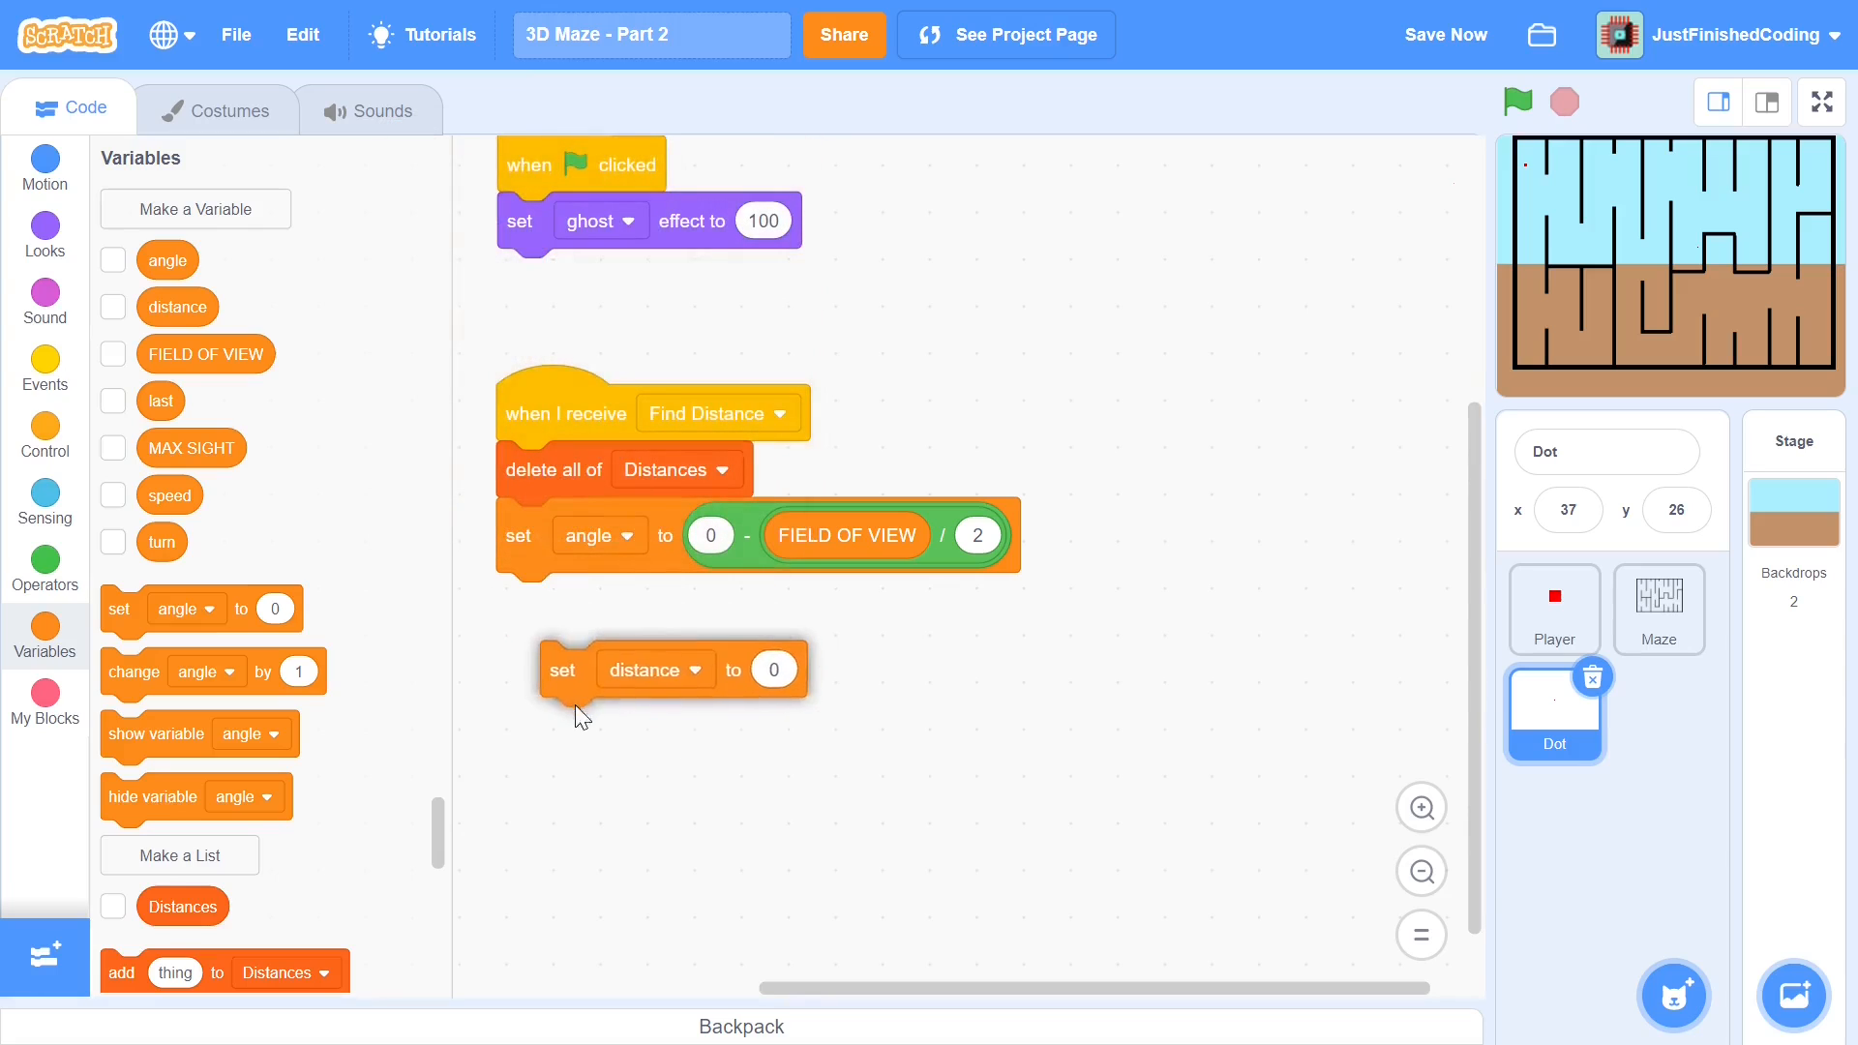
click(45, 439)
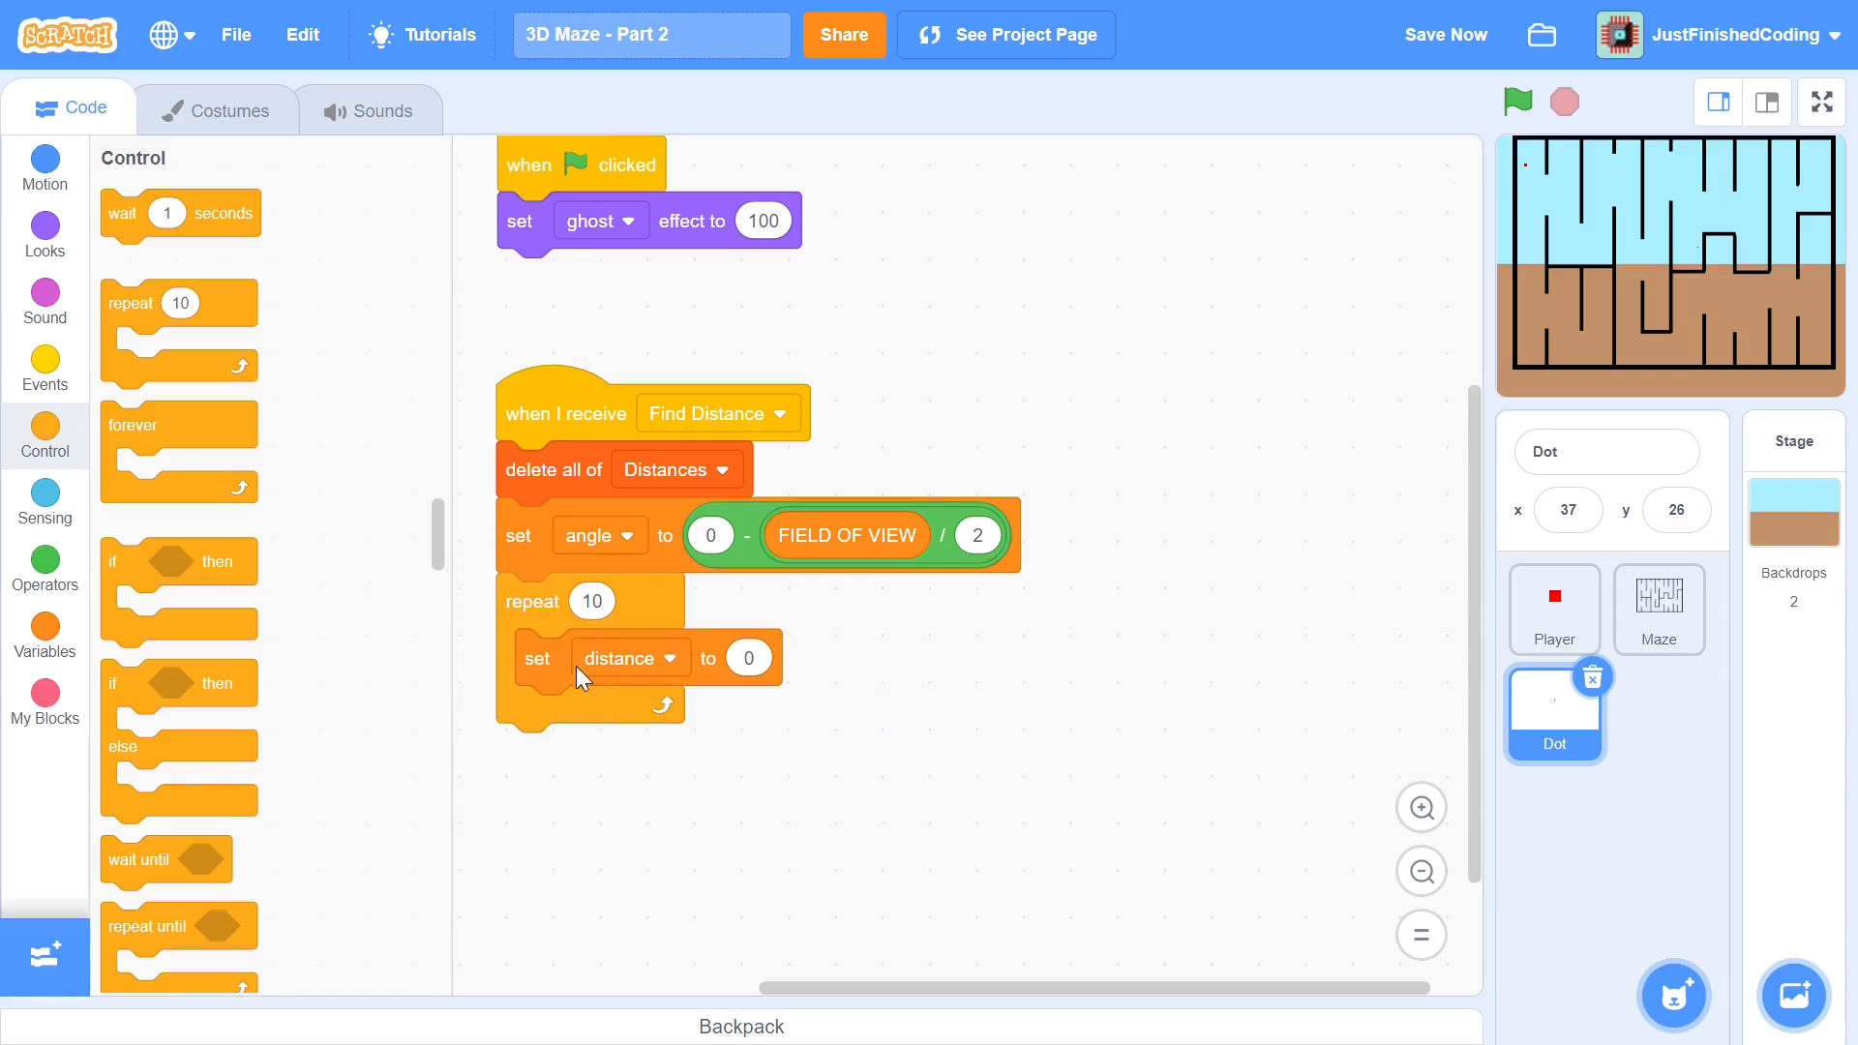
mouse_move(391, 546)
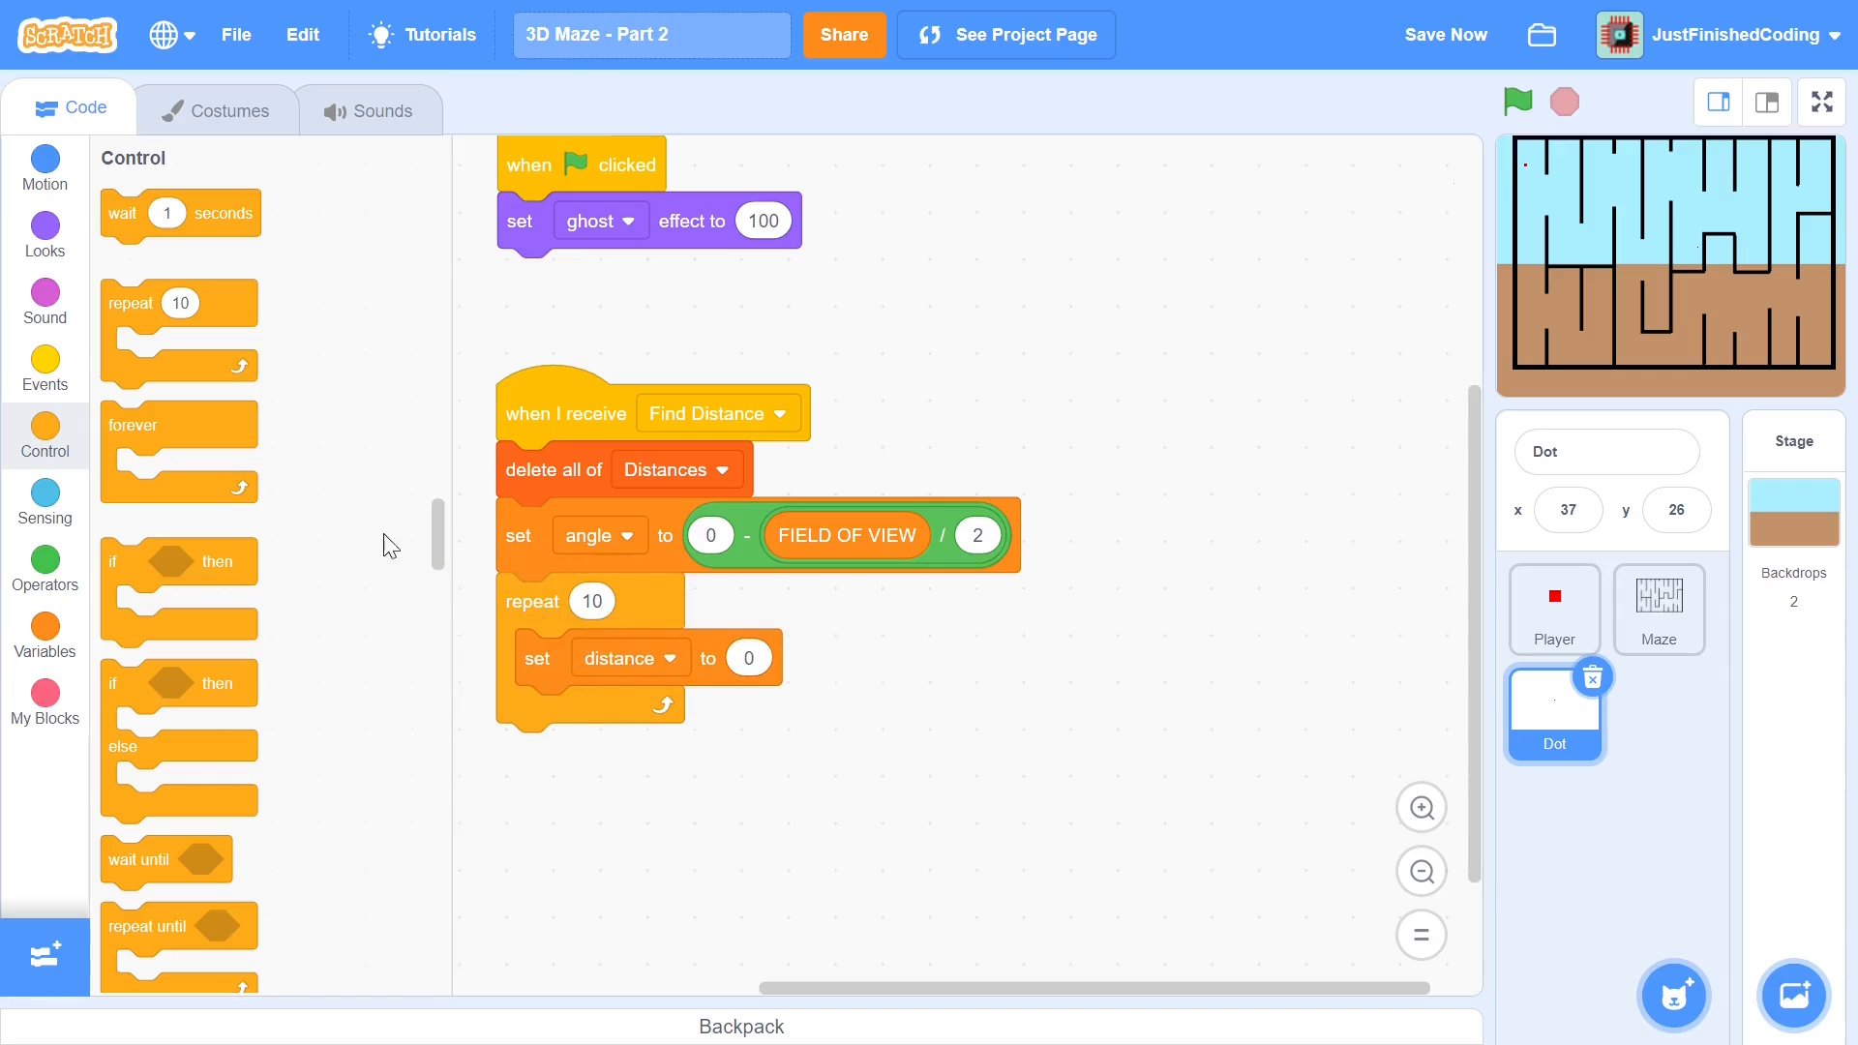
click(44, 635)
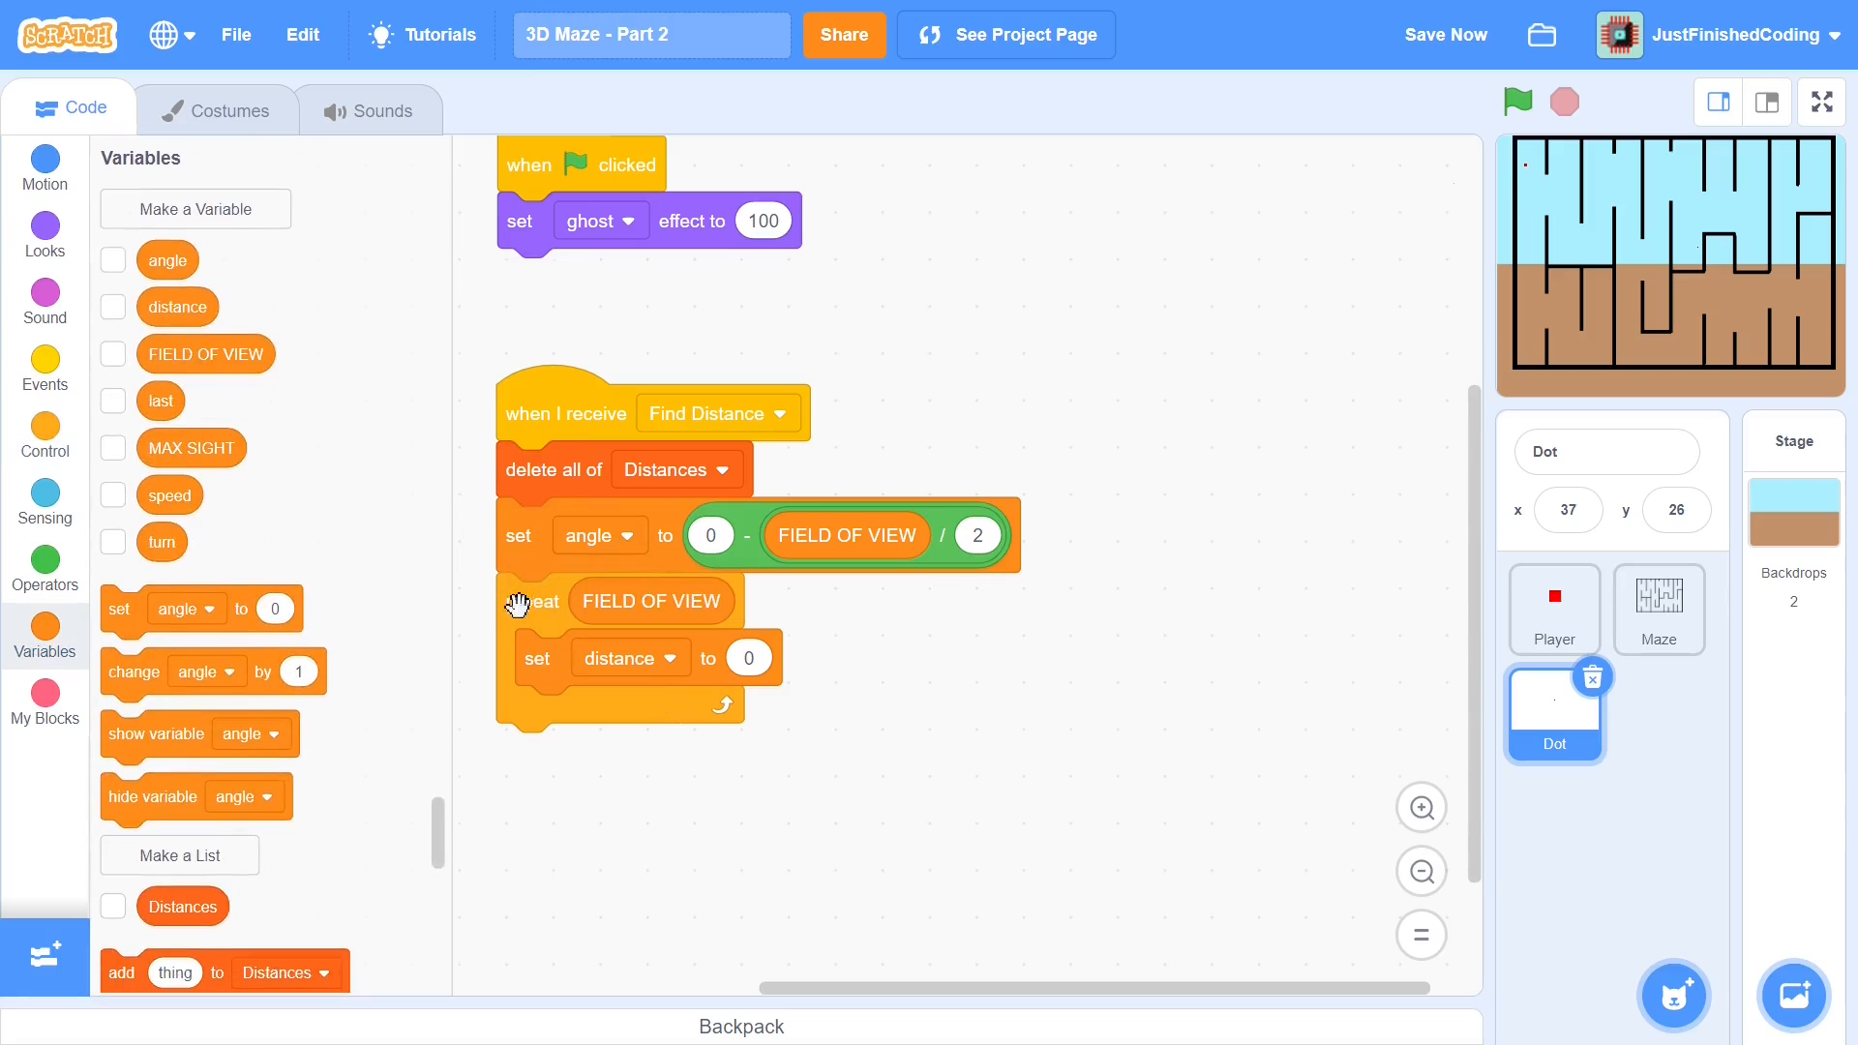
click(1444, 35)
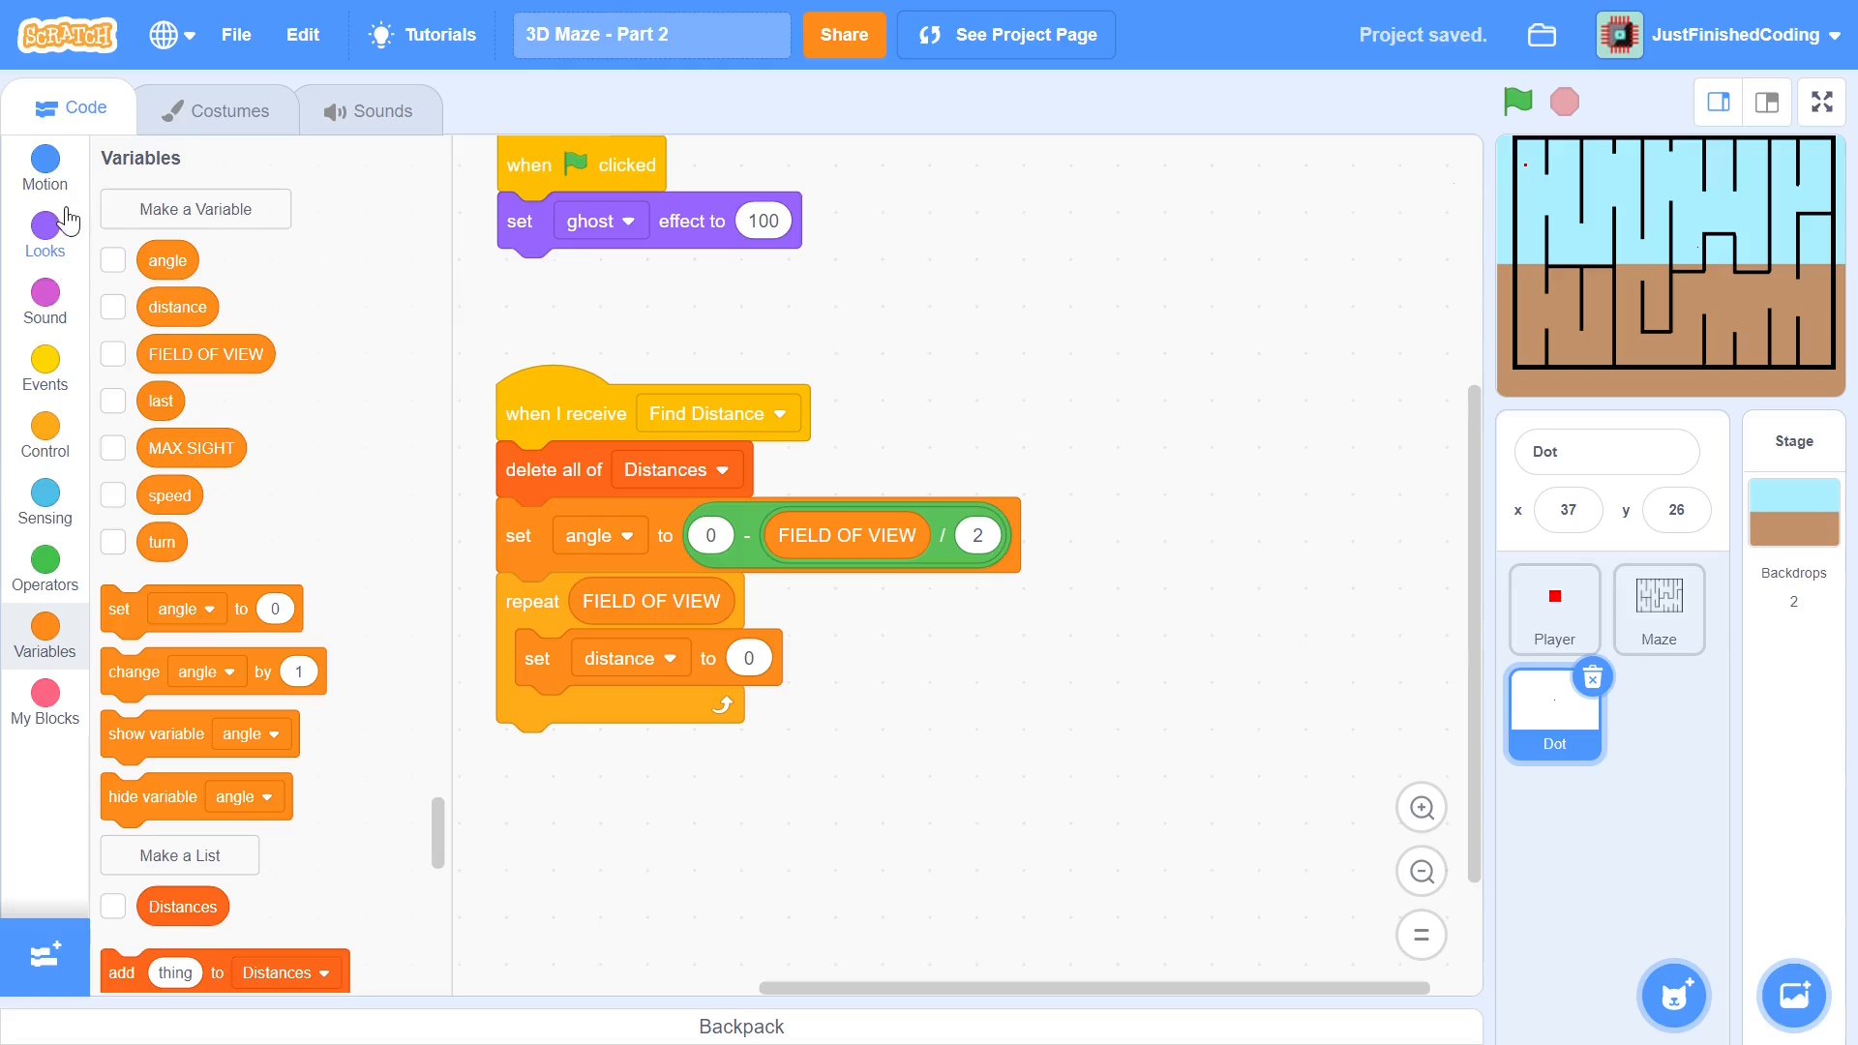
click(44, 167)
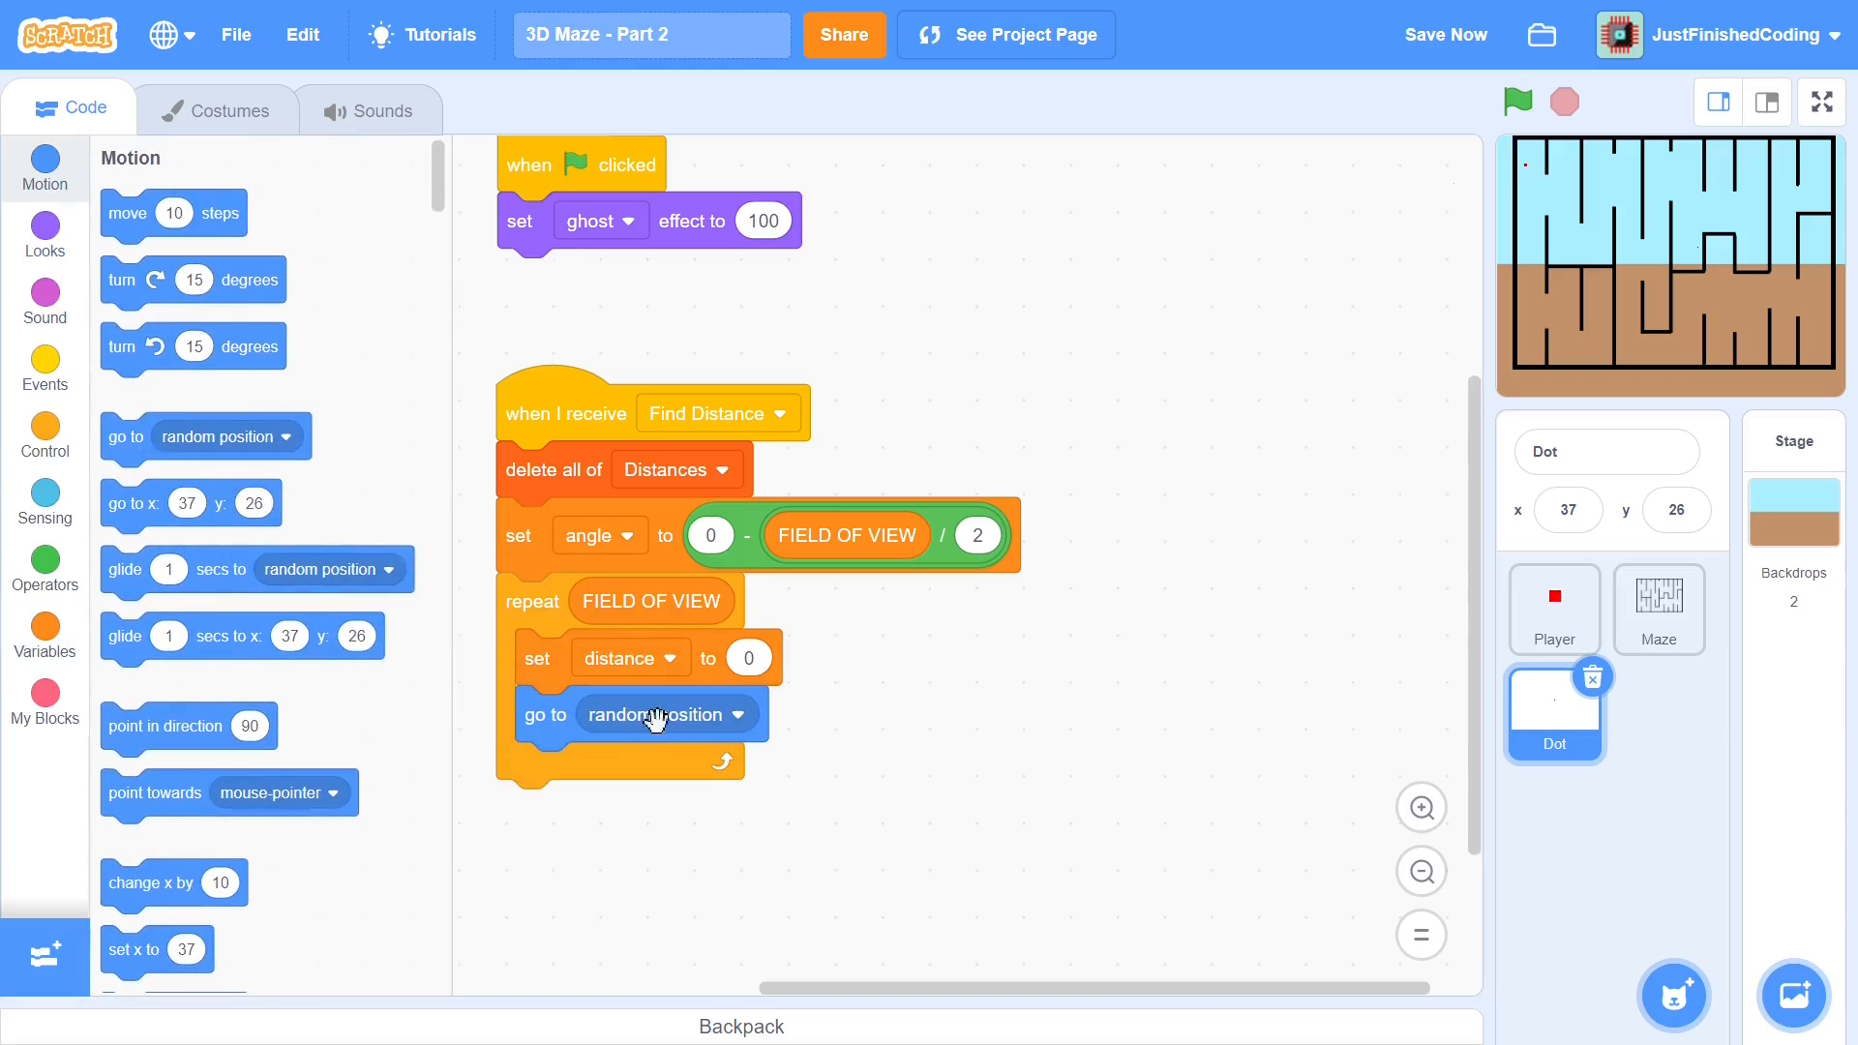
Make each loop pass send Dot to Player (correcting an initial Maze choice)
click(662, 714)
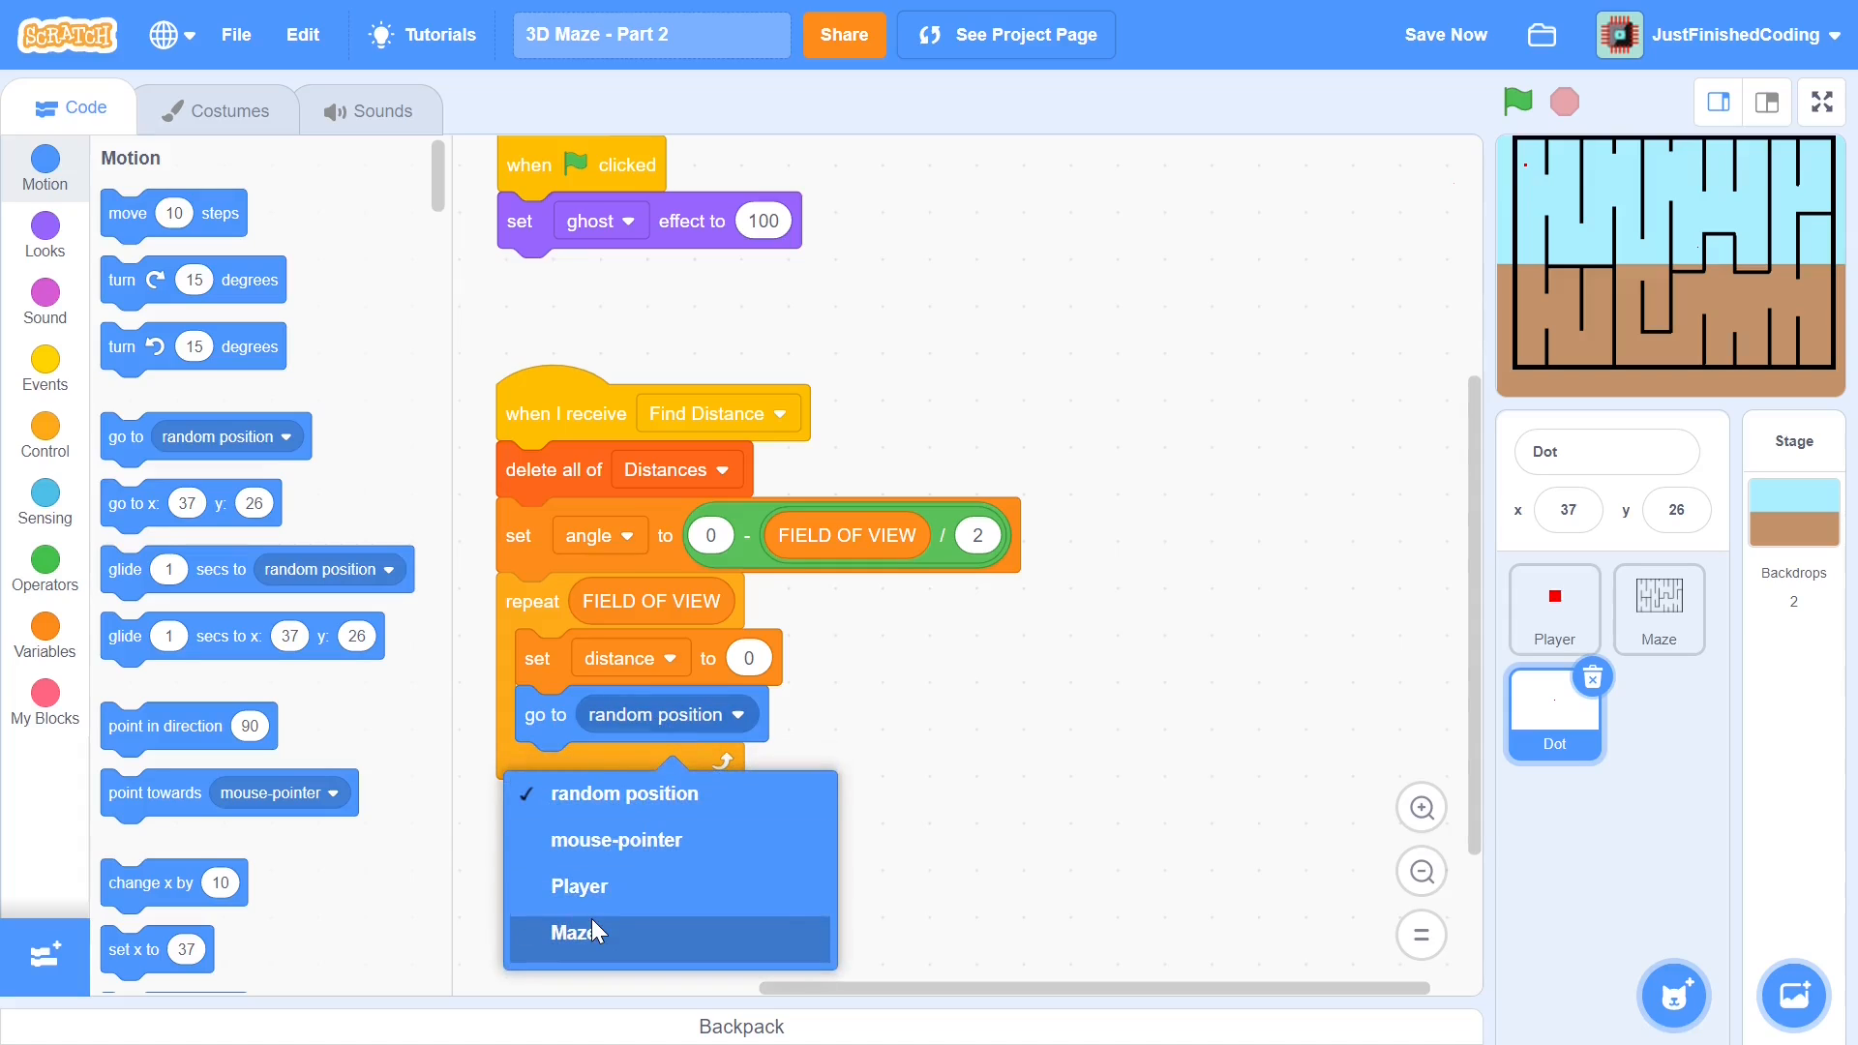
click(577, 933)
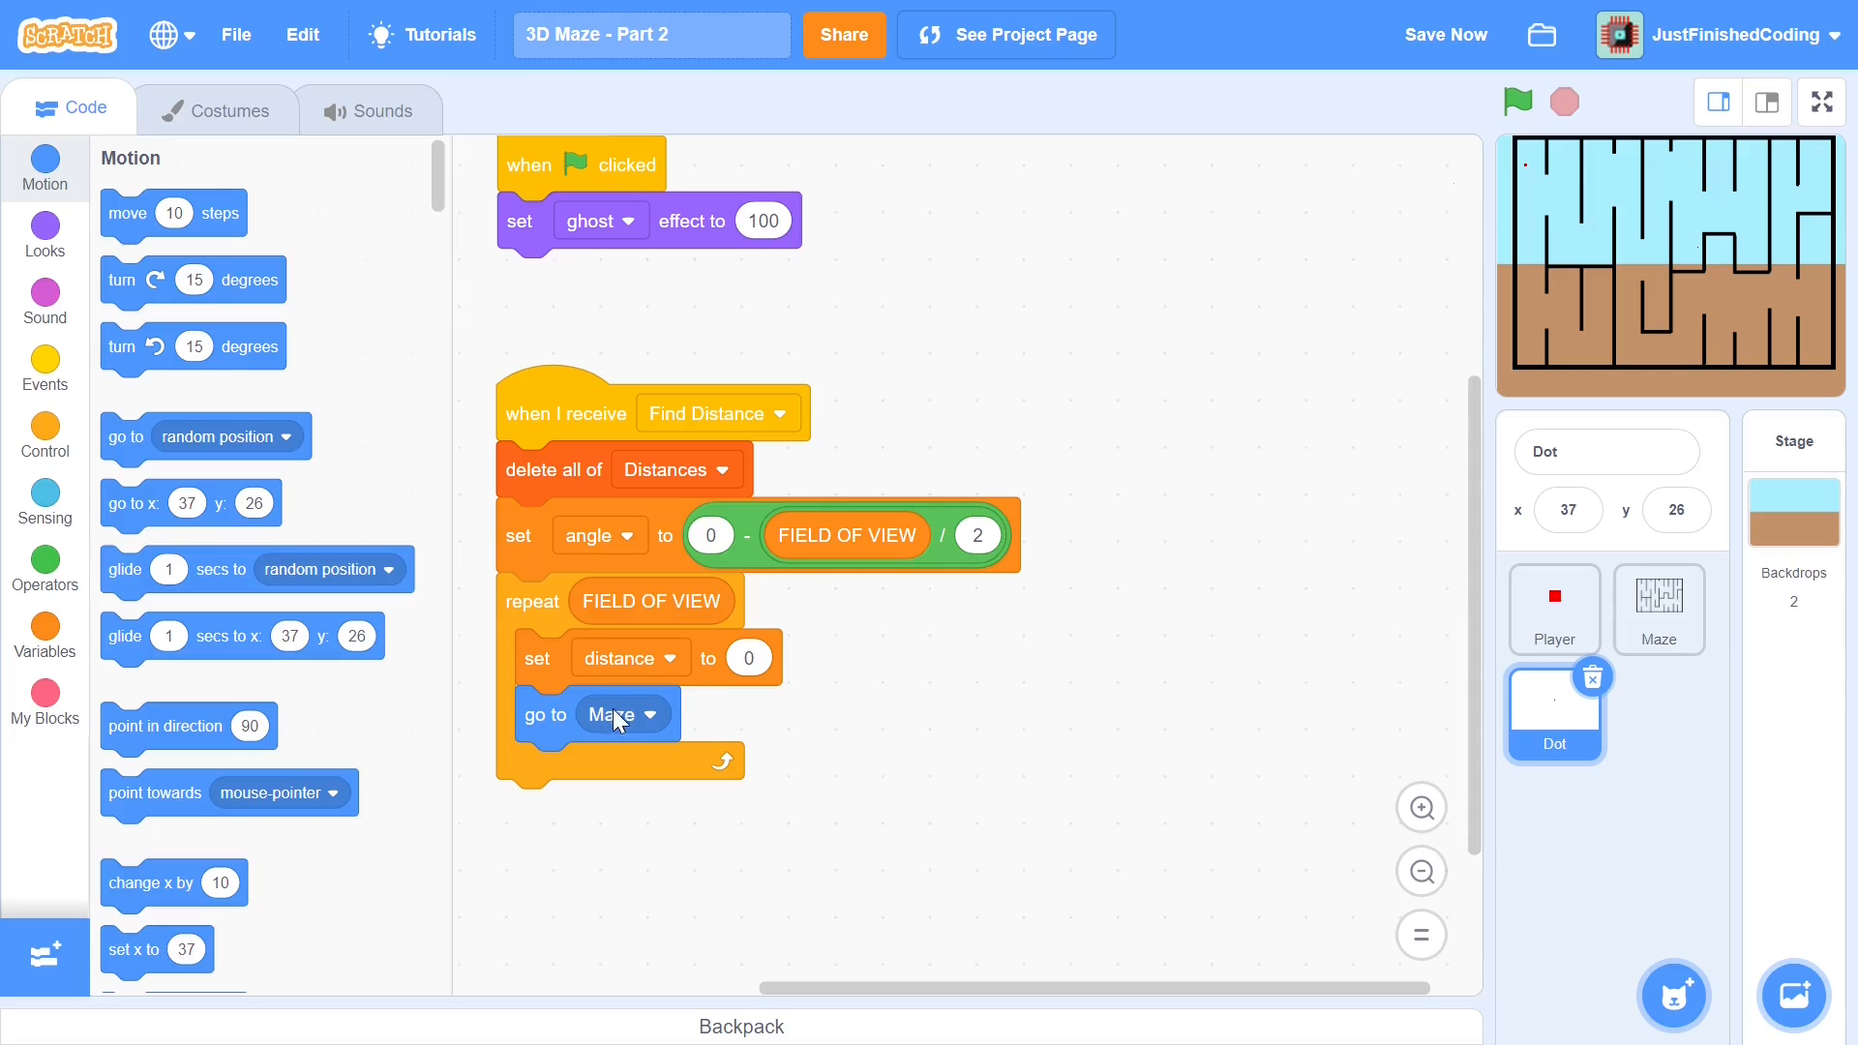
click(621, 714)
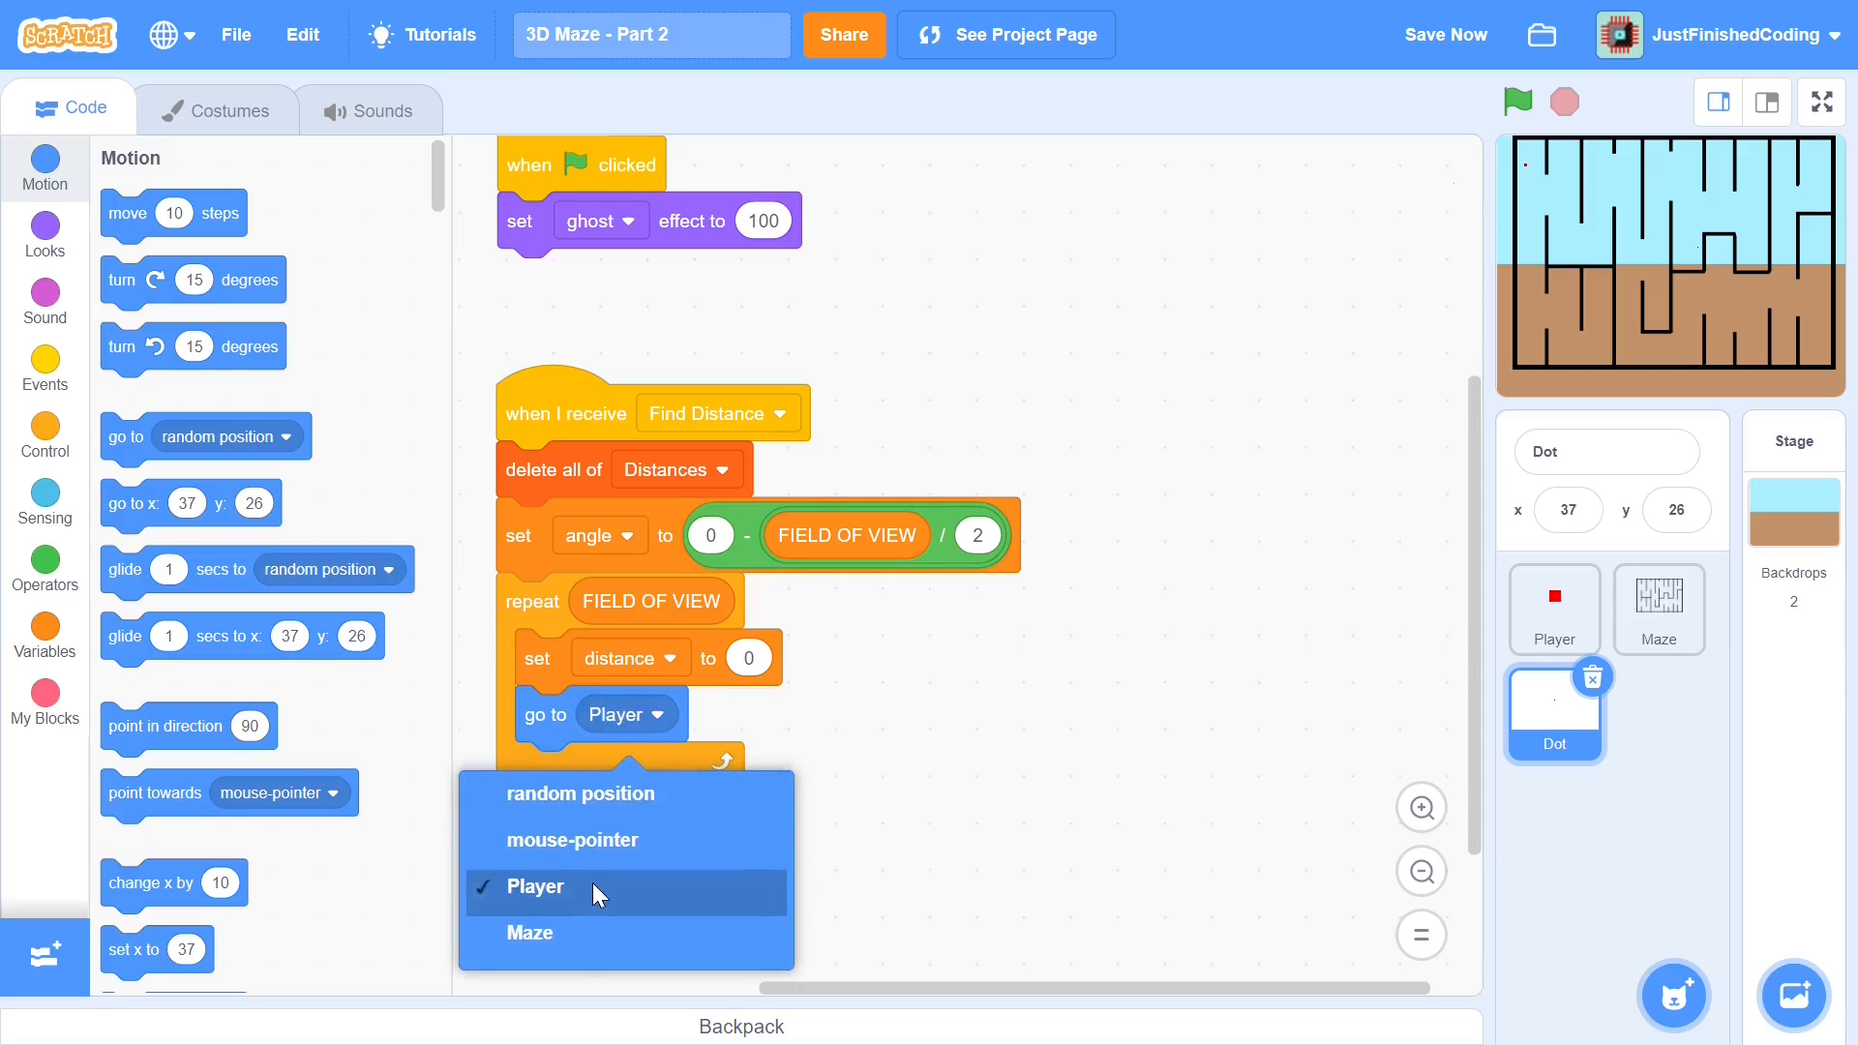
click(534, 887)
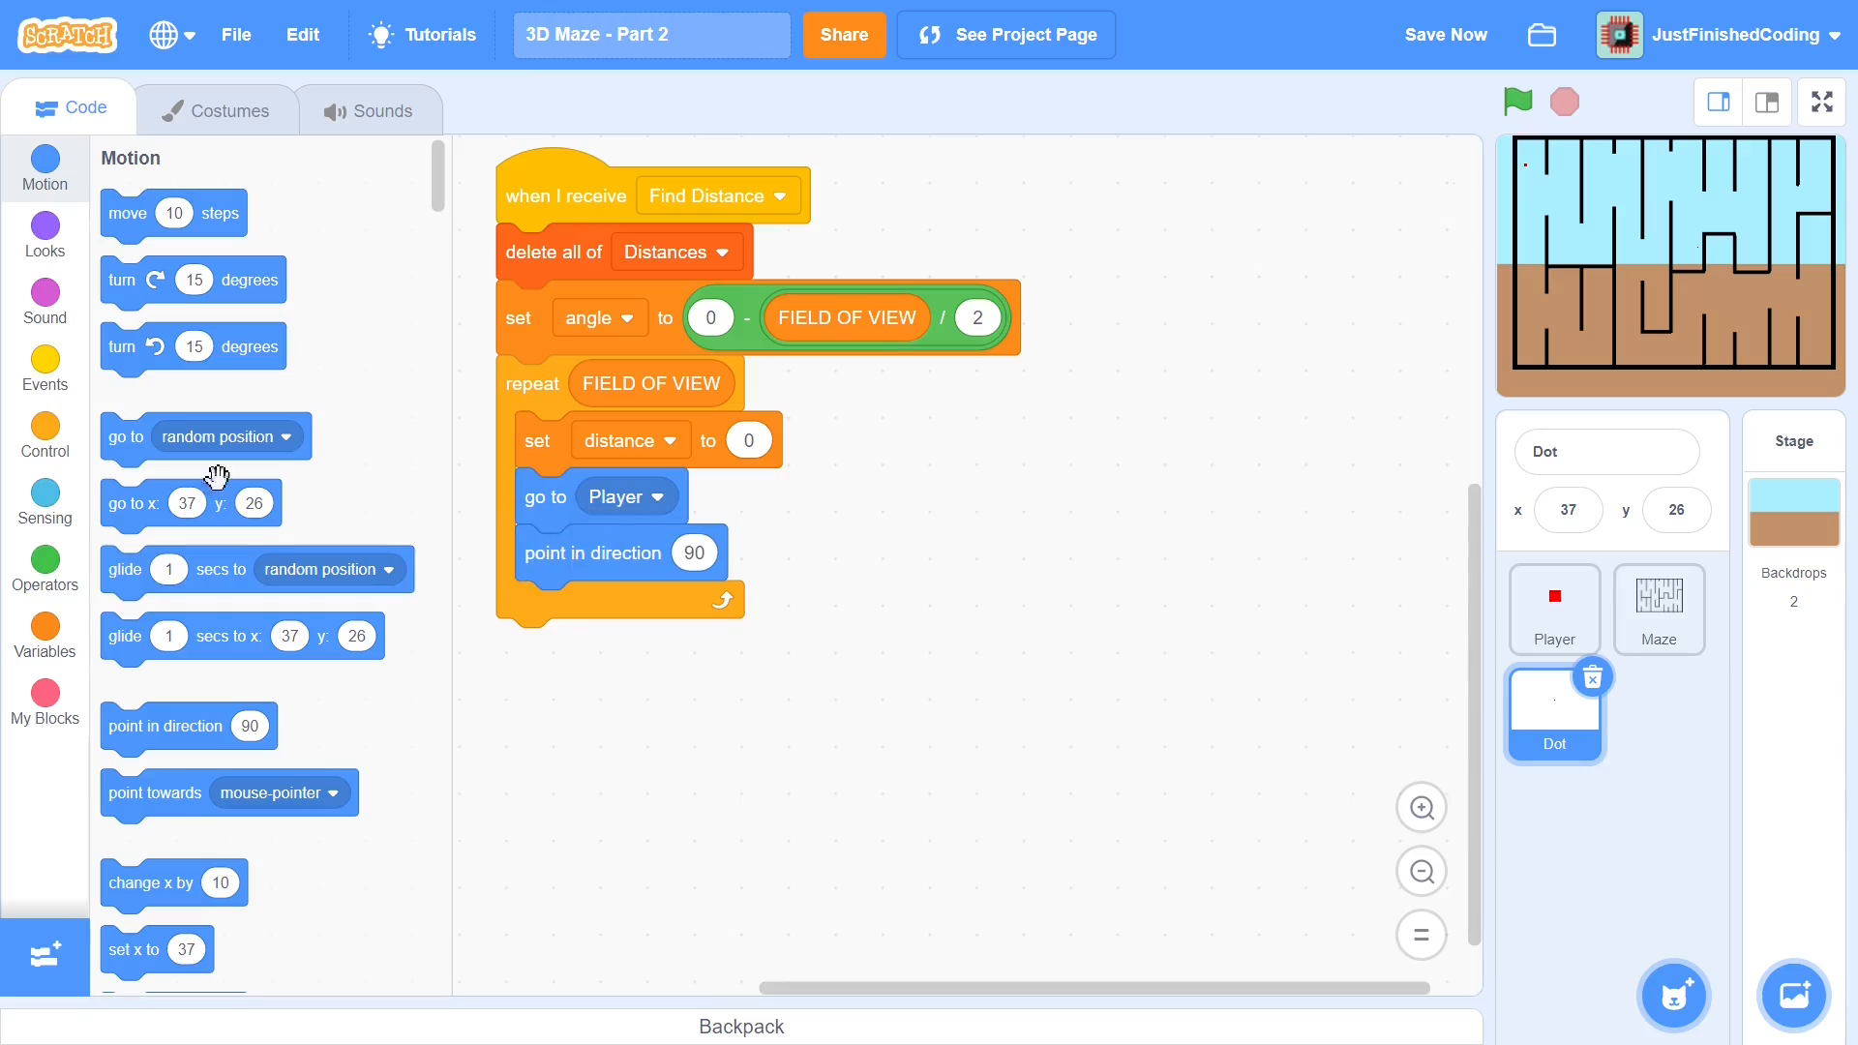
Point Dot in direction of Player plus angle inside the loop
click(45, 561)
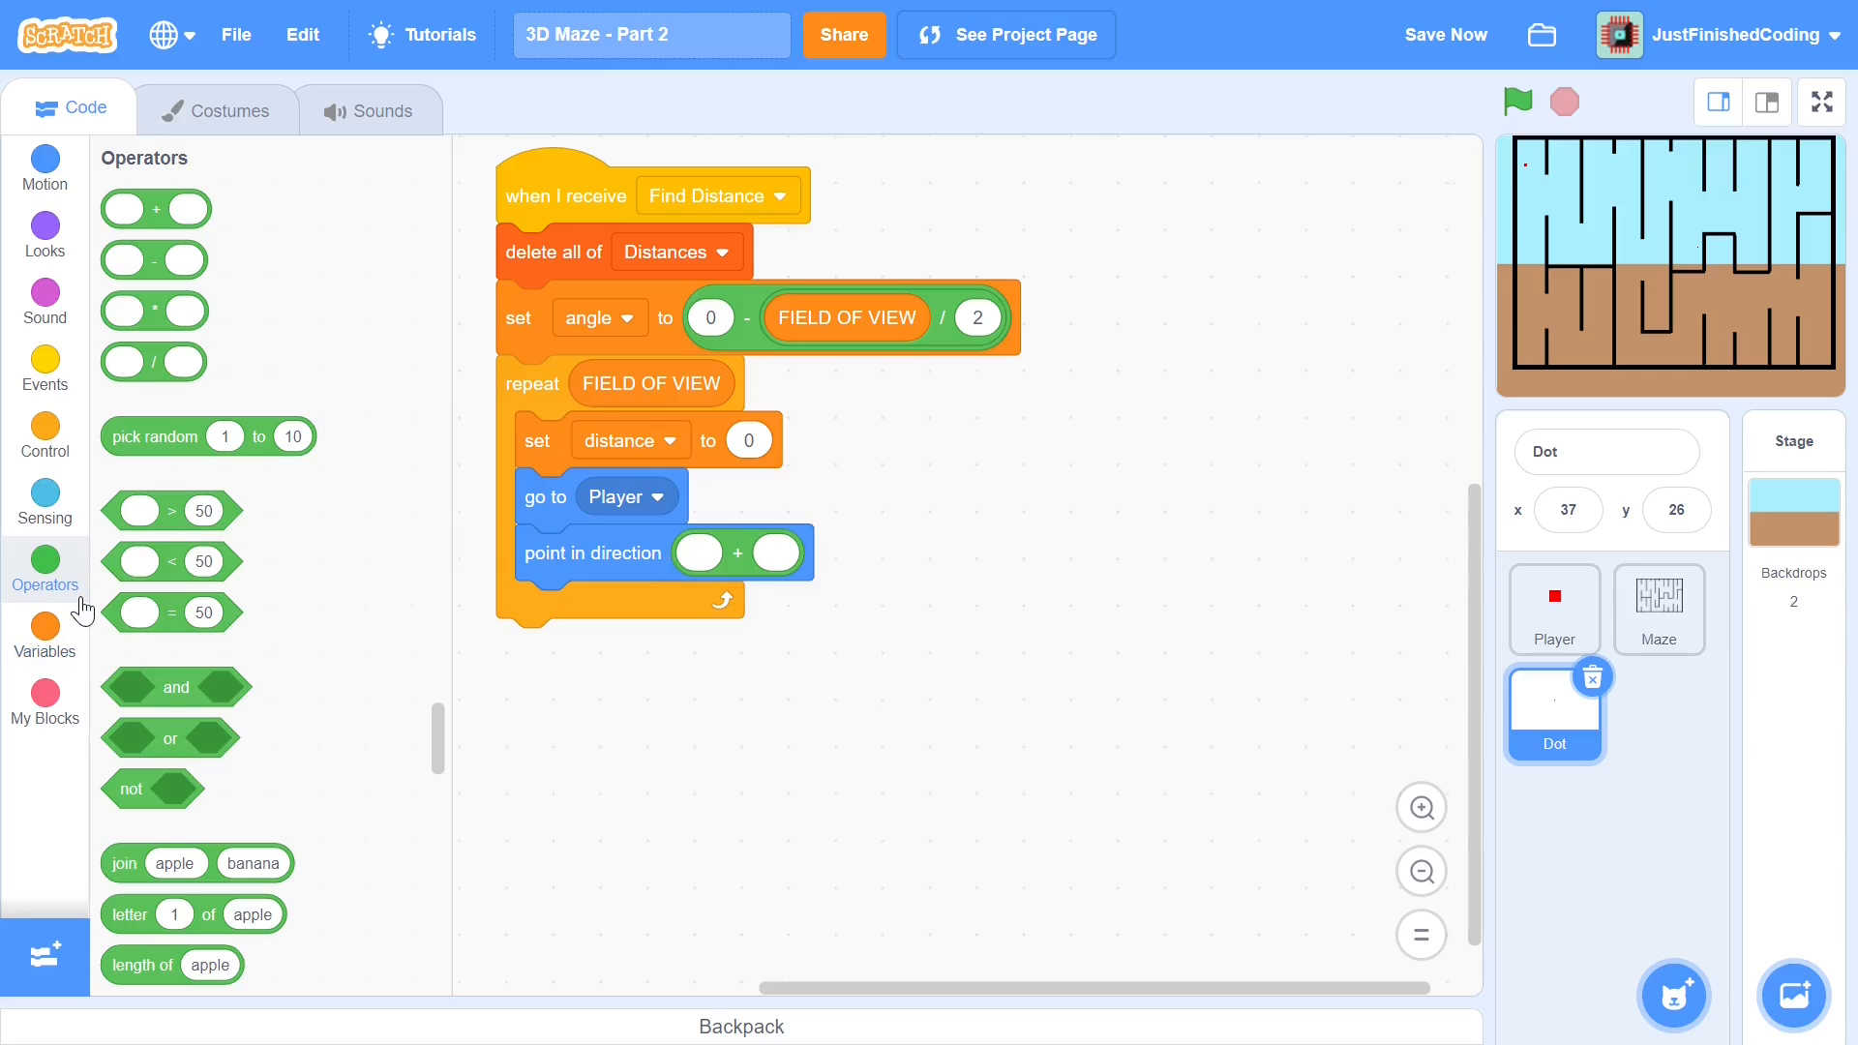
click(45, 640)
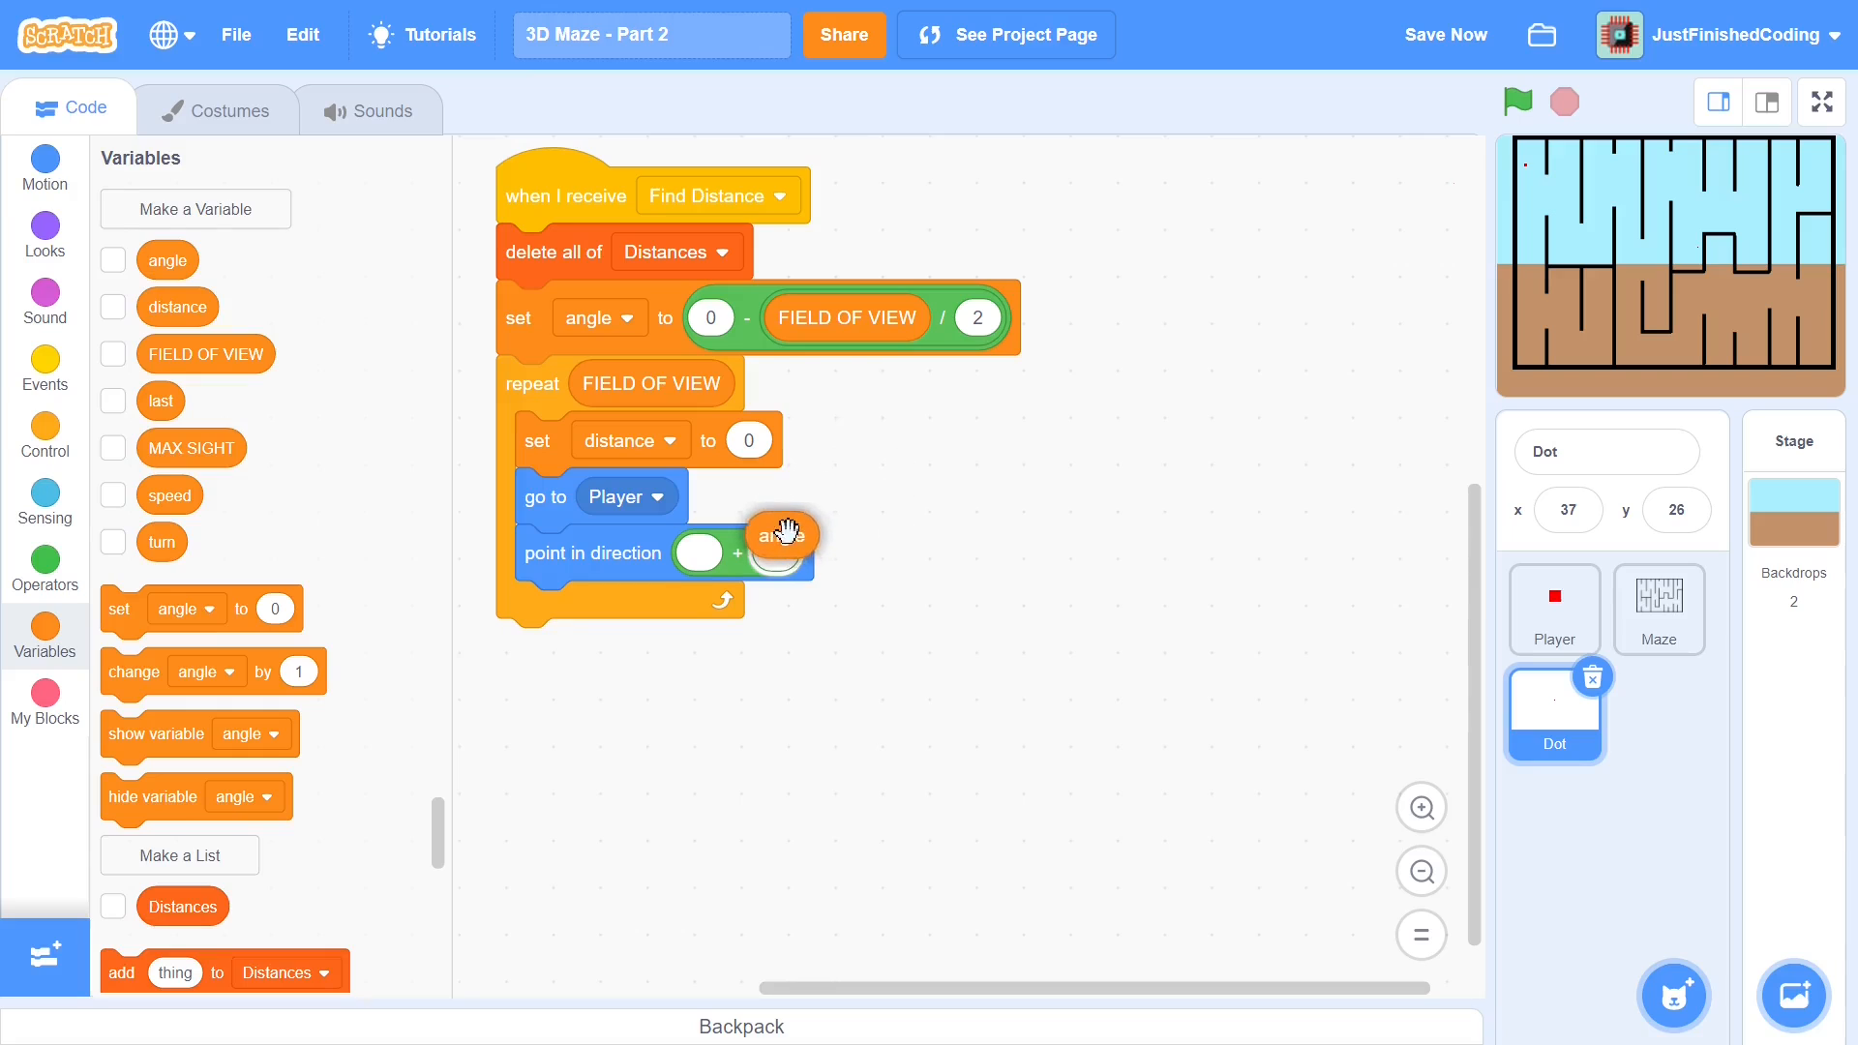
click(45, 489)
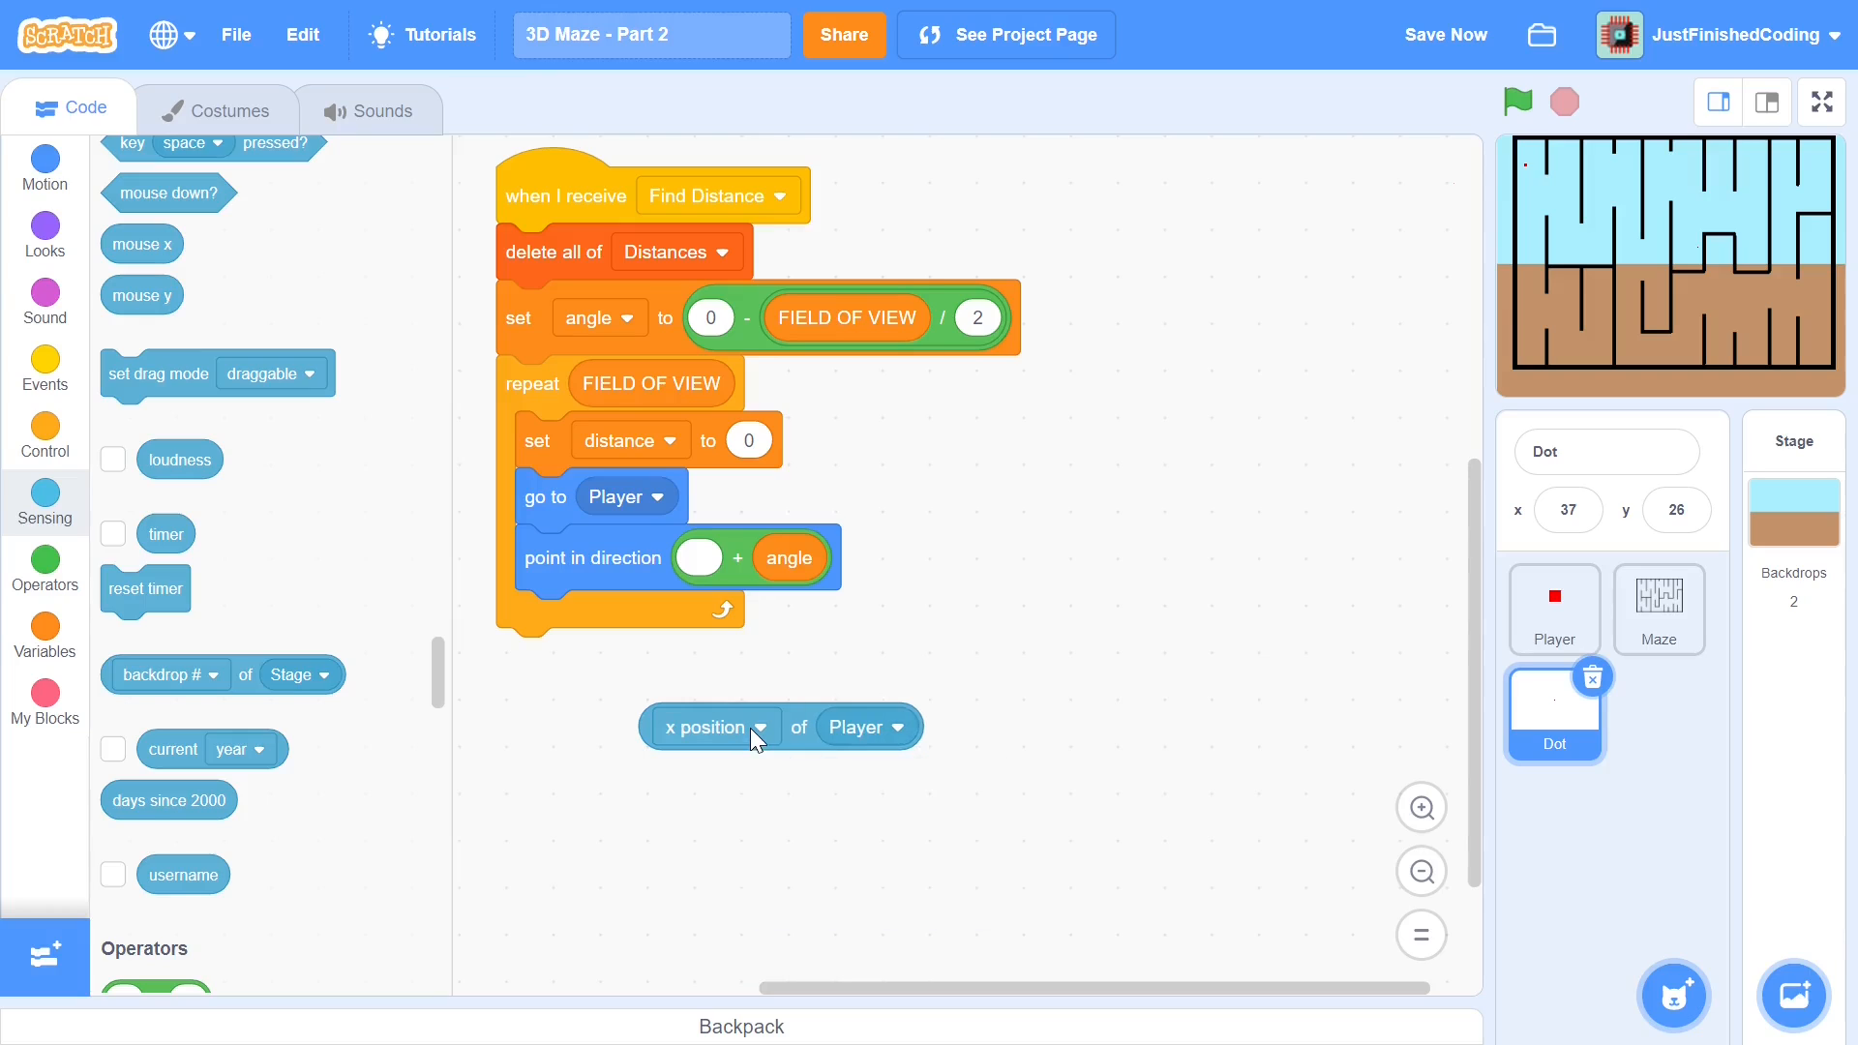
click(763, 725)
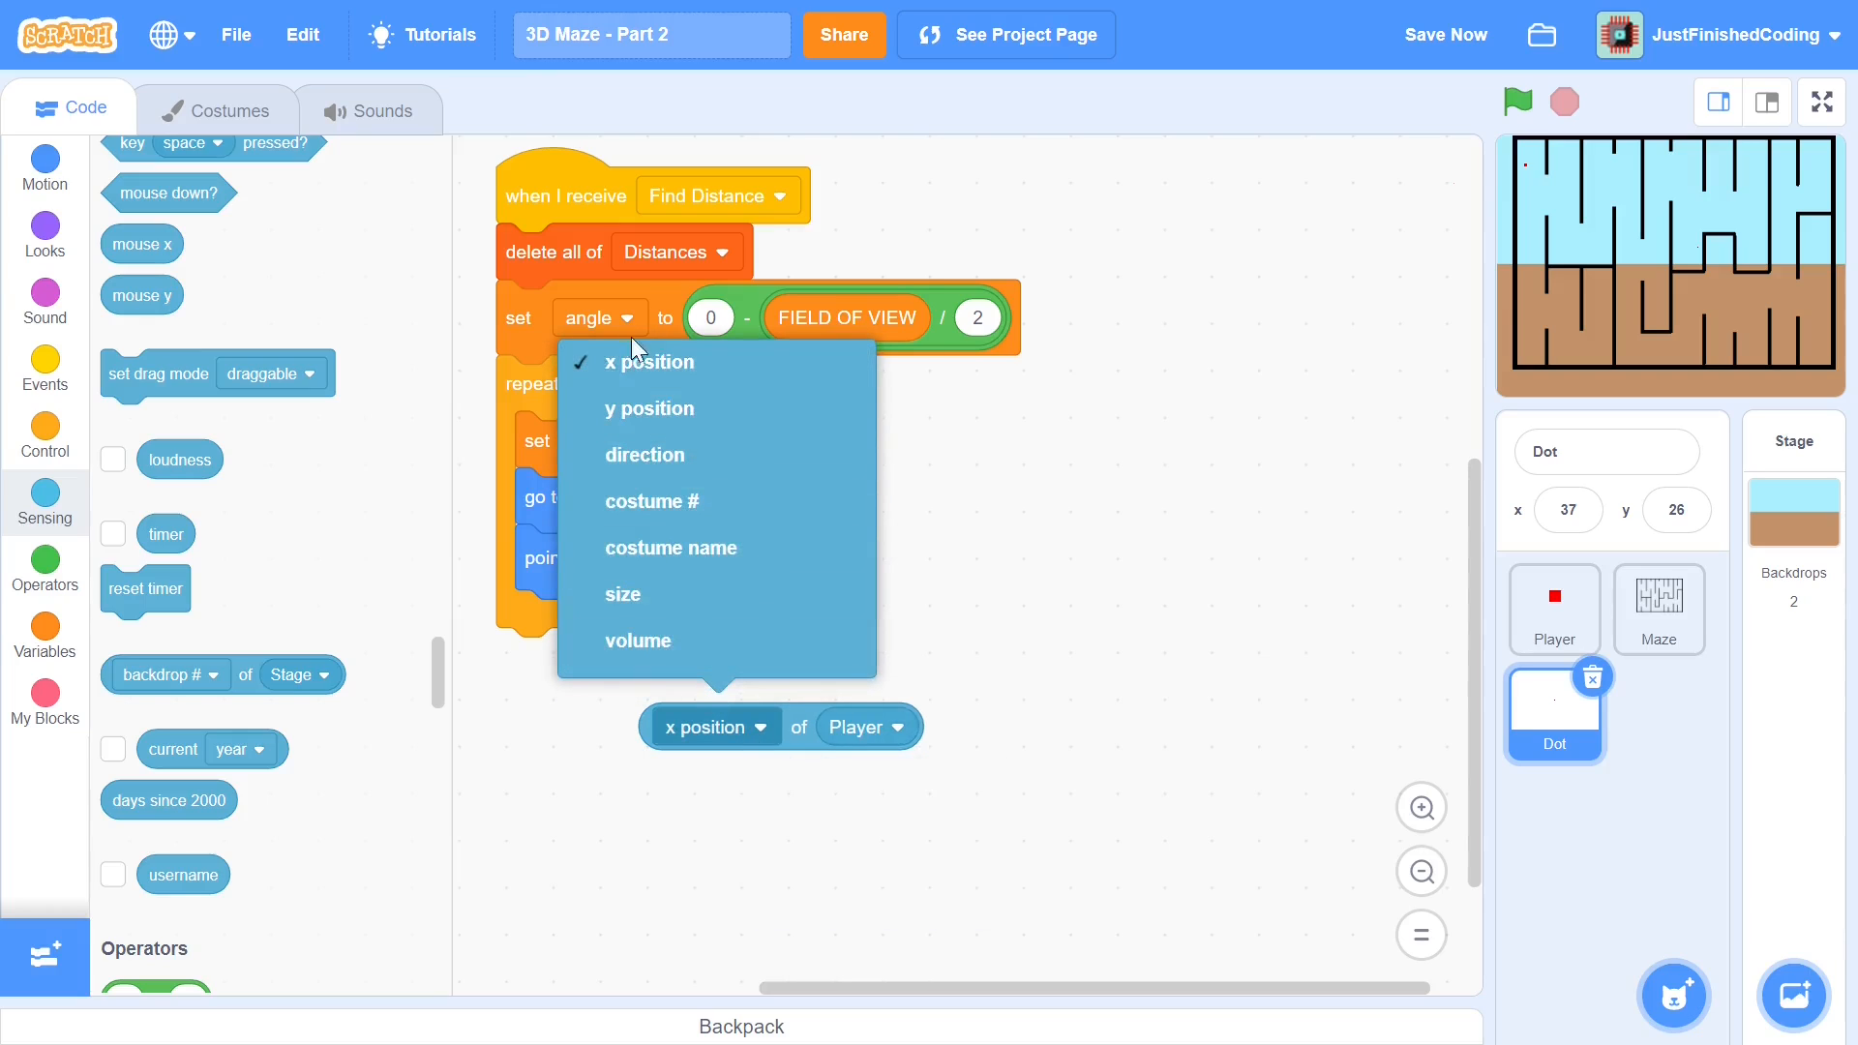
click(645, 453)
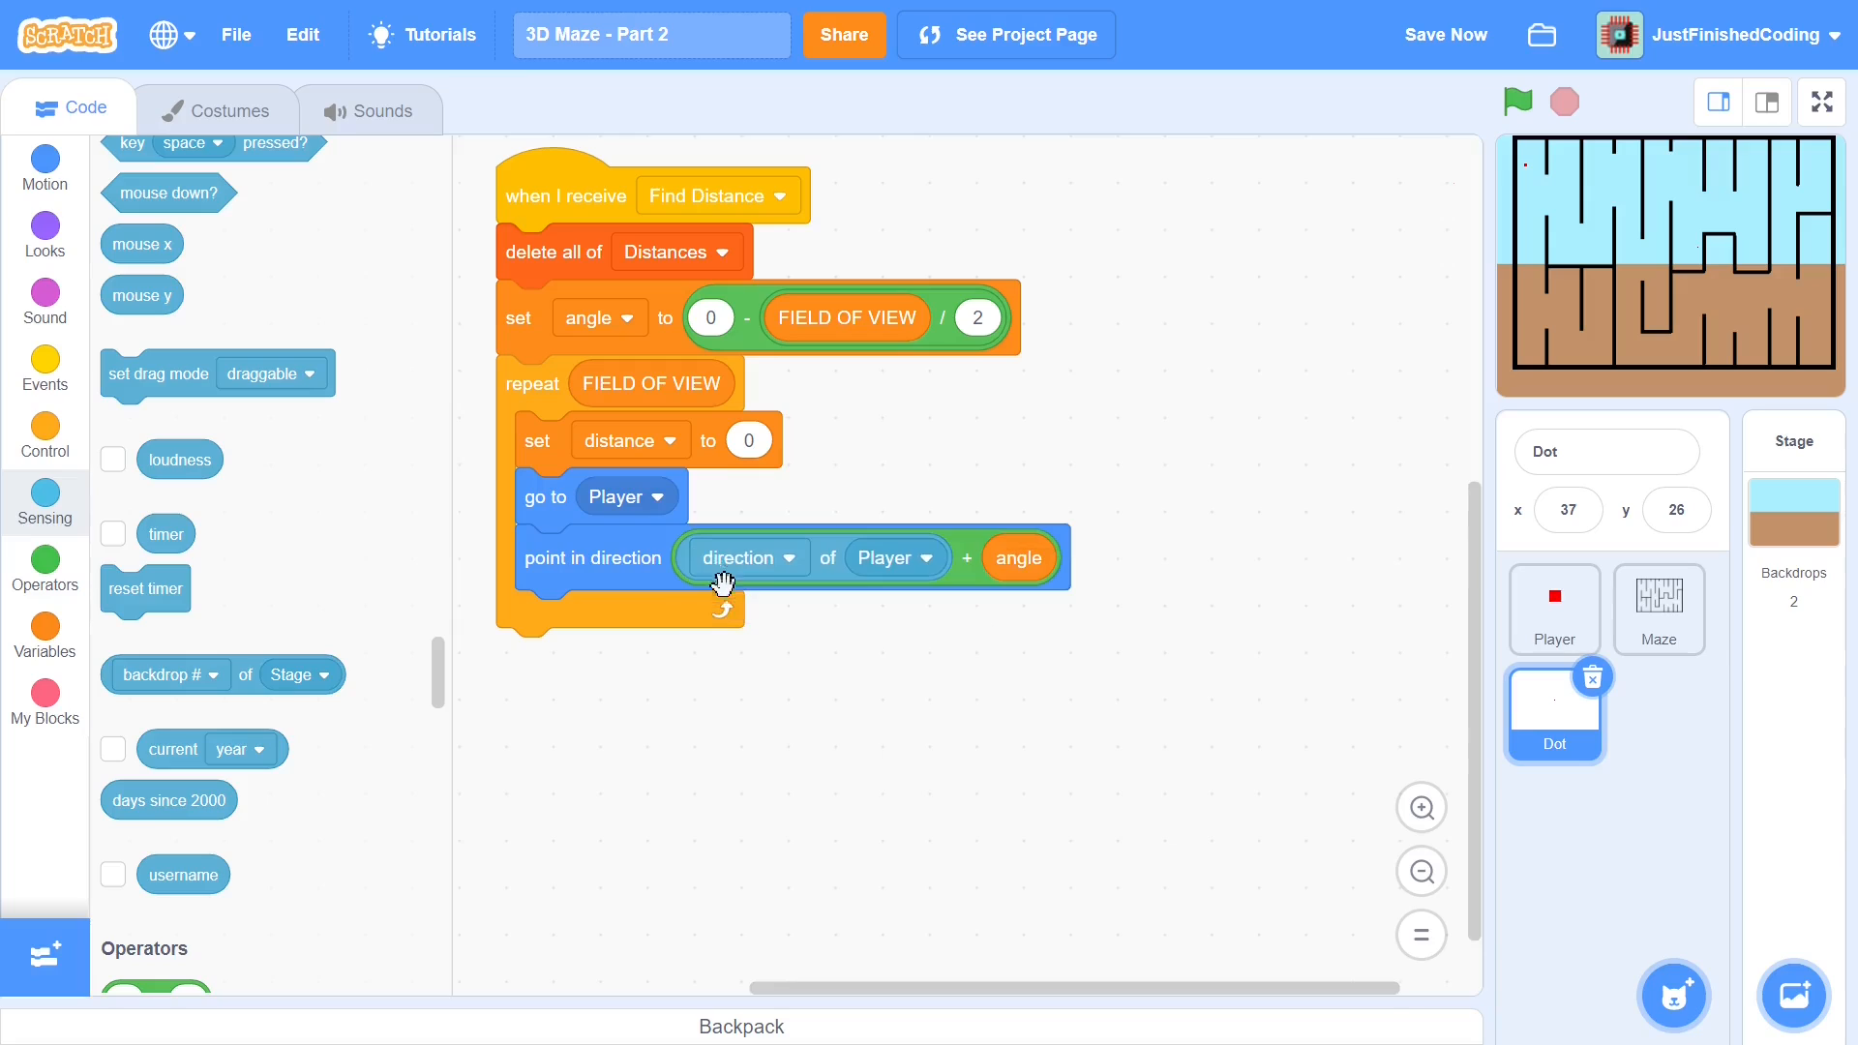
mouse_move(699, 484)
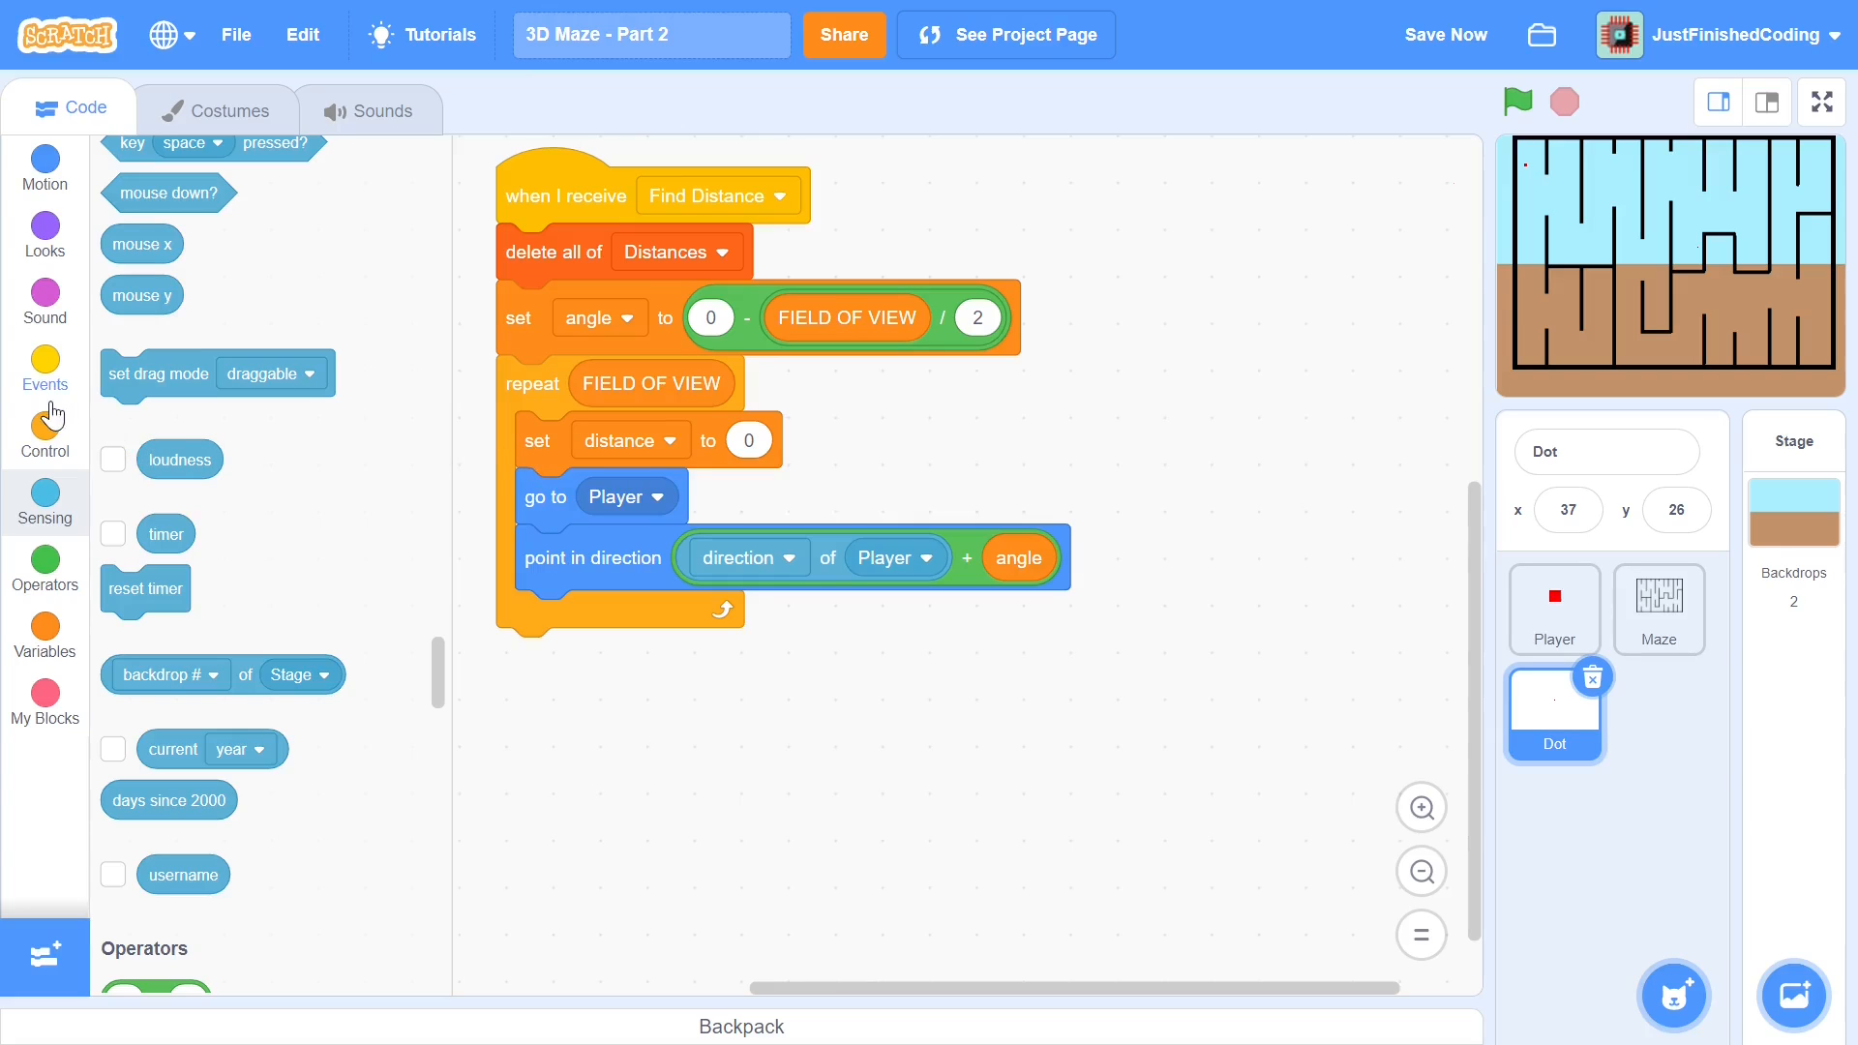
Nest a 'repeat until touching Maze or ...' loop inside each ray, second condition left empty
click(44, 436)
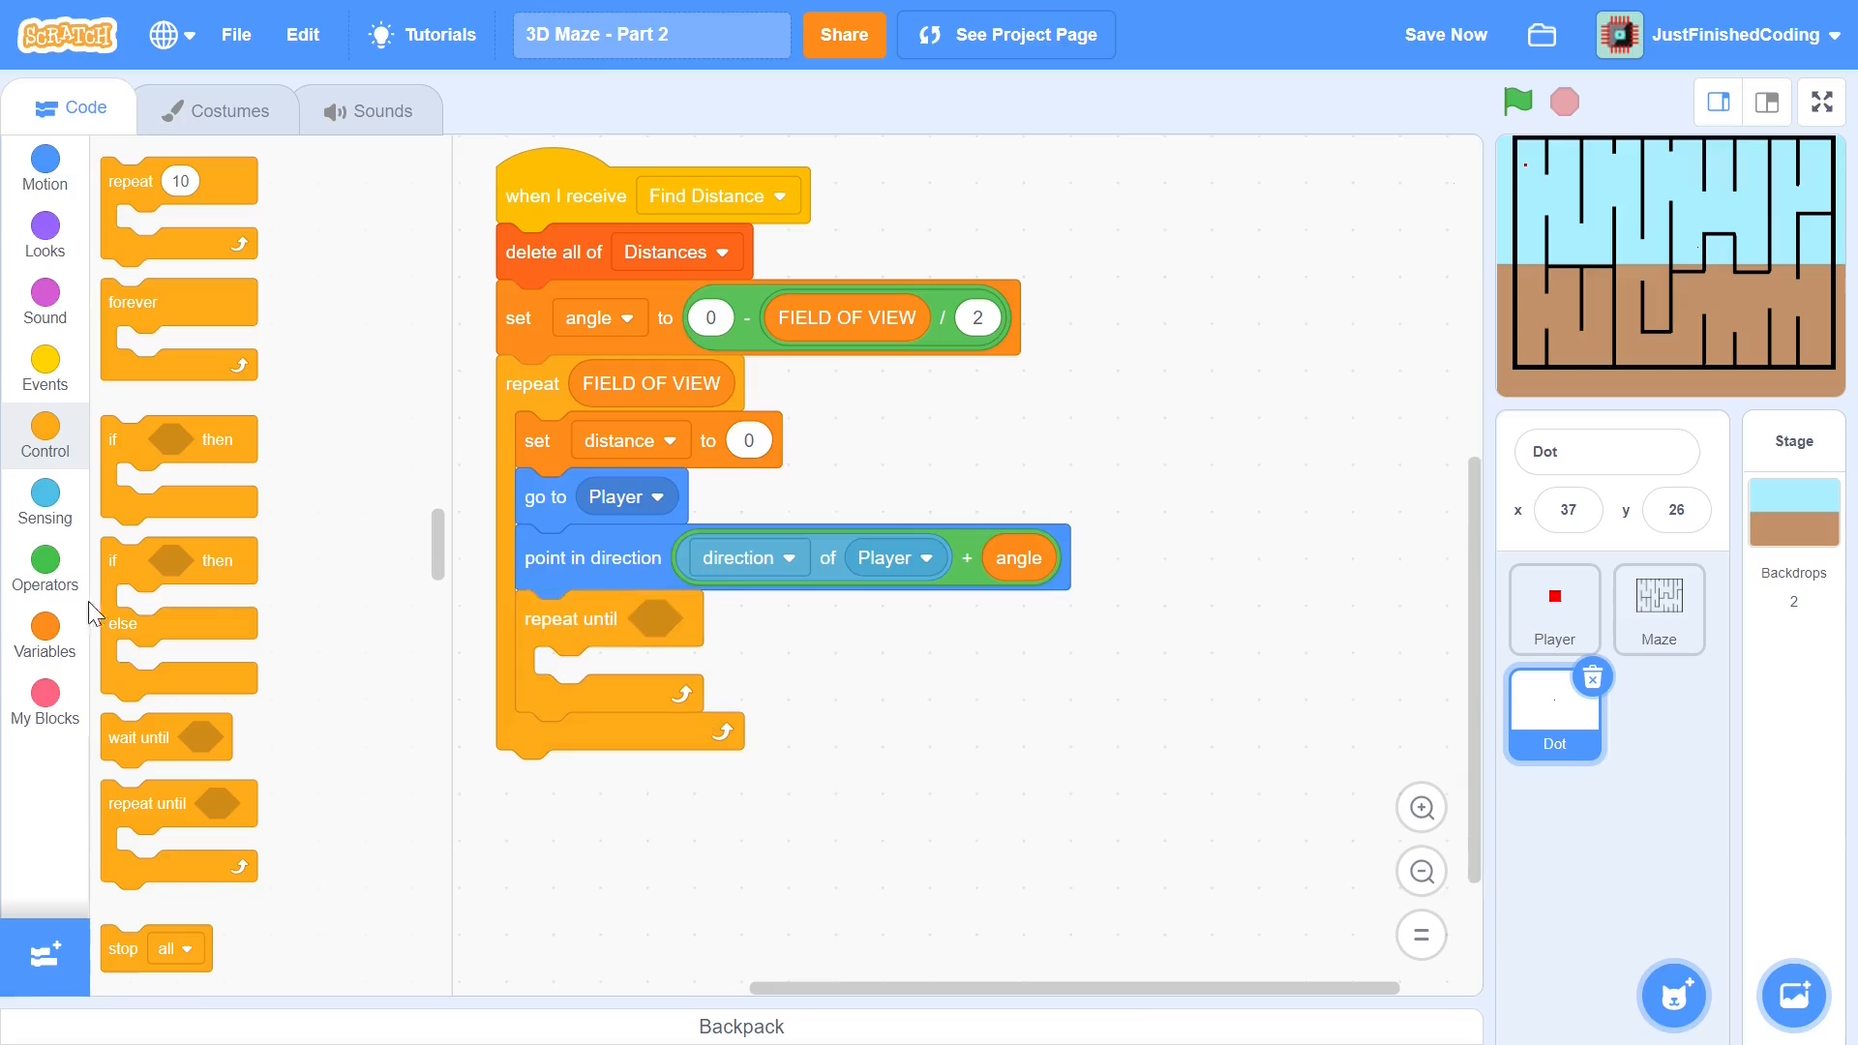
click(44, 569)
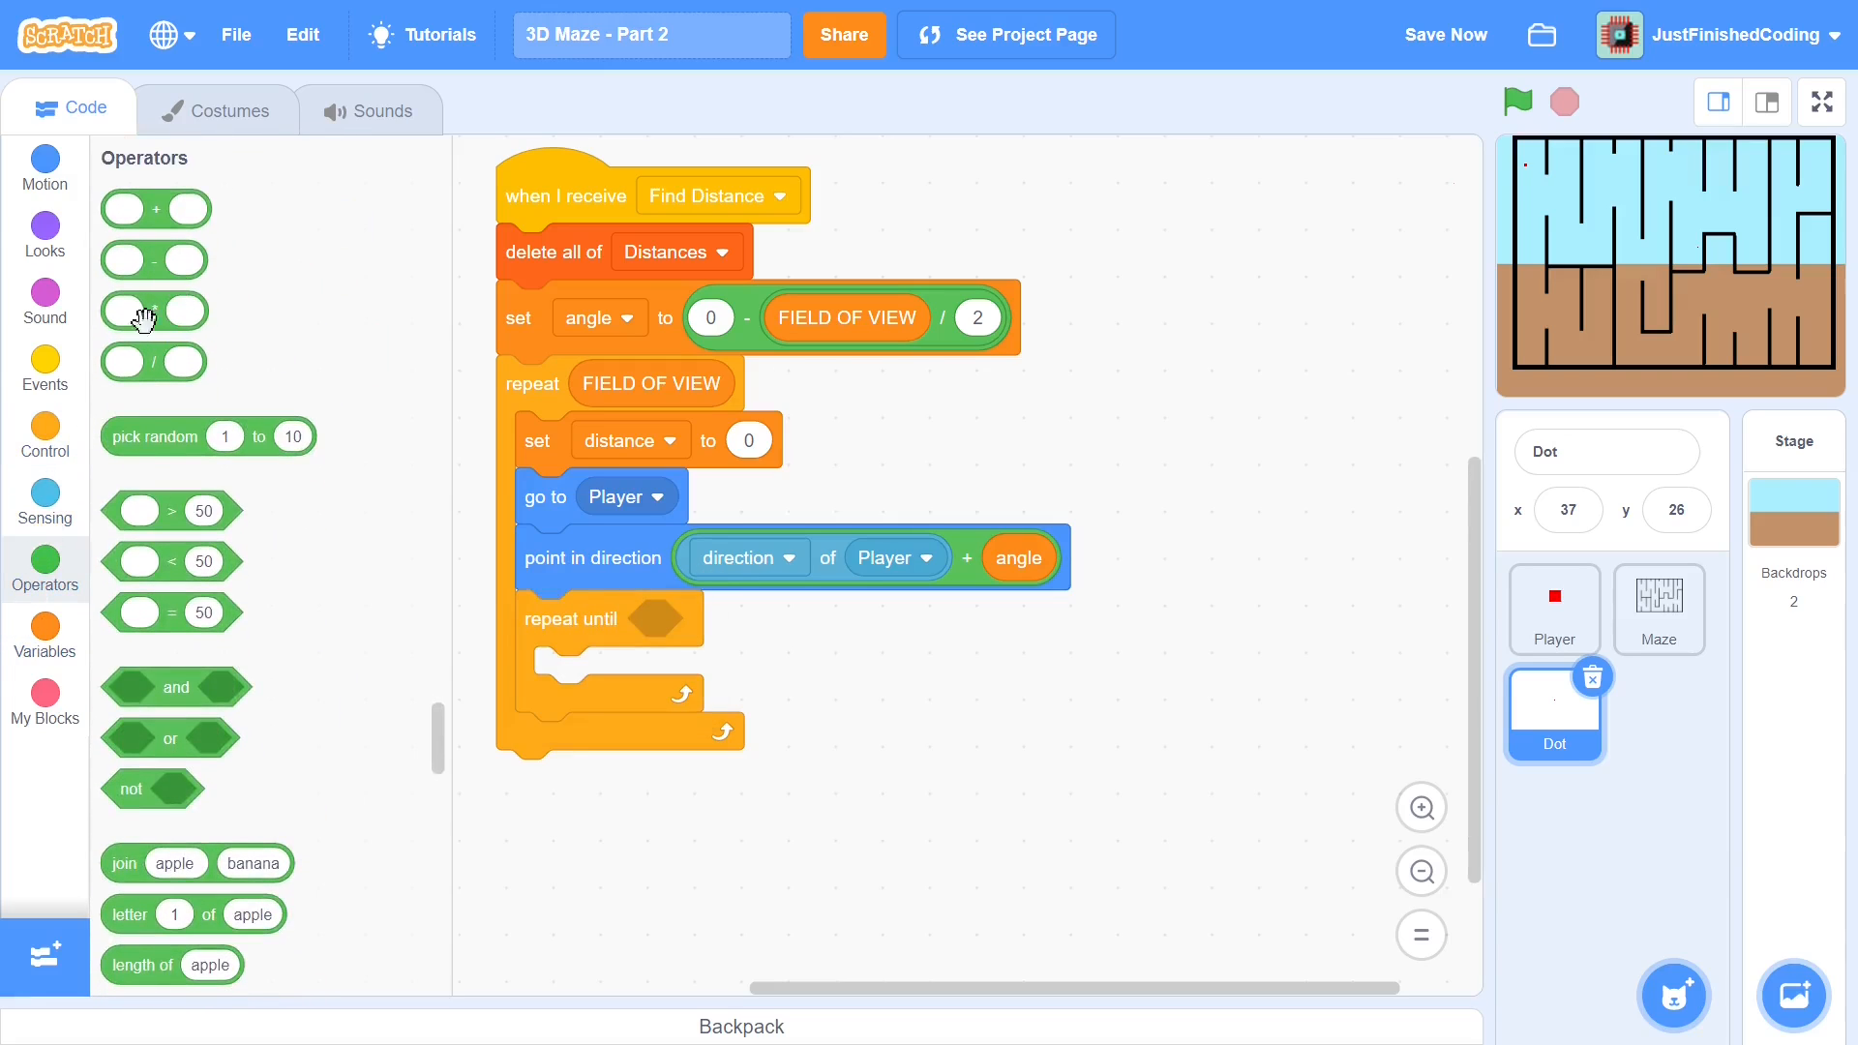
mouse_move(163, 732)
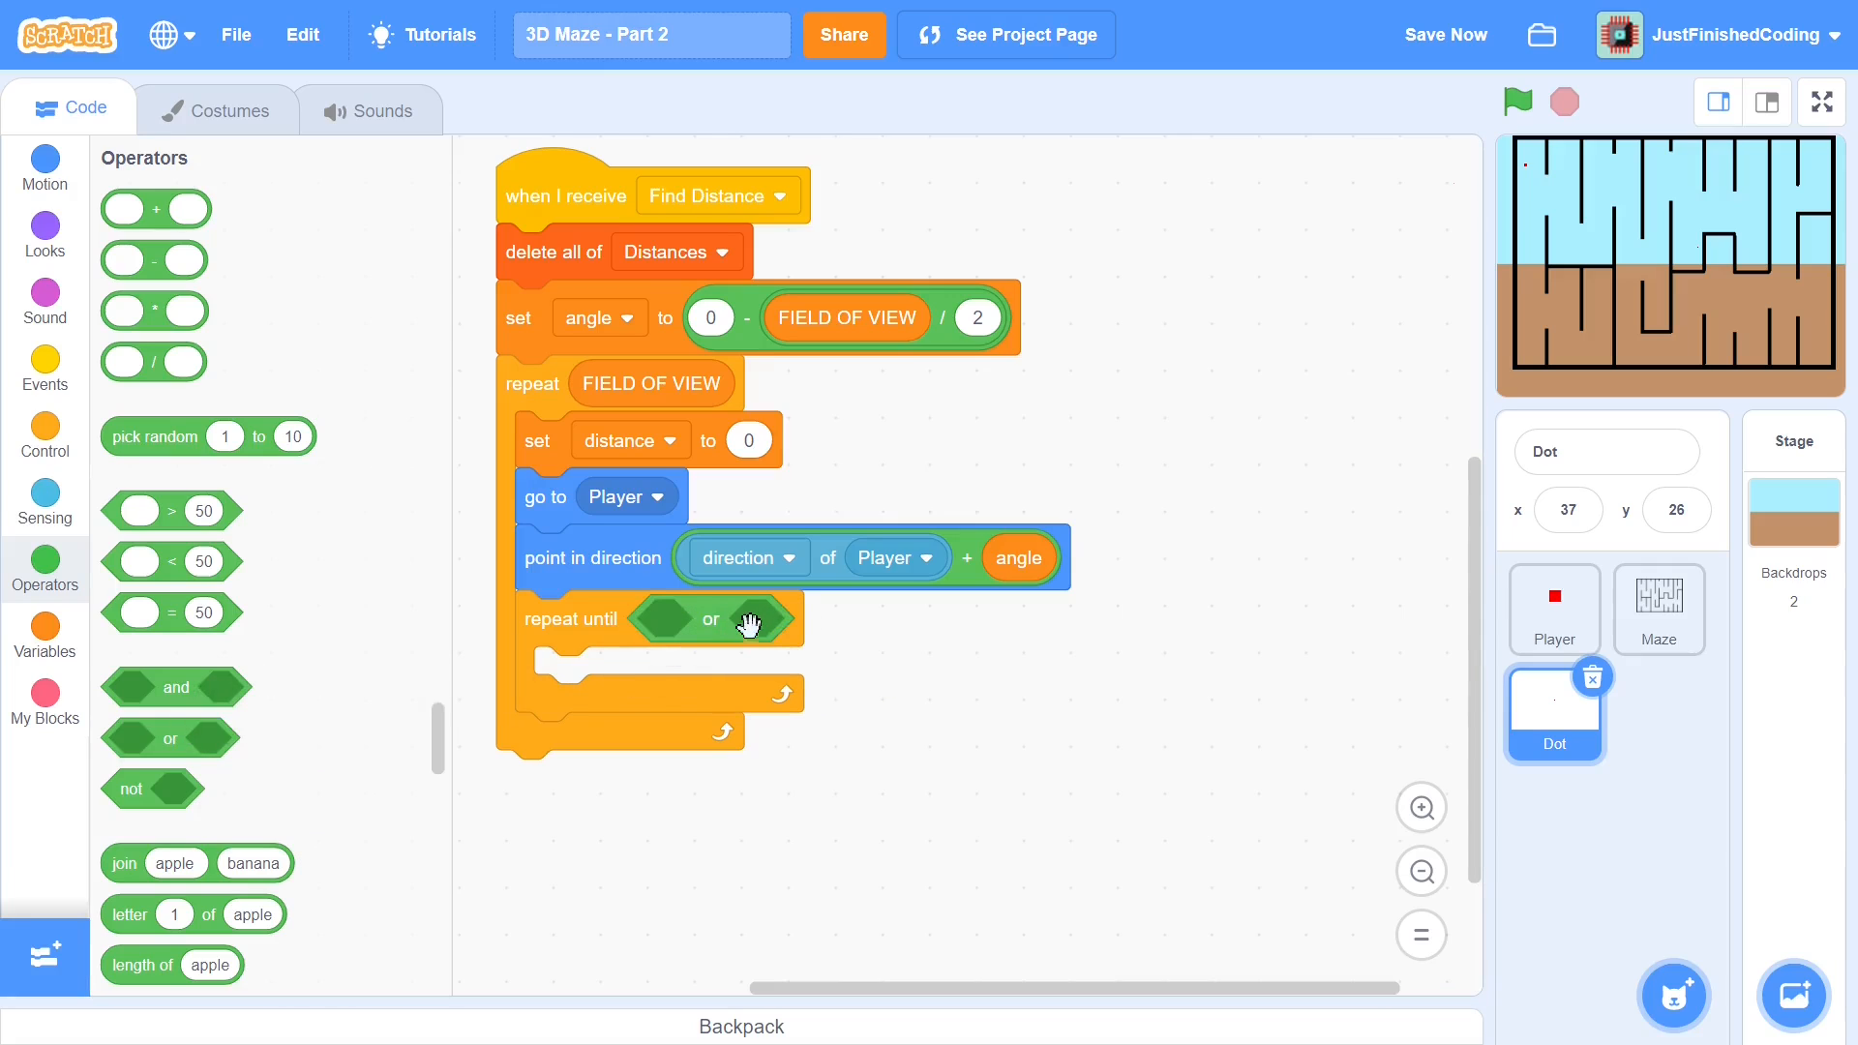
mouse_move(44, 497)
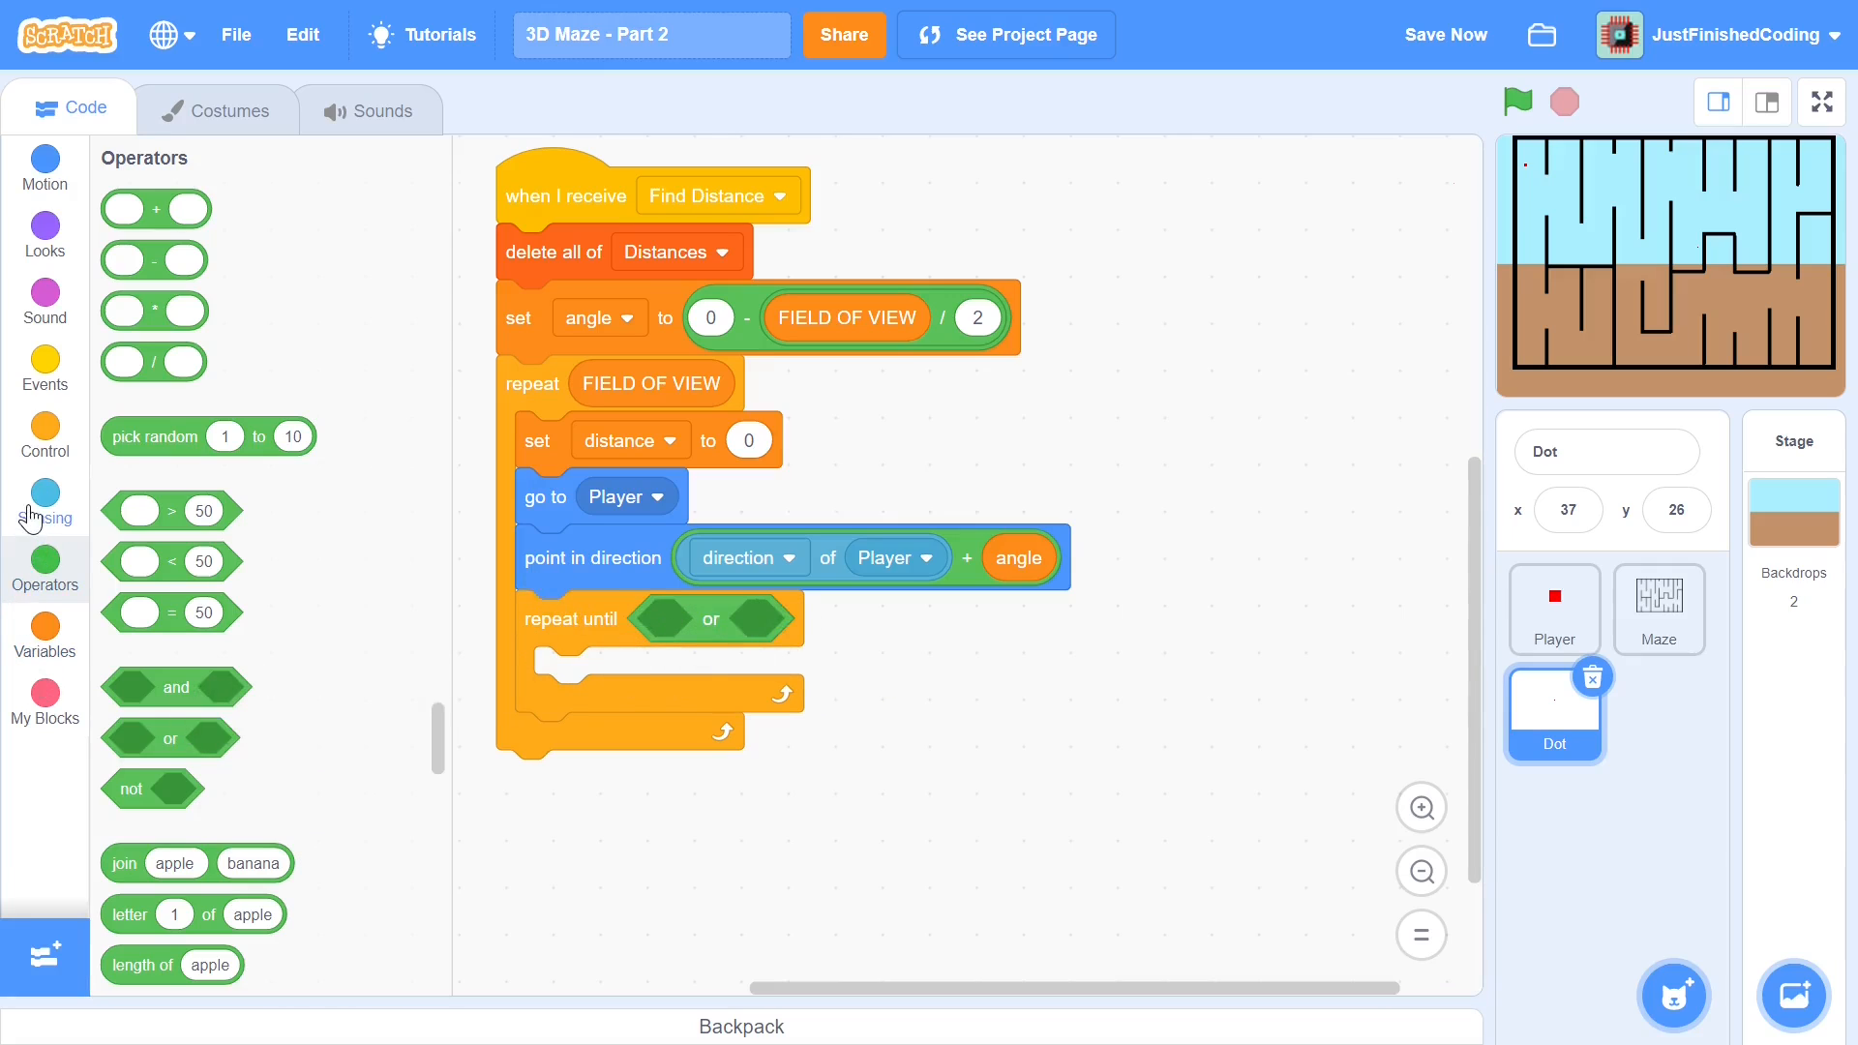
click(44, 498)
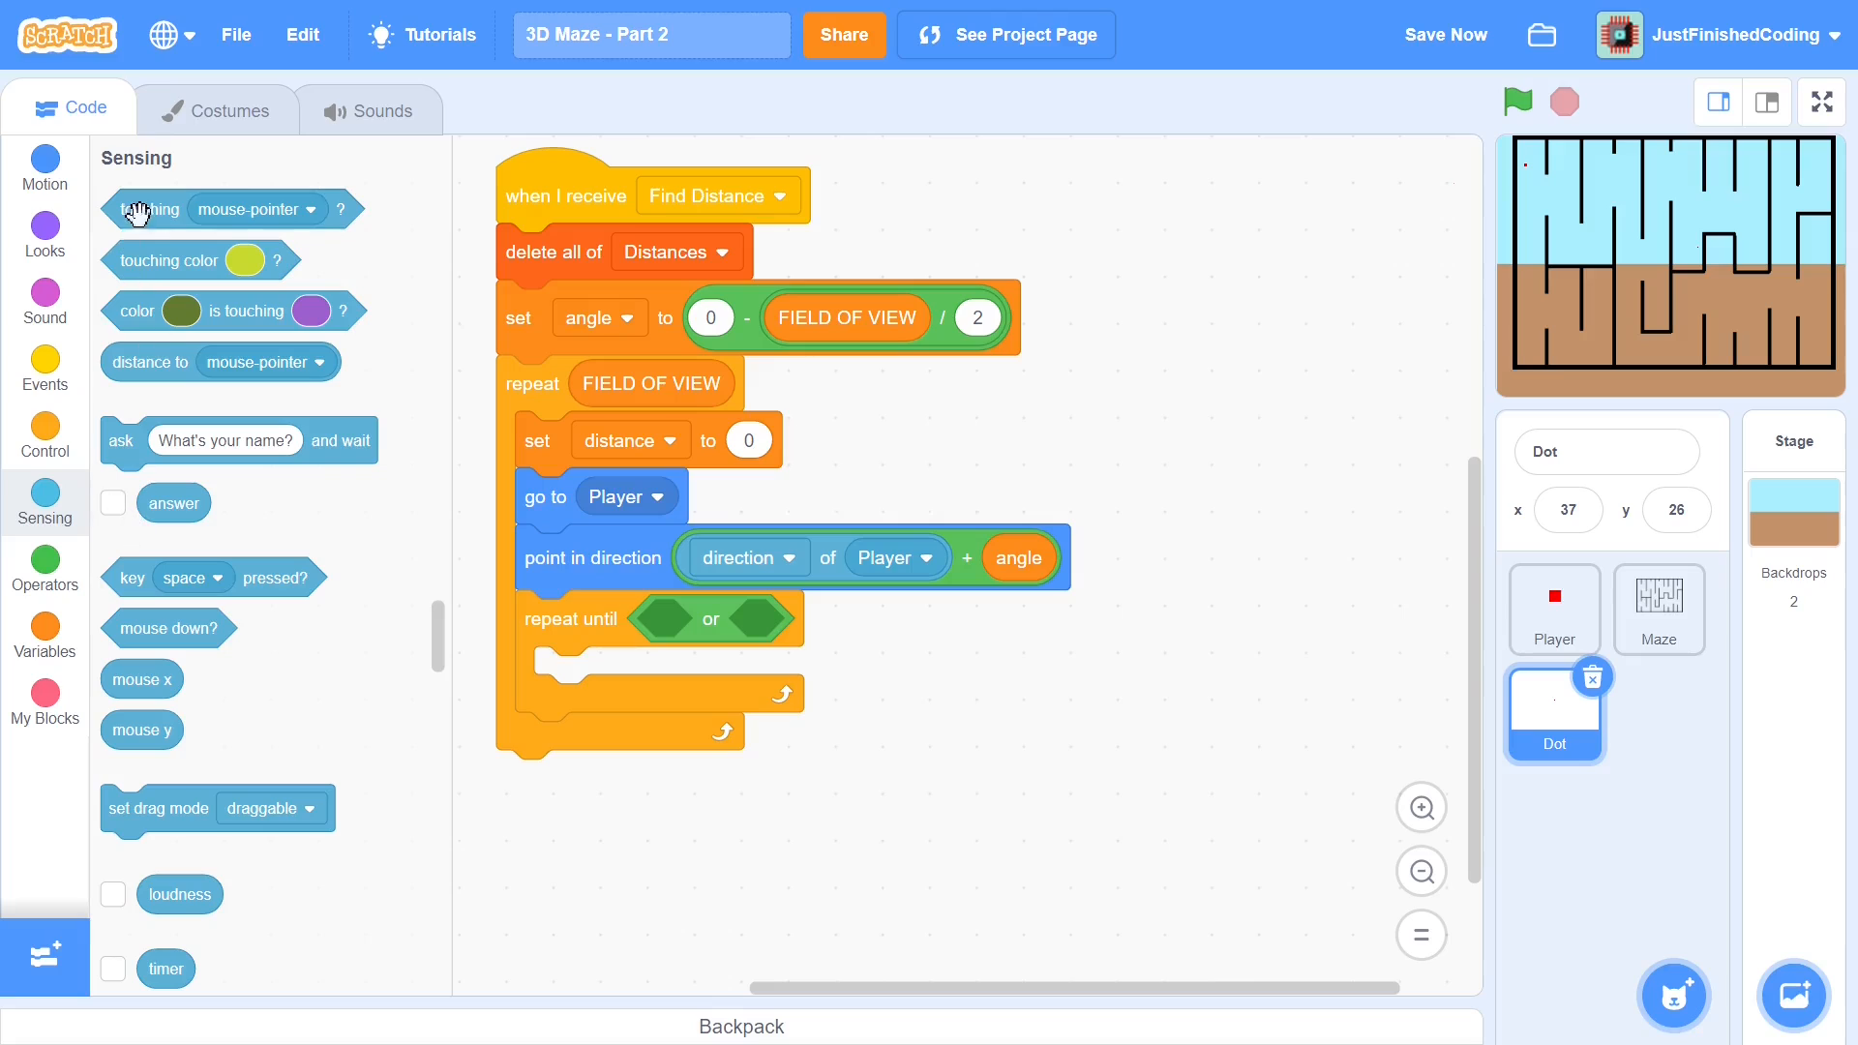
click(844, 624)
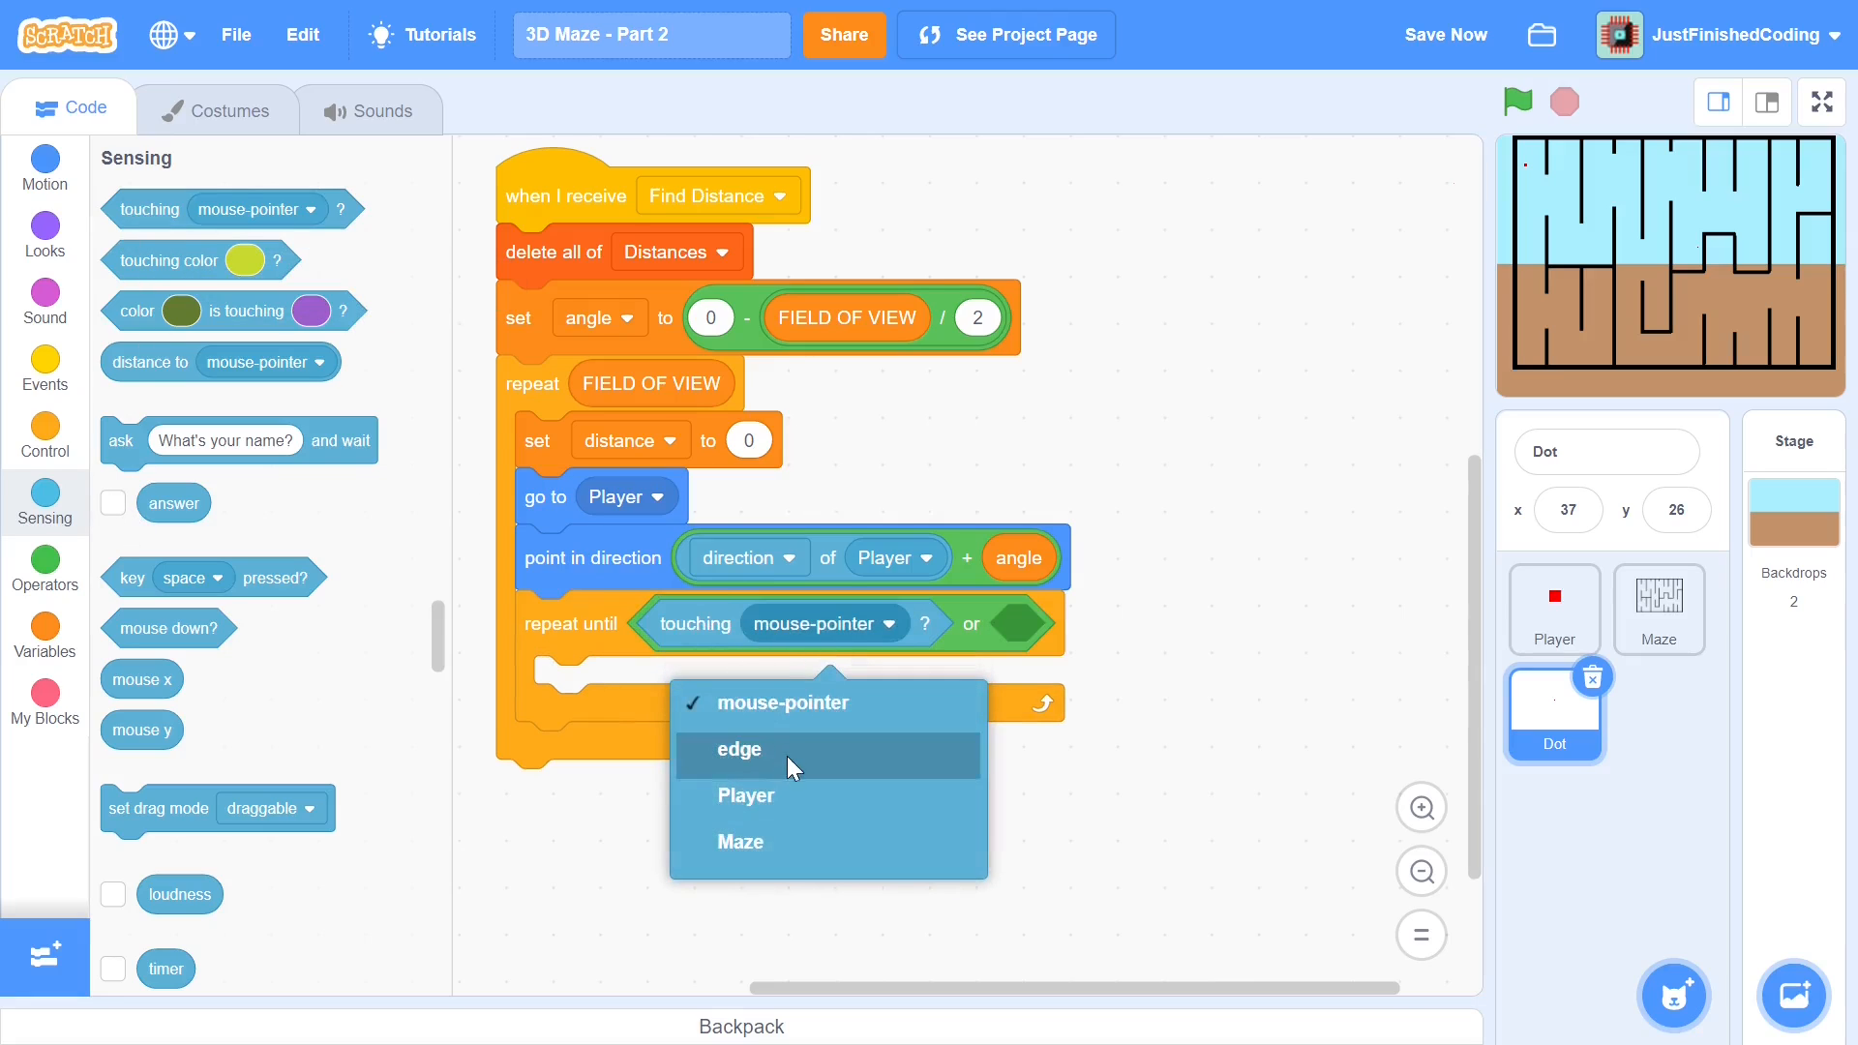
click(739, 842)
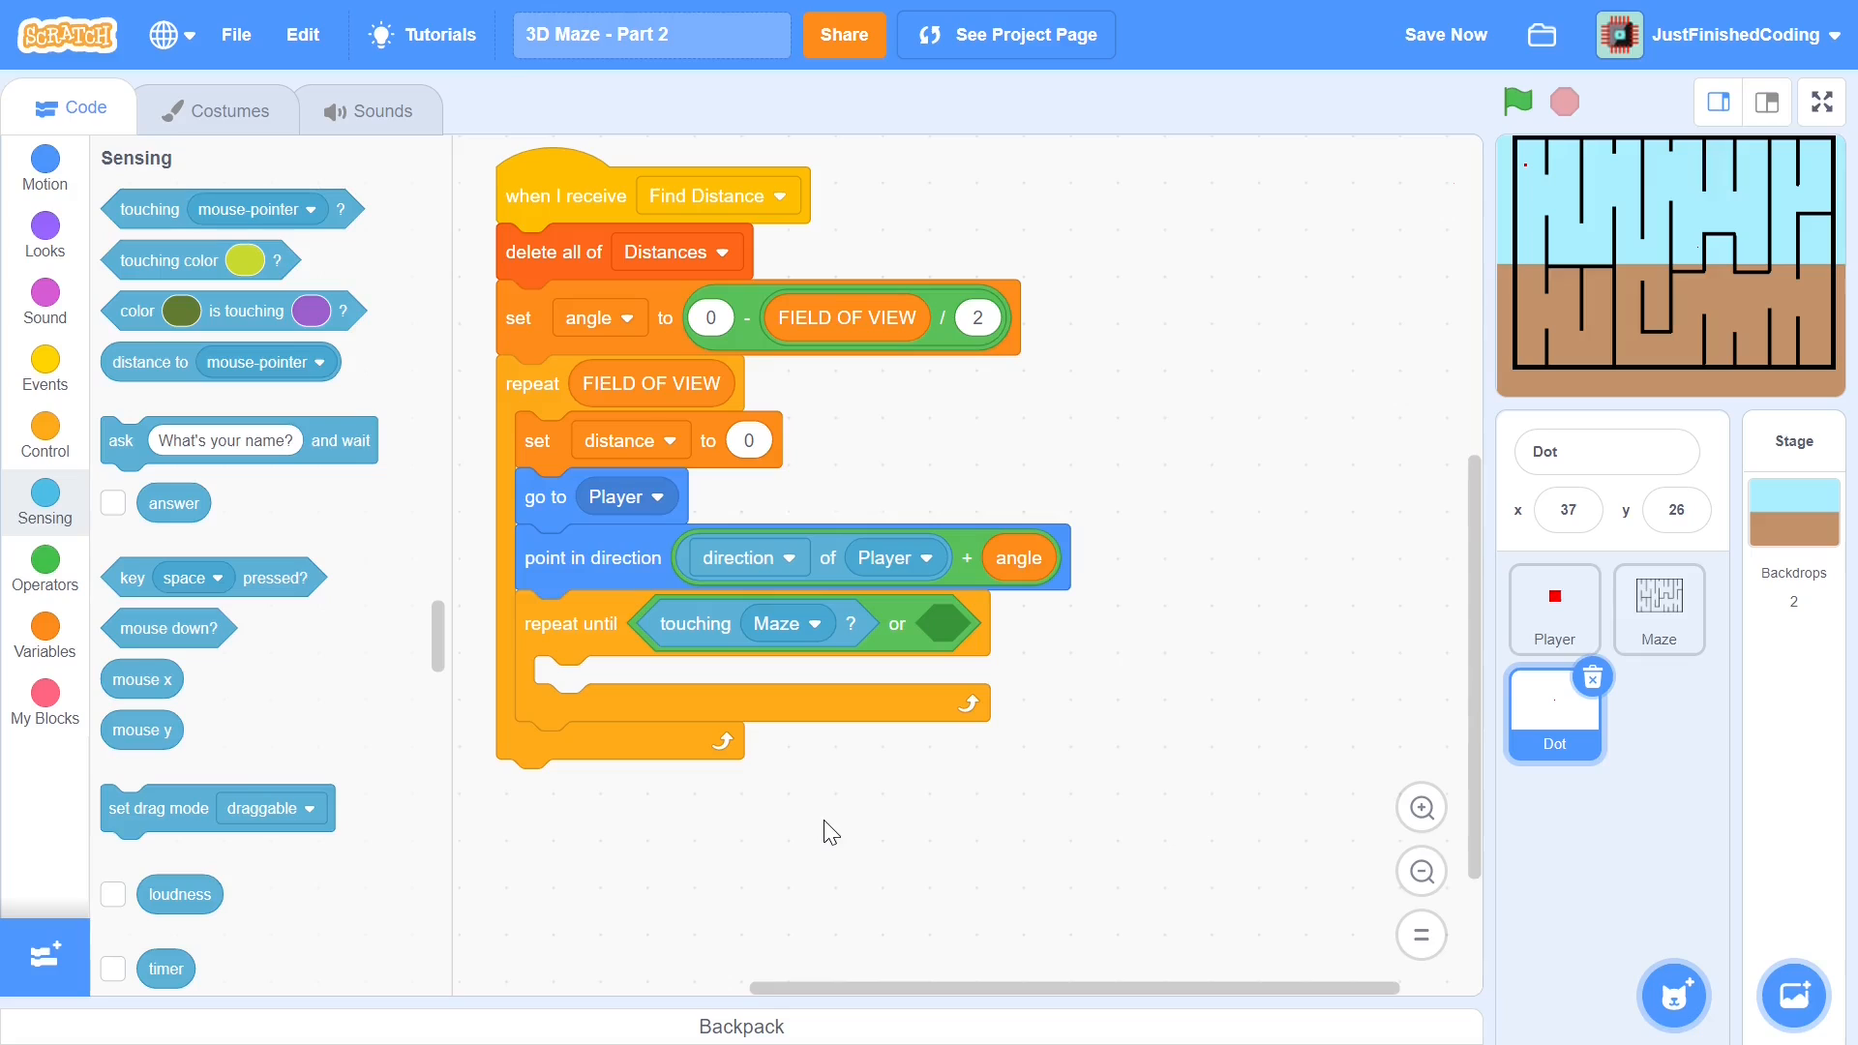
mouse_move(867, 790)
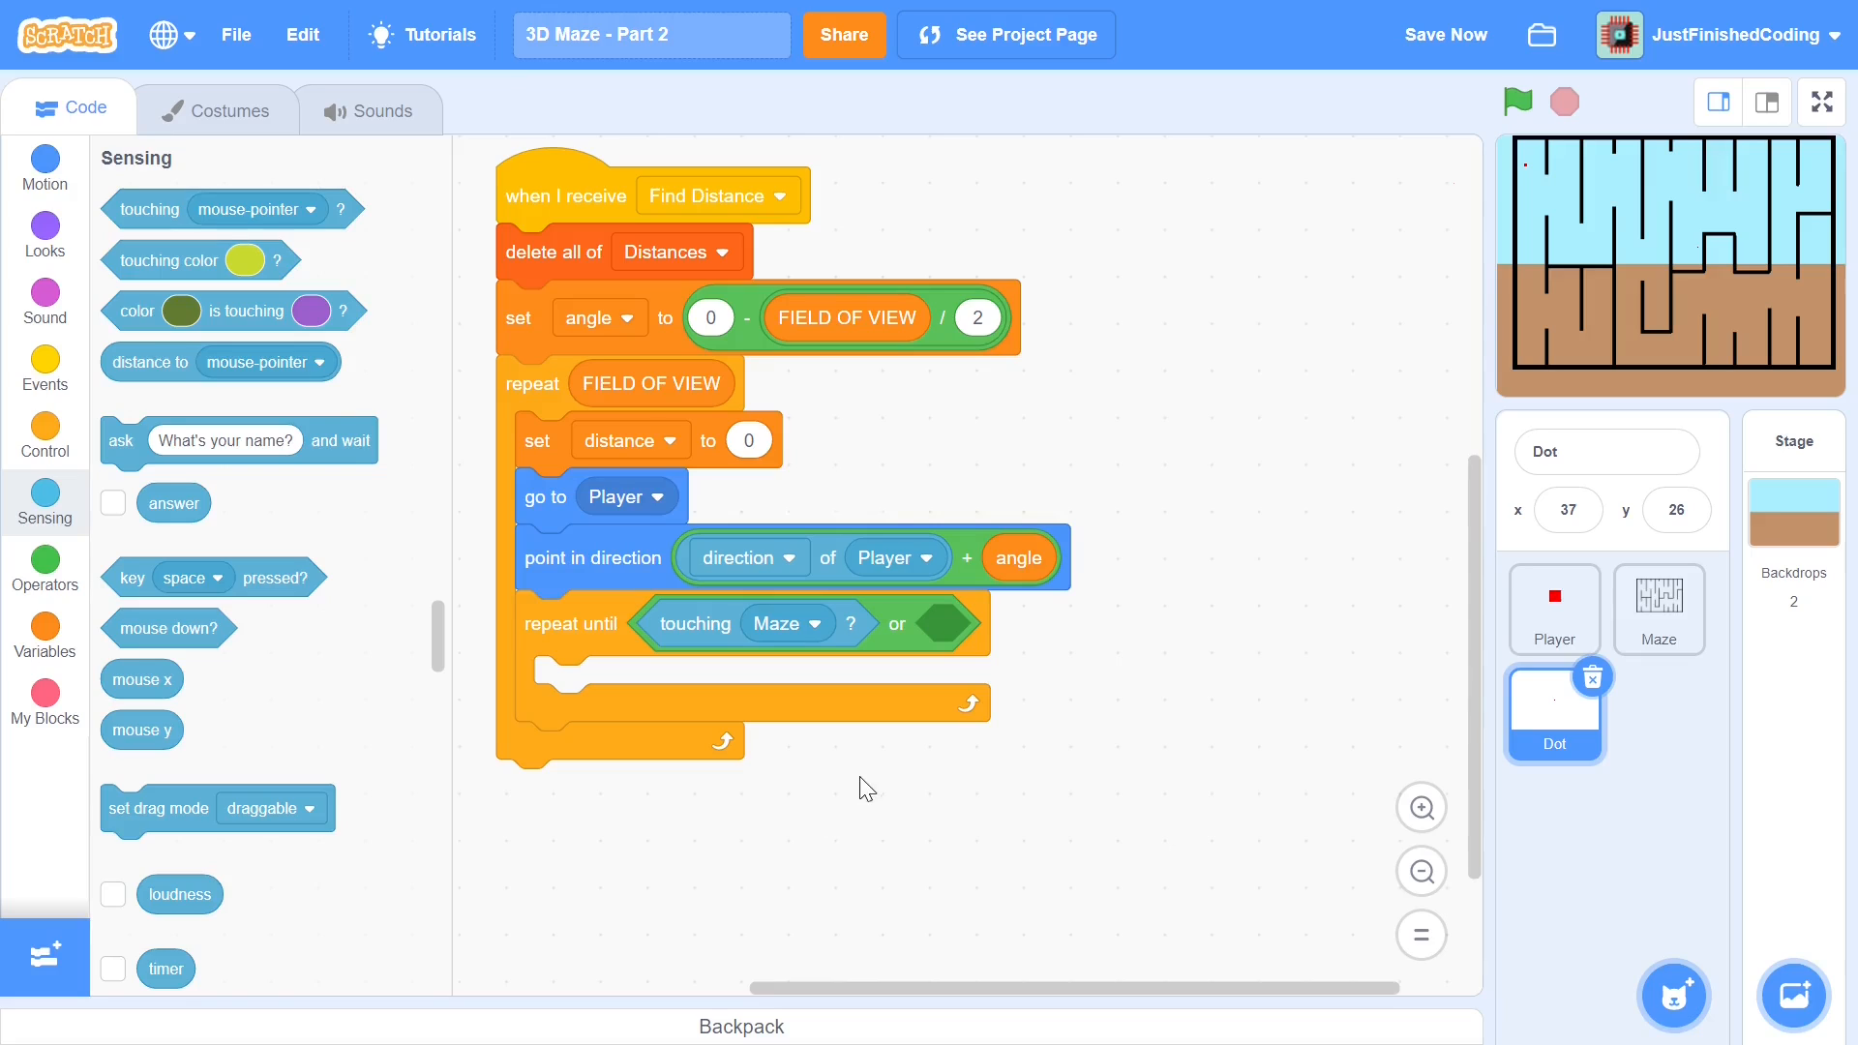
mouse_move(1210, 392)
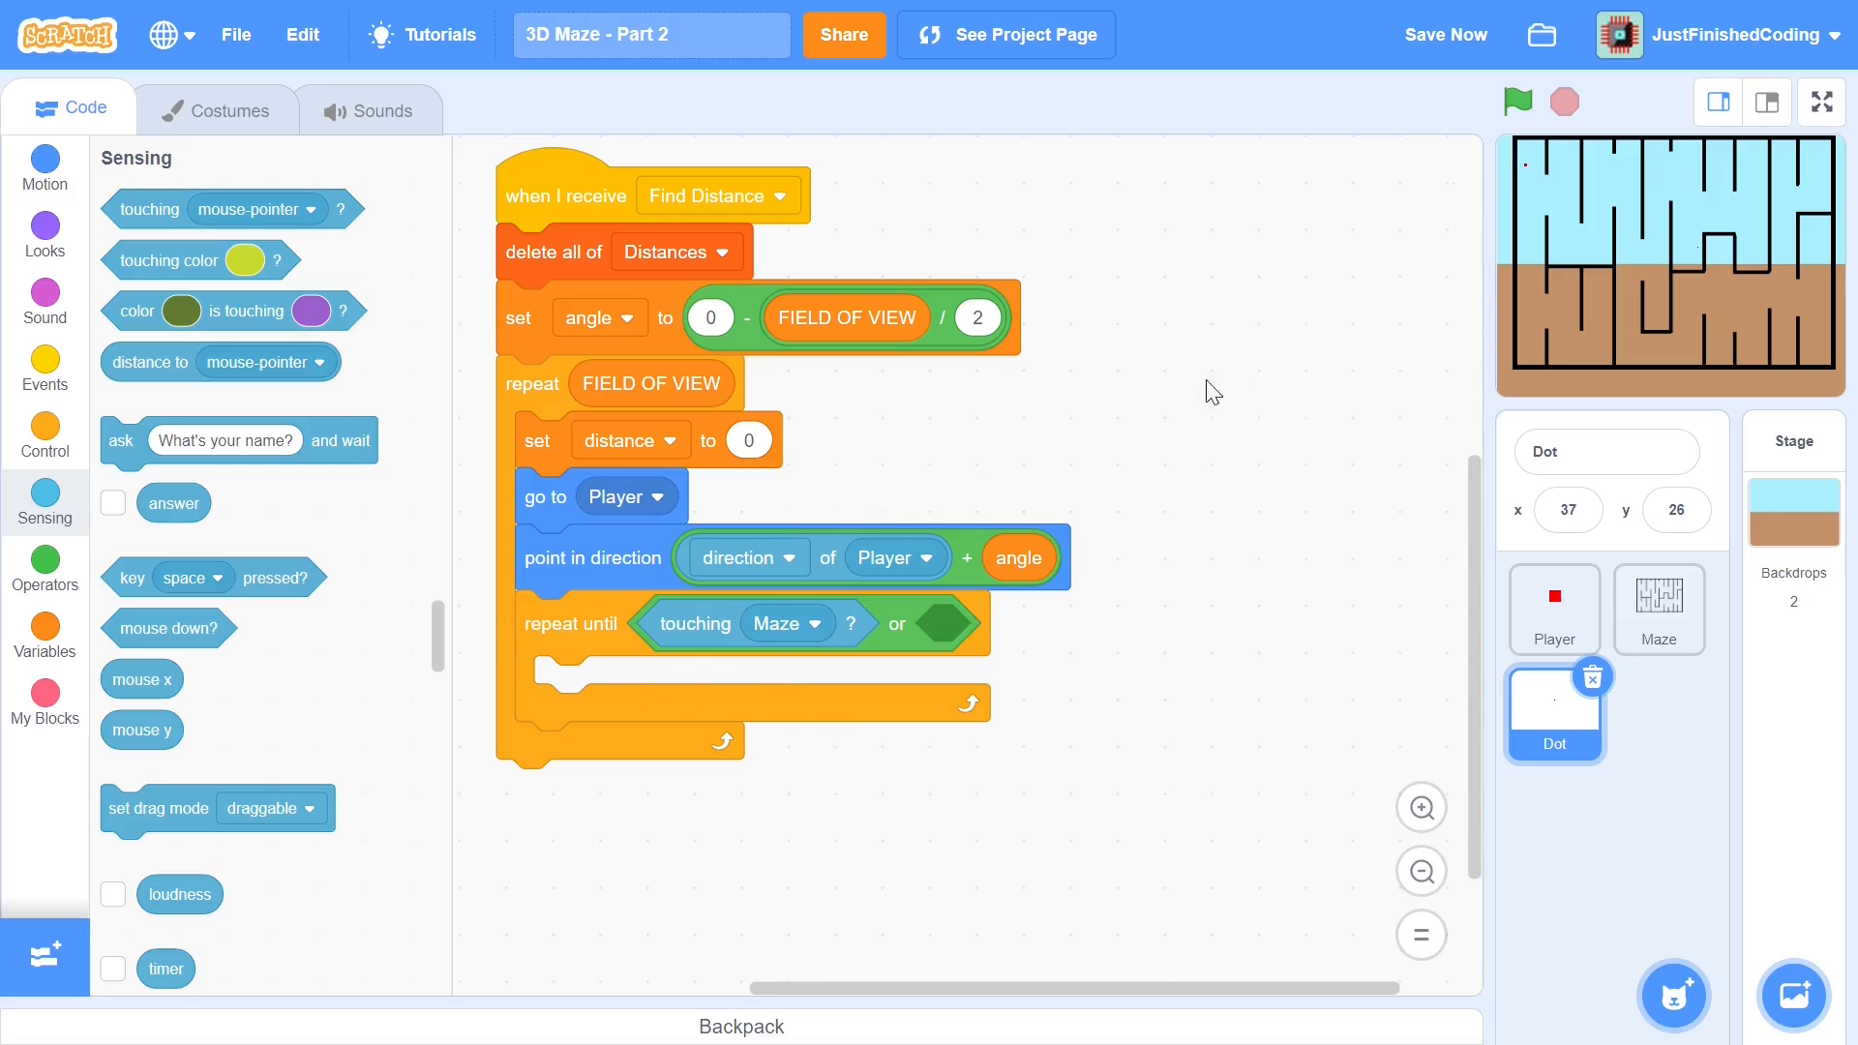
mouse_move(1594, 257)
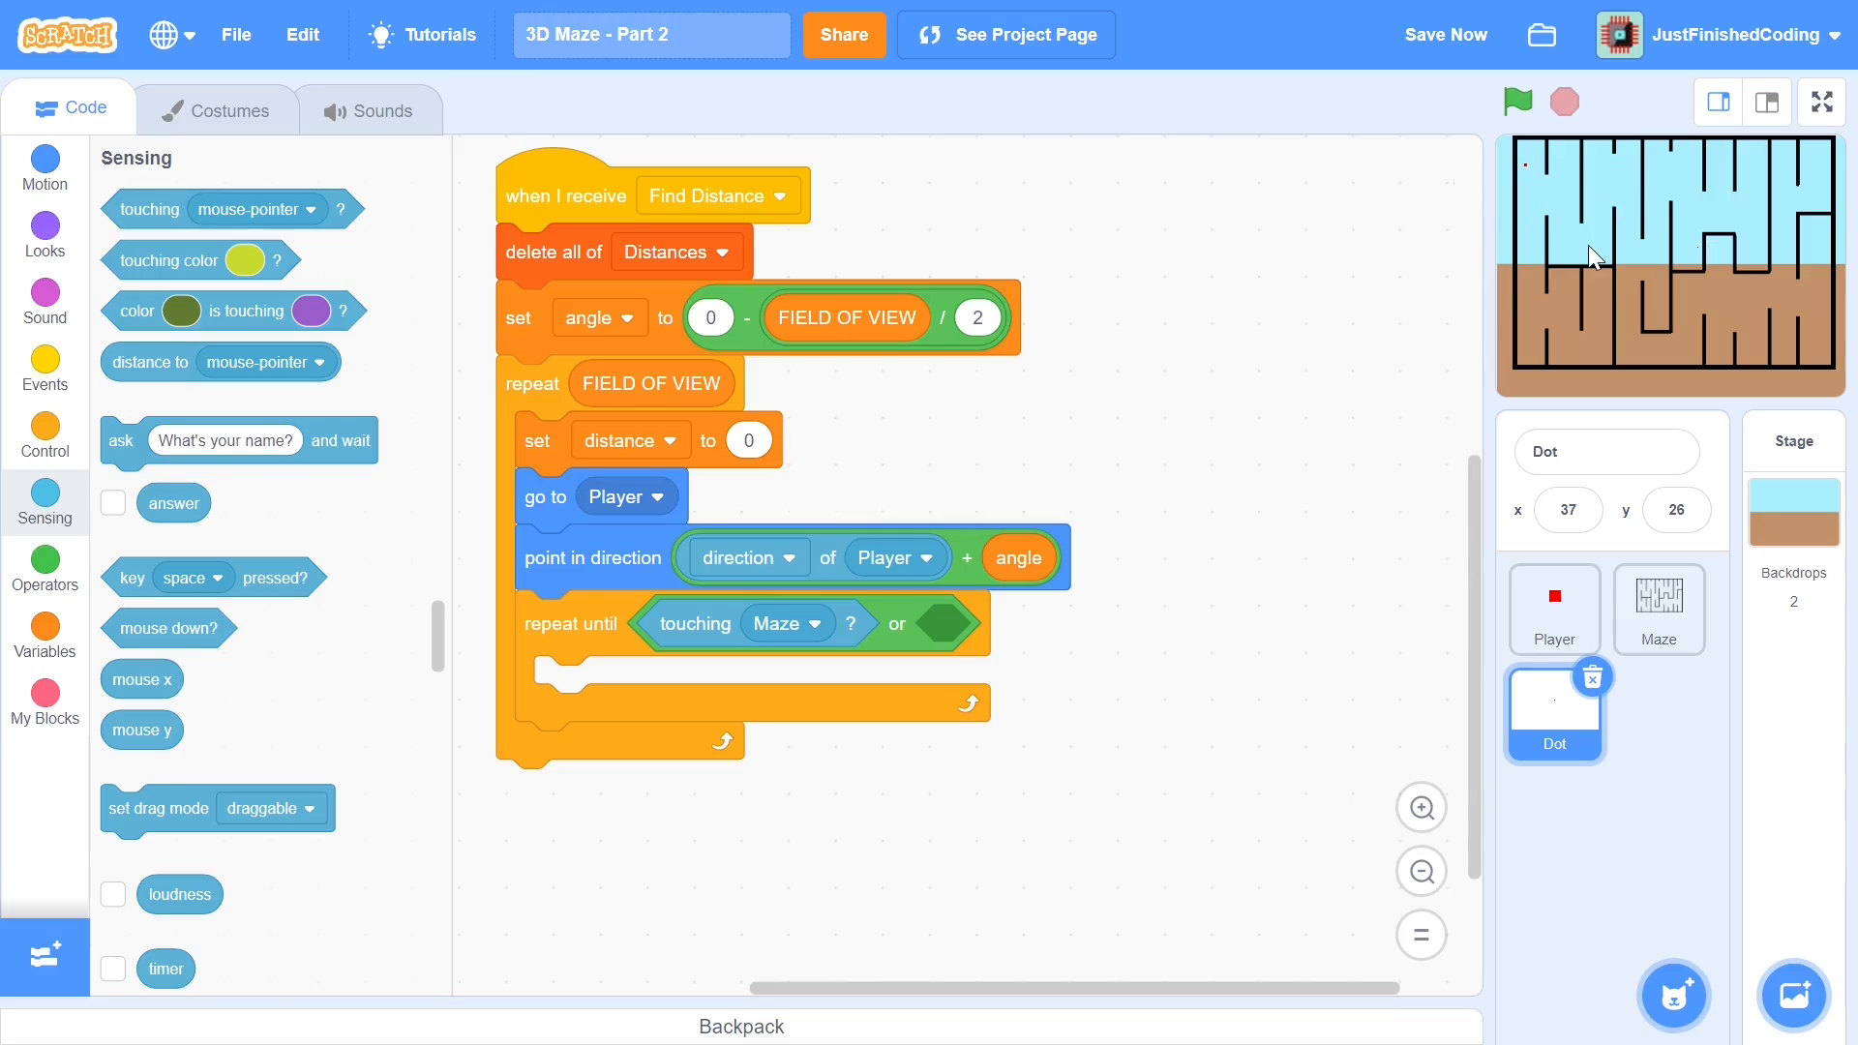
mouse_move(1351, 325)
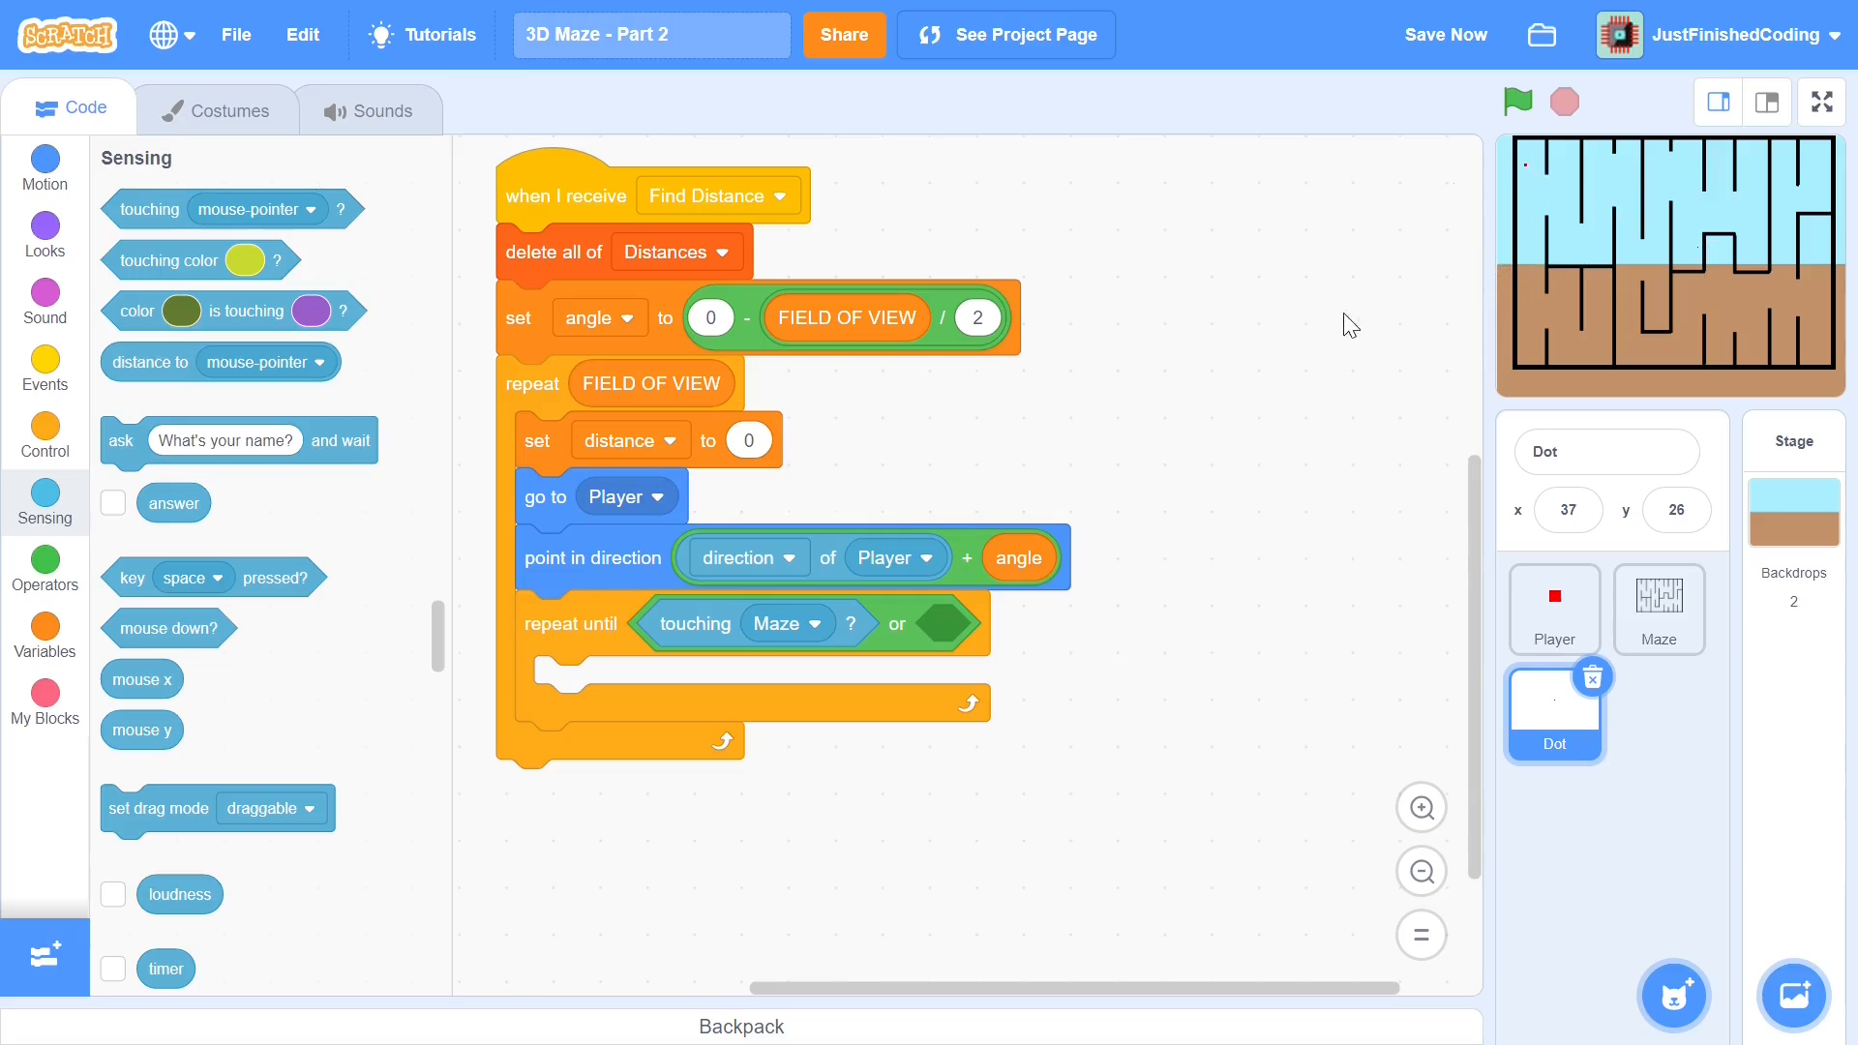
Fill the empty 'or' side with a '> MAX SIGHT (50)' comparison awaiting the distance variable
click(45, 569)
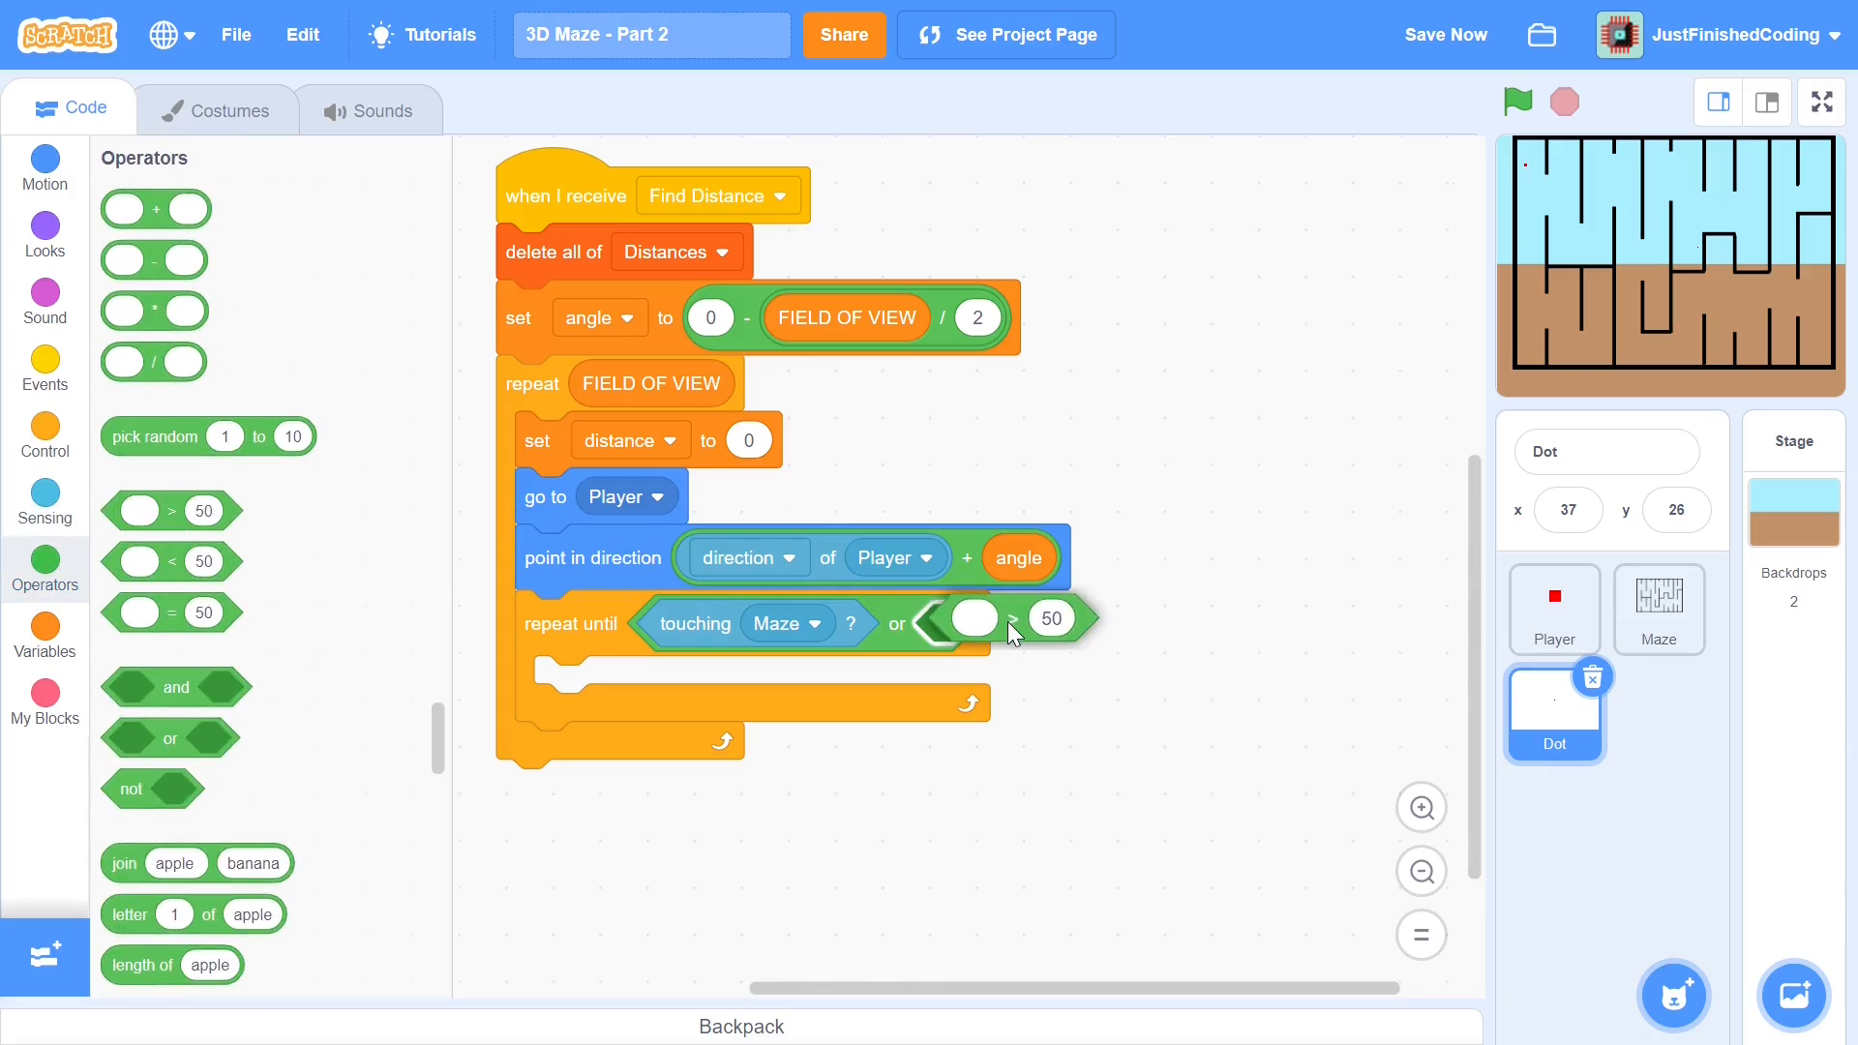
click(44, 626)
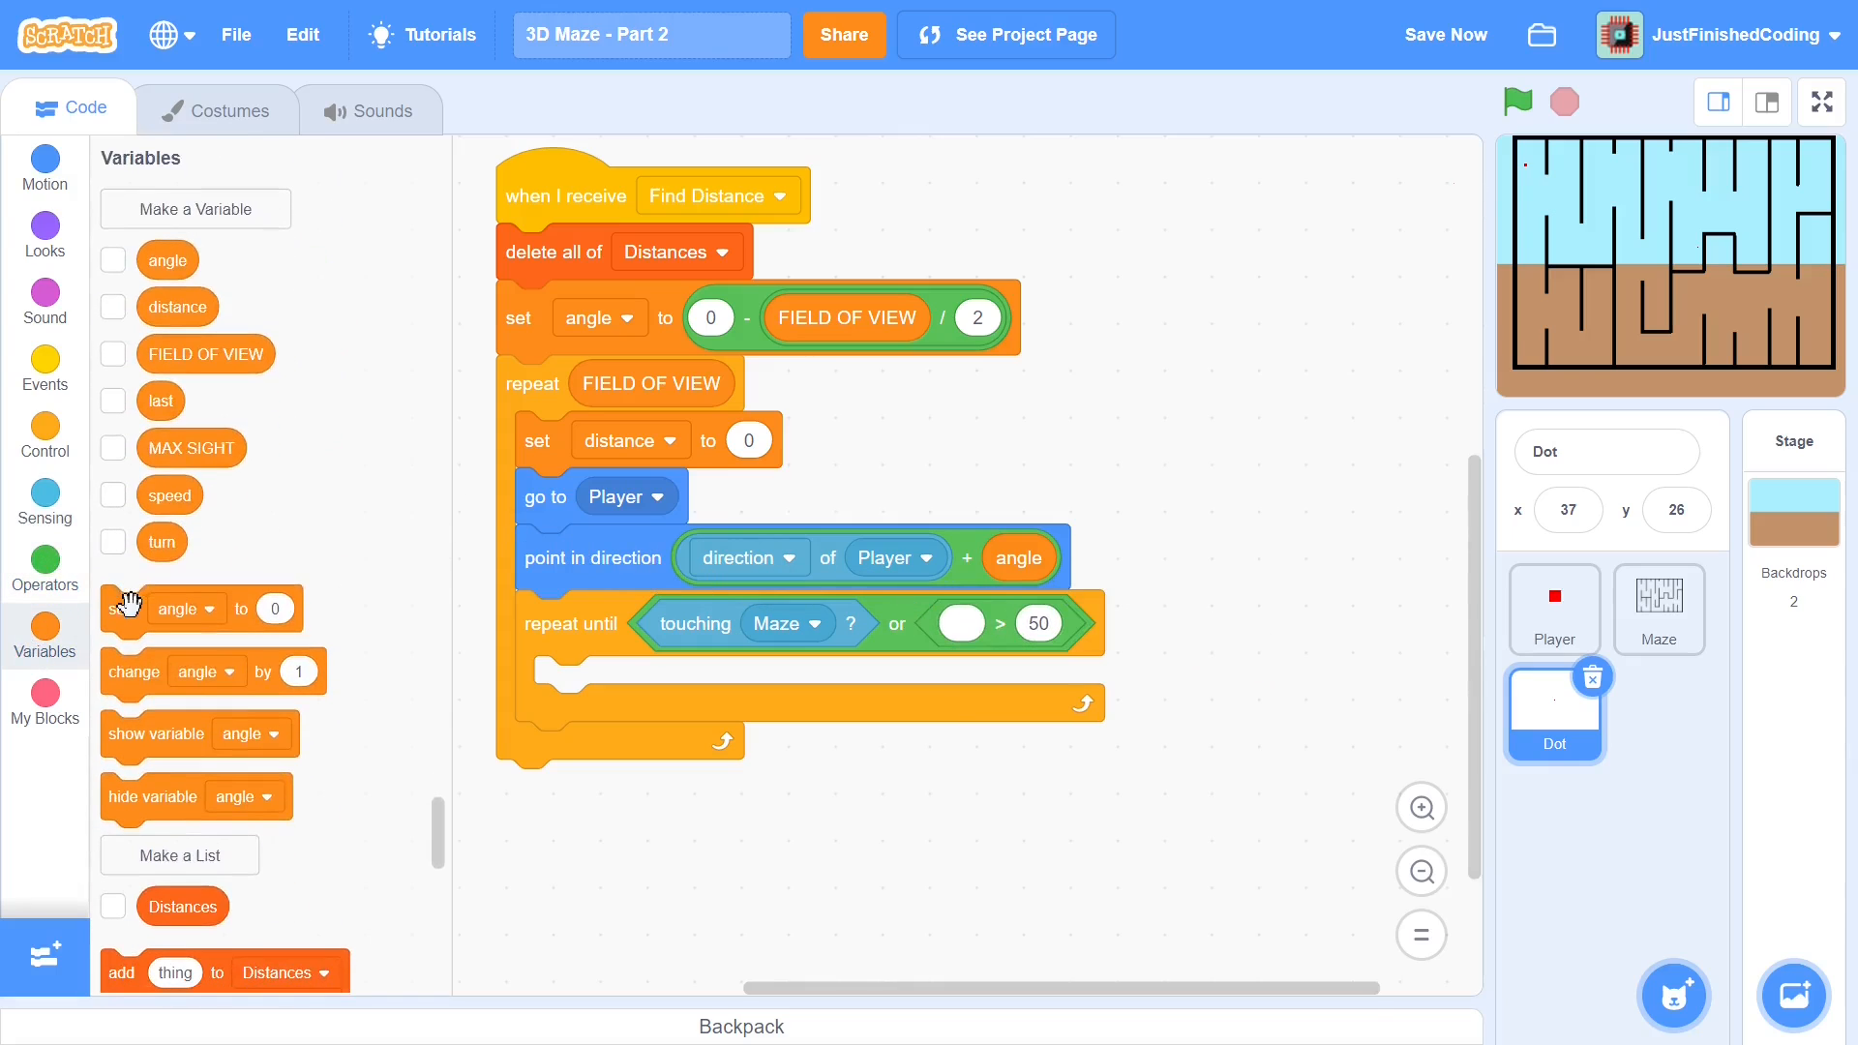
mouse_move(215, 364)
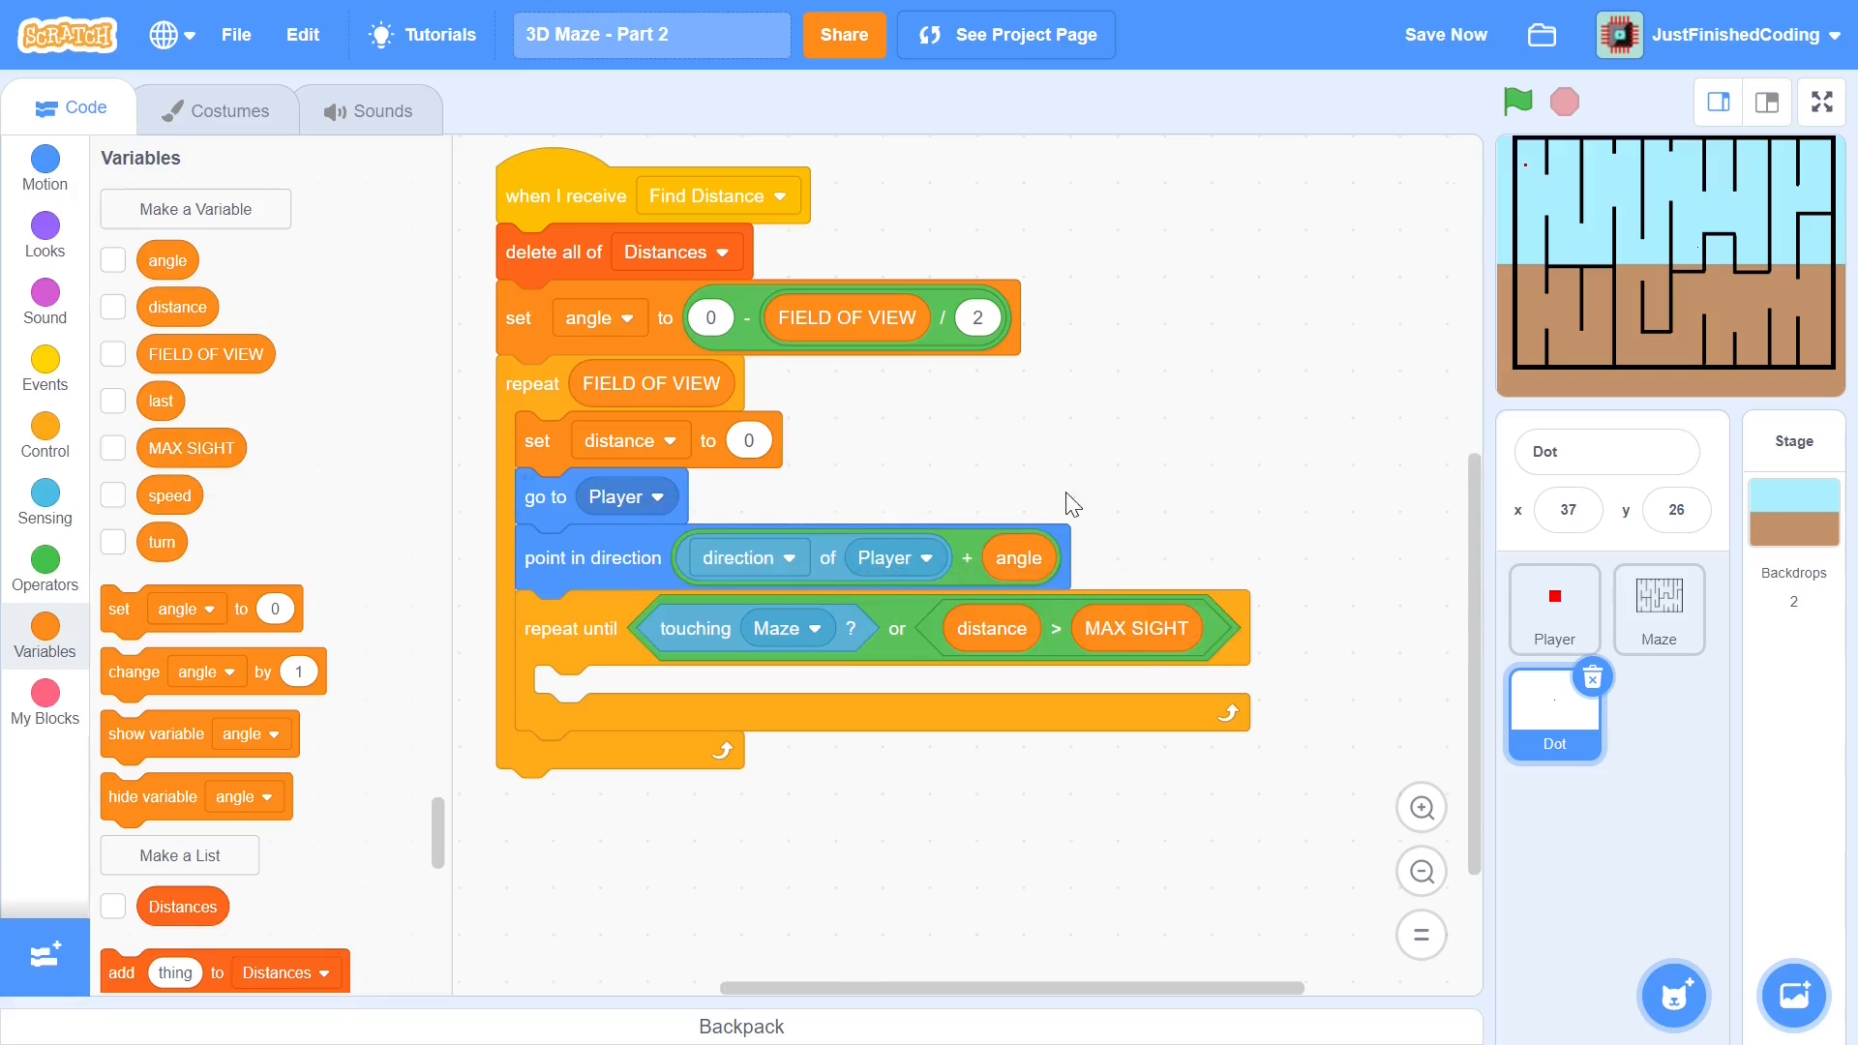
mouse_move(737, 447)
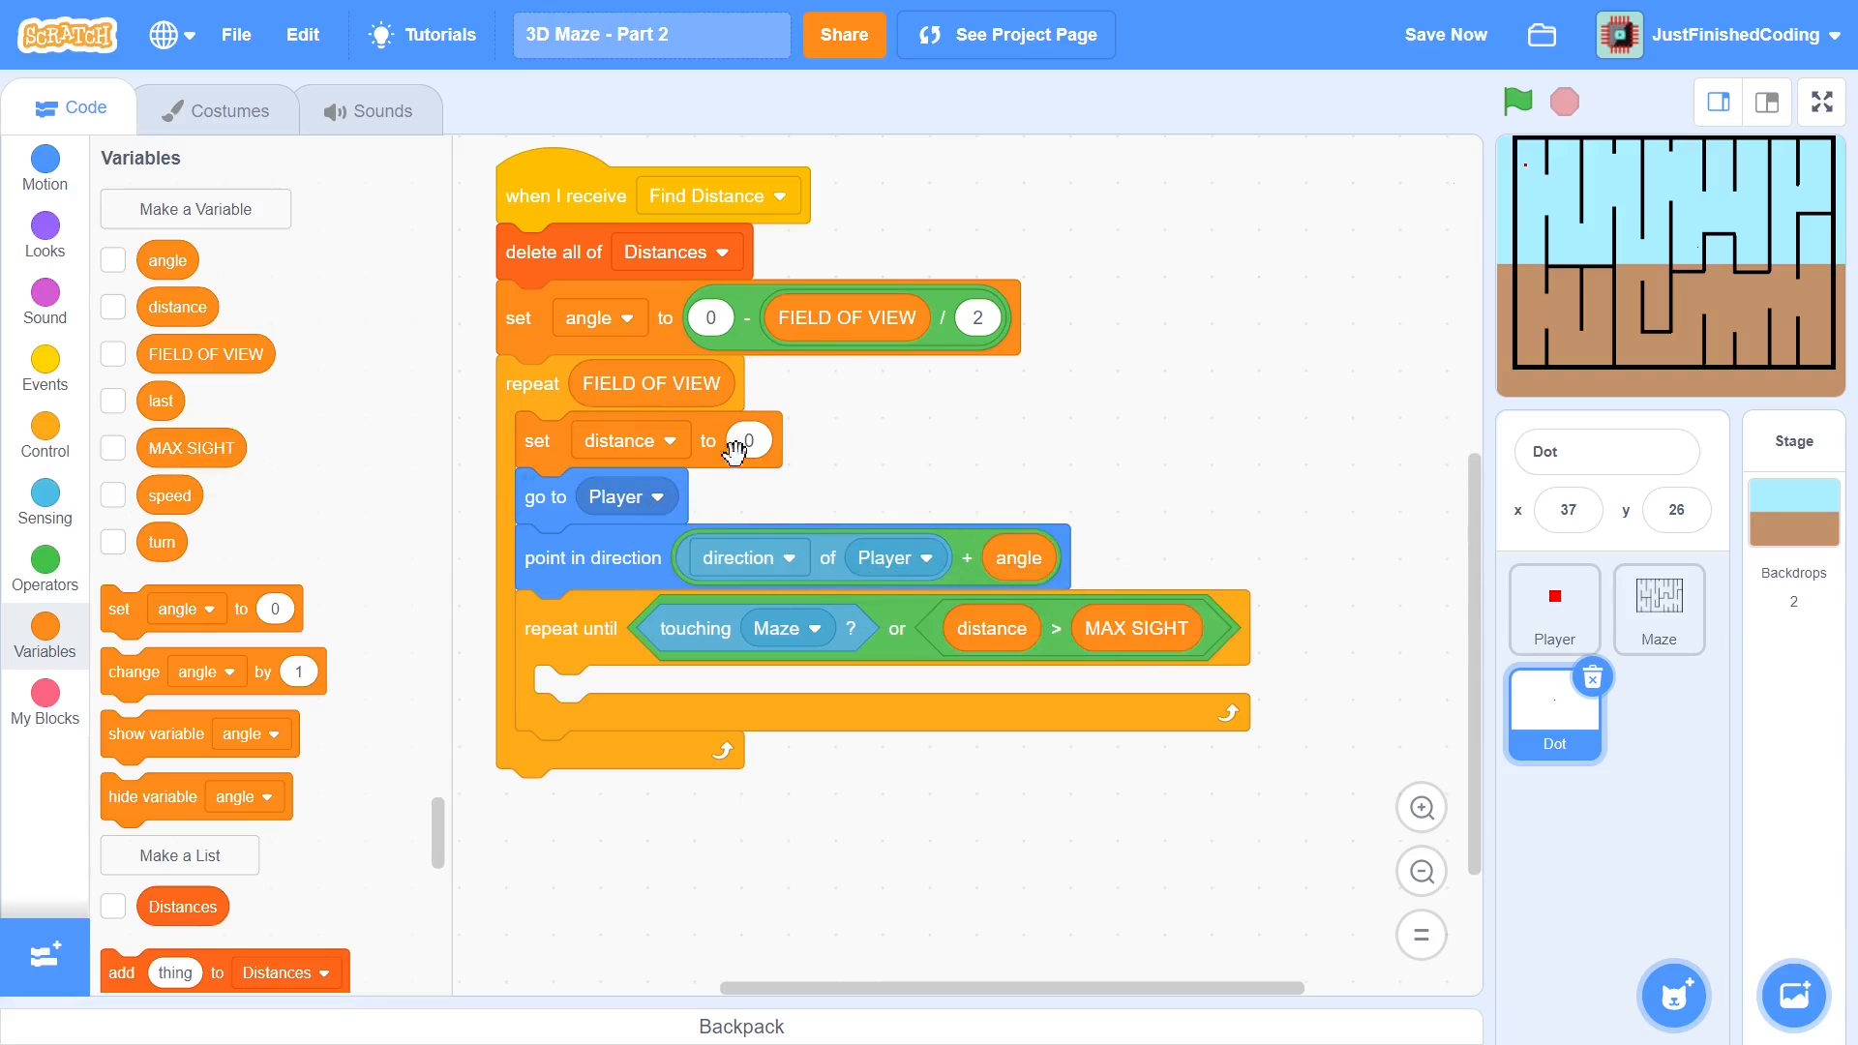
mouse_move(1542, 244)
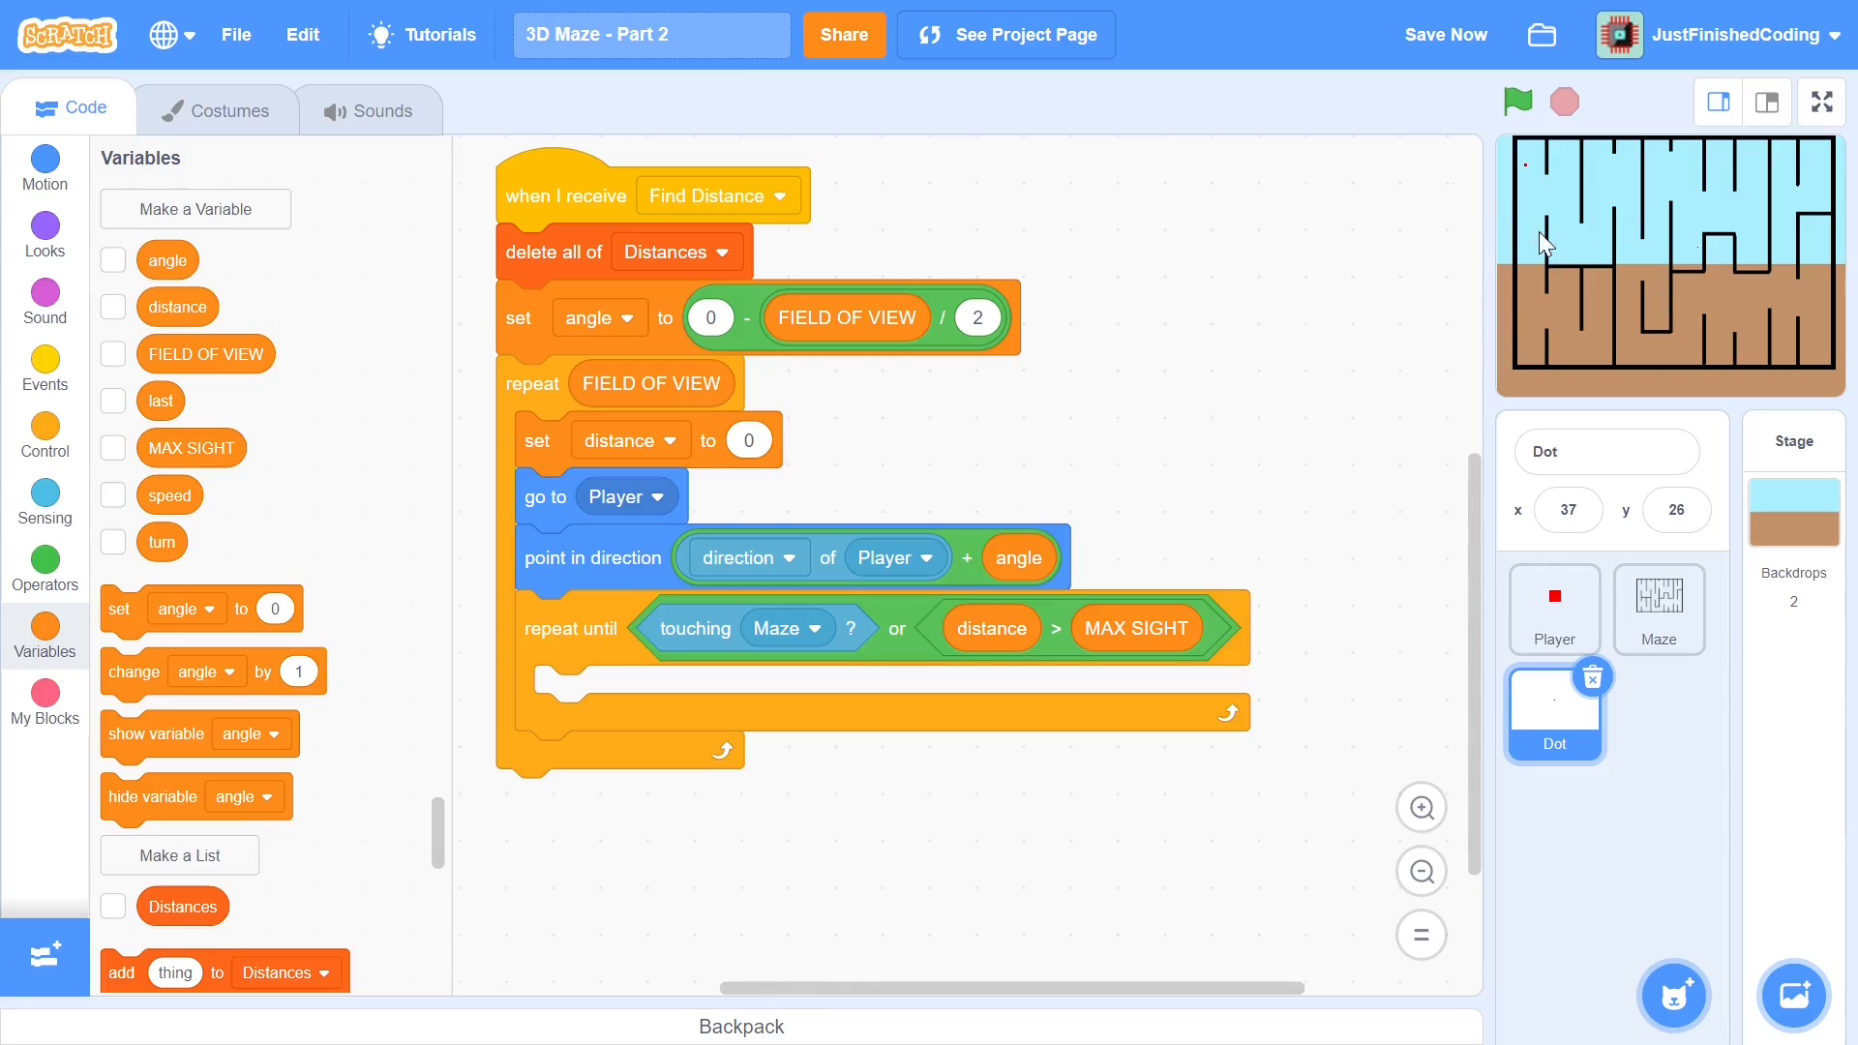
mouse_move(1582, 279)
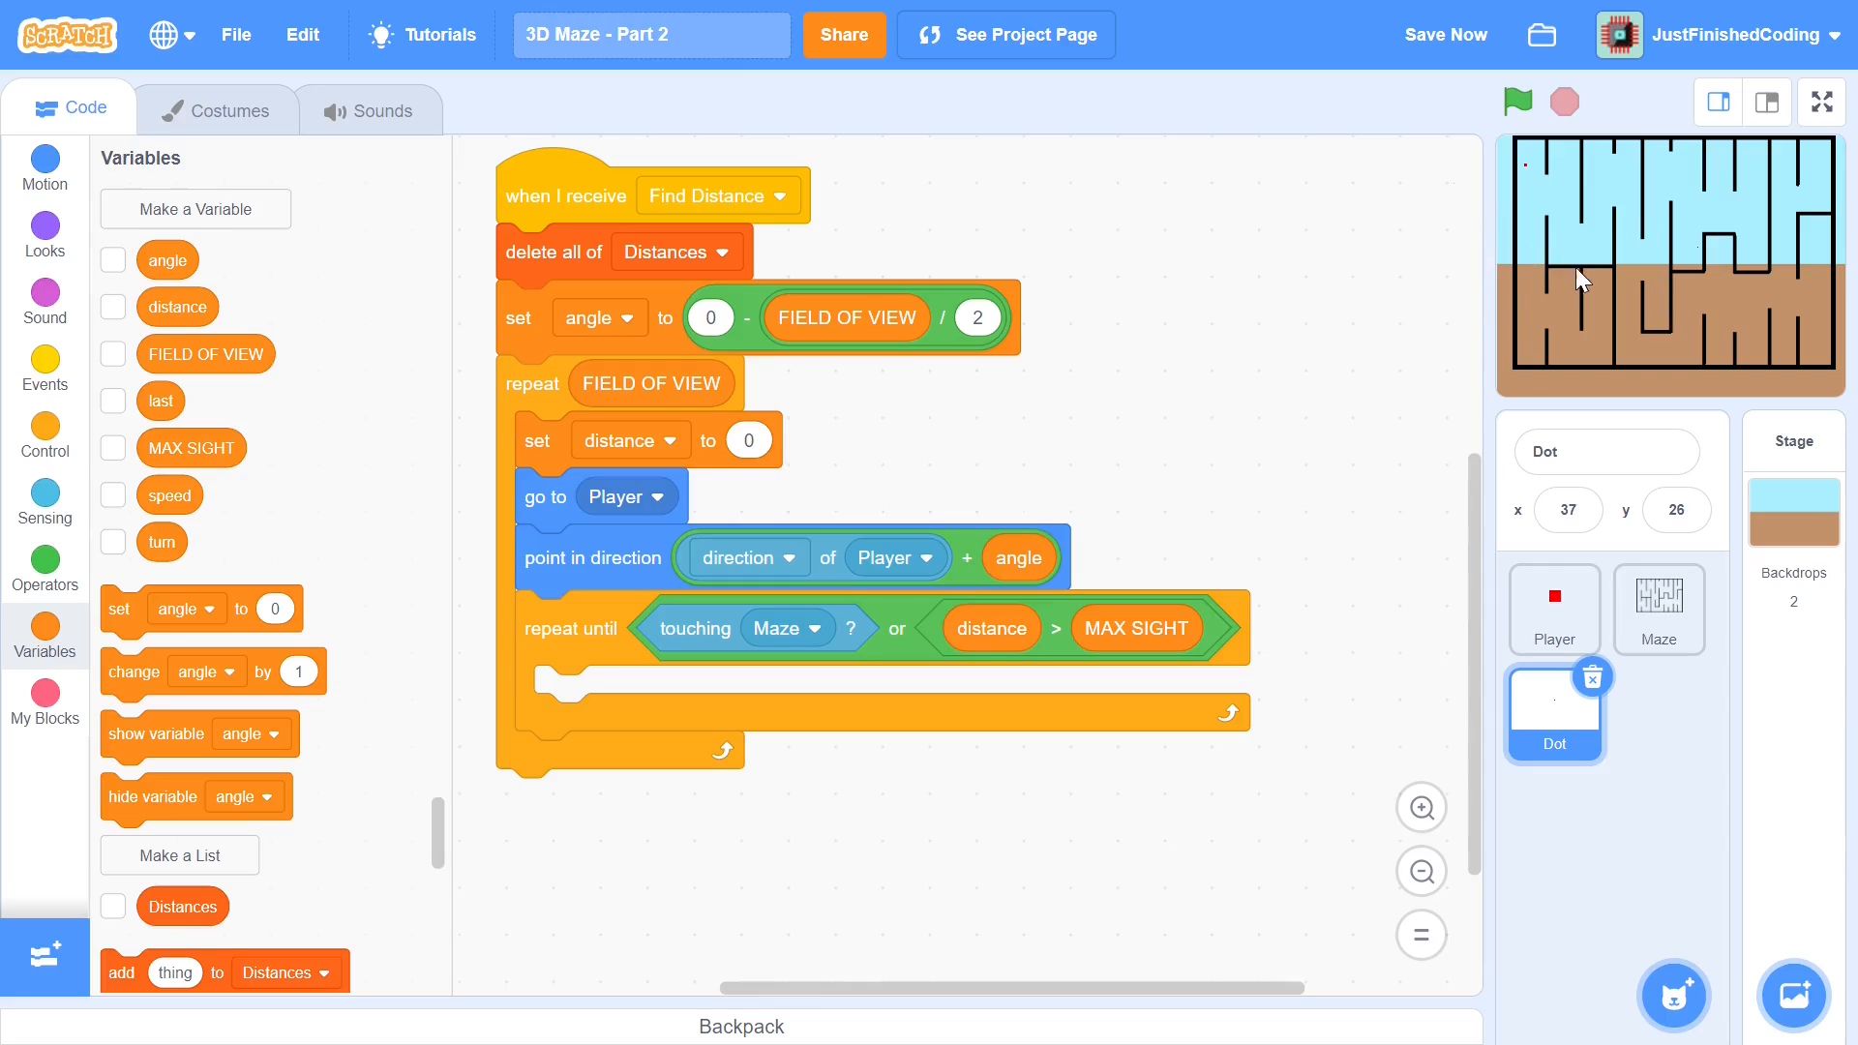
mouse_move(1047, 216)
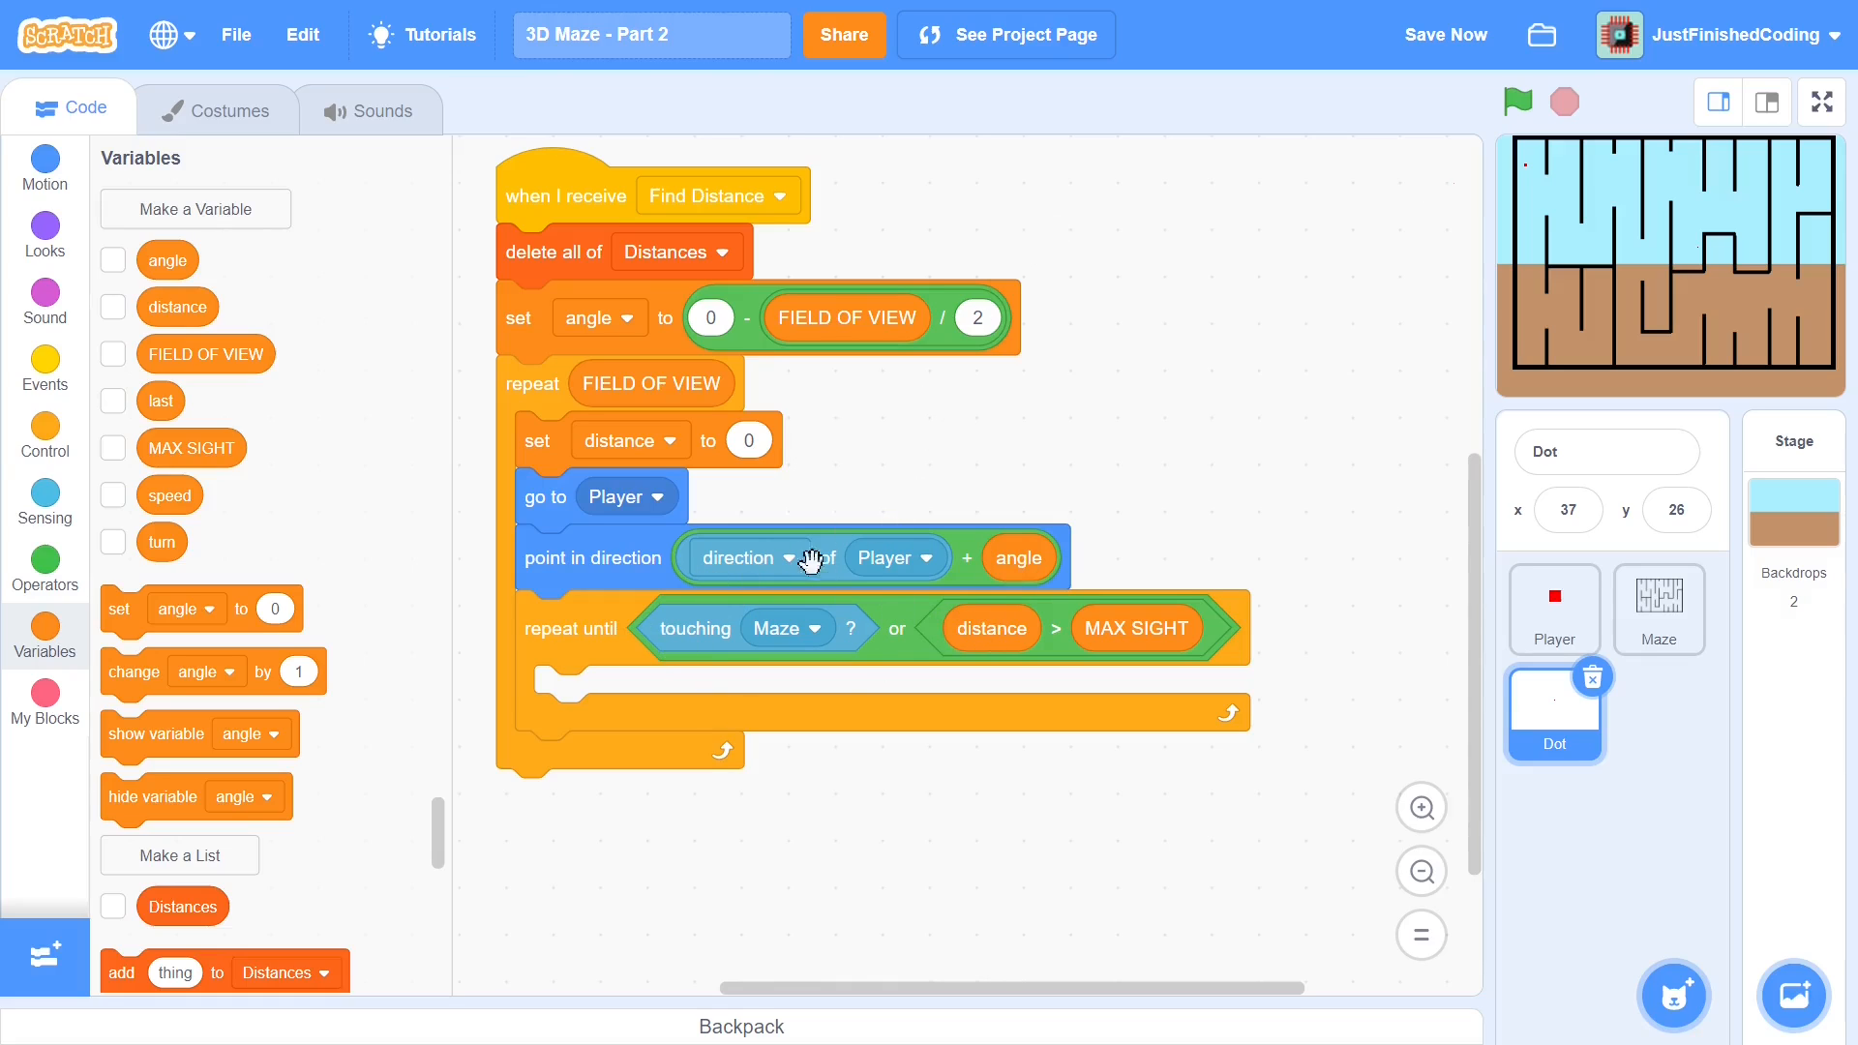
Inside the loop move 1 step and change distance by 1, then add distance to the Distances list
scroll(down, 3)
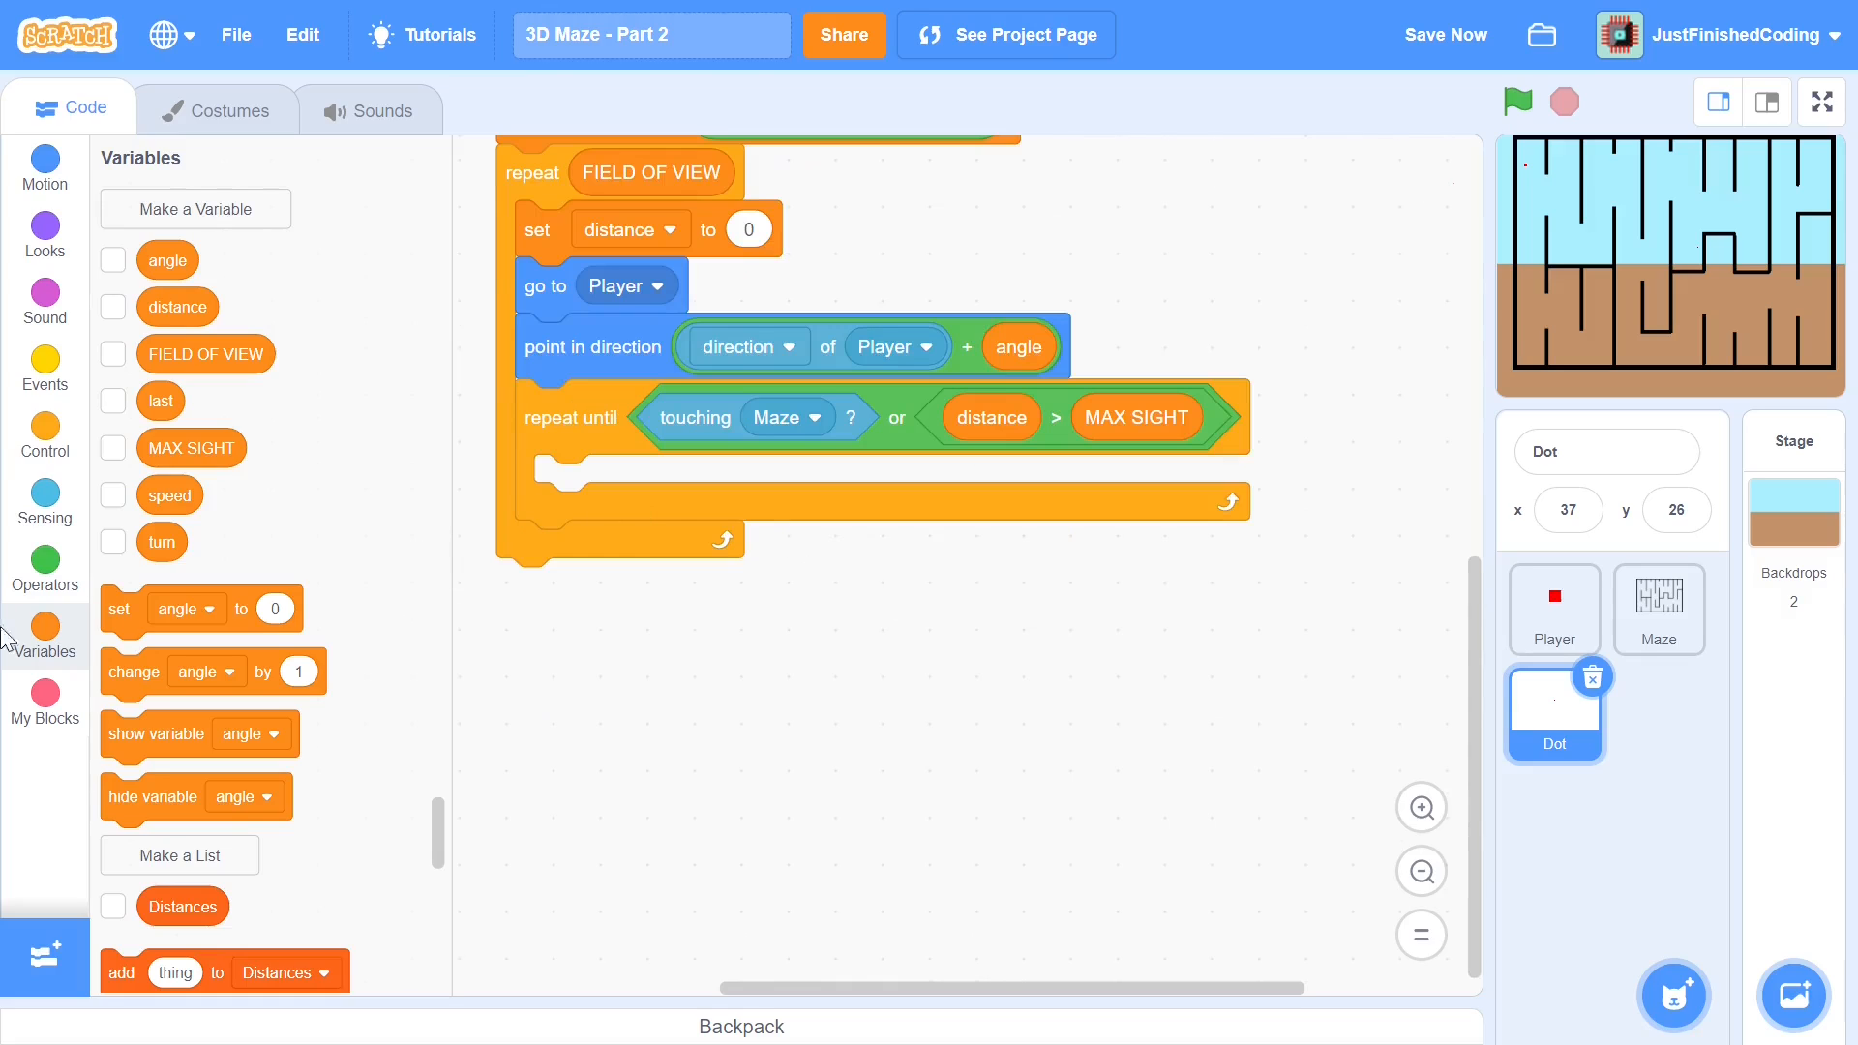
click(45, 170)
text(1)
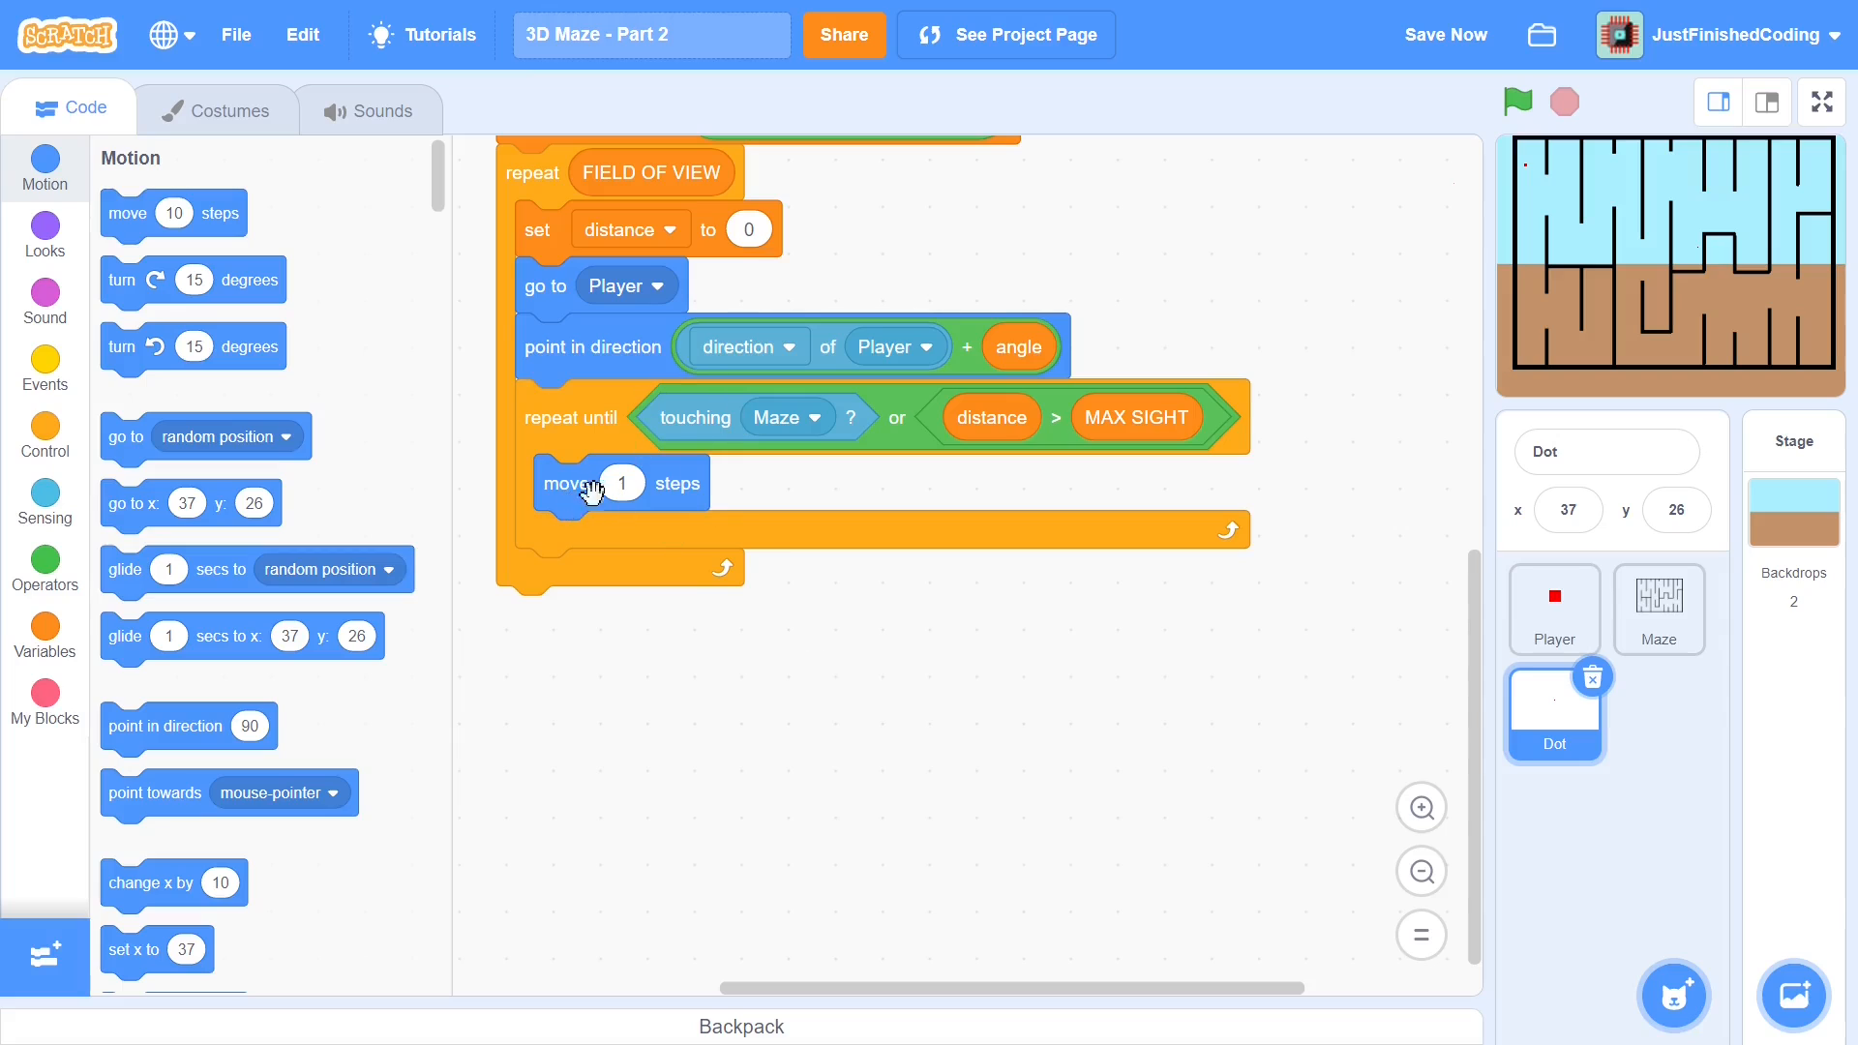
click(44, 442)
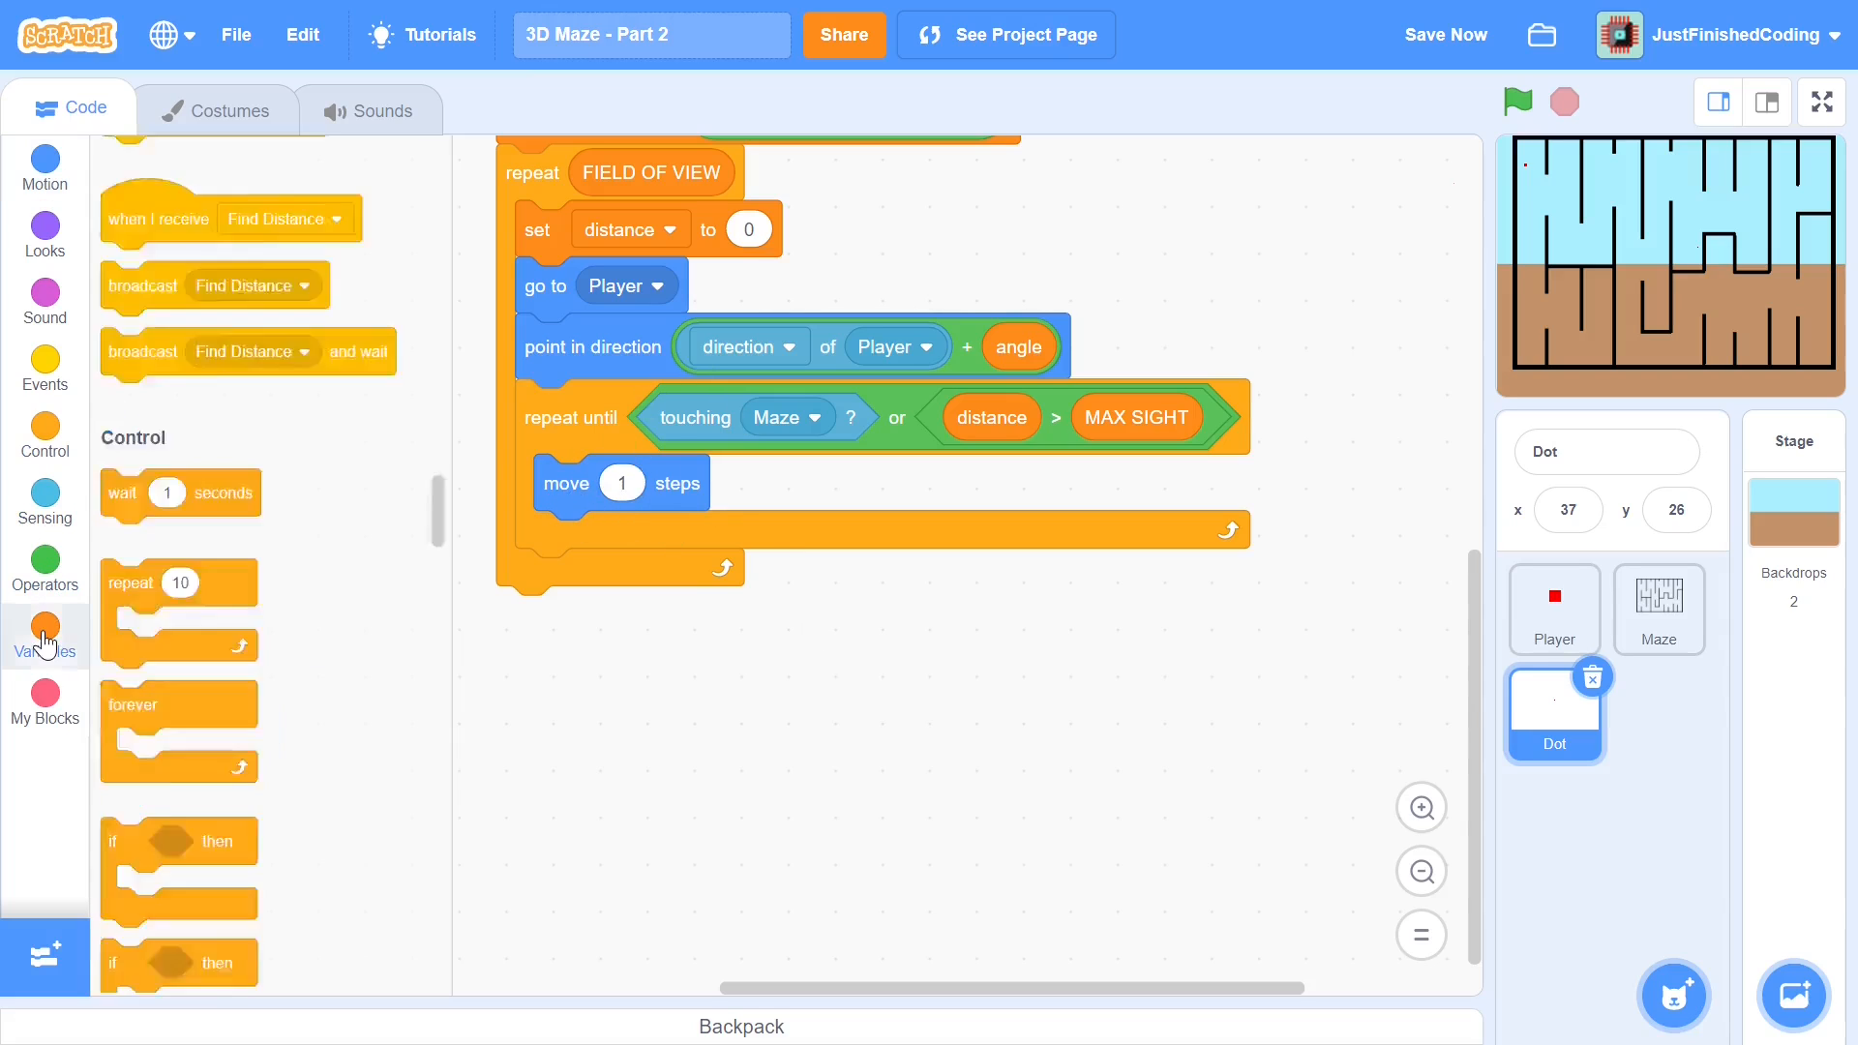
click(44, 635)
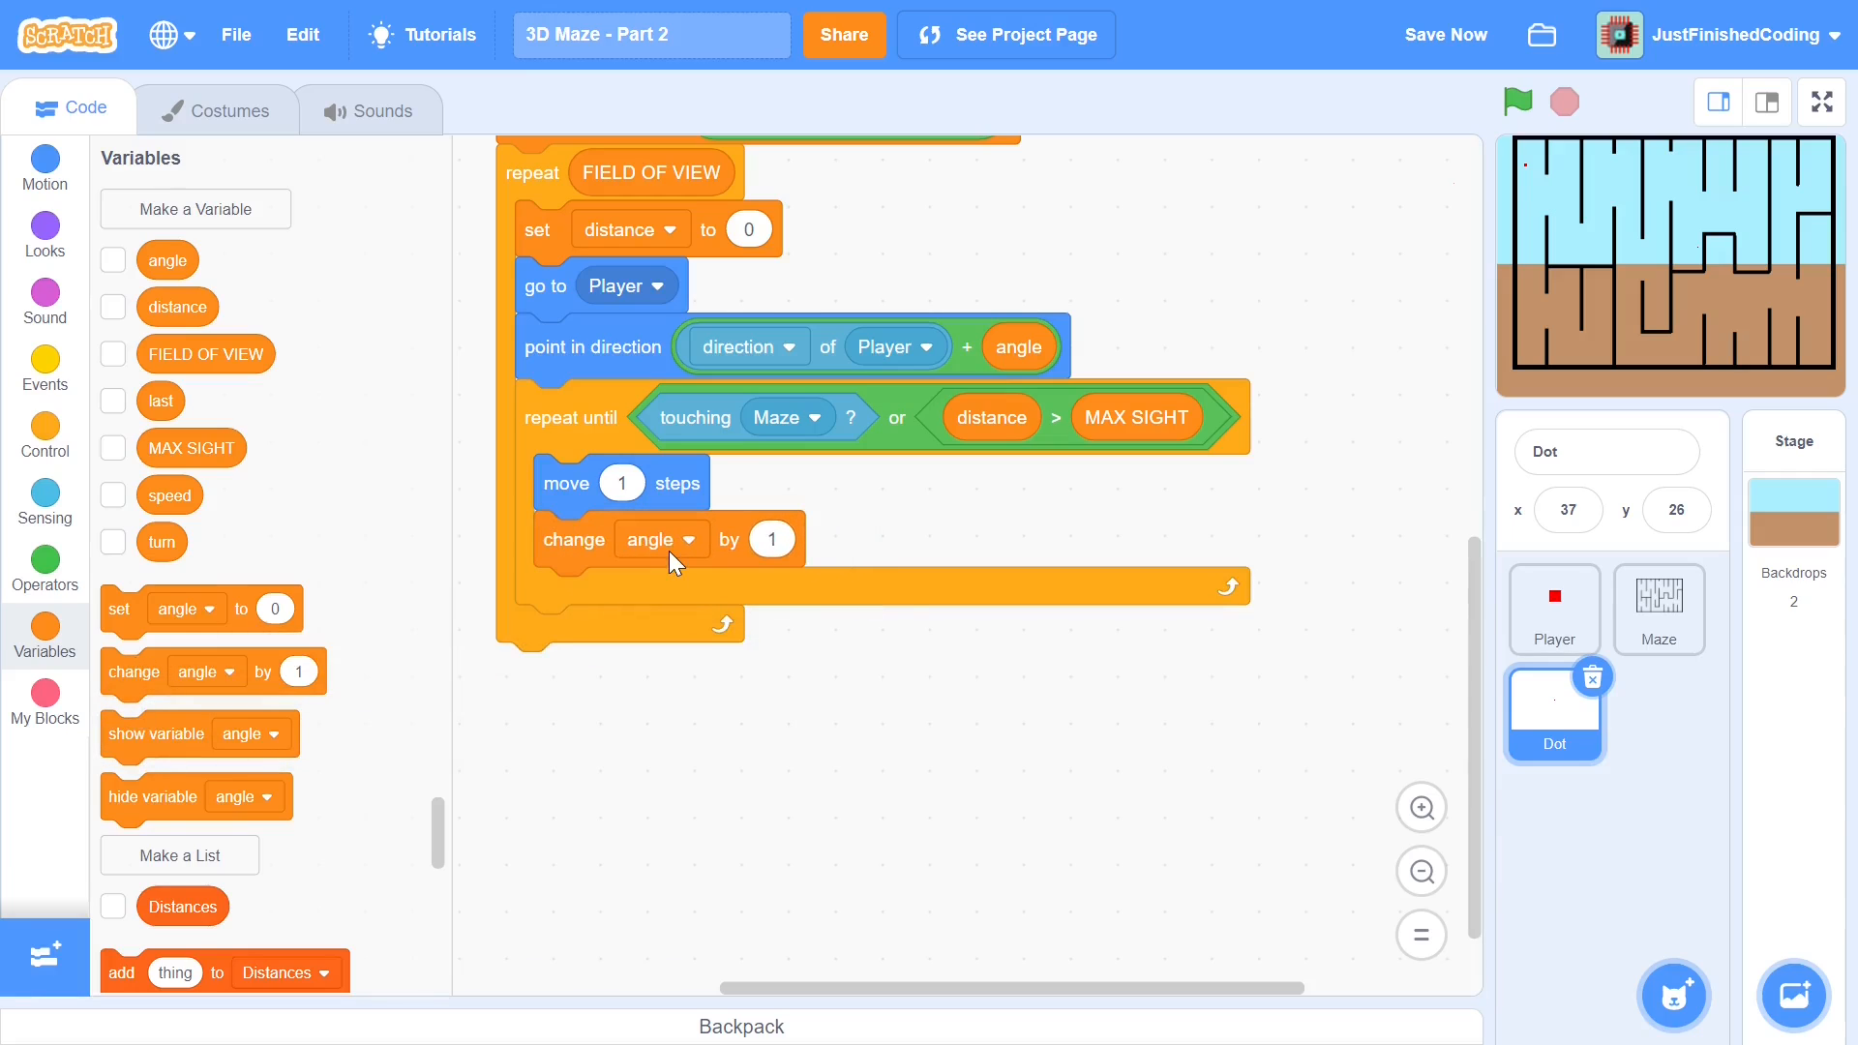
click(658, 540)
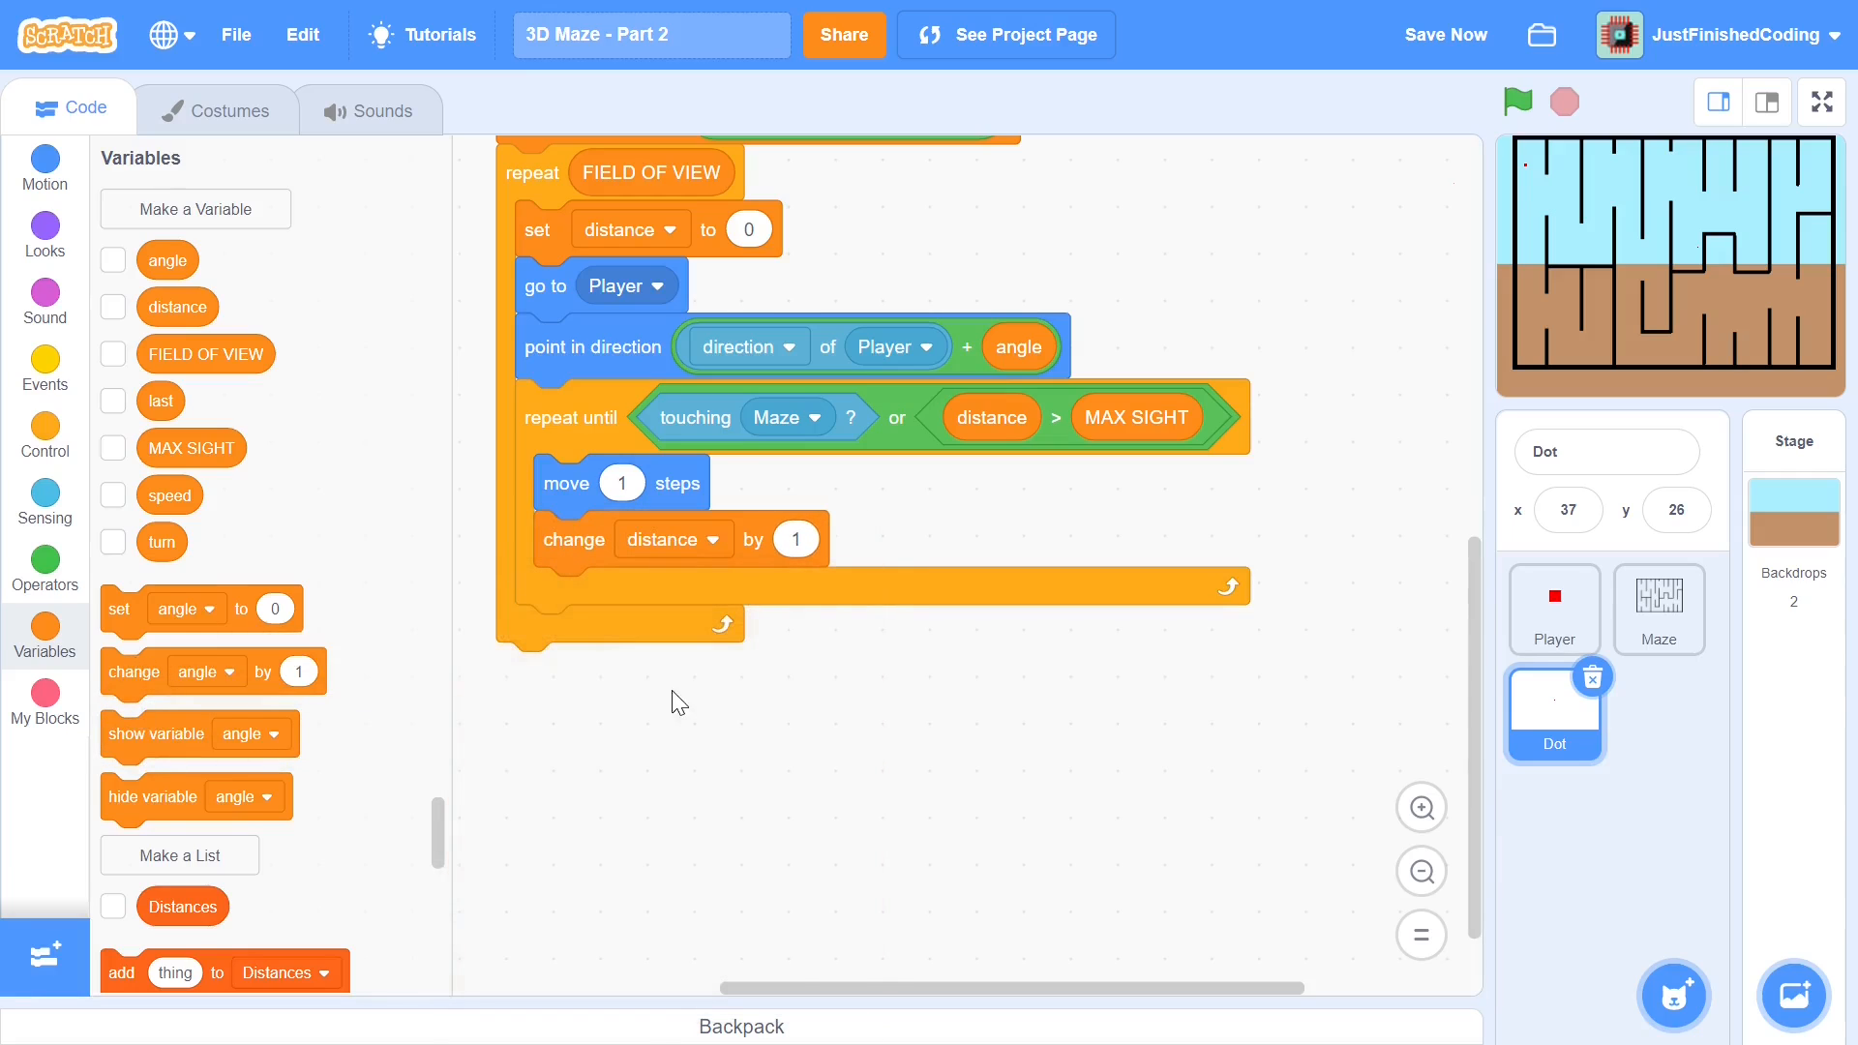
scroll(down, 3)
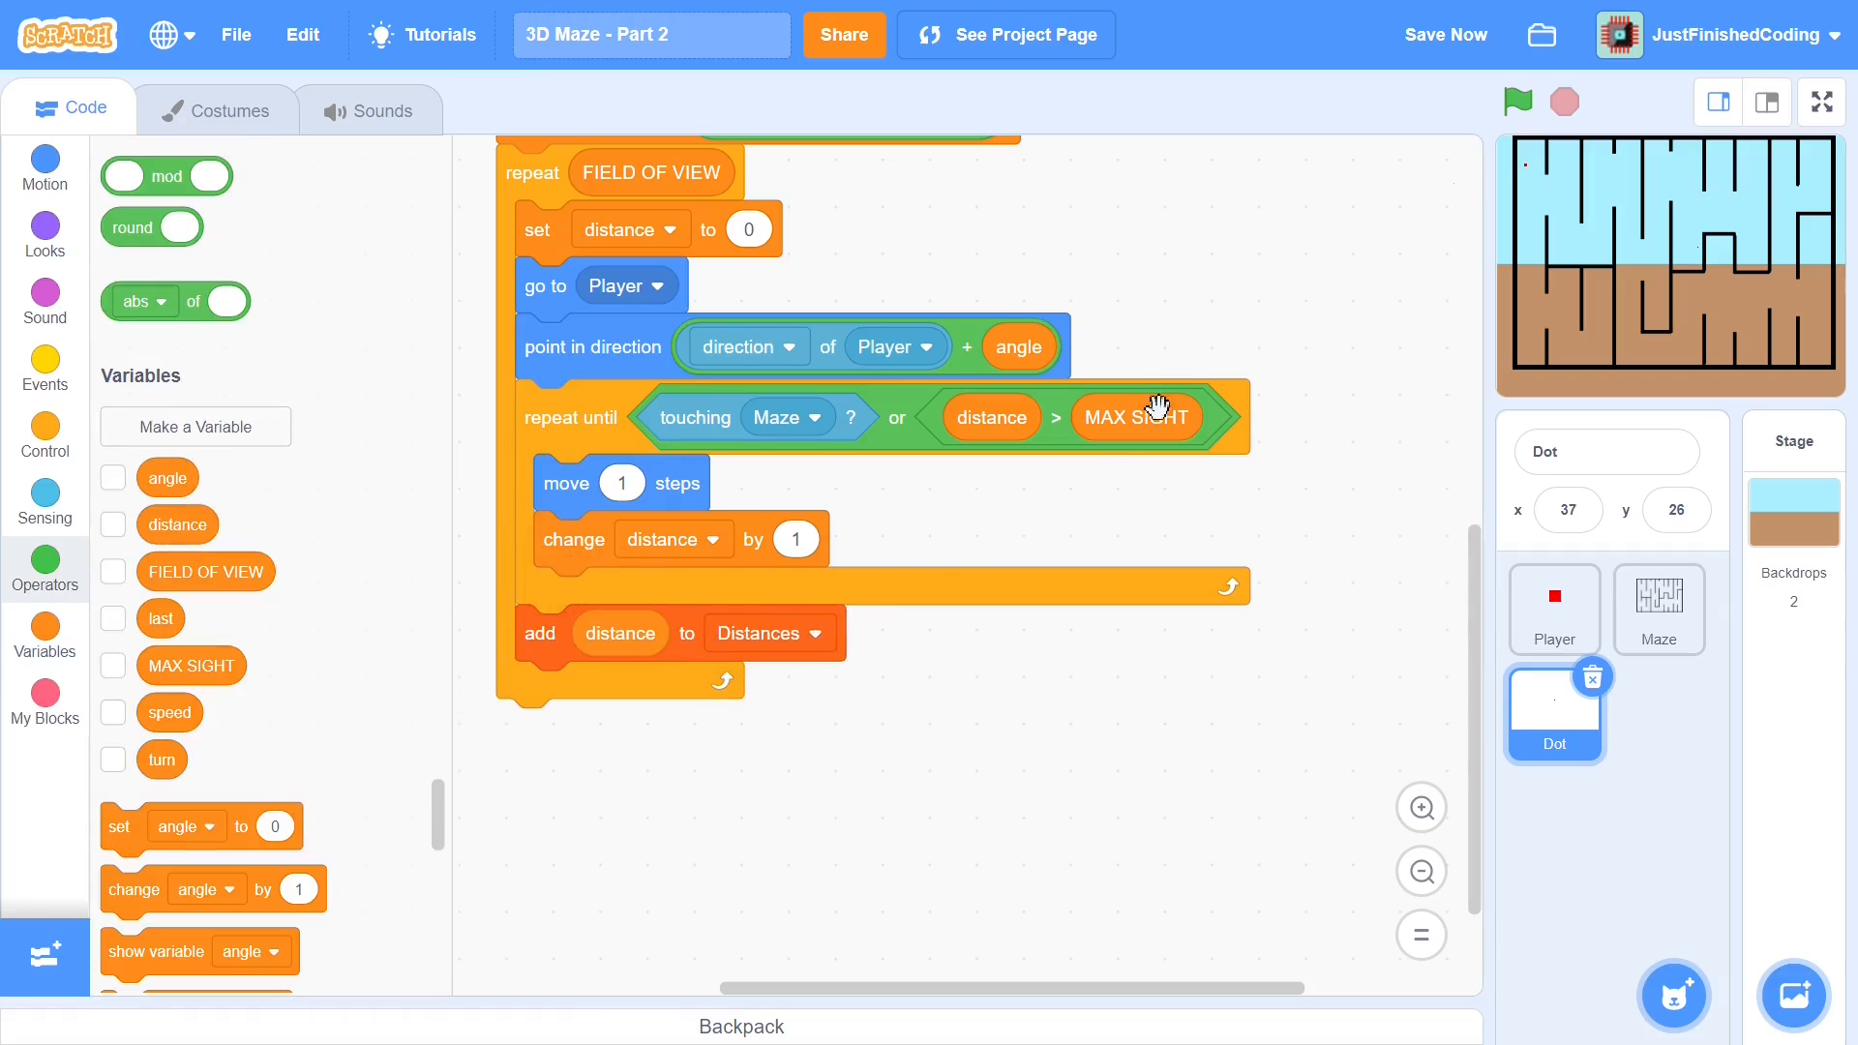
mouse_move(659, 325)
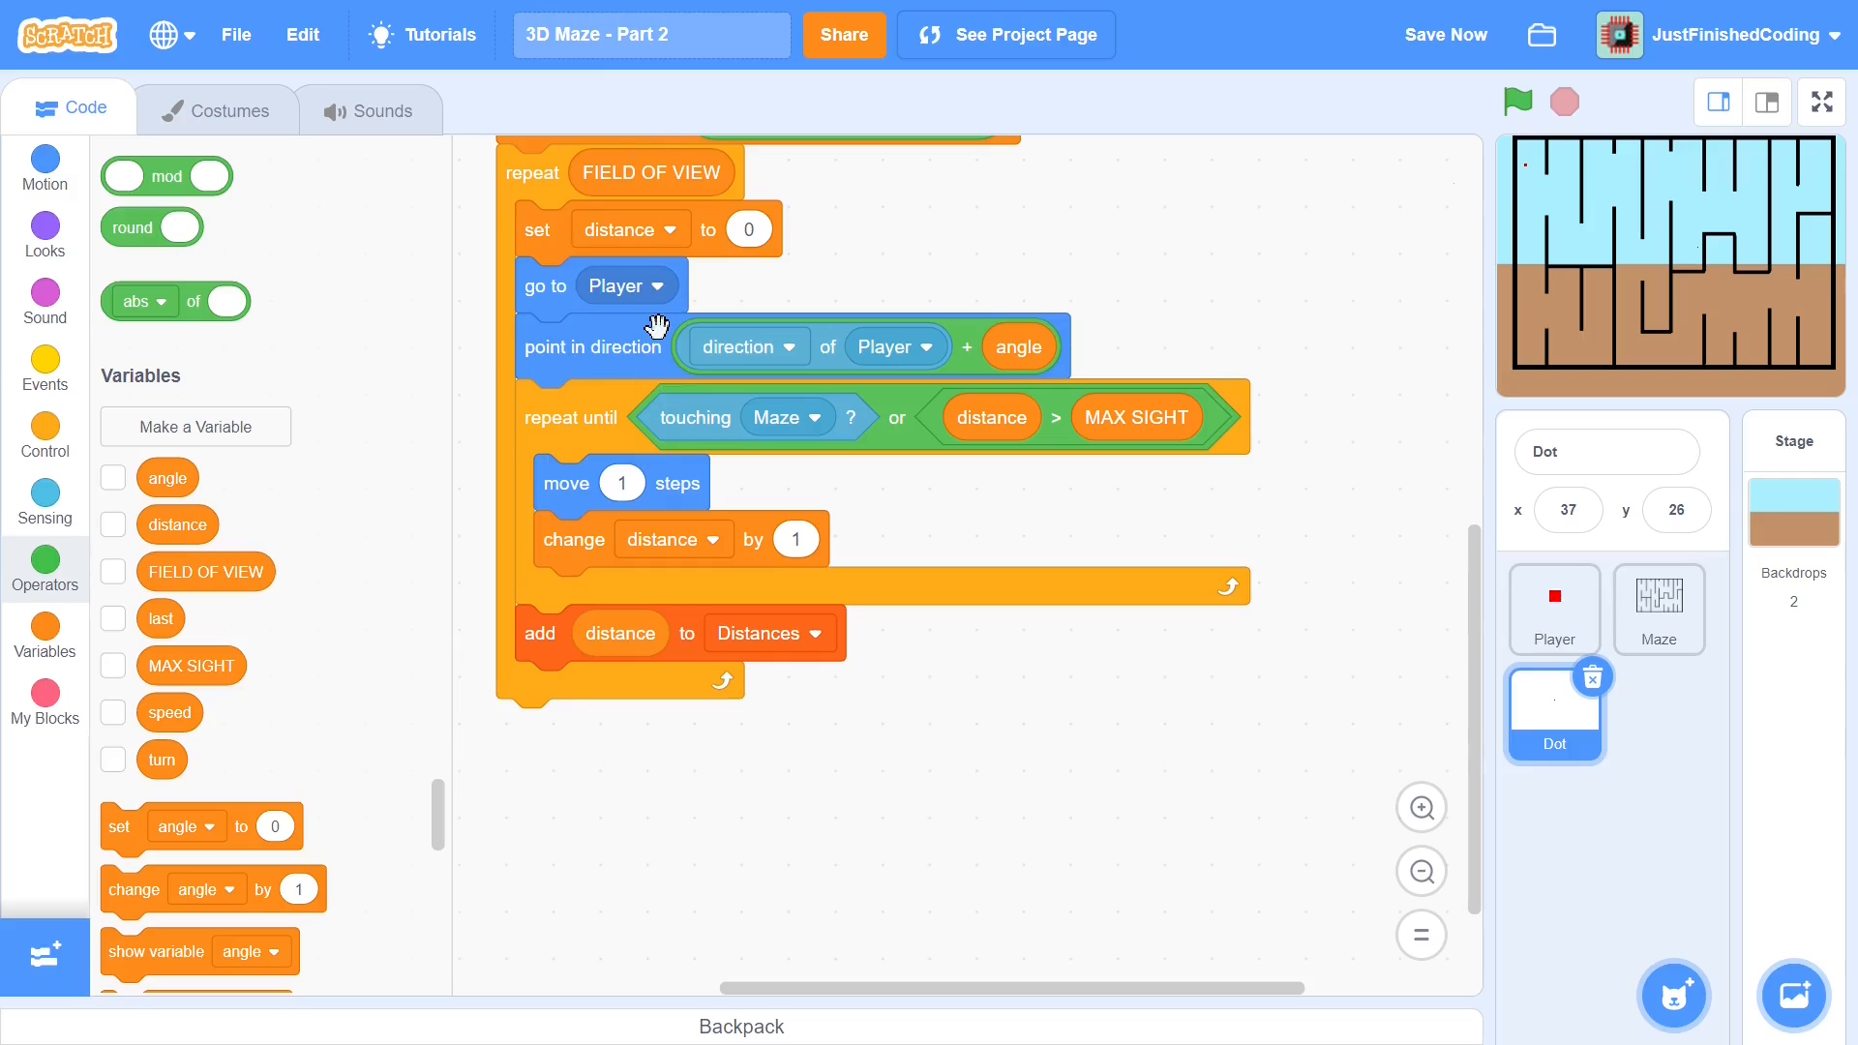
mouse_move(1009, 286)
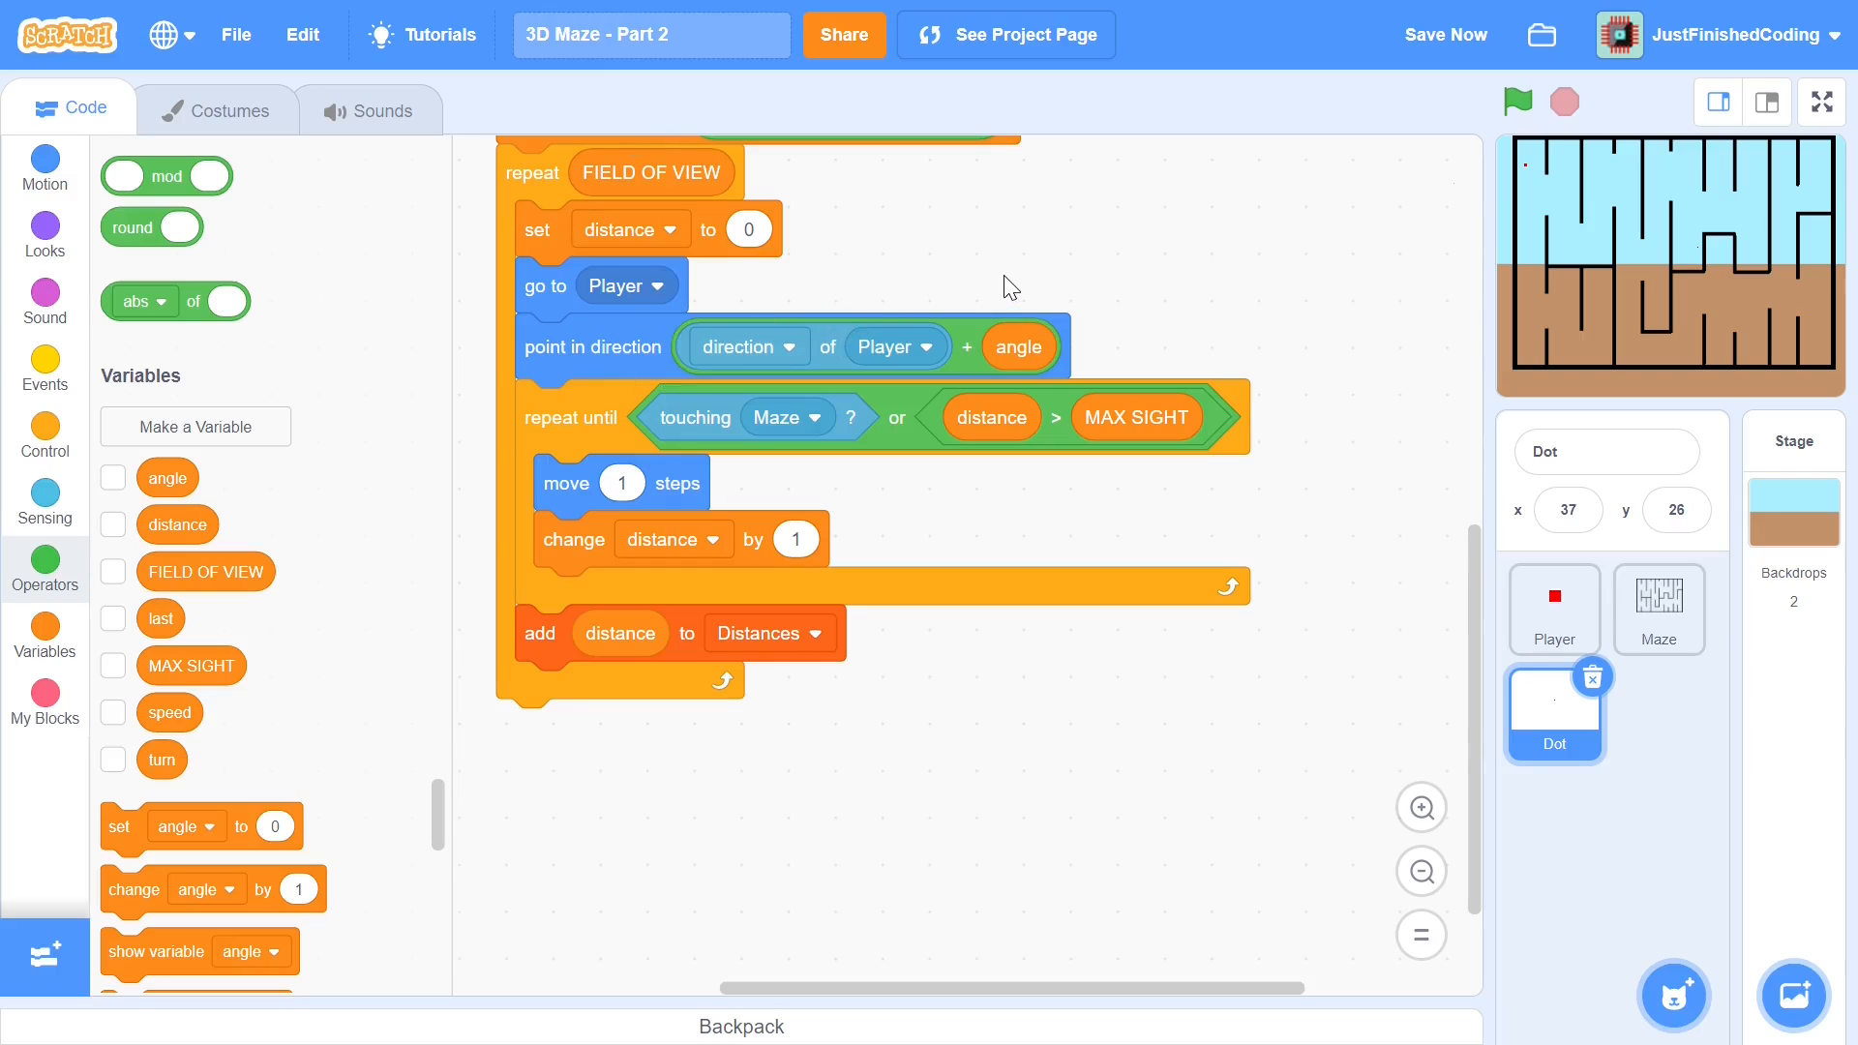
mouse_move(1455, 194)
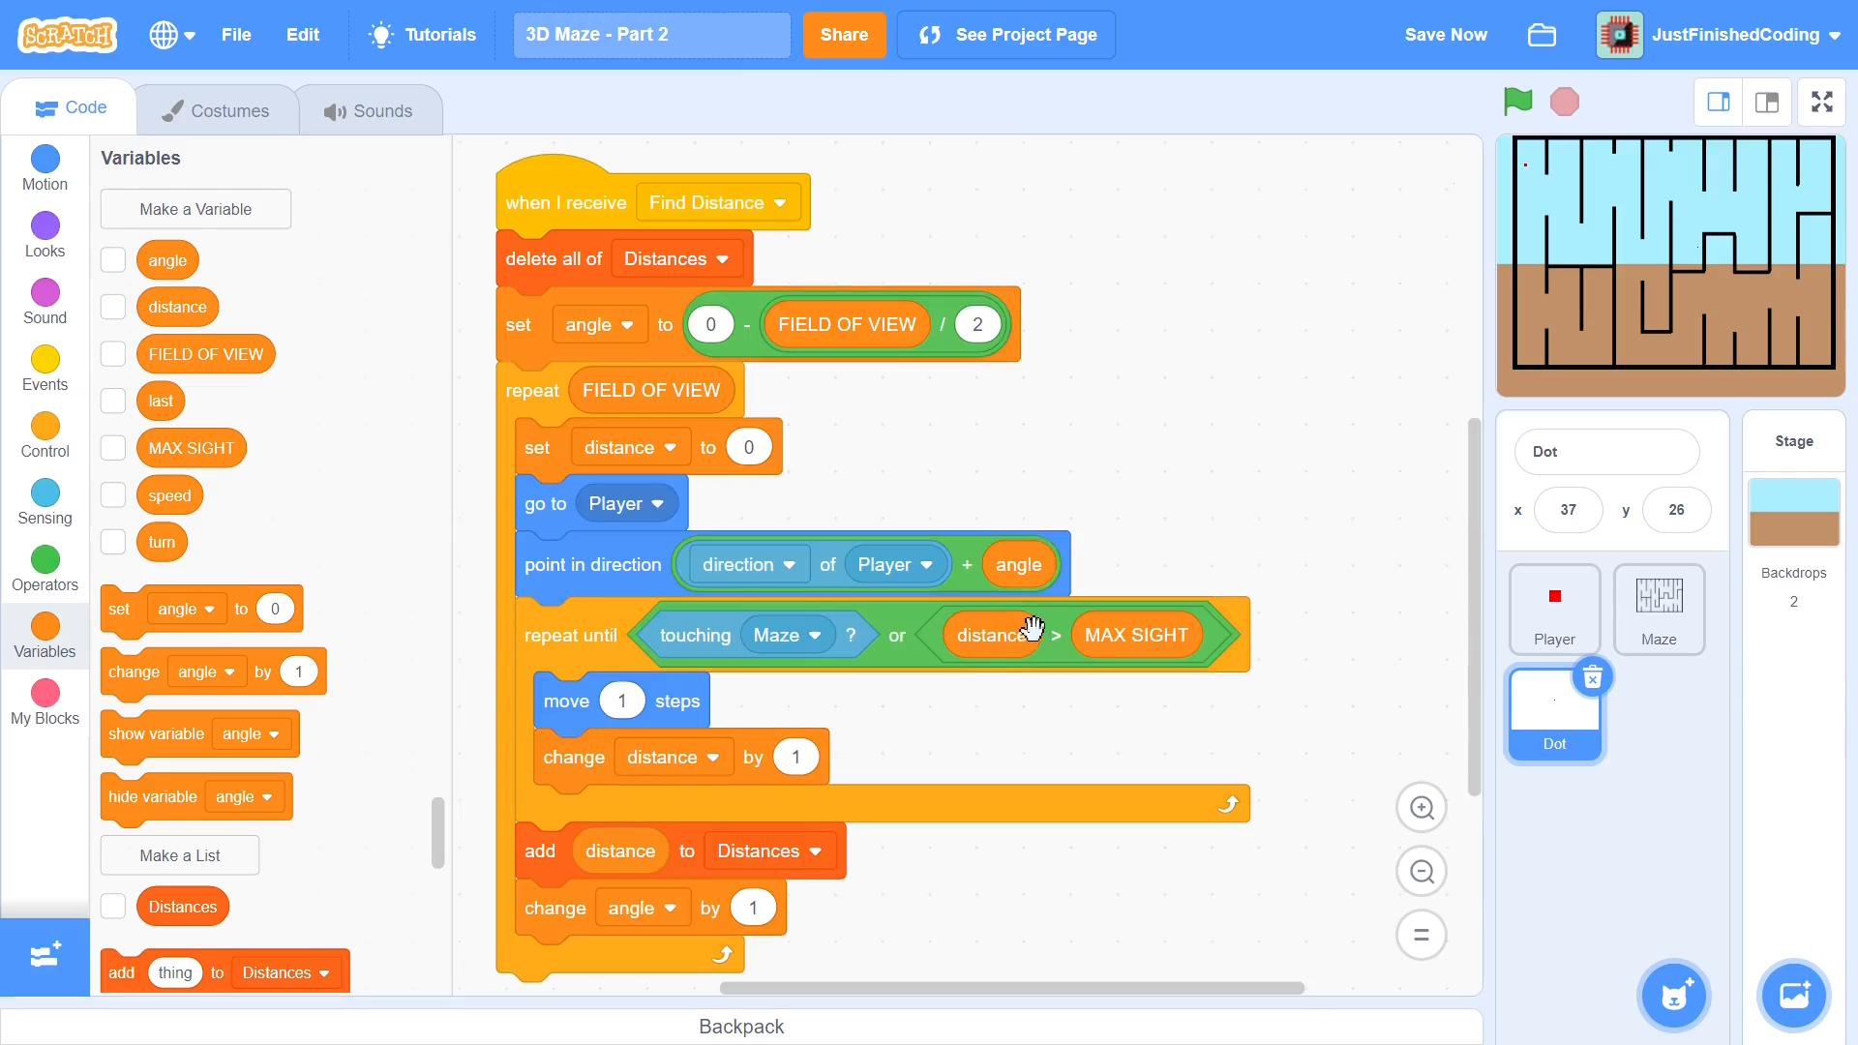
mouse_move(1075, 716)
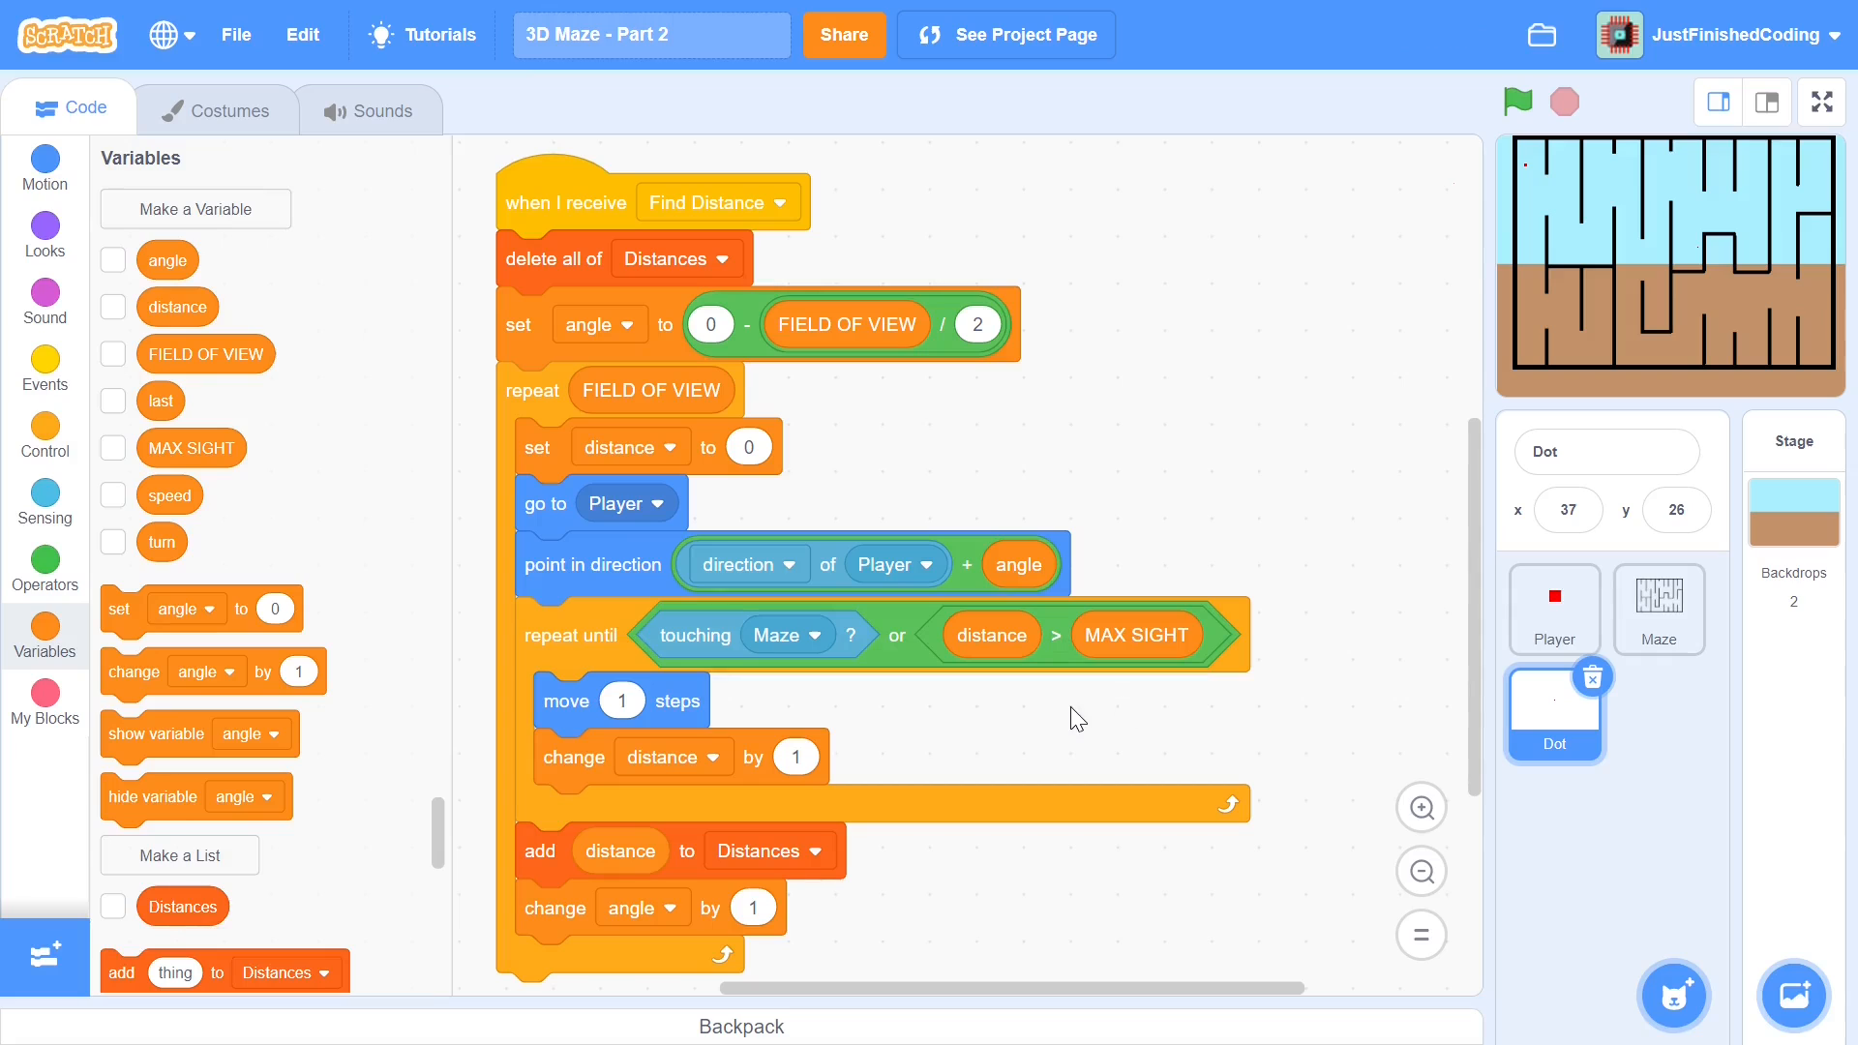
mouse_move(506, 668)
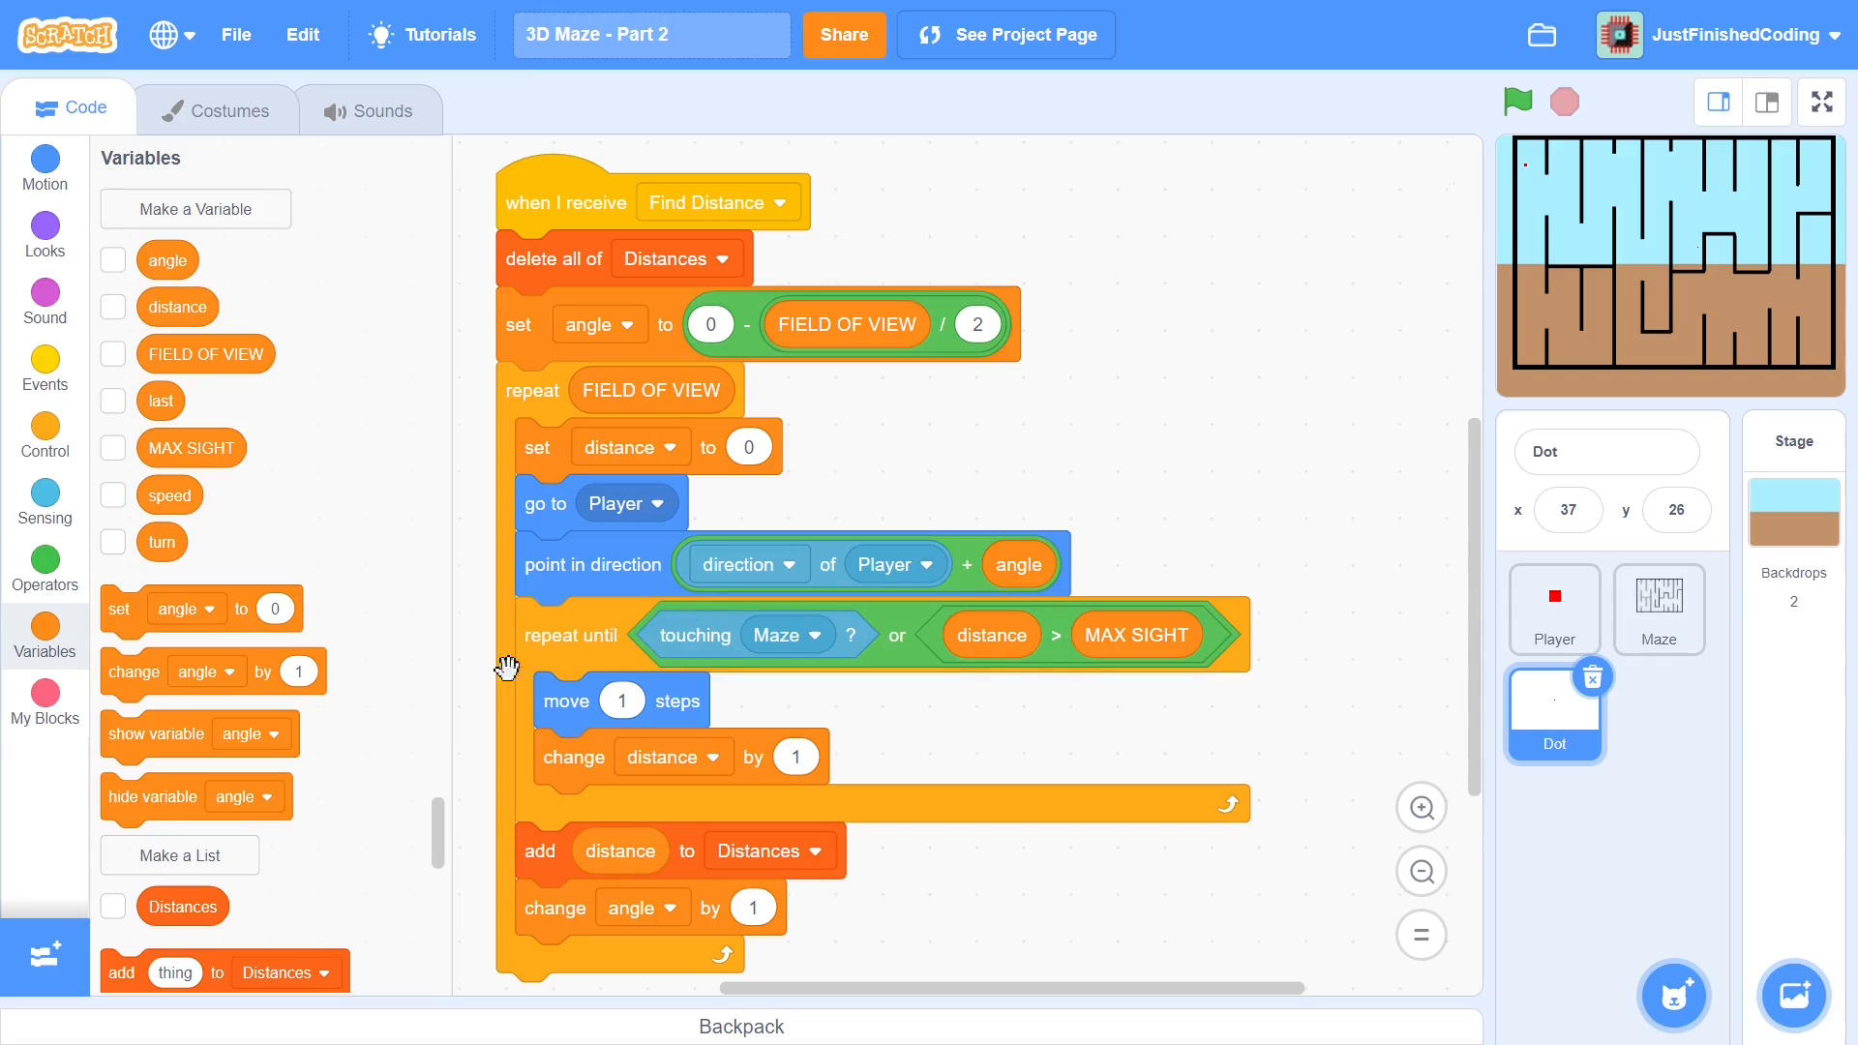
Add the Pen extension and start Find Distance with pen down and set pen color
click(45, 956)
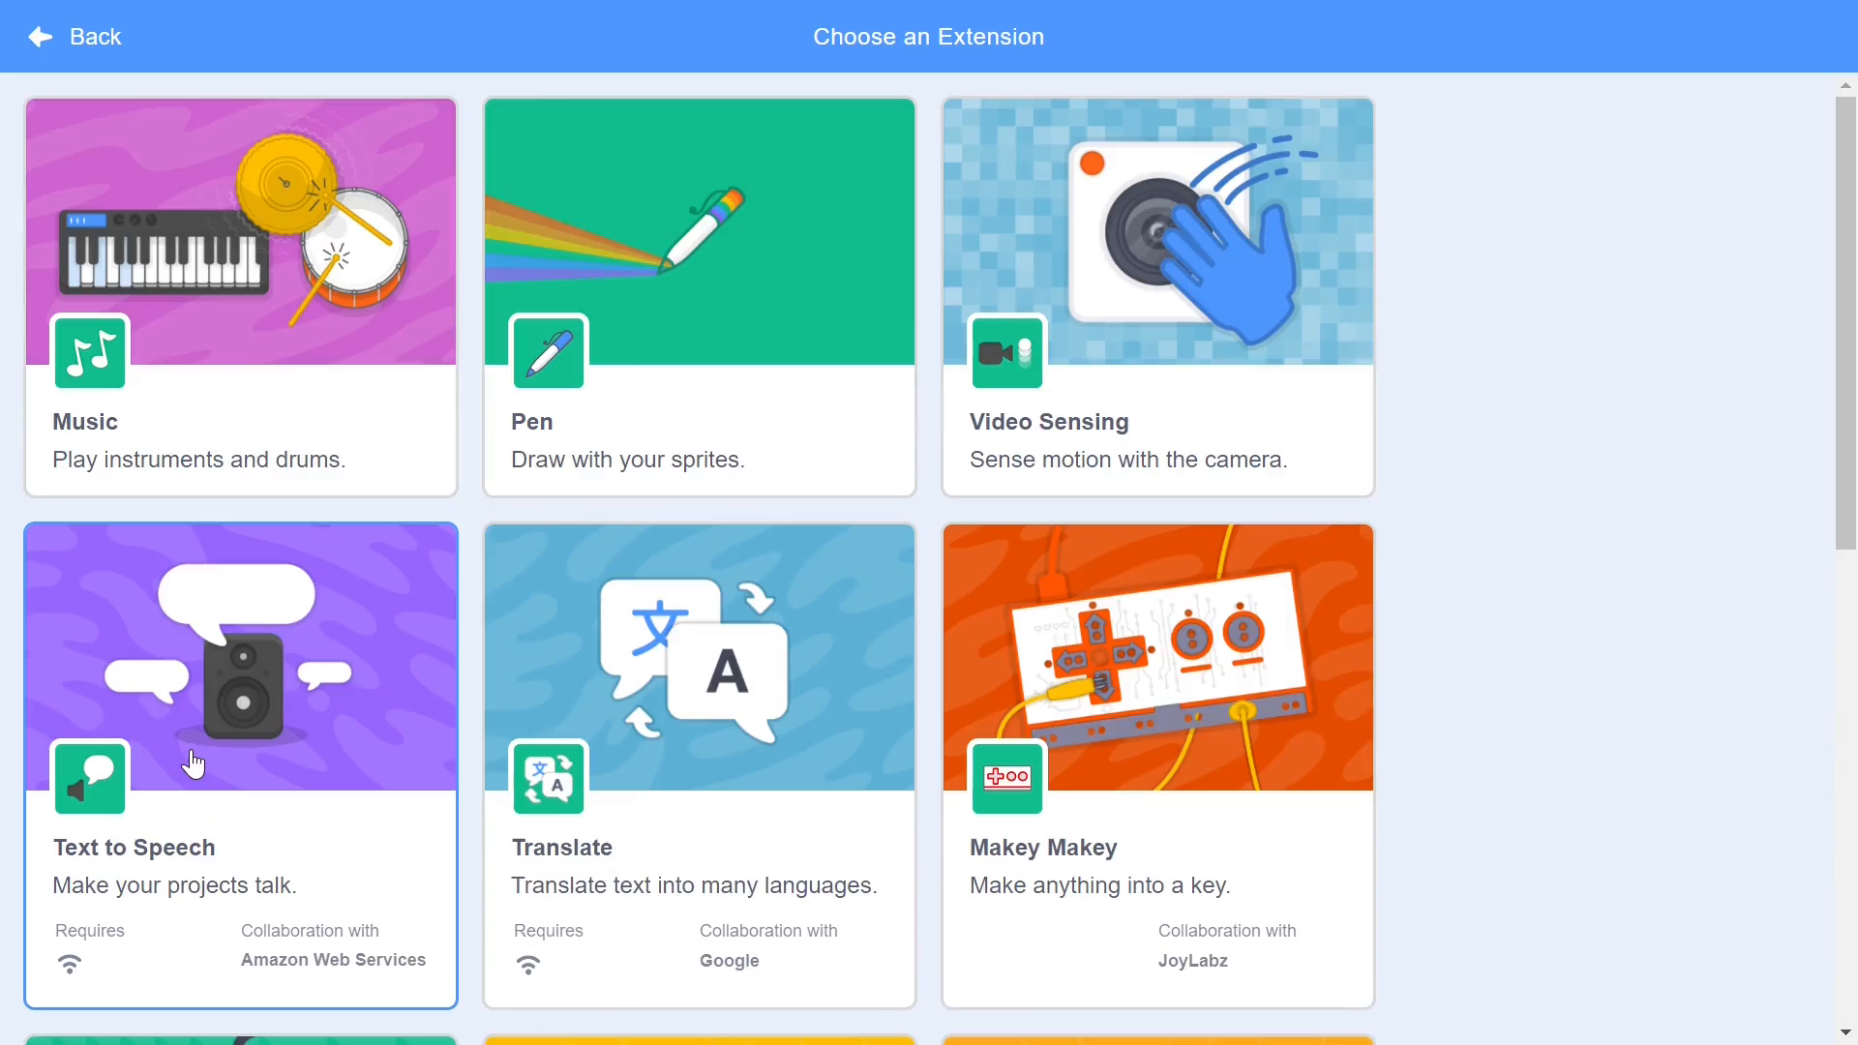
click(699, 297)
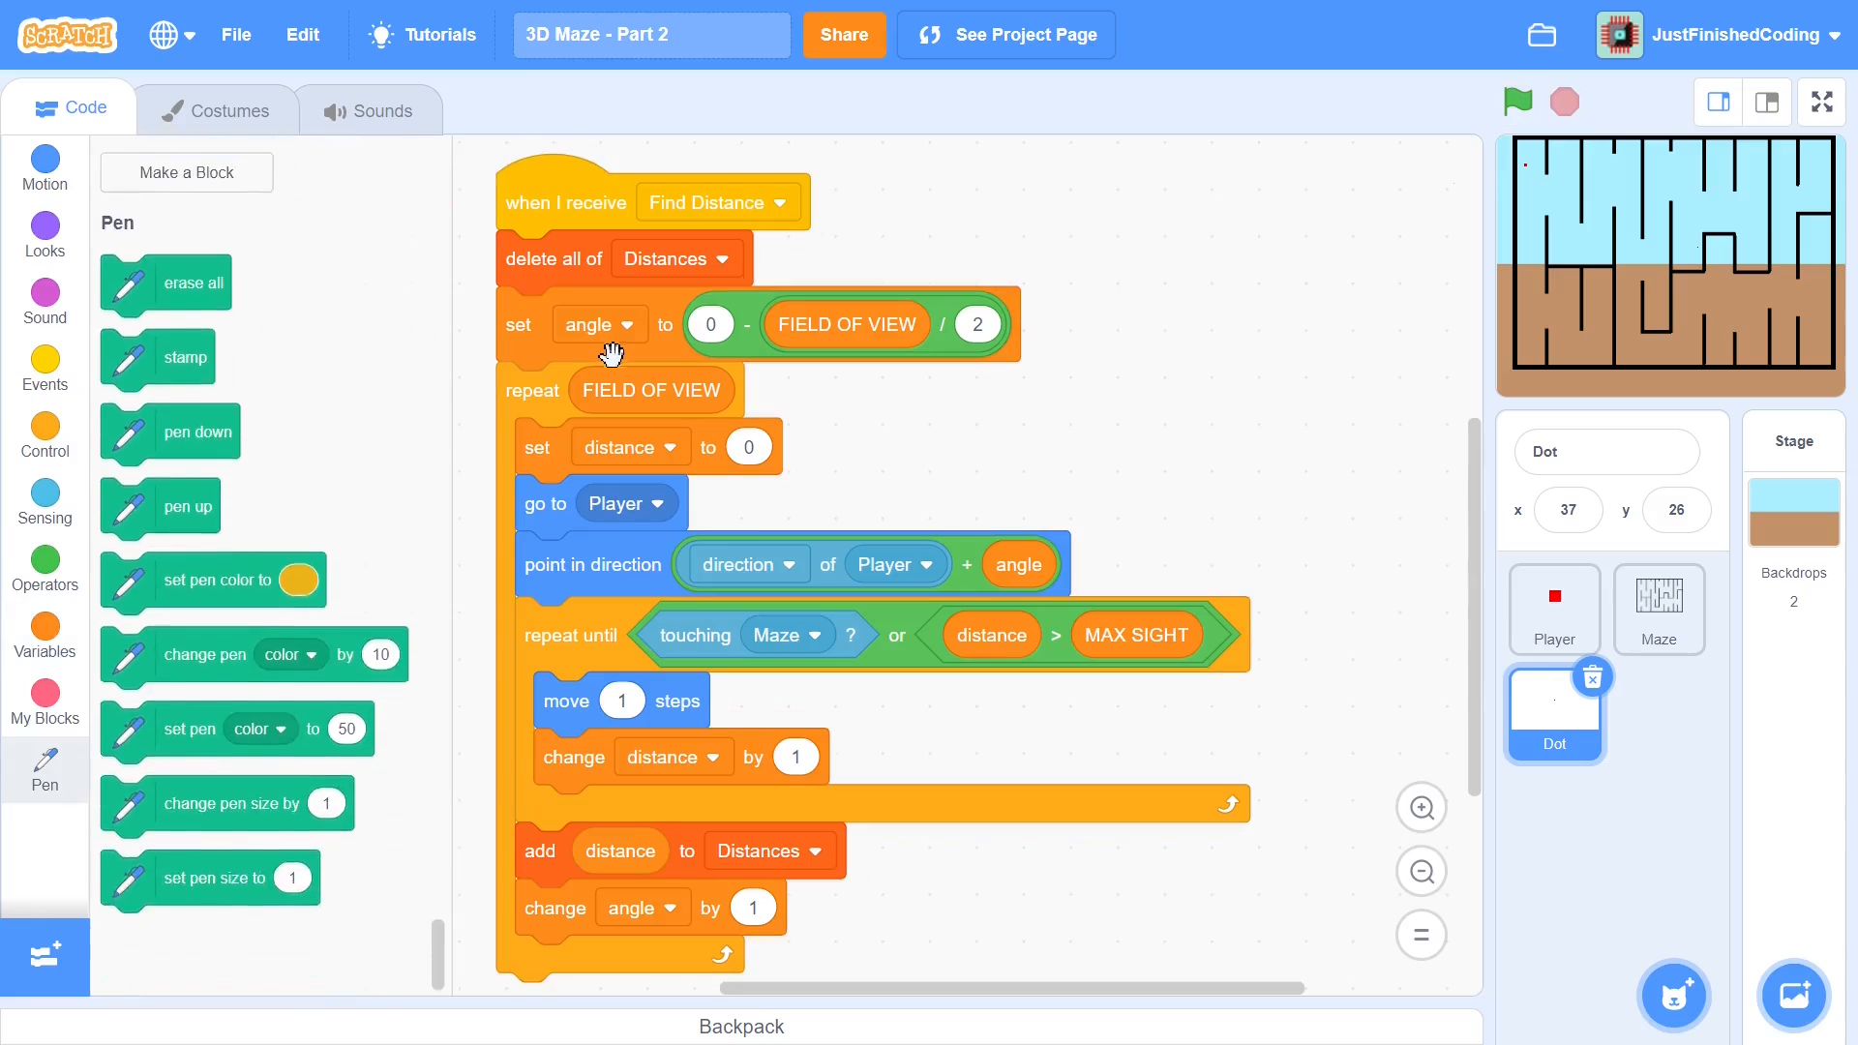
scroll(up, 3)
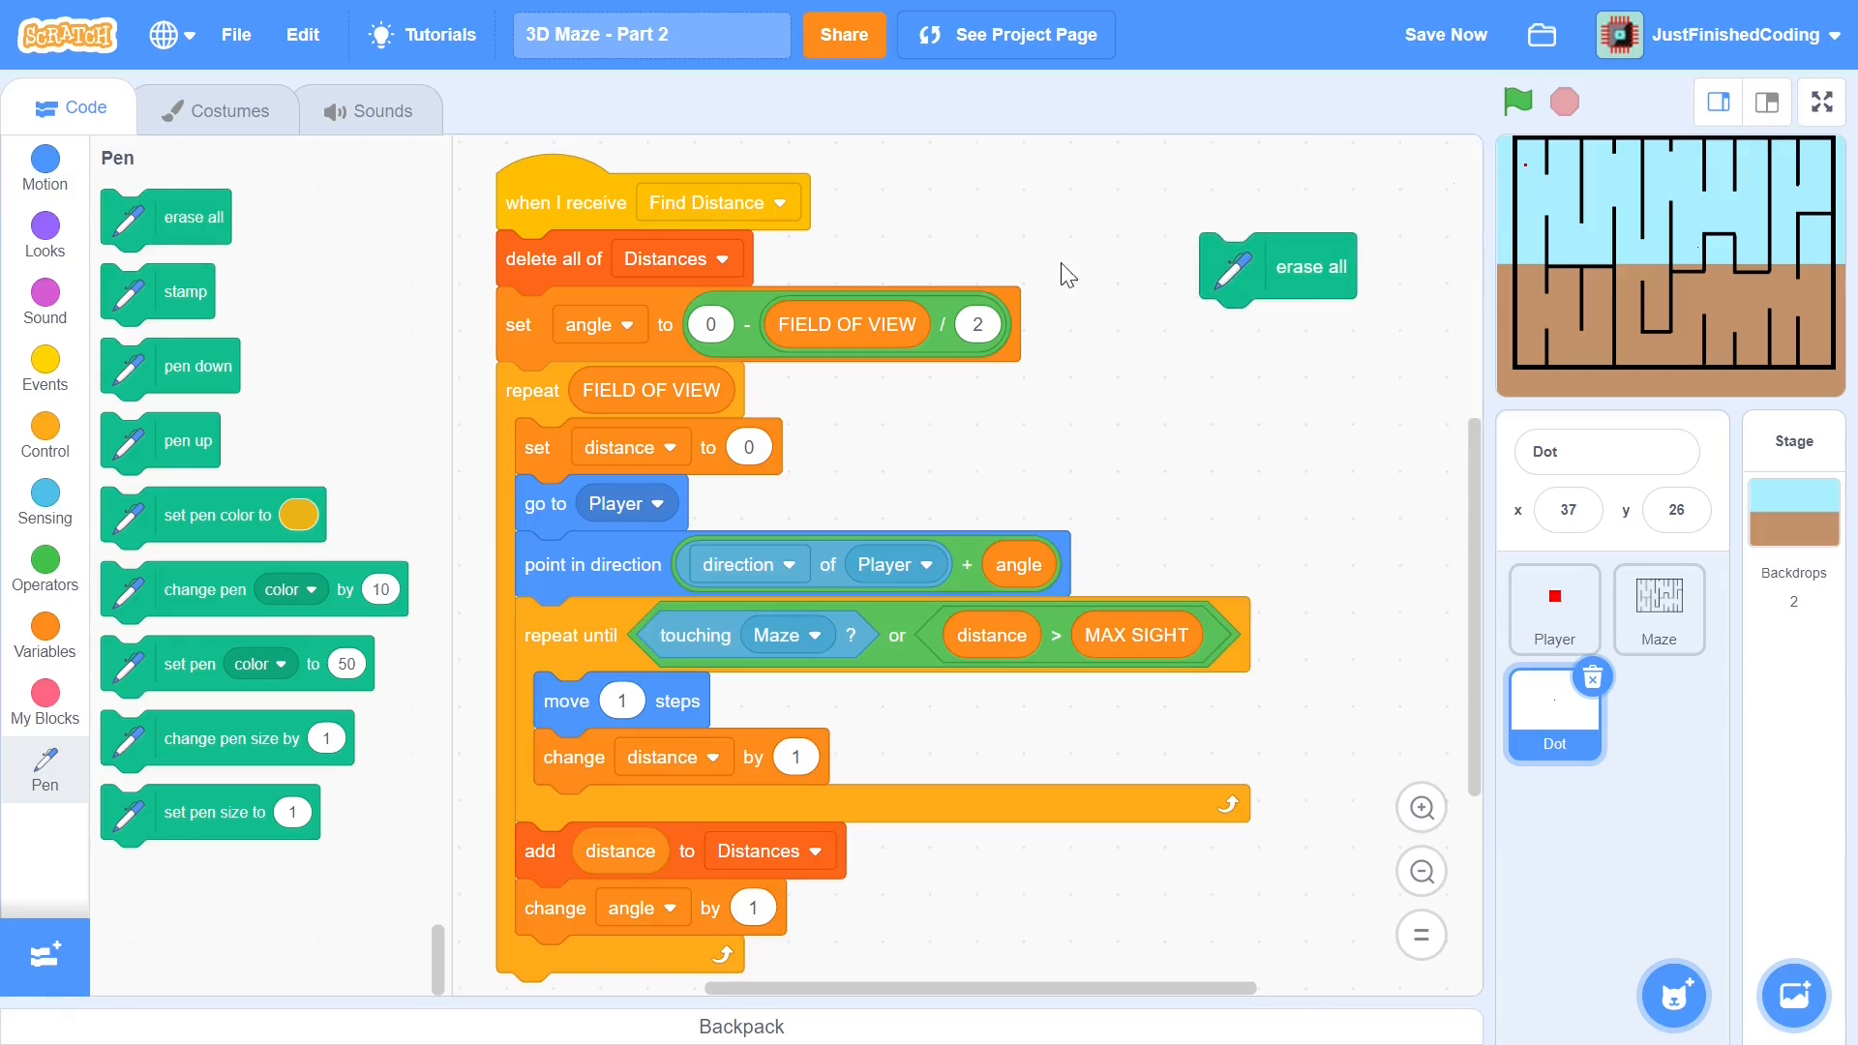
drag(203, 366, 569, 285)
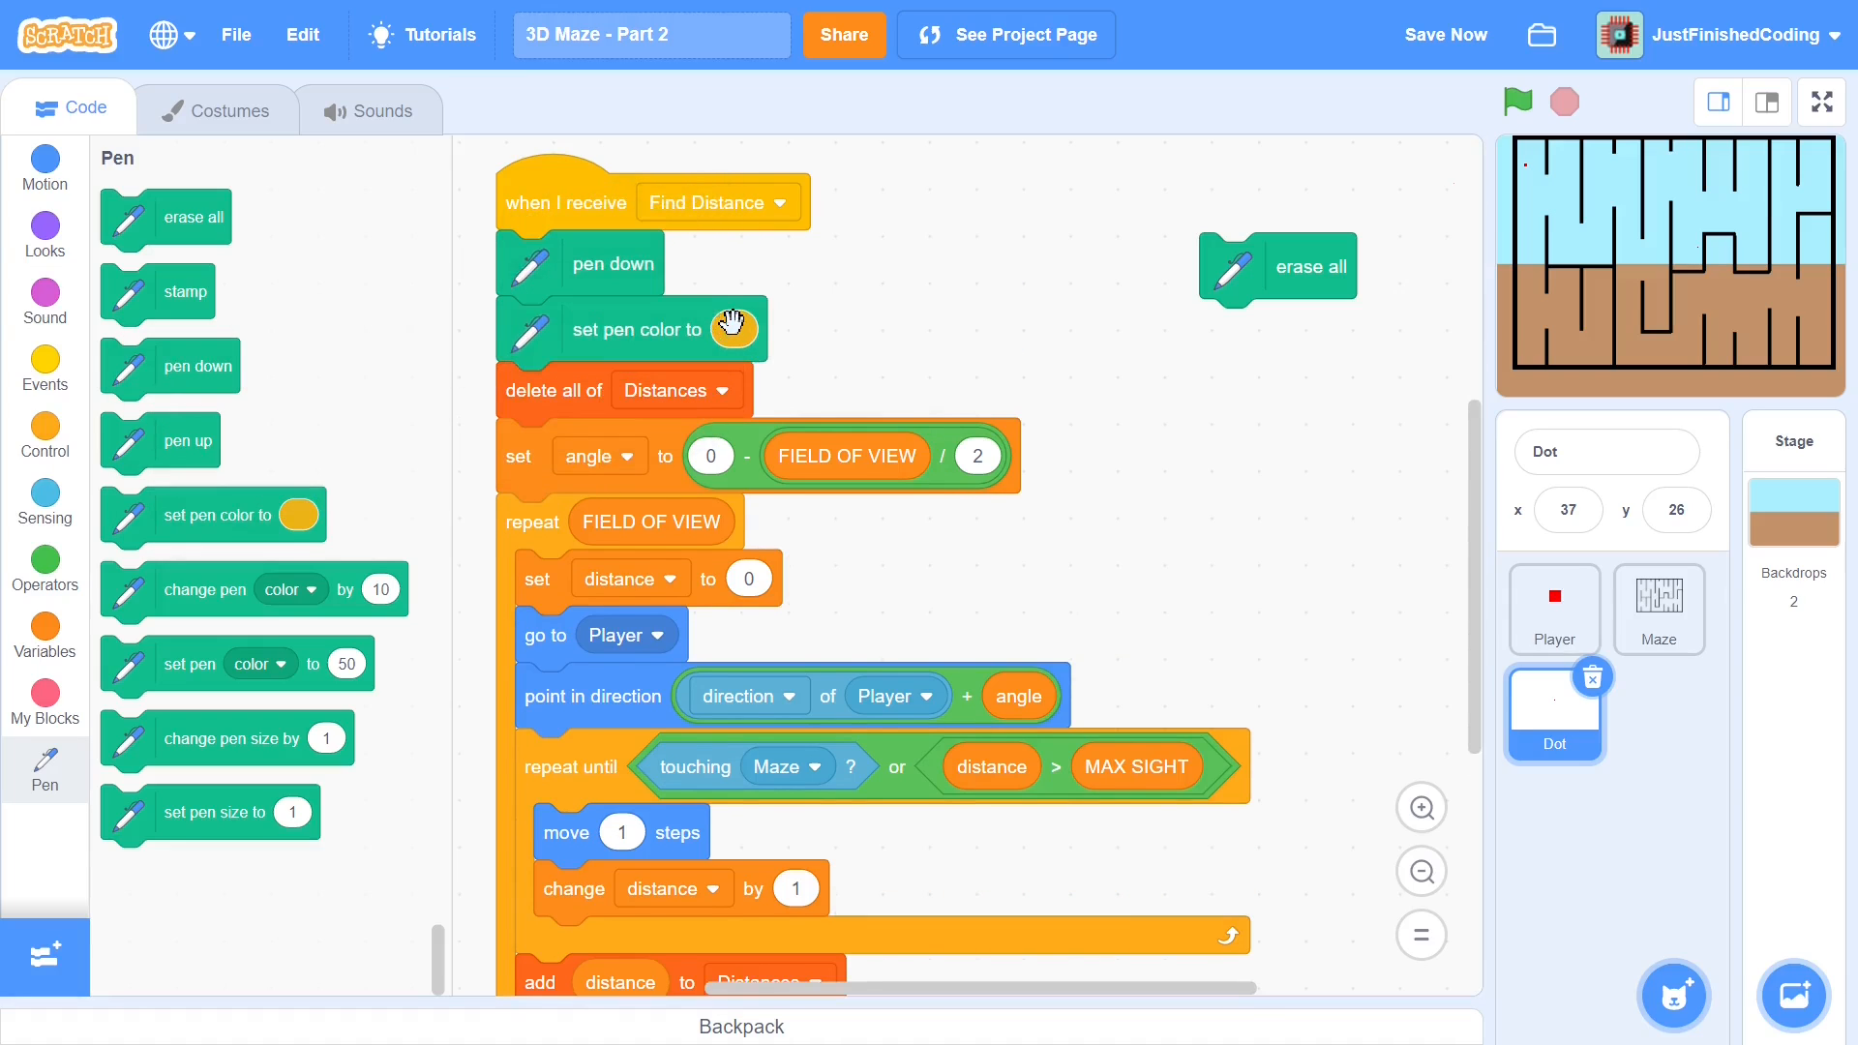
mouse_move(567, 285)
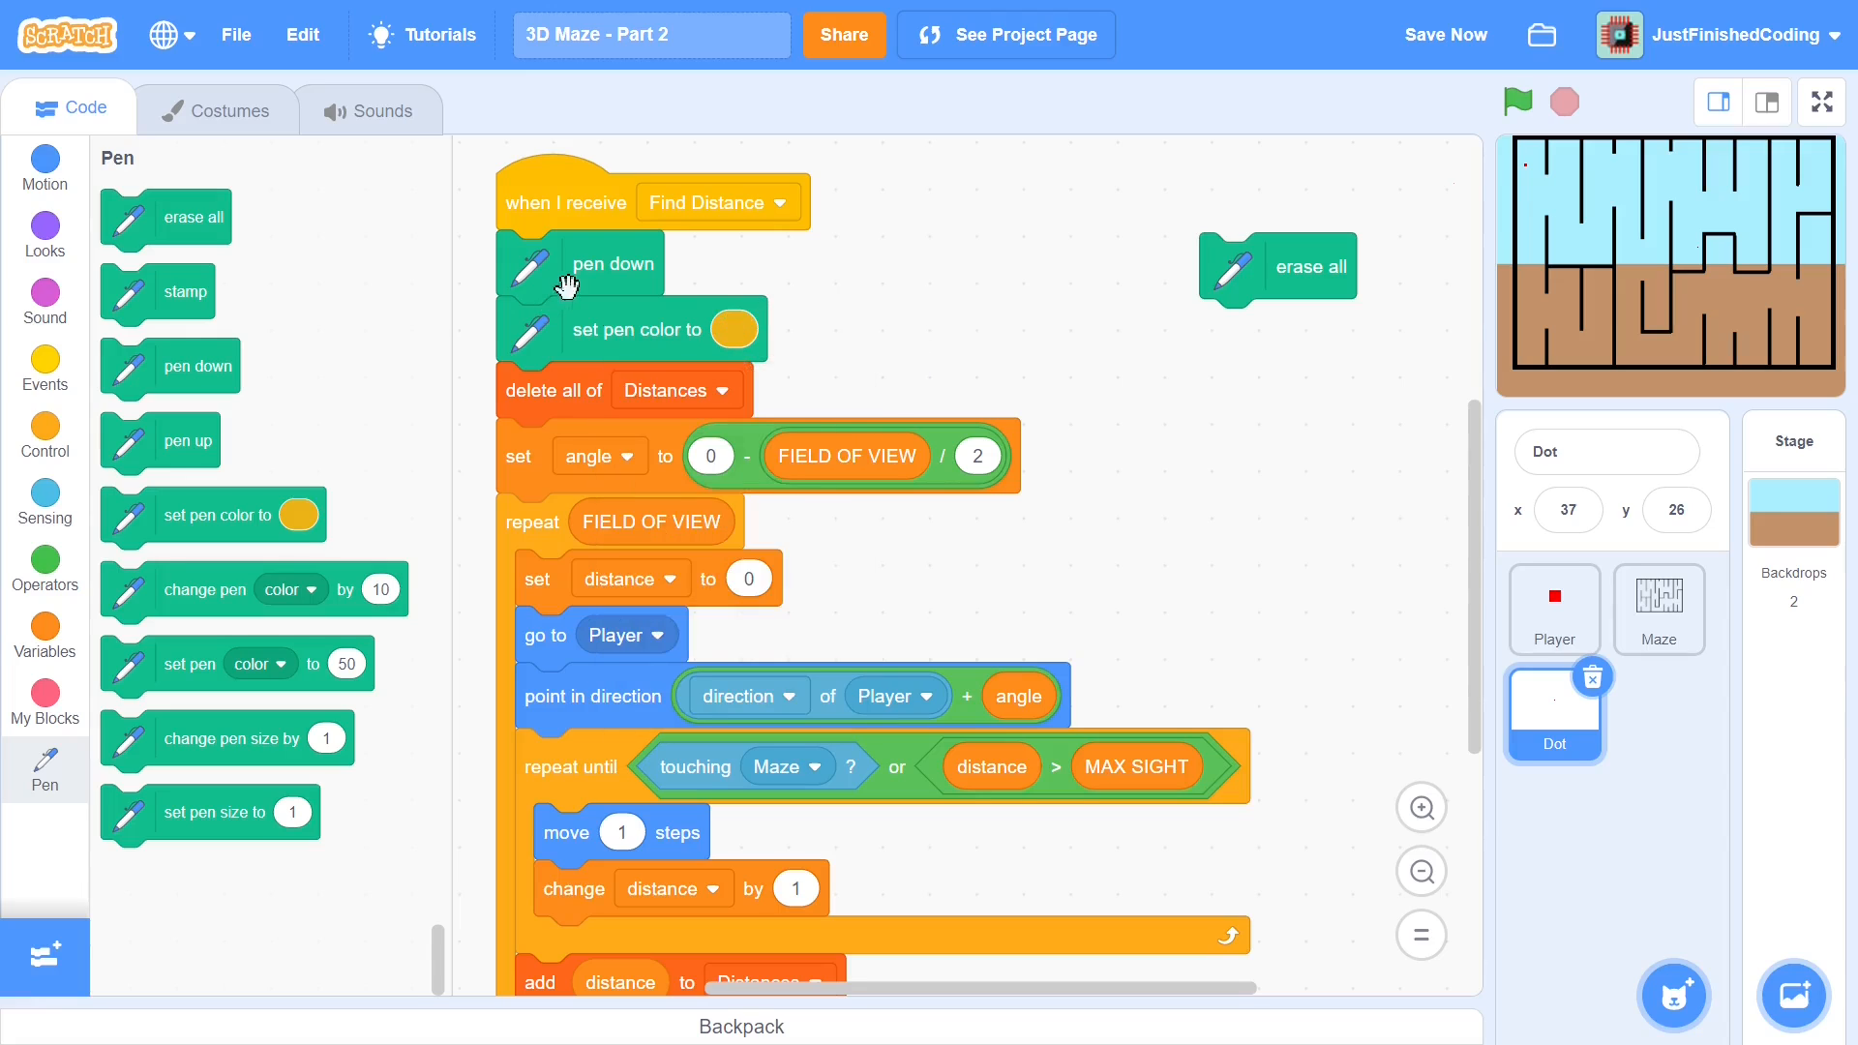
scroll(down, 3)
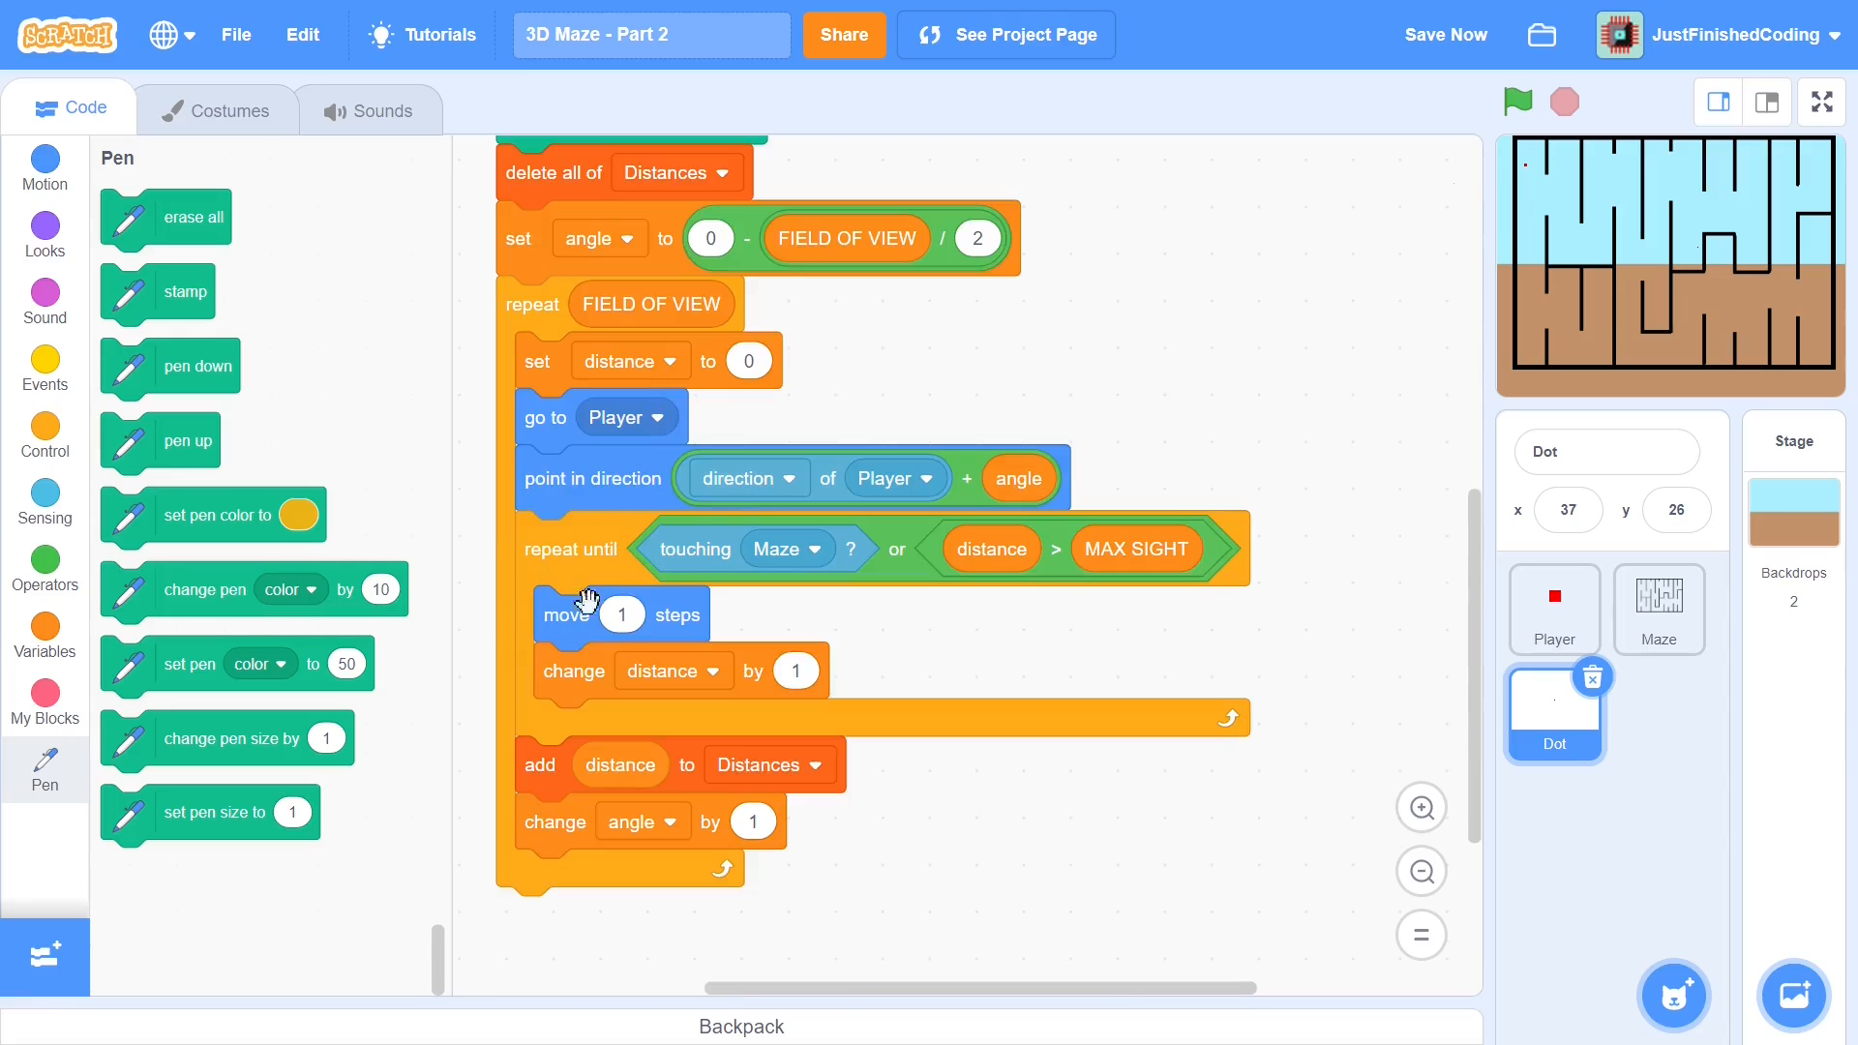
mouse_move(666, 491)
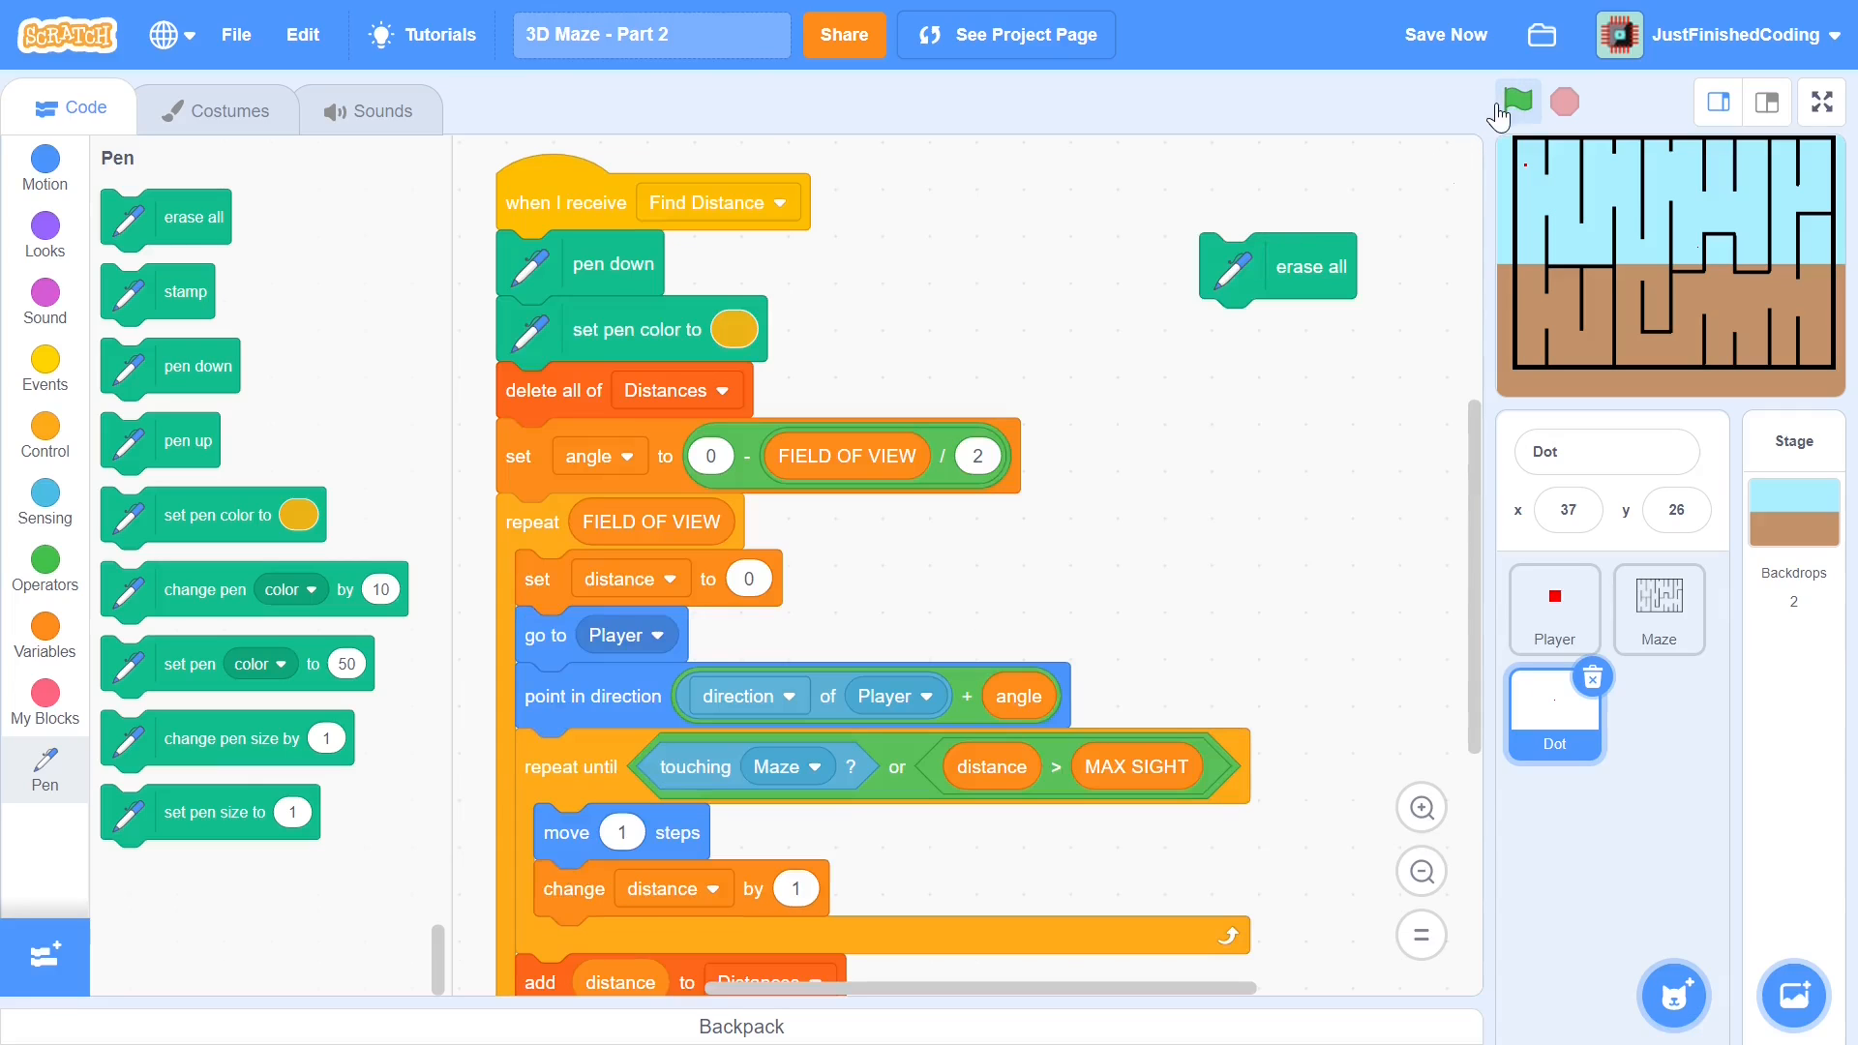
Run with the green flag on the enlarged stage to watch the yellow rays, then stop
click(1517, 101)
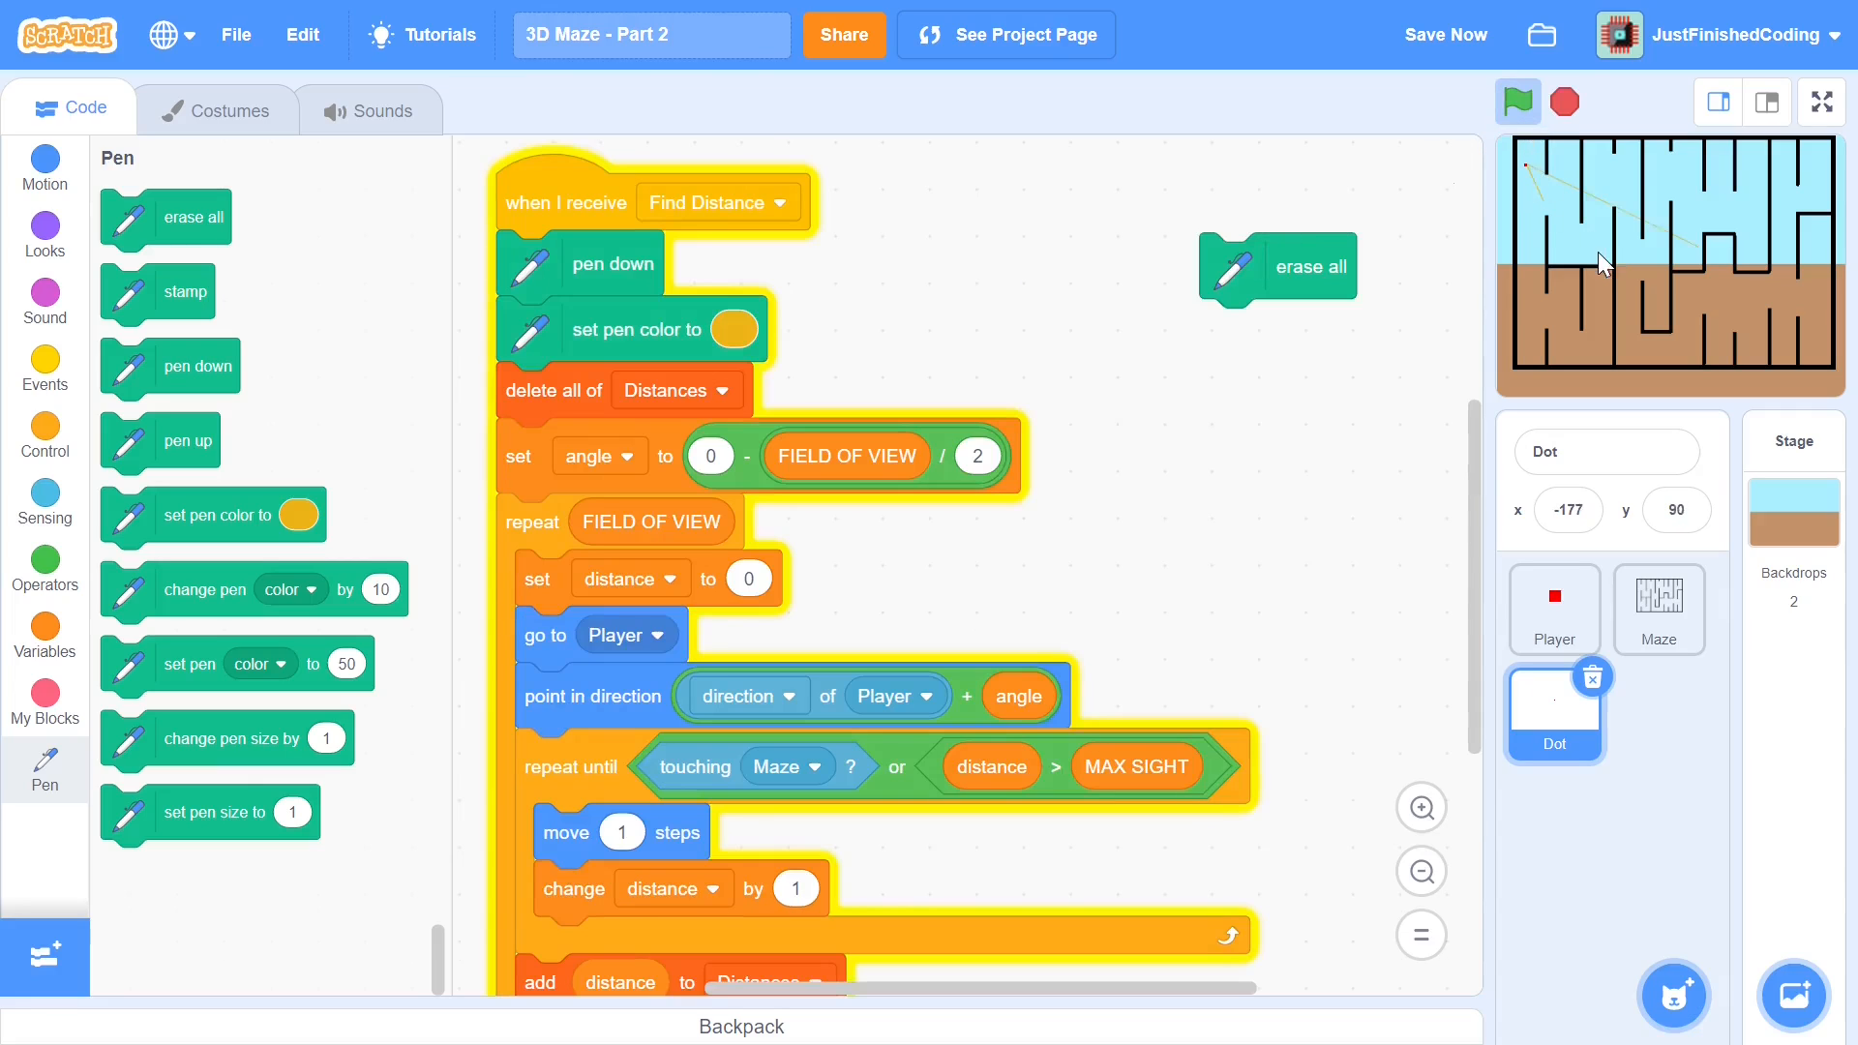
click(1766, 100)
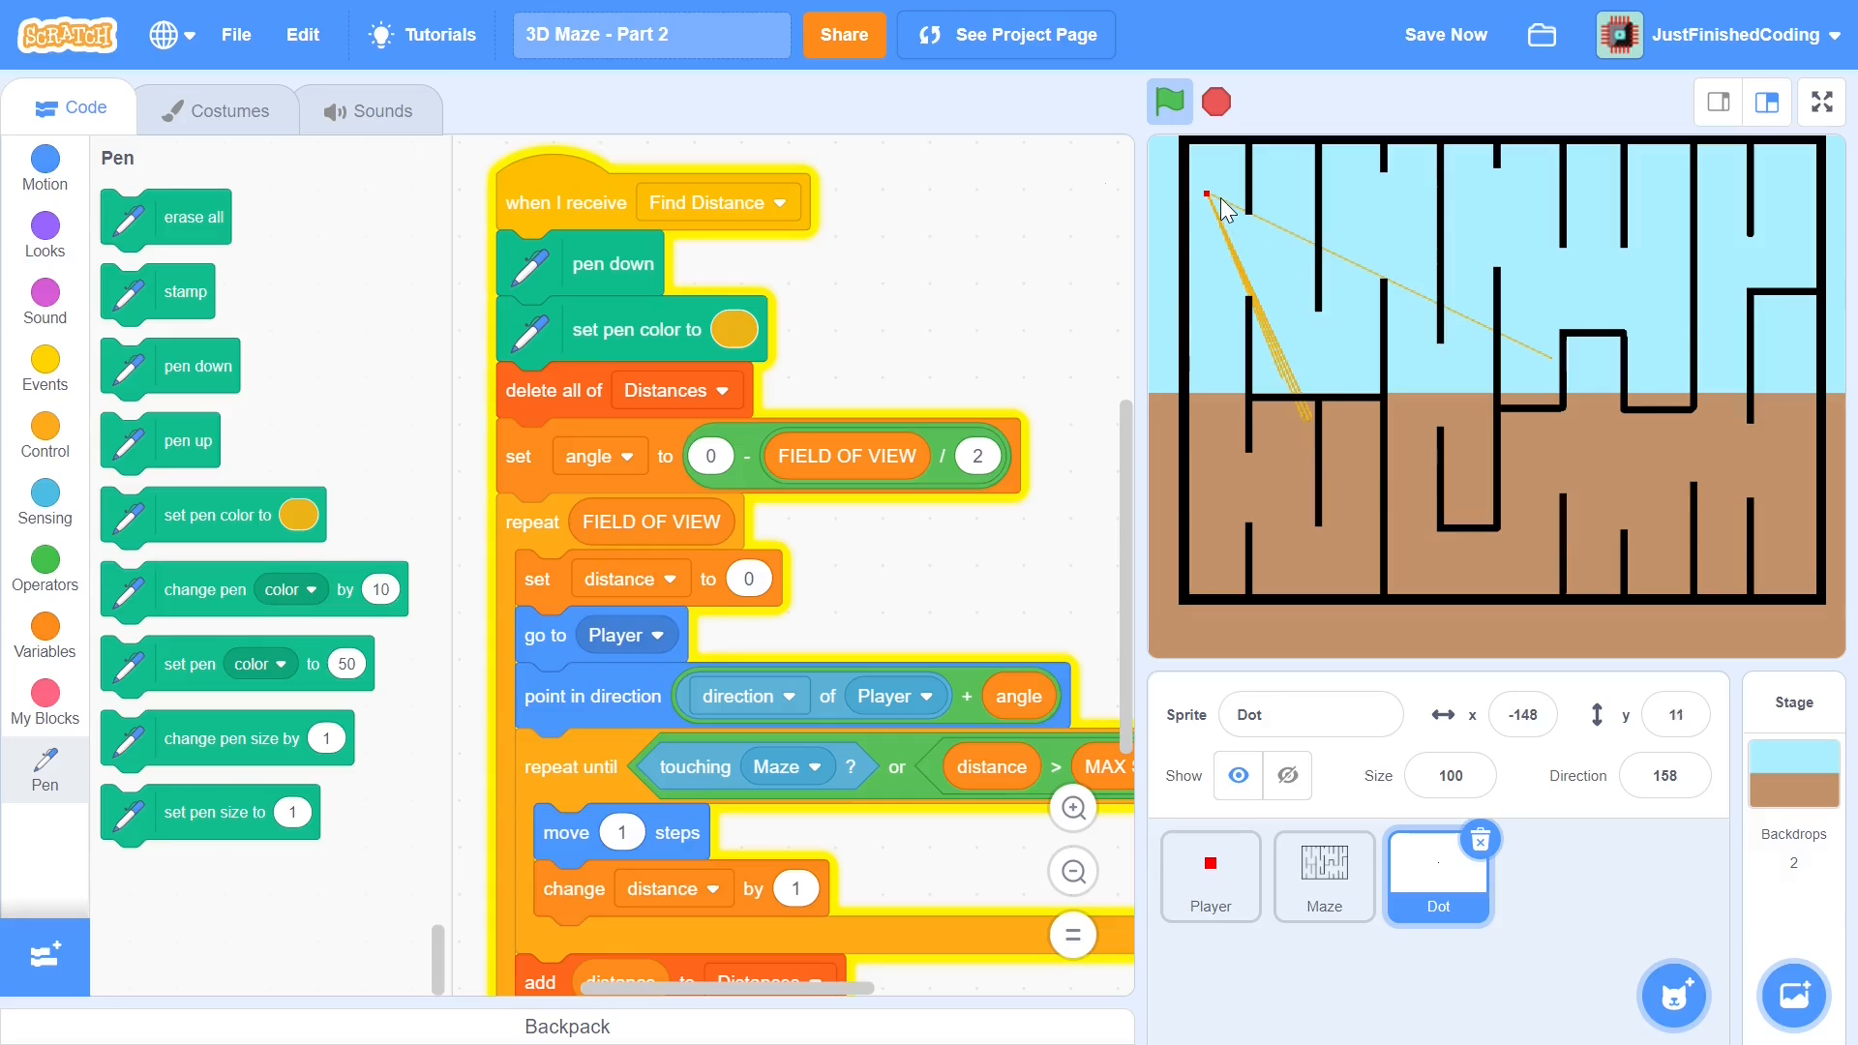
mouse_move(1276, 335)
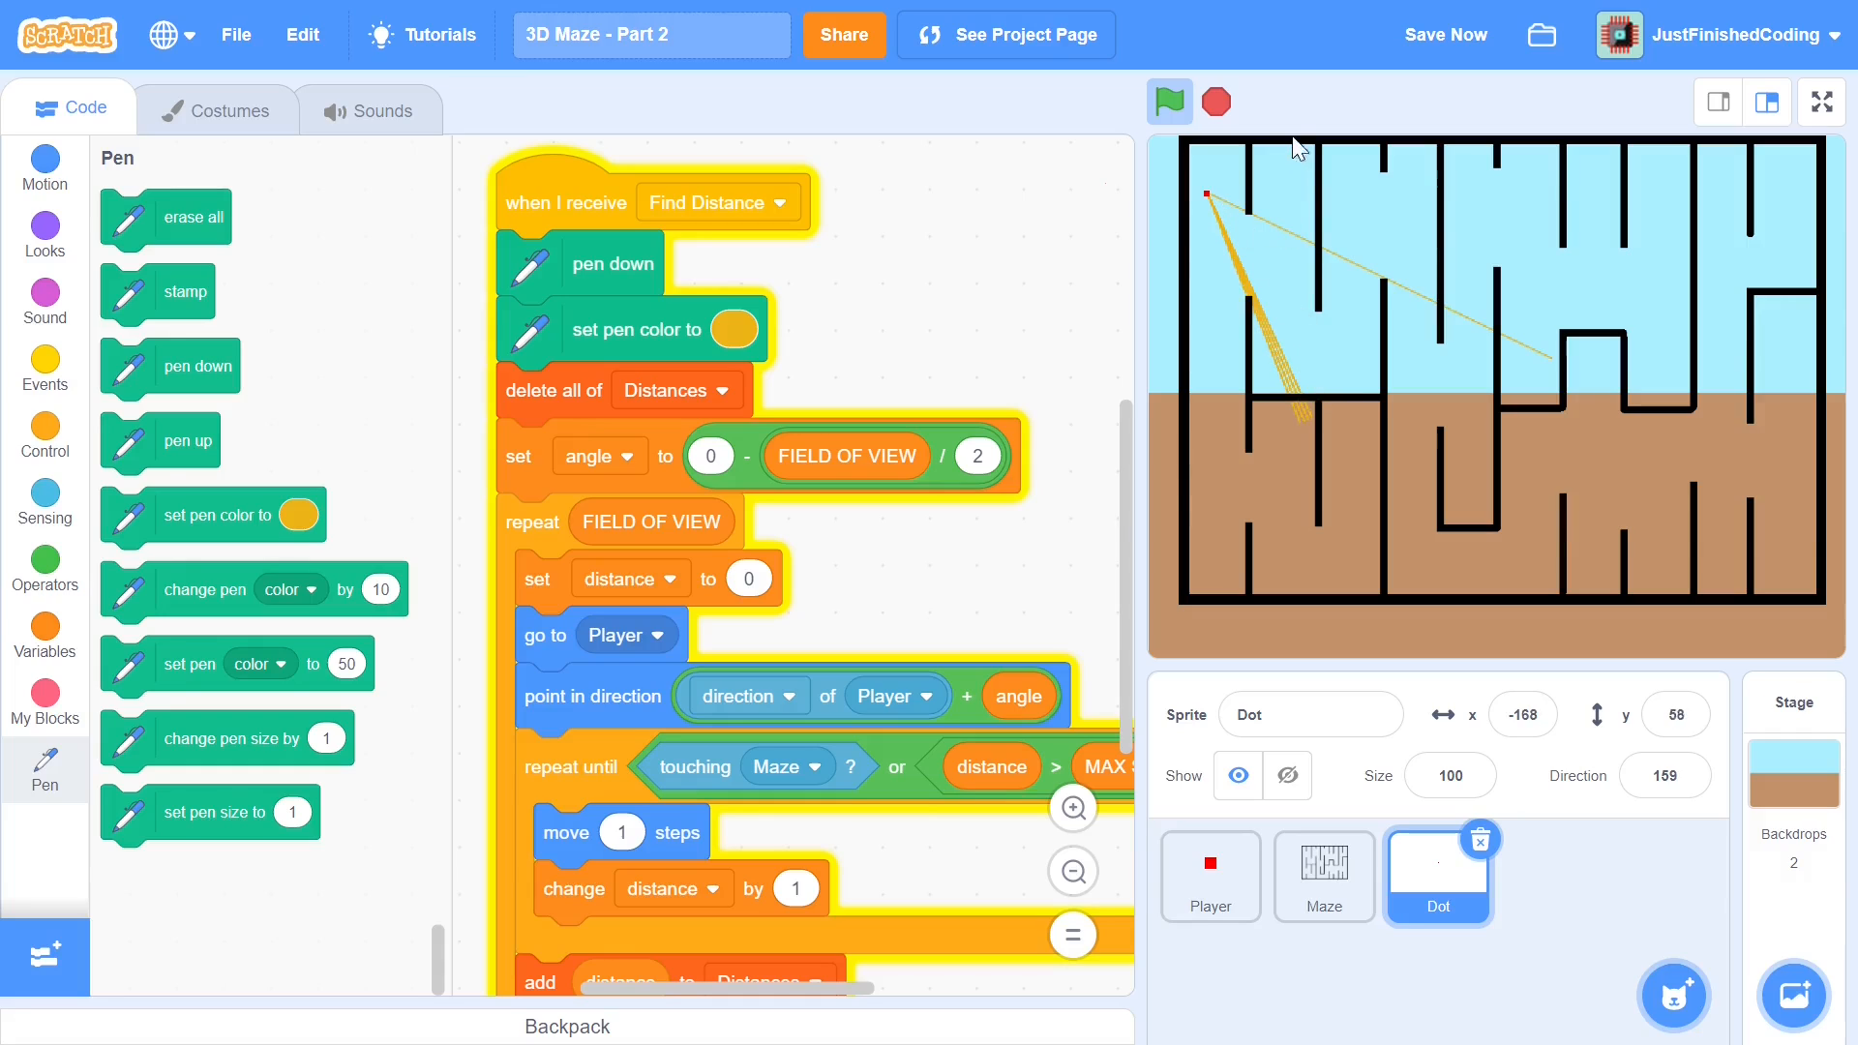
click(1168, 101)
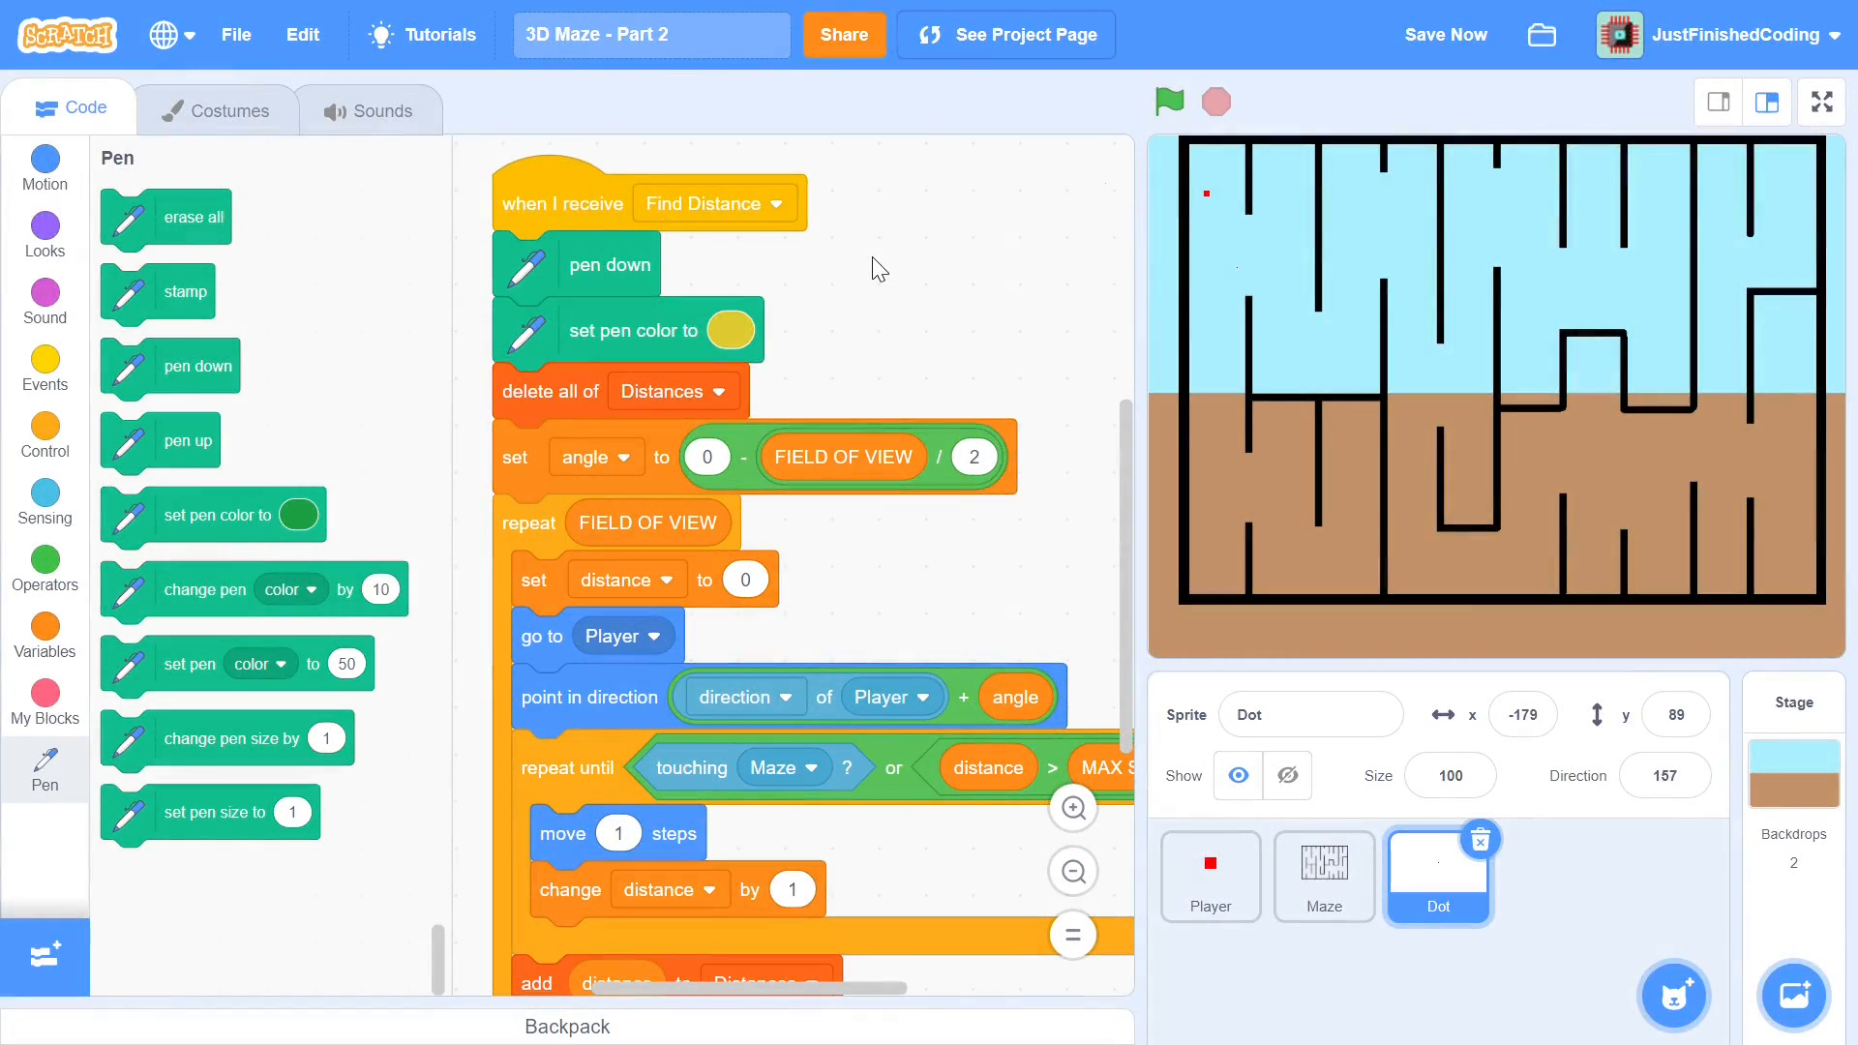
mouse_move(856, 207)
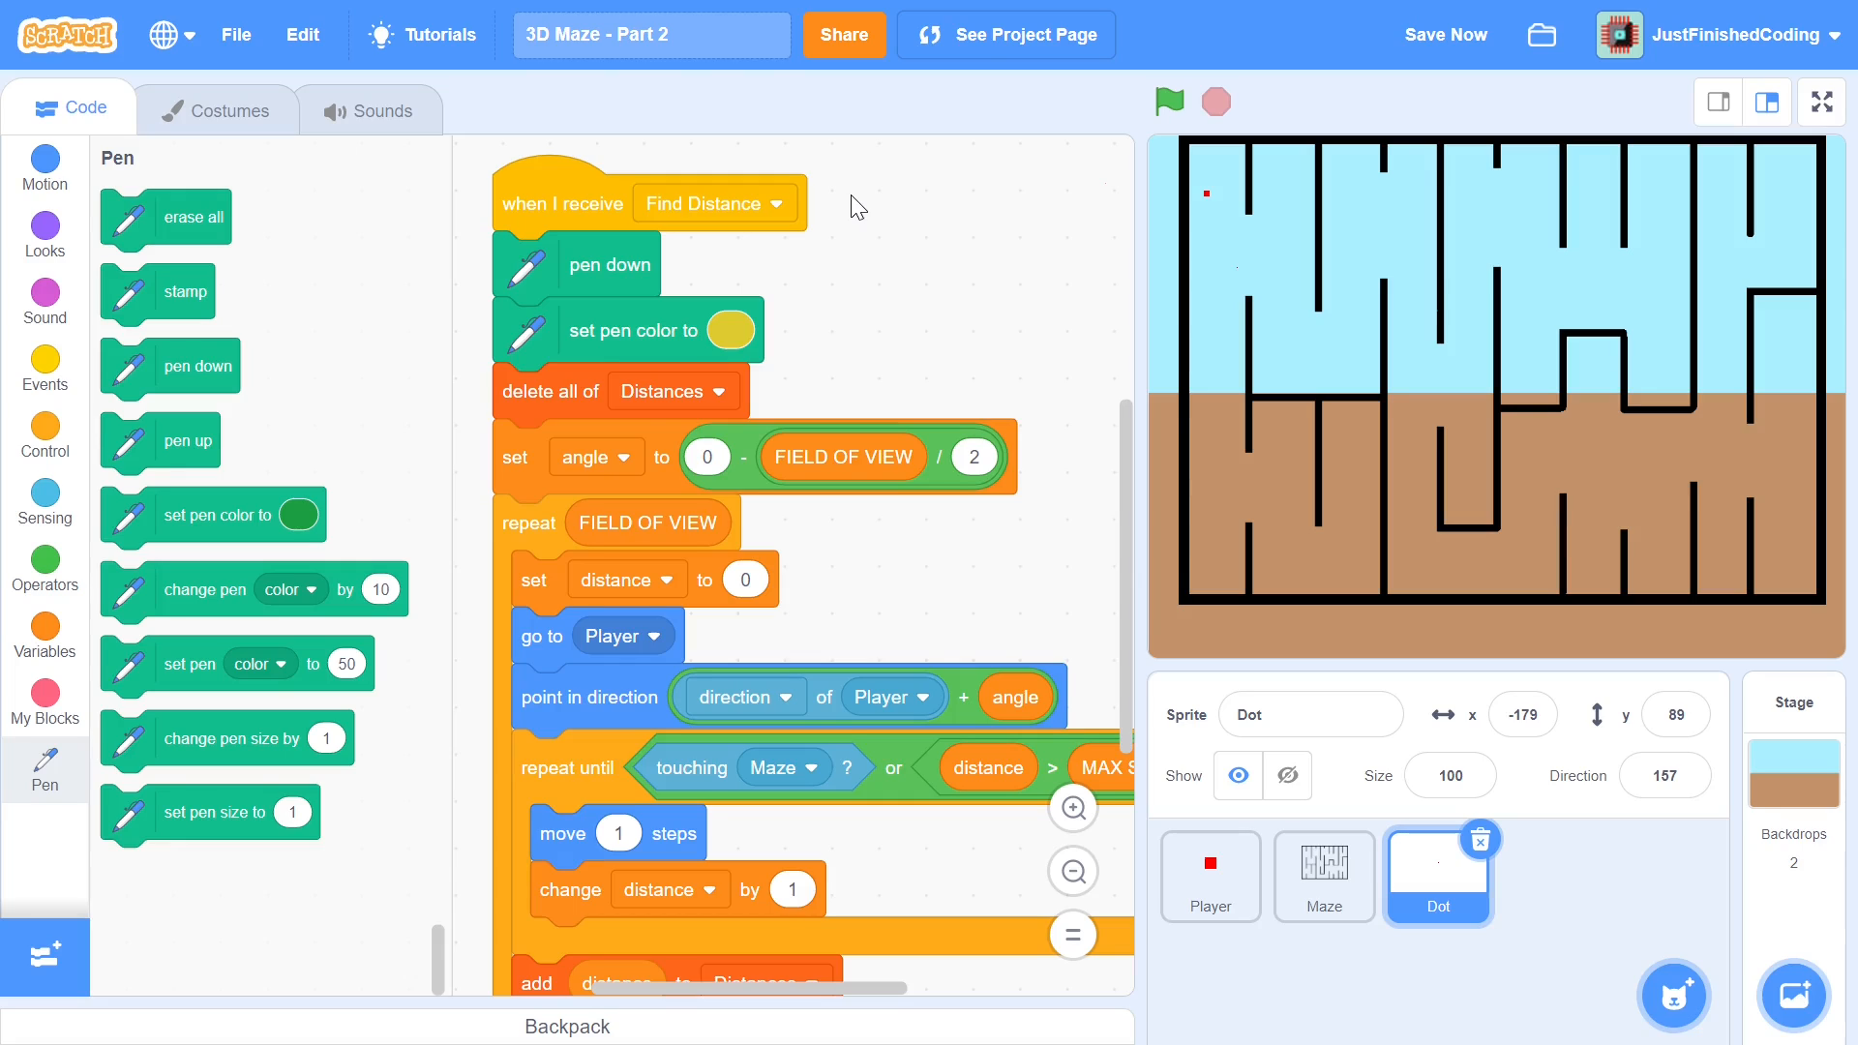
mouse_move(567, 191)
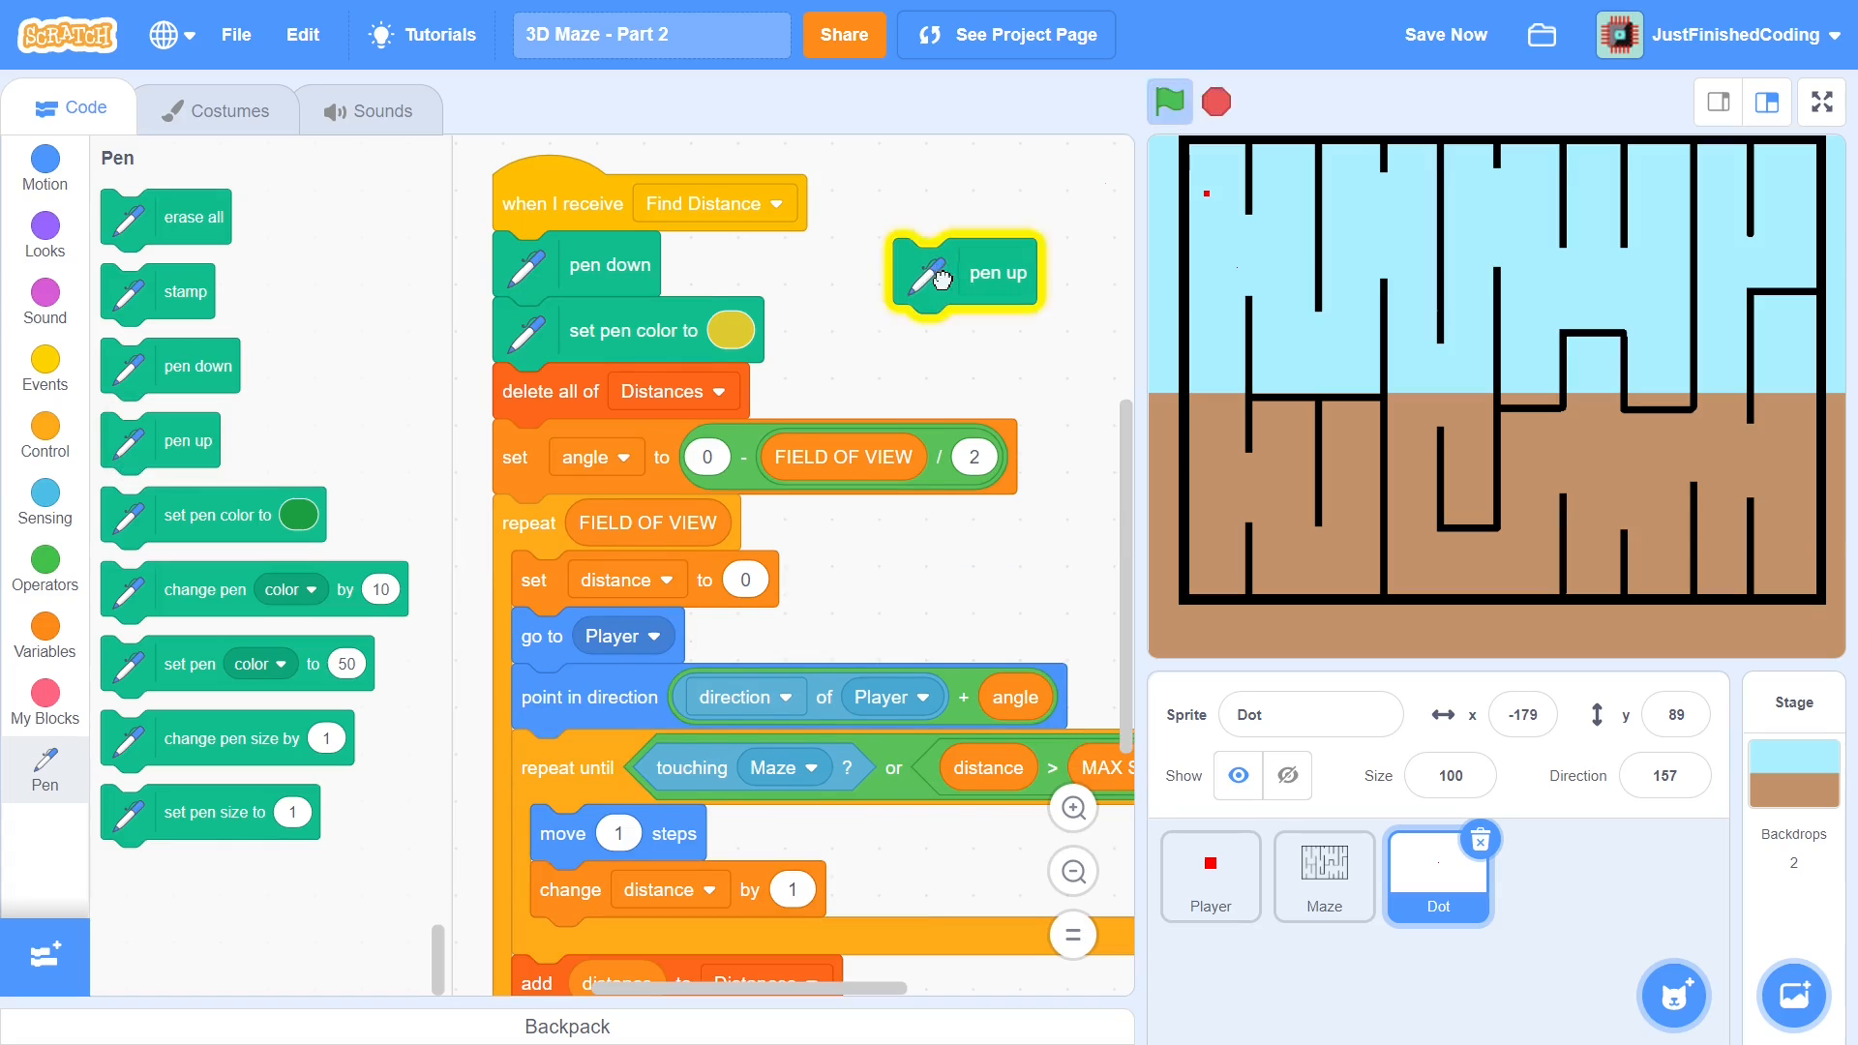
mouse_move(650, 476)
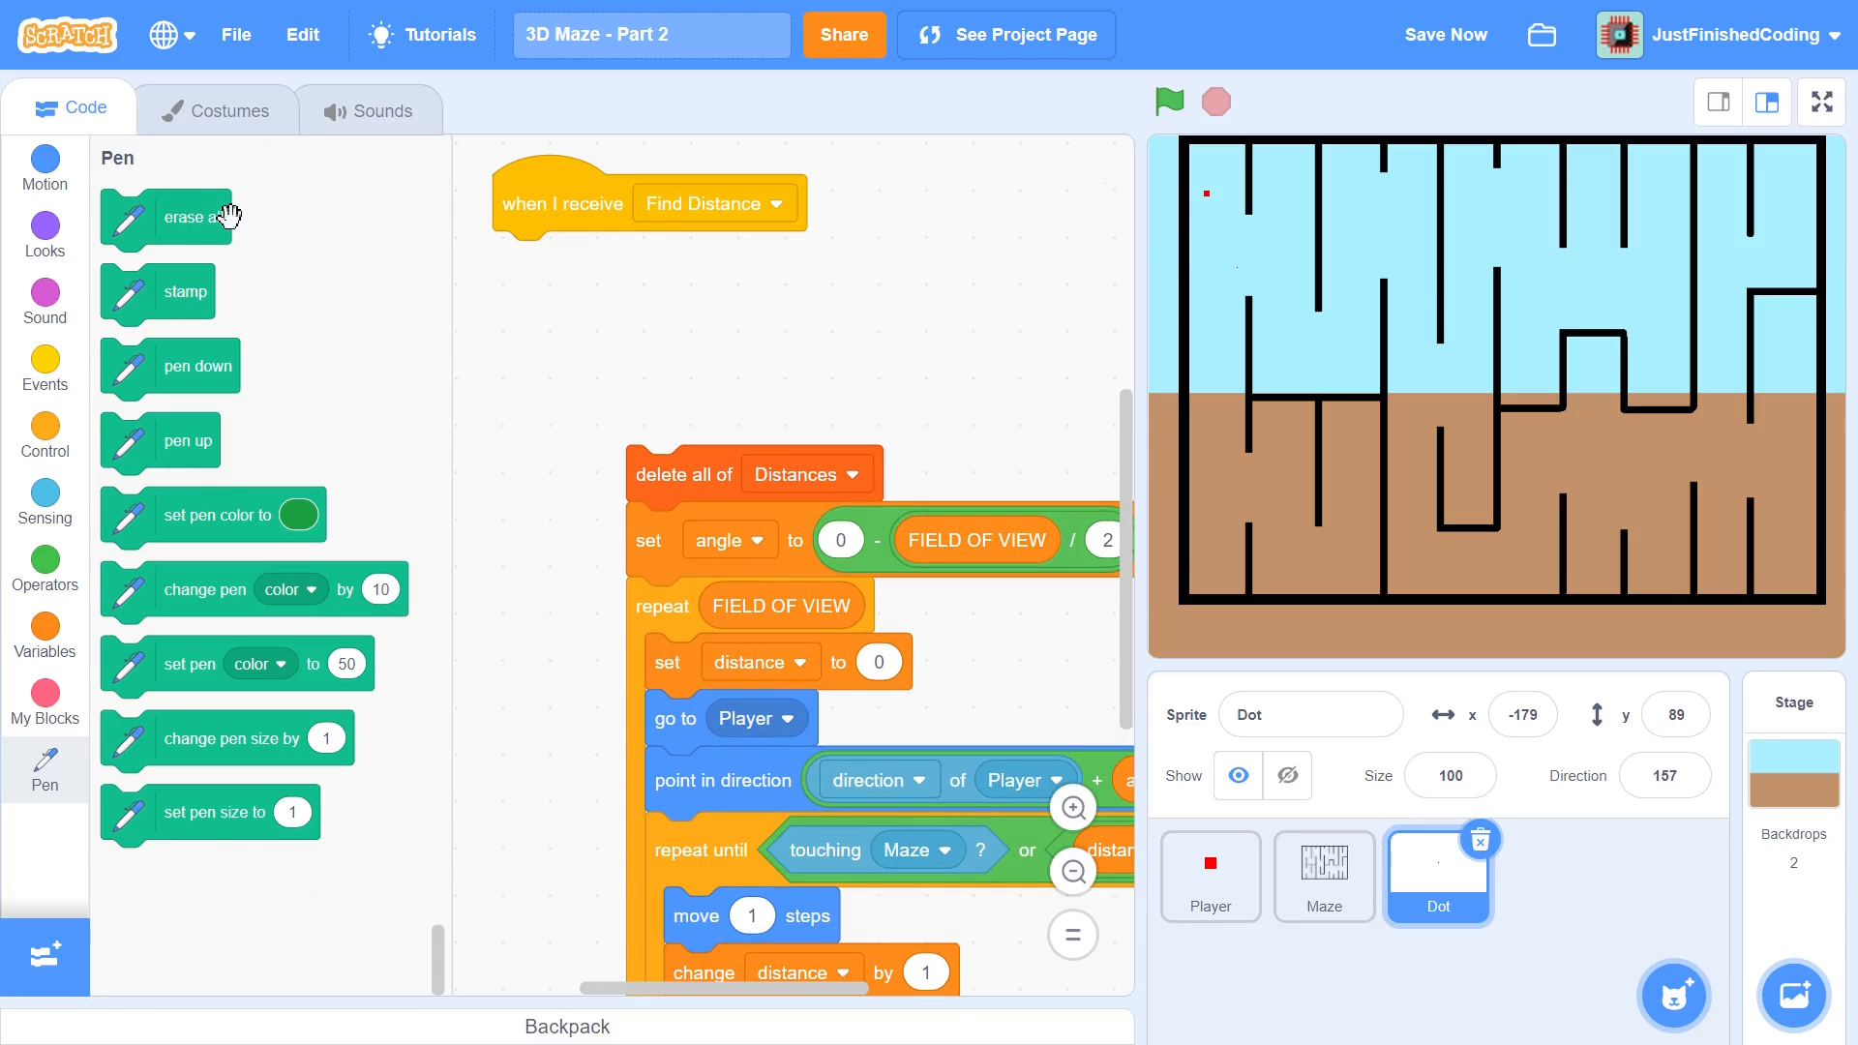
mouse_move(29, 716)
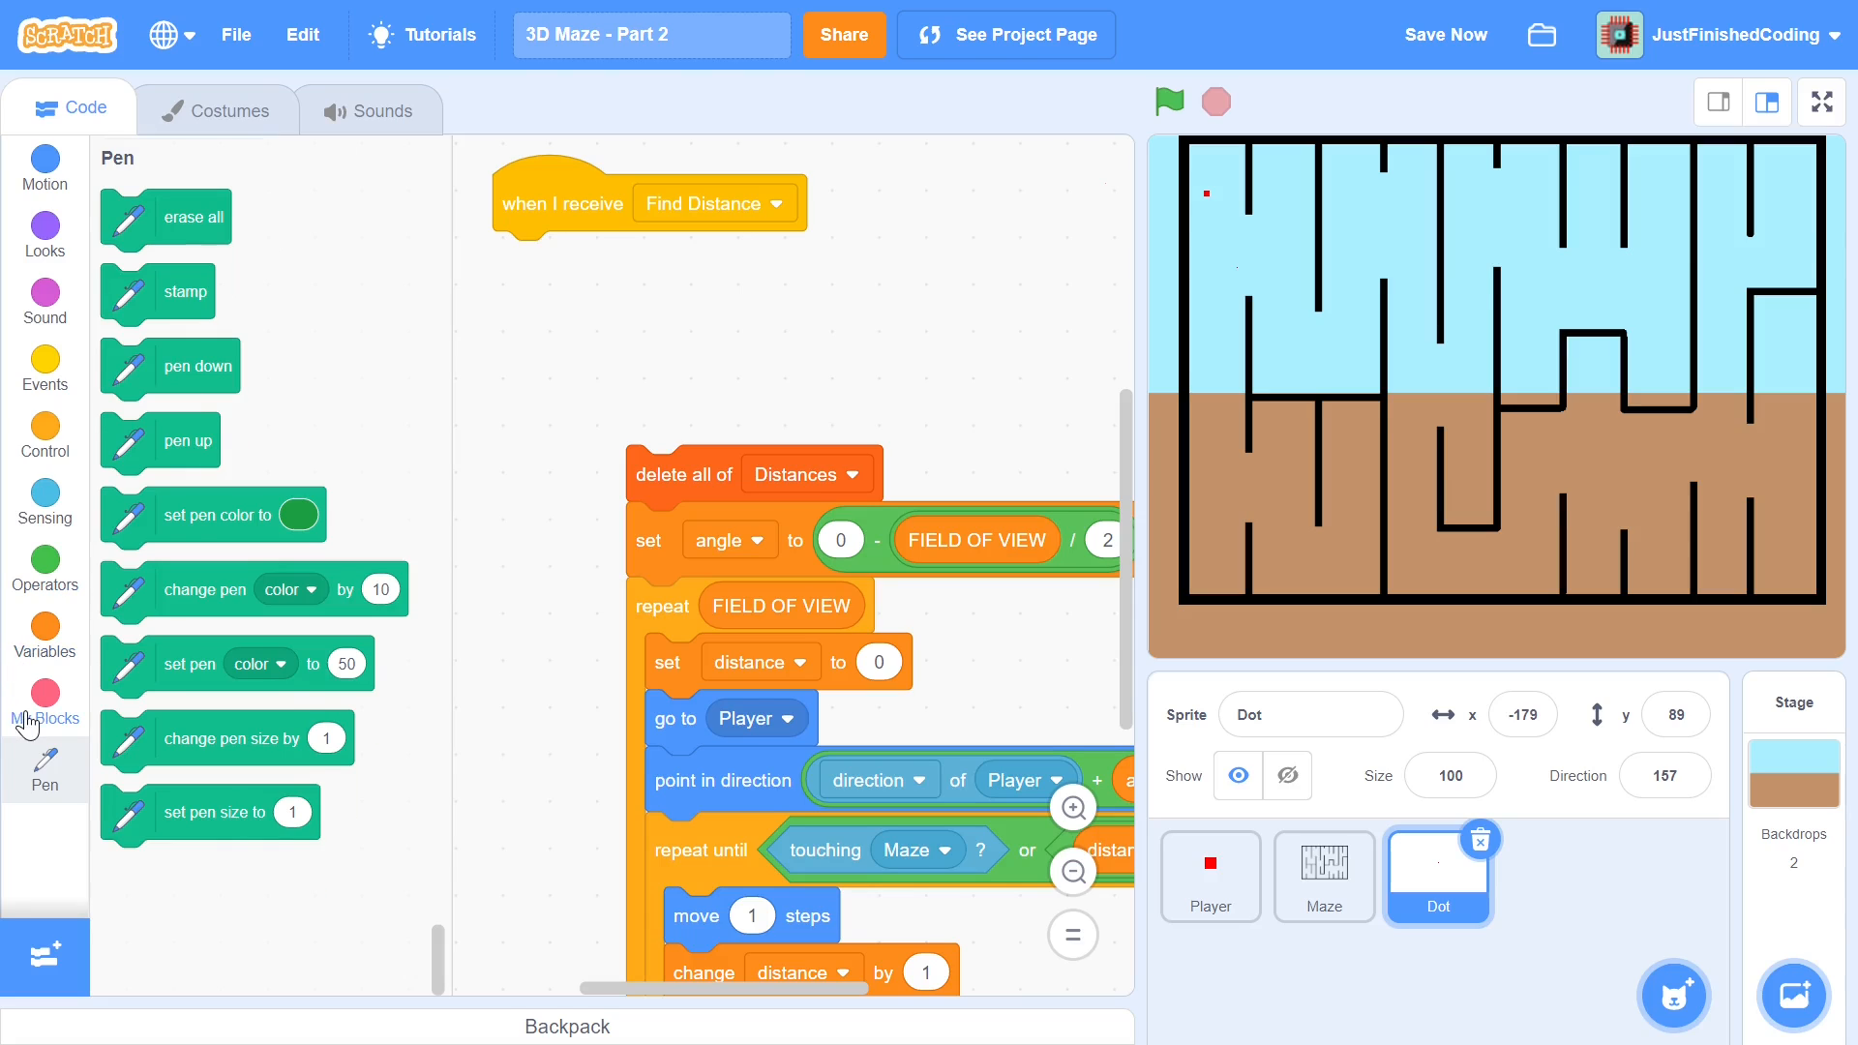
Strip the pen blocks, detach the ray-casting body from its hat and show My Blocks
click(44, 699)
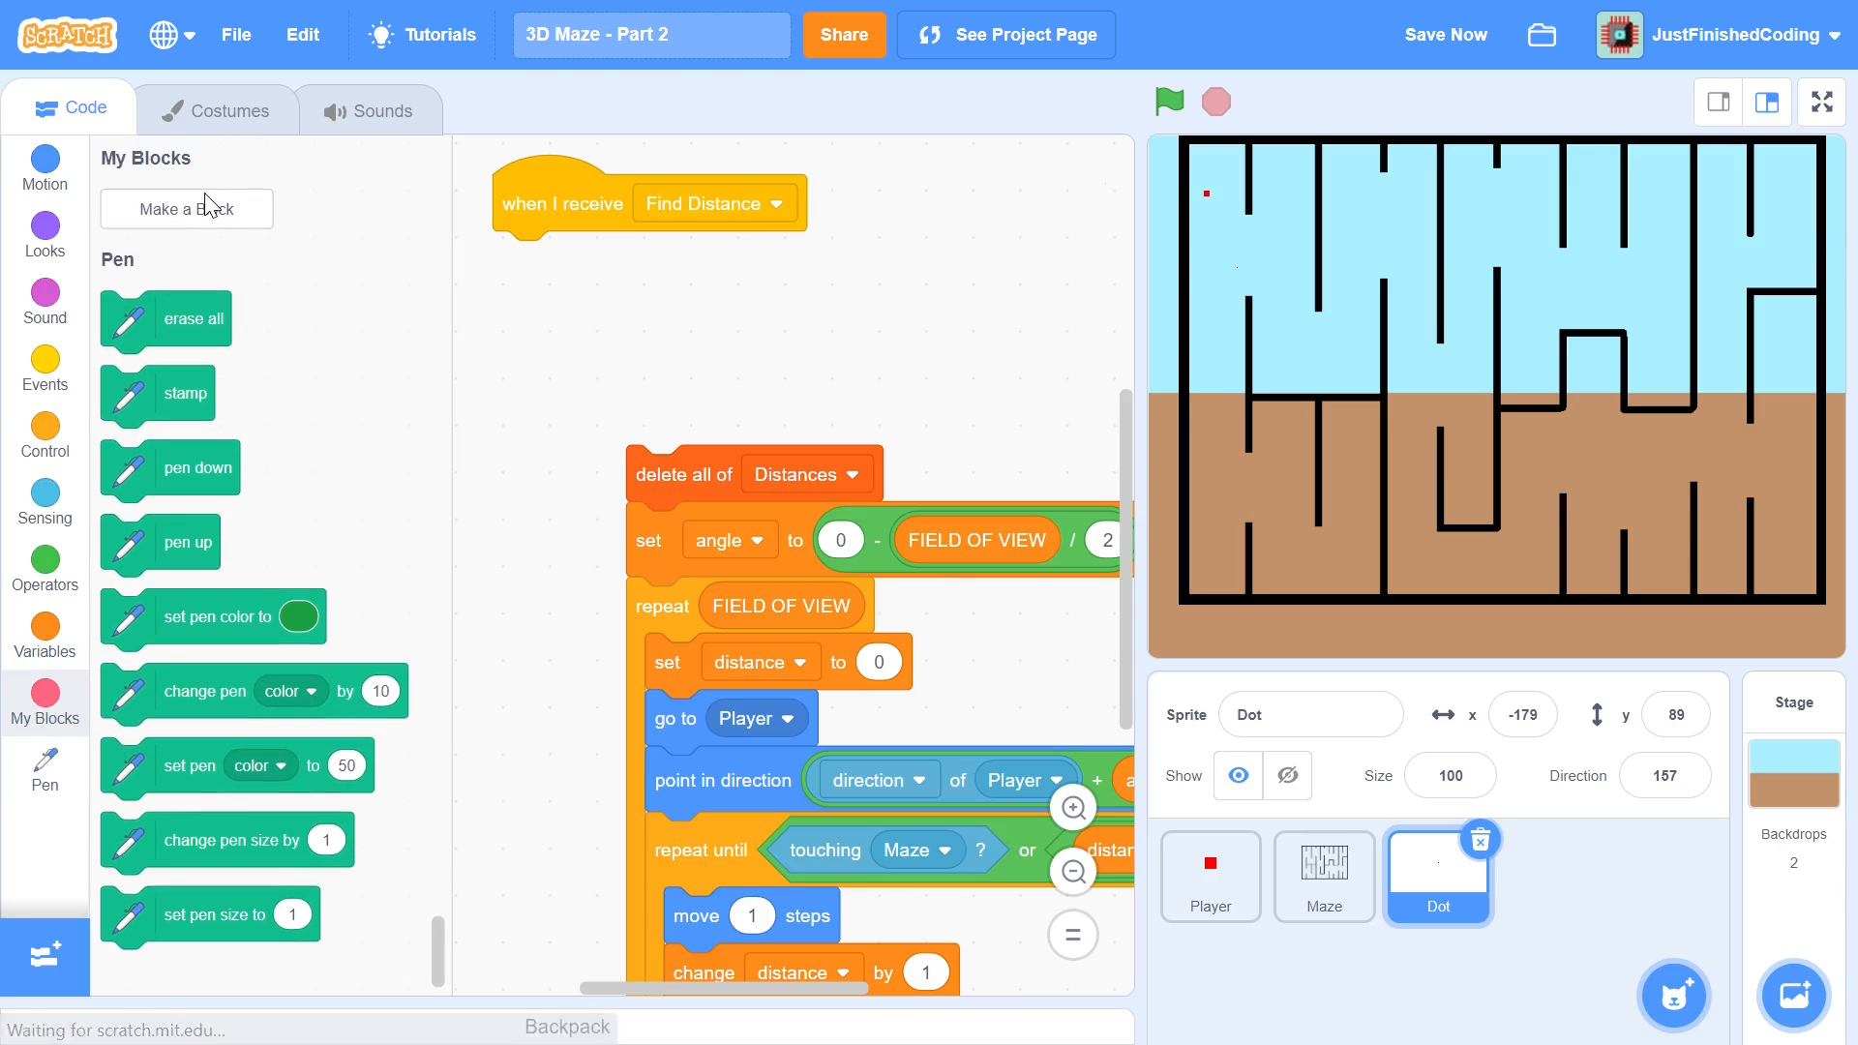
Make a custom block named 'Find Distances' with Run without screen refresh ticked
click(185, 209)
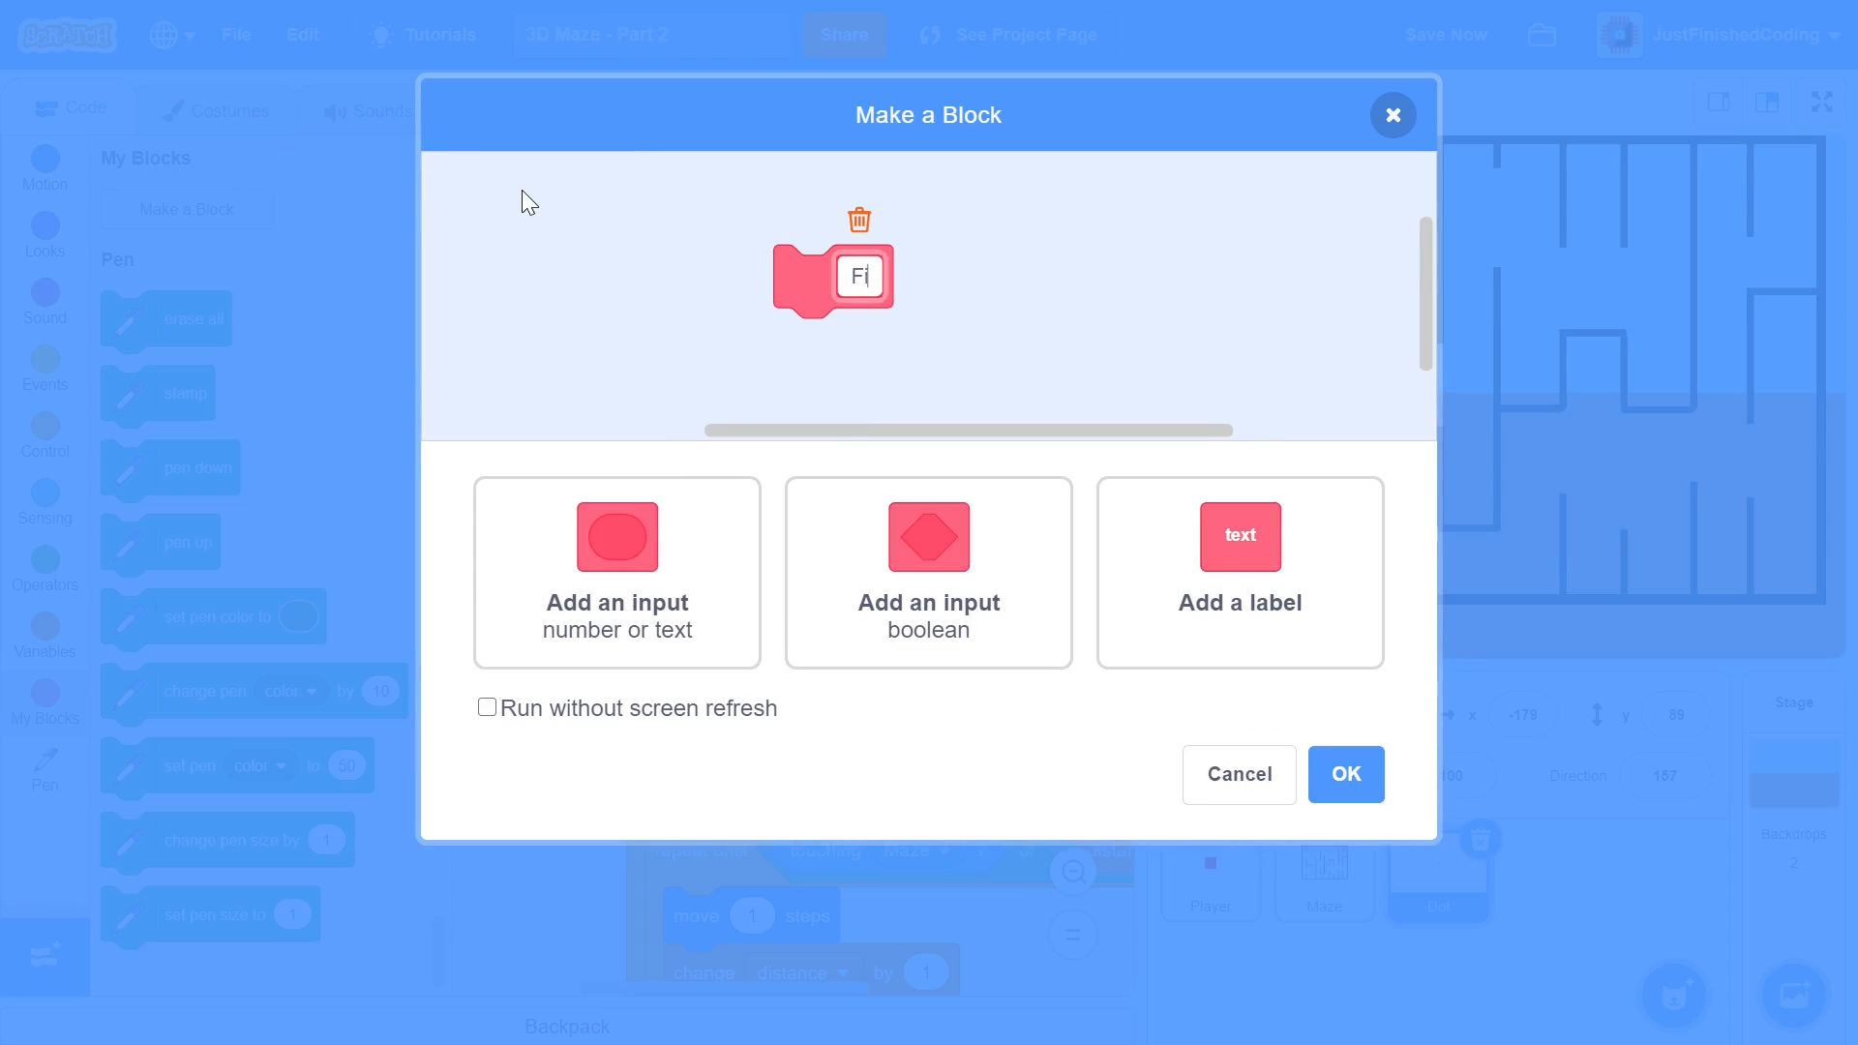
text(Find Dis)
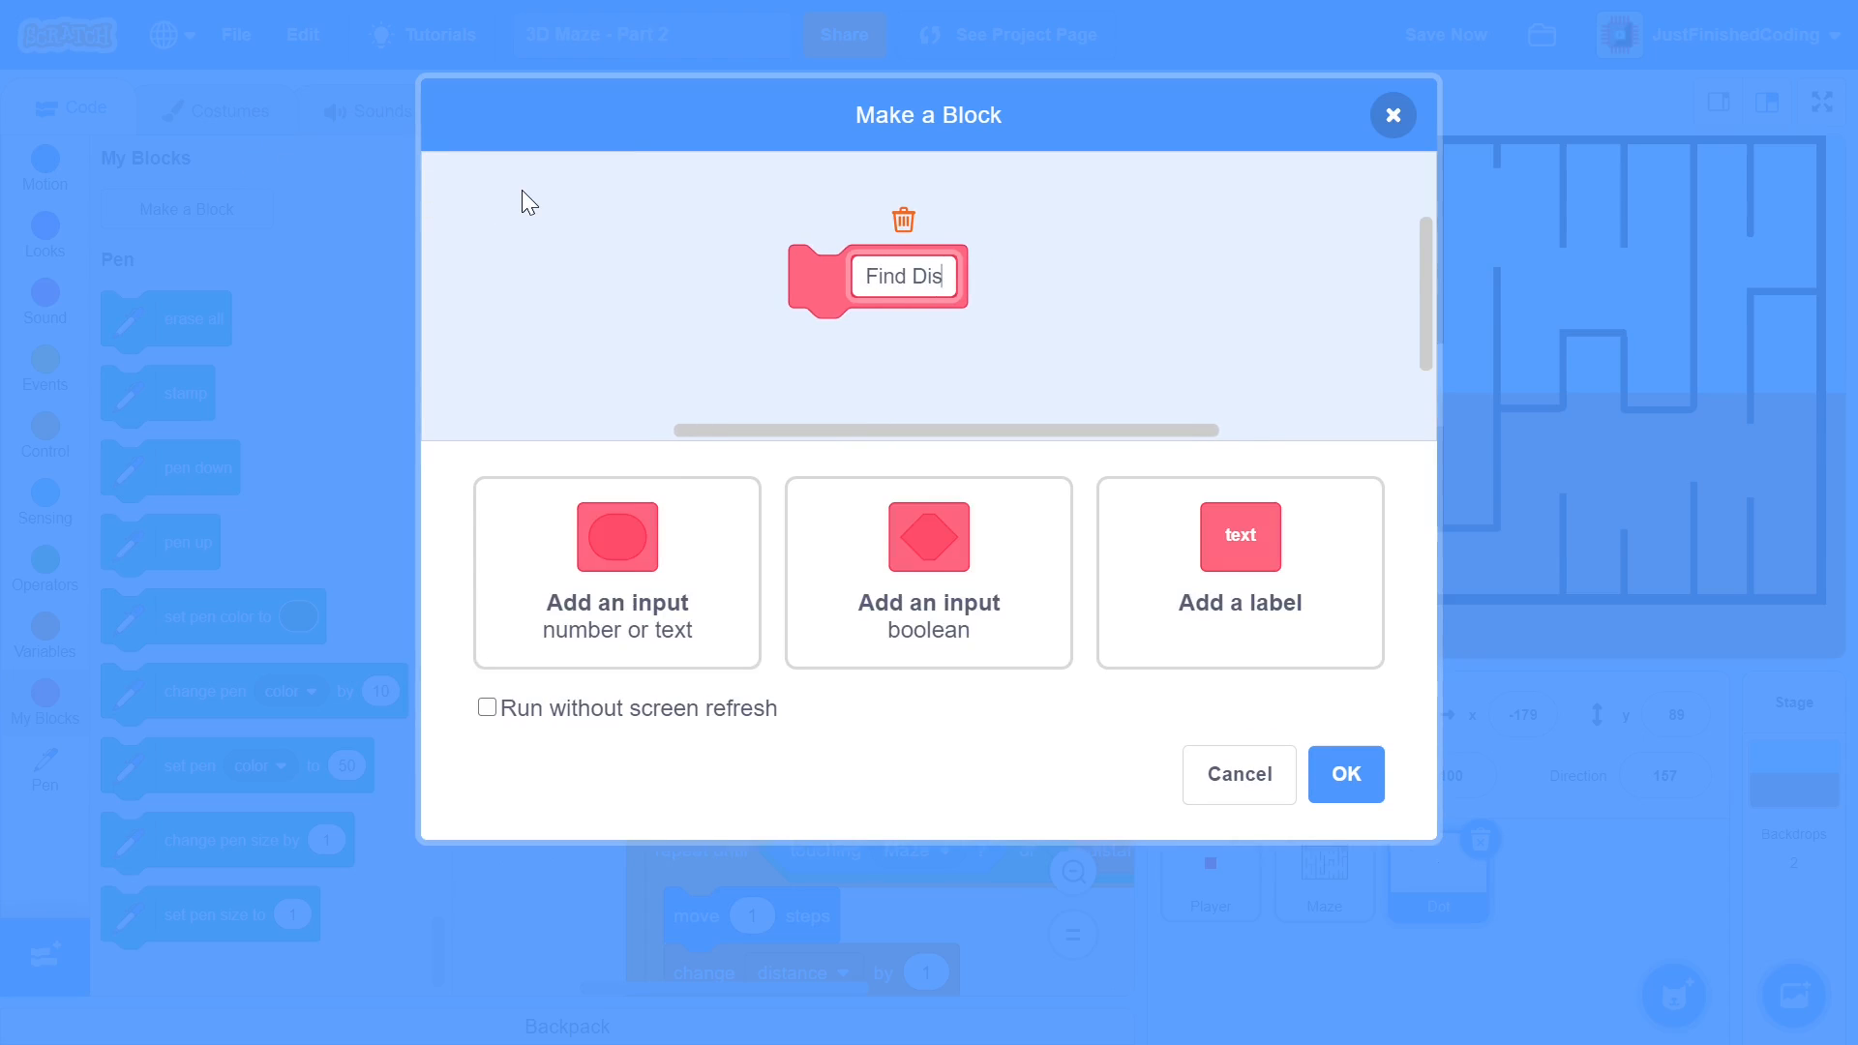
text(tances)
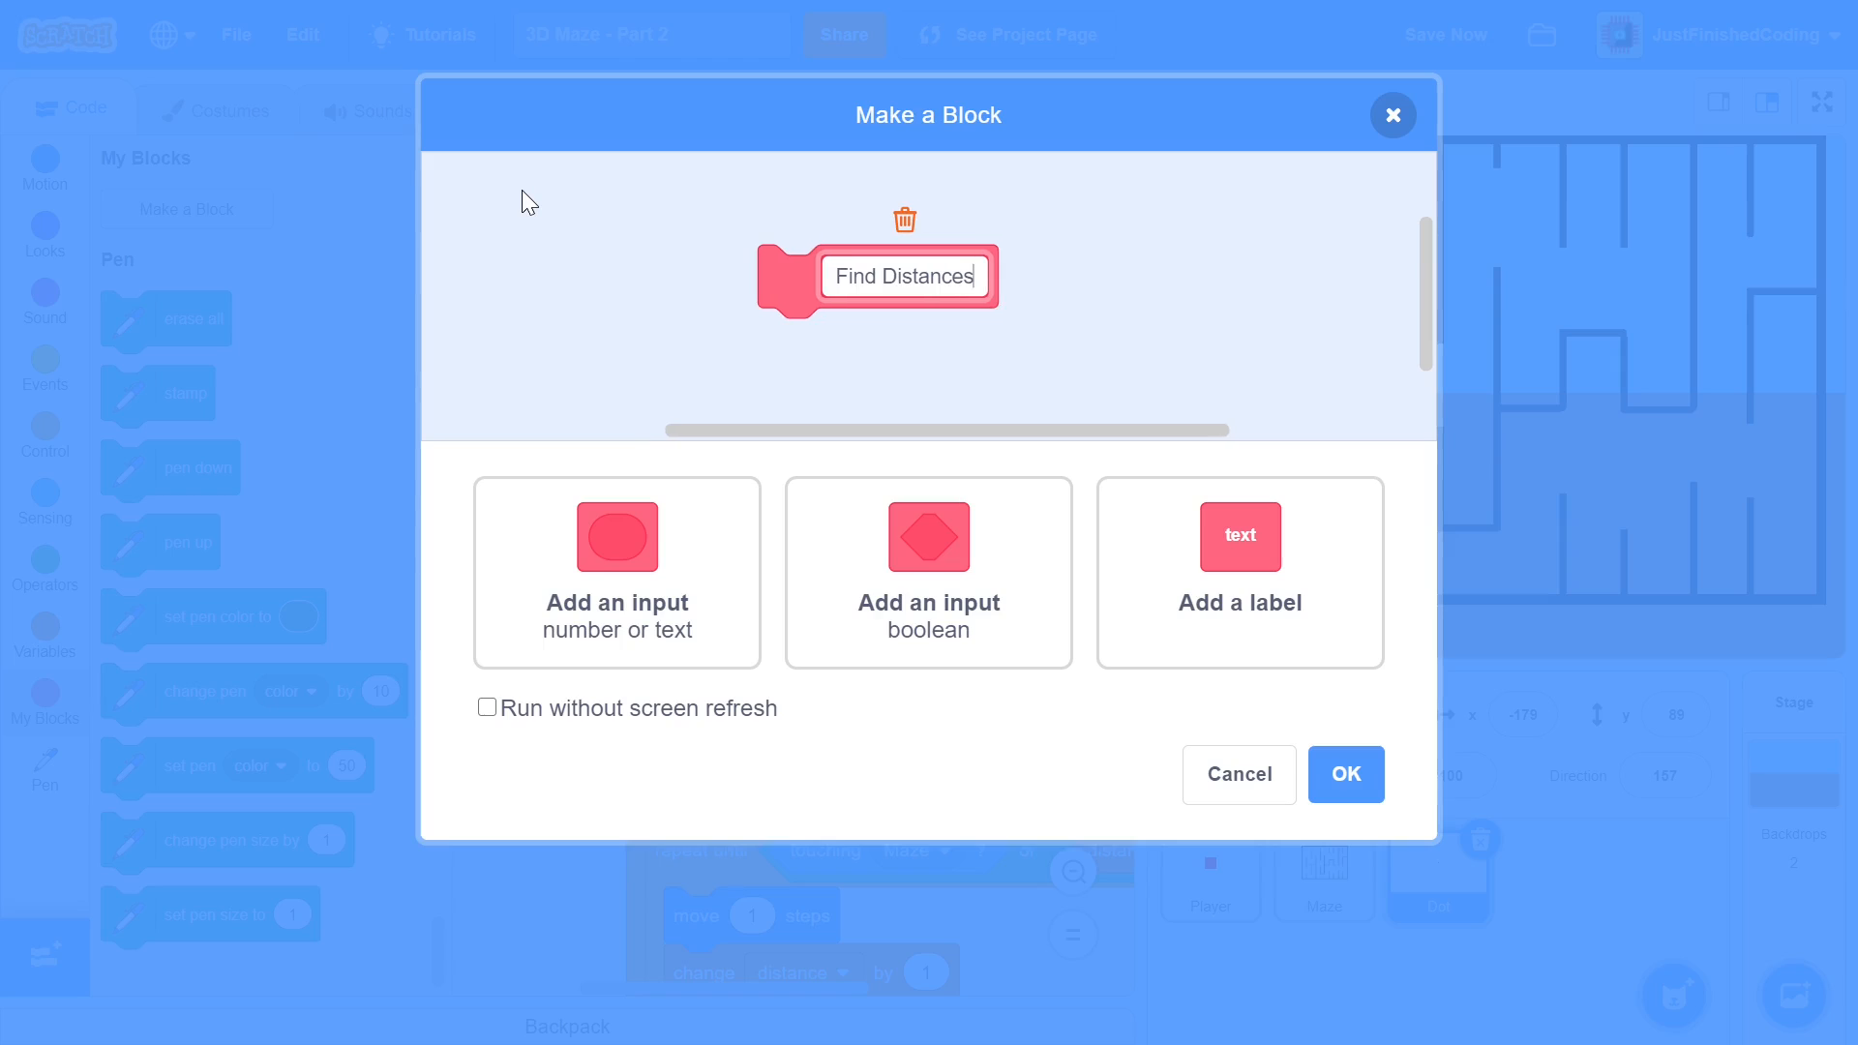
click(488, 709)
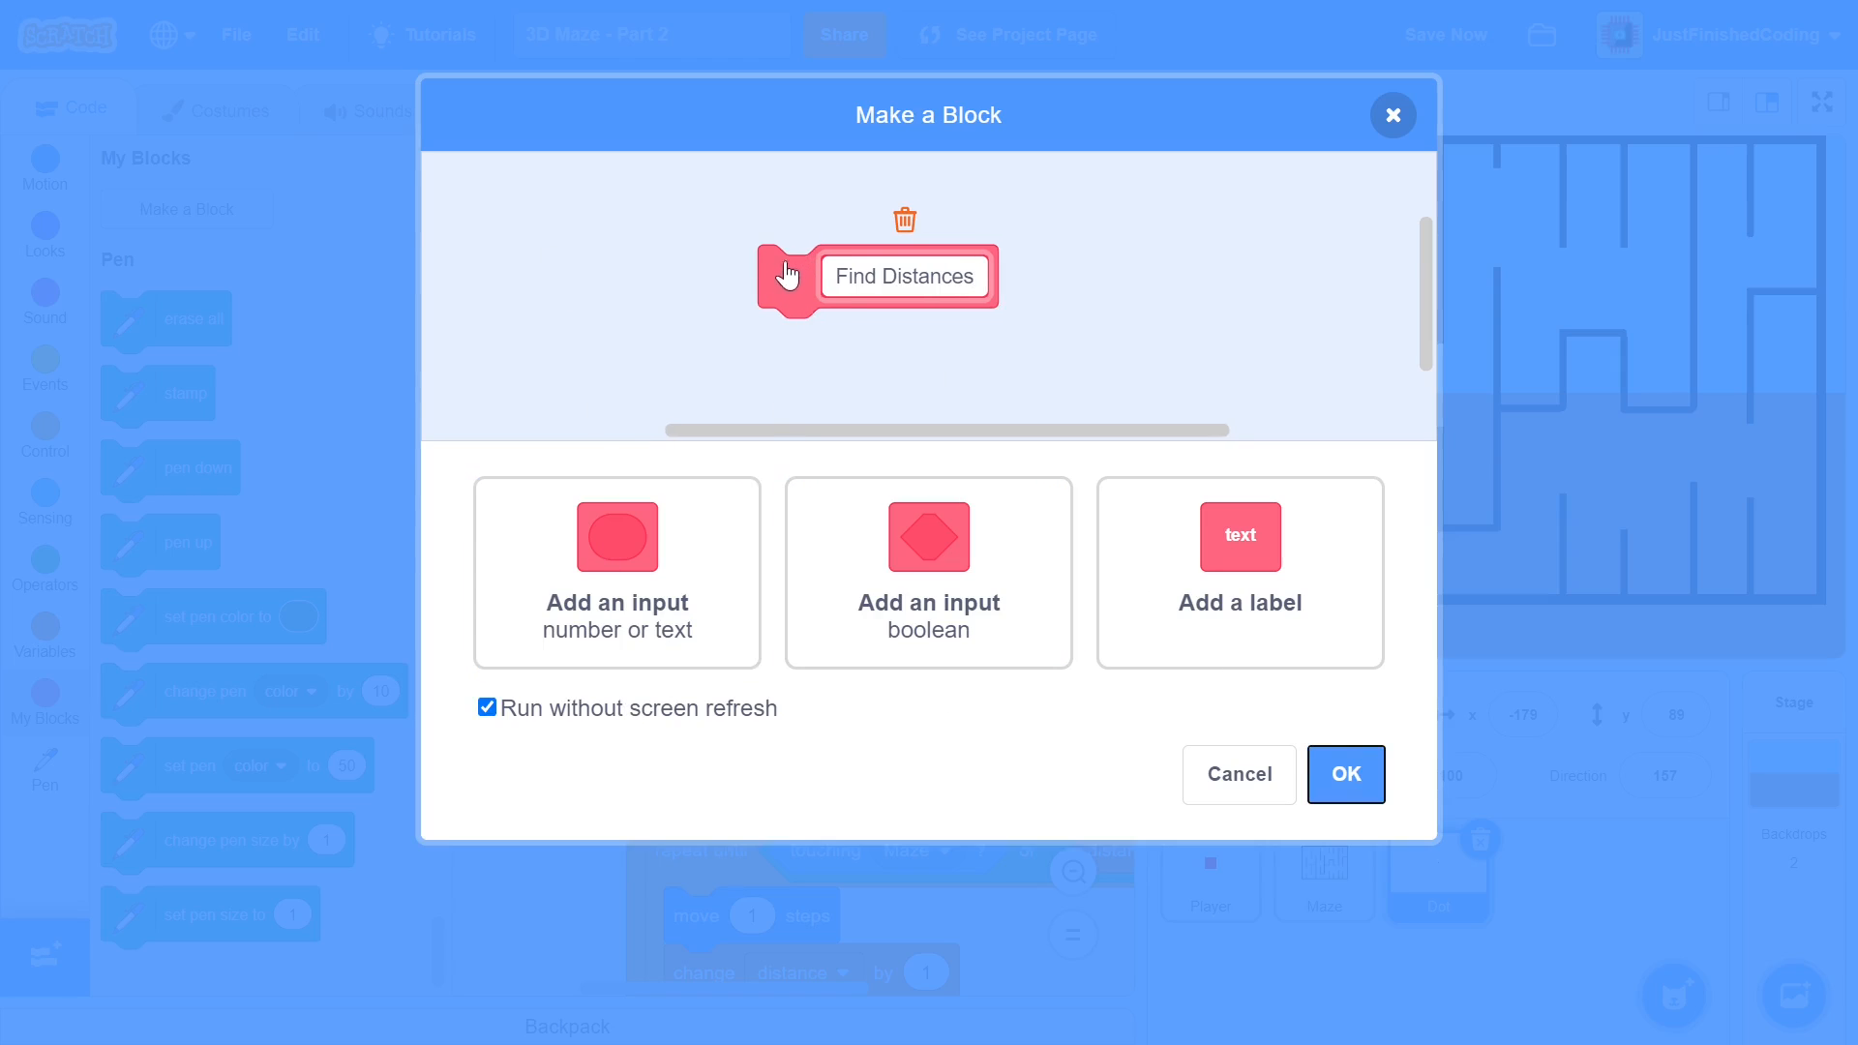
mouse_move(1256, 714)
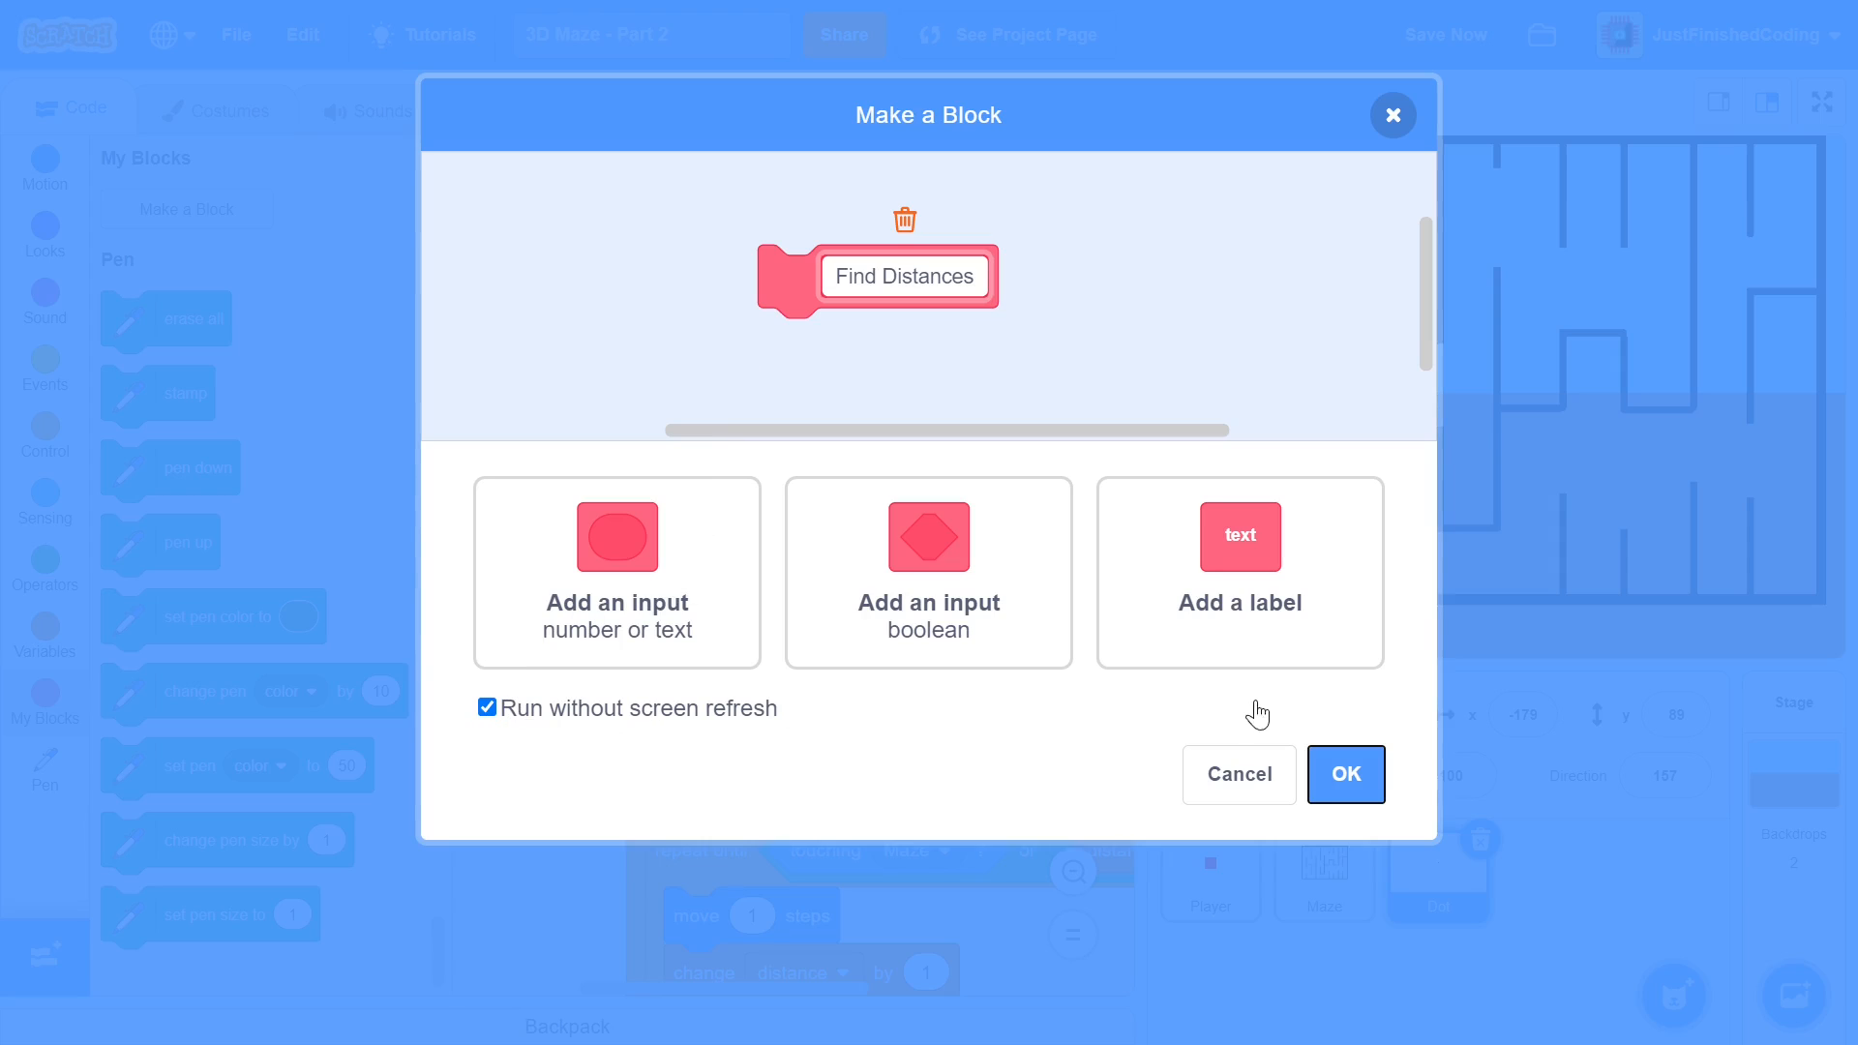
click(1345, 774)
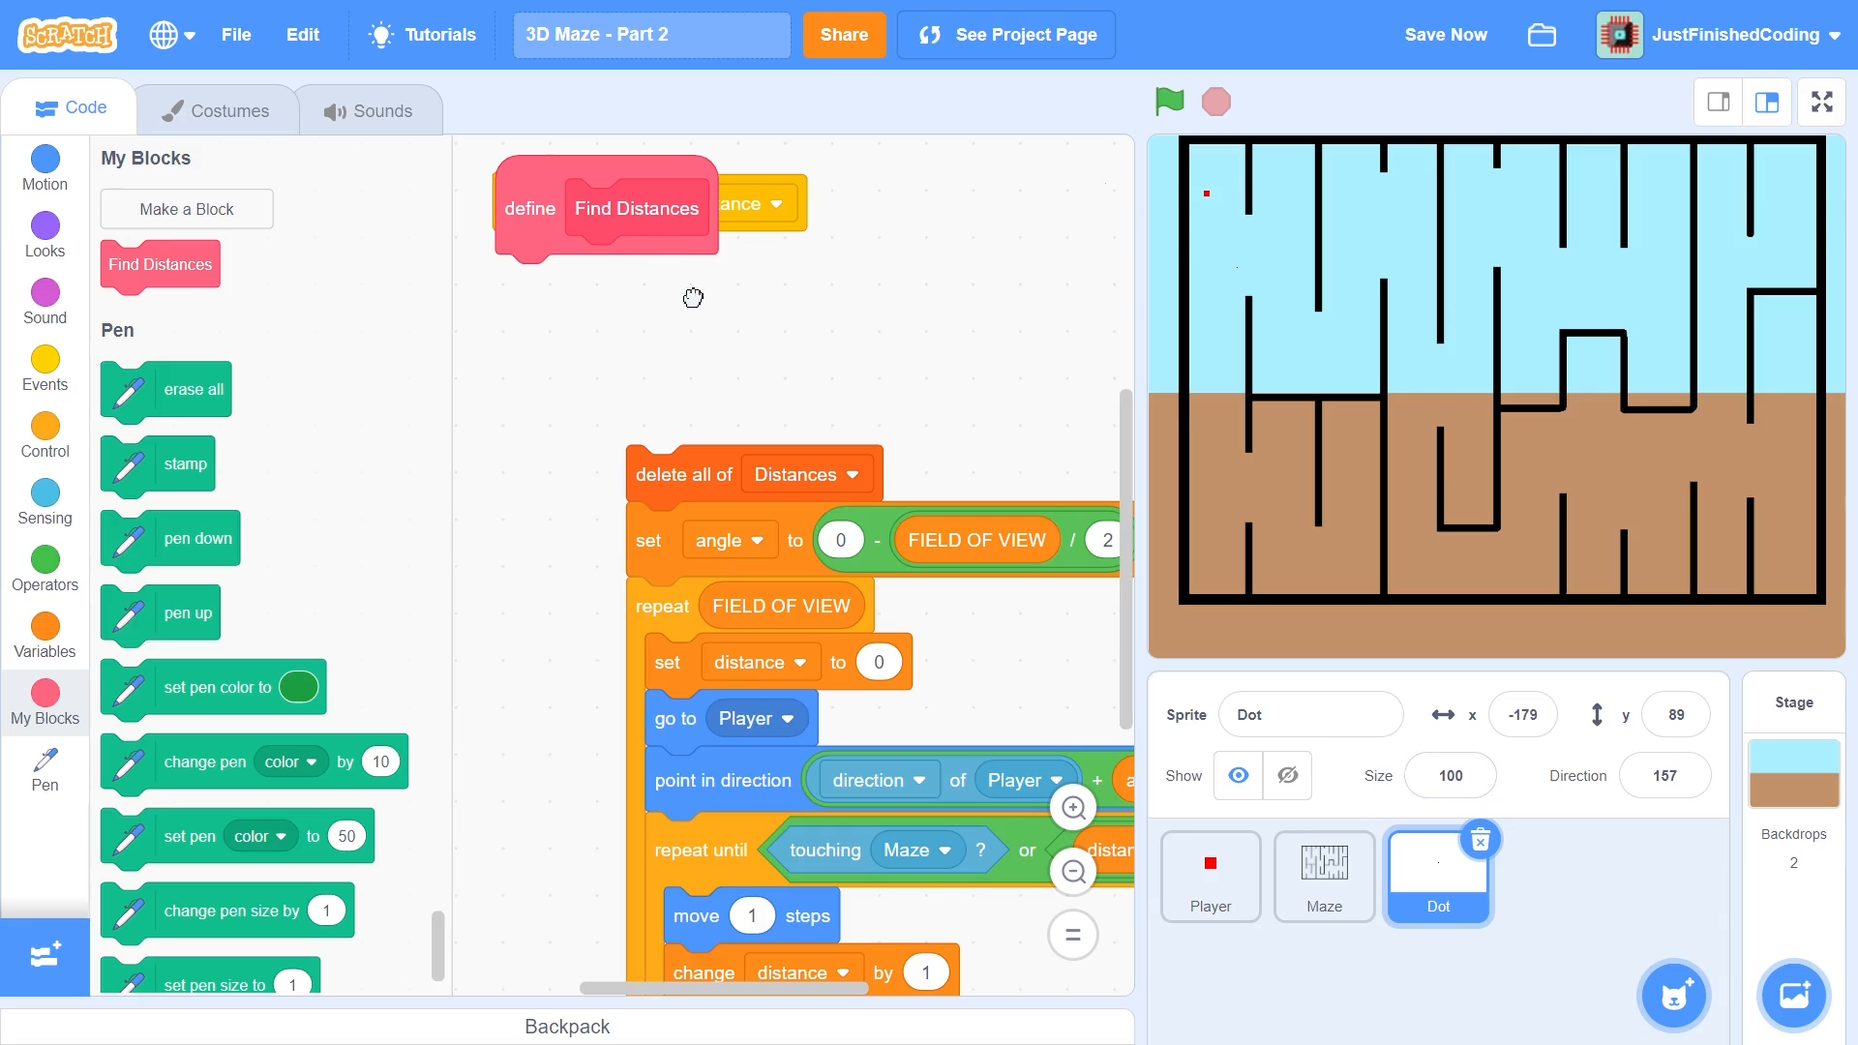